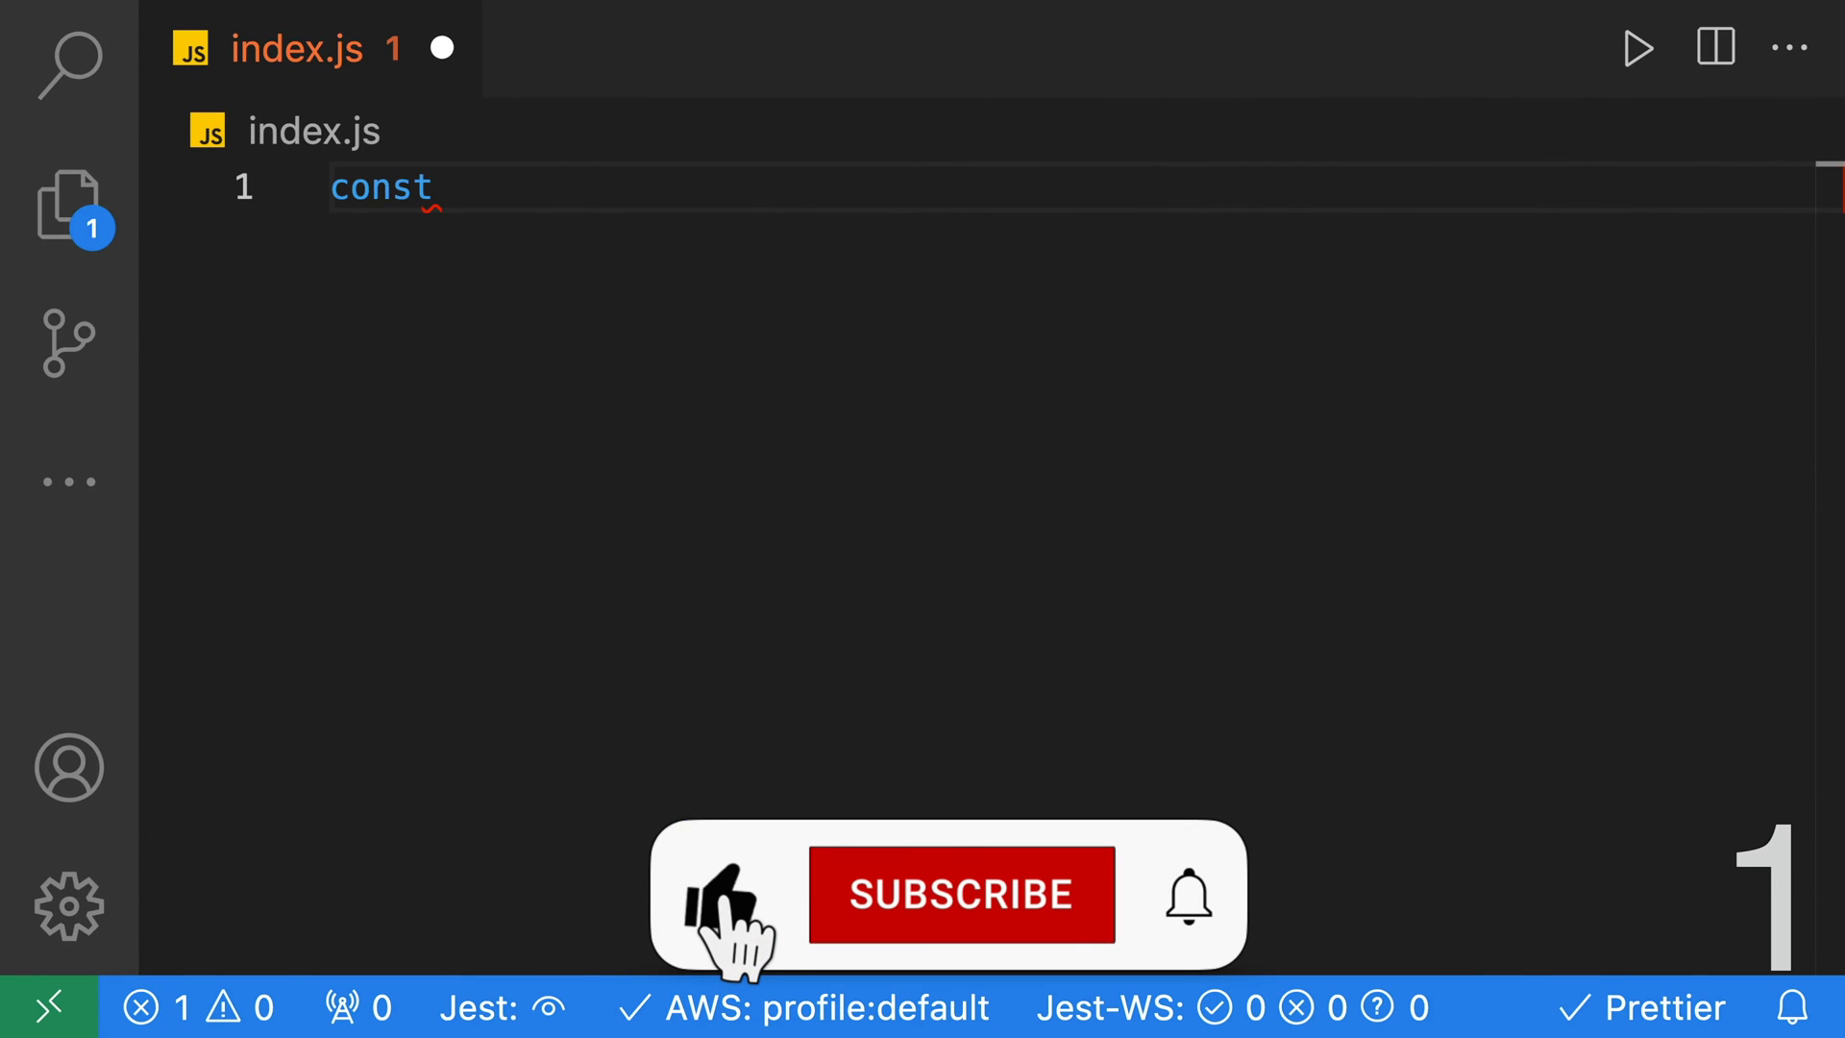
- Write the canvas getElementById line and the getContext("2d") line in index.js, accepting Copilot's suggestion
text(canvas = document.getElementById('canvas');)
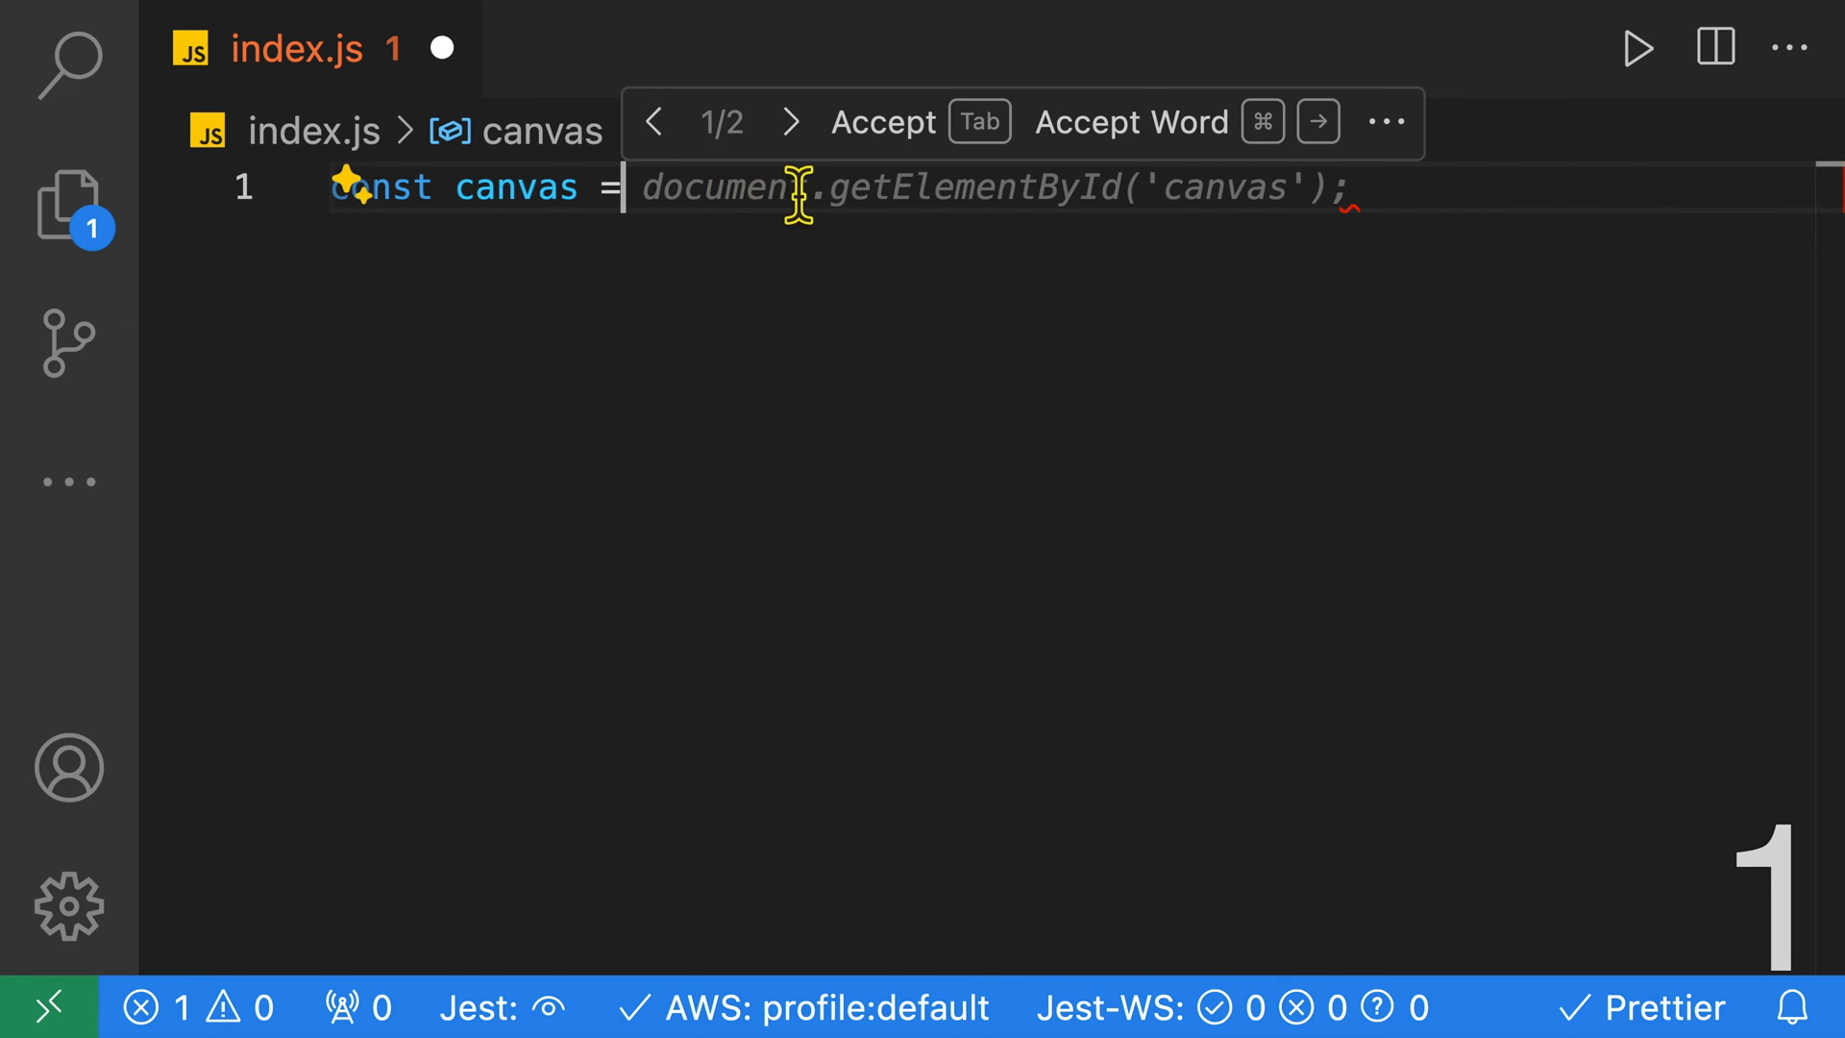
mouse_move(930, 198)
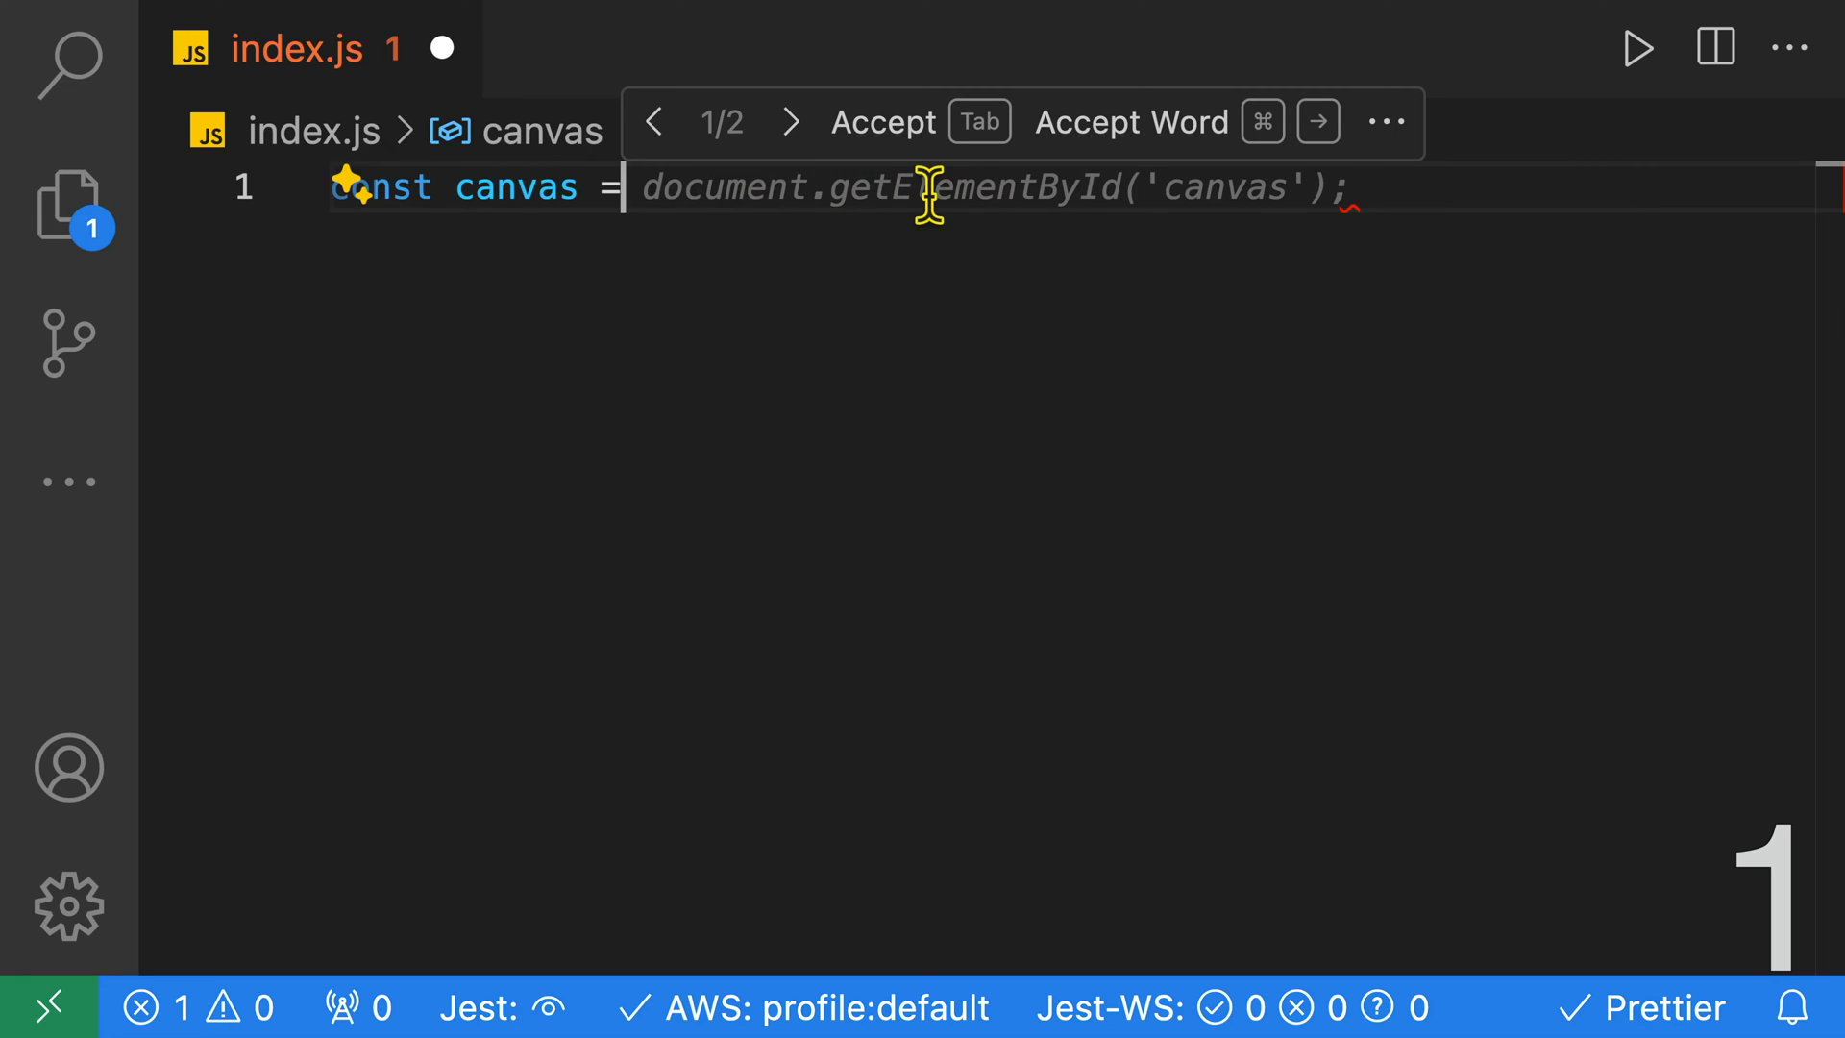
click(790, 123)
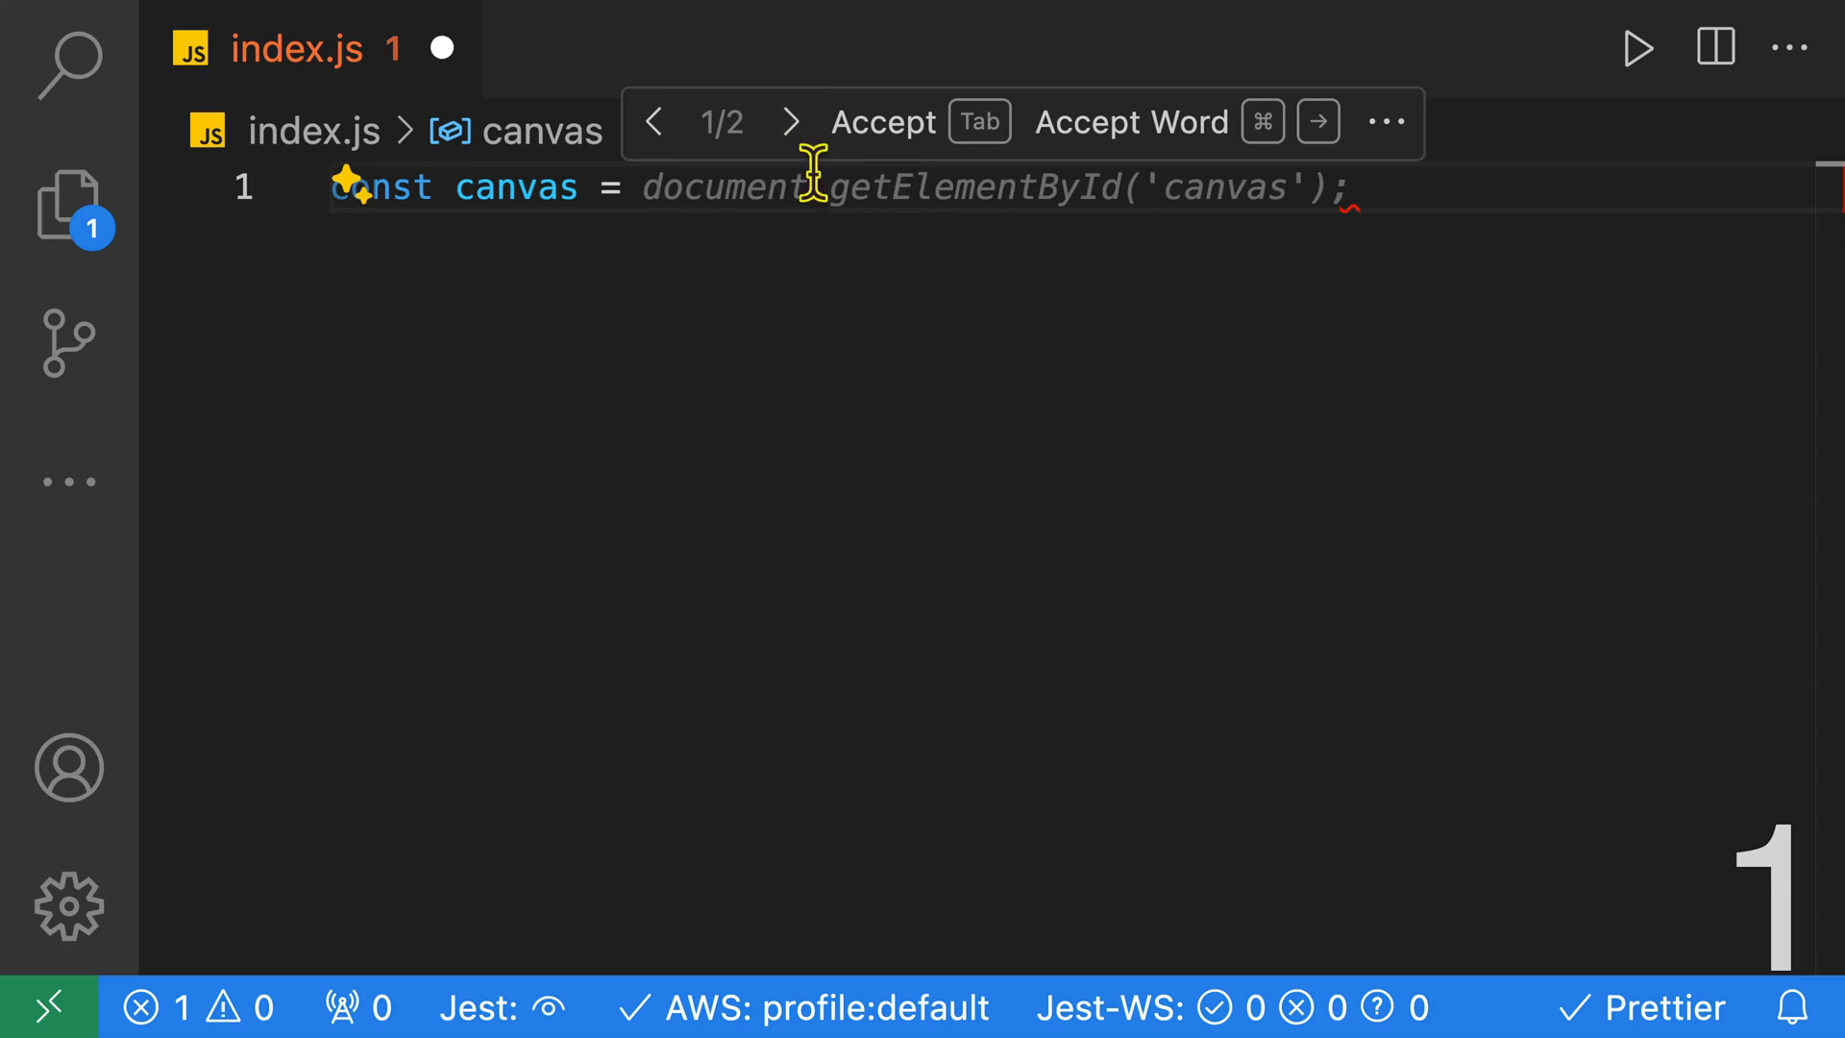
mouse_move(919, 121)
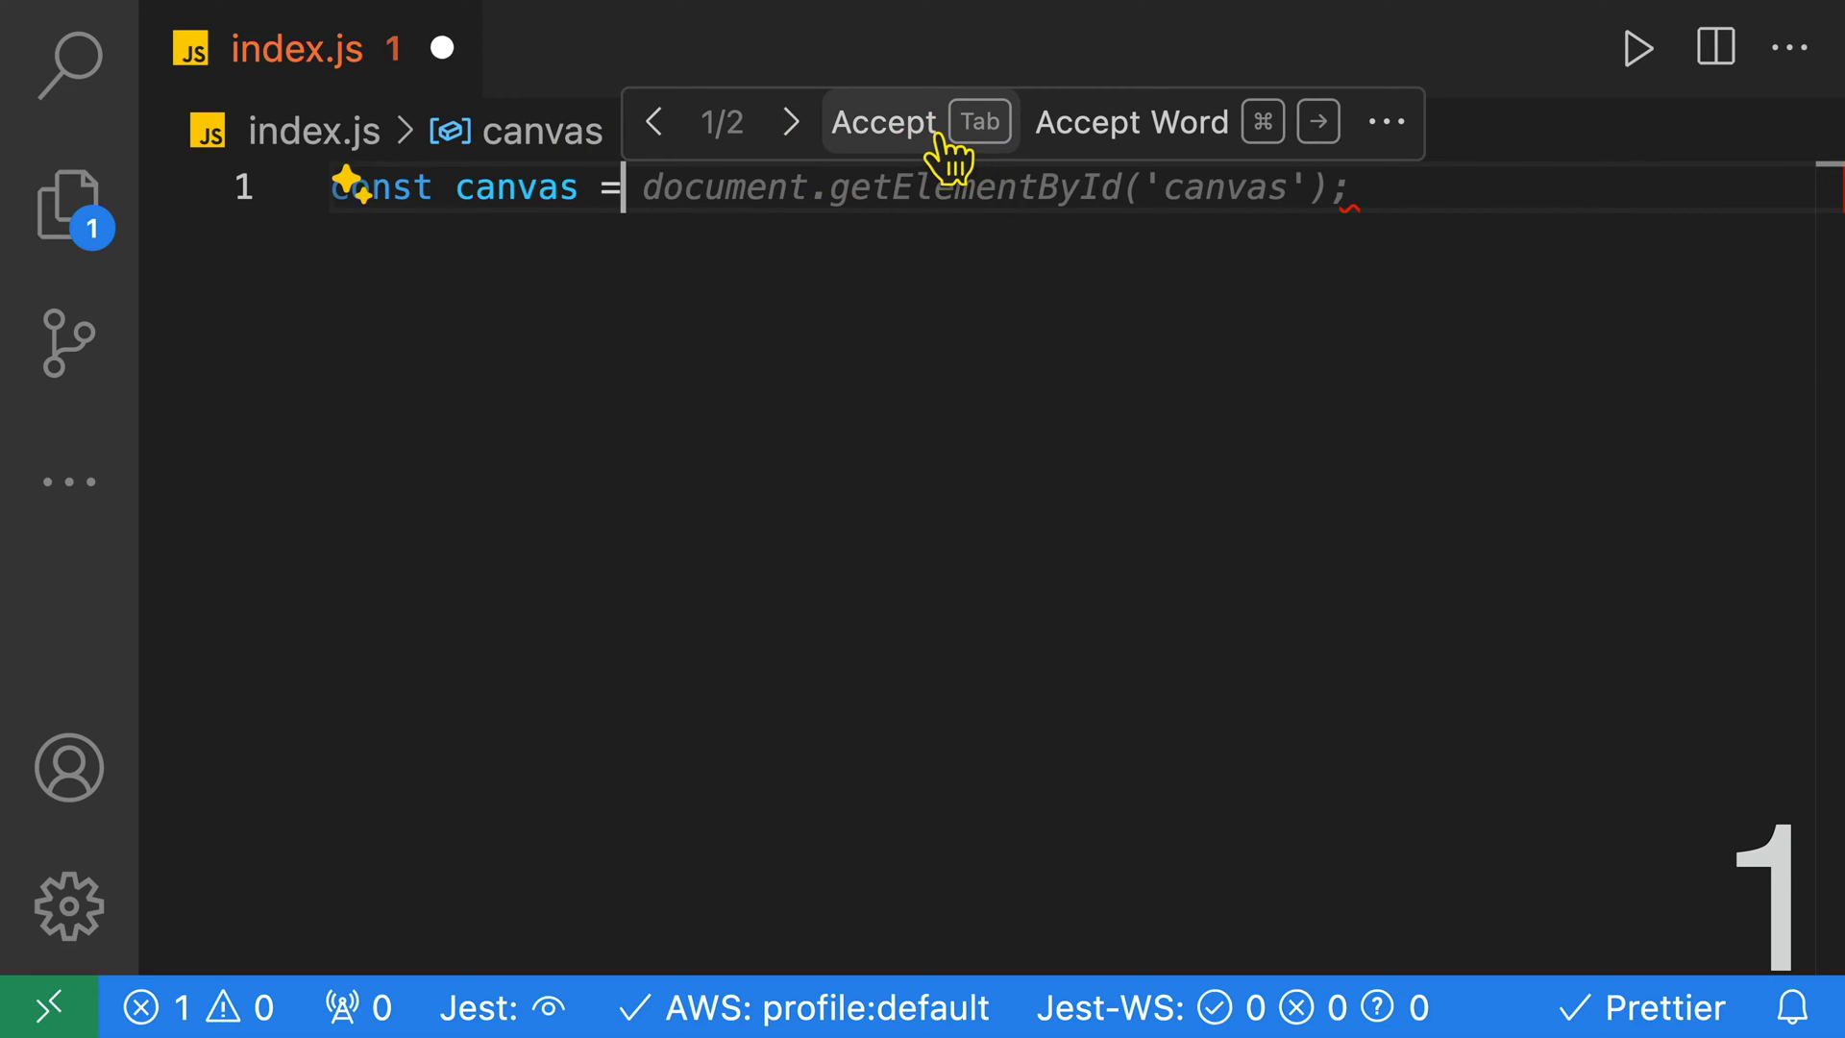
mouse_move(1285, 150)
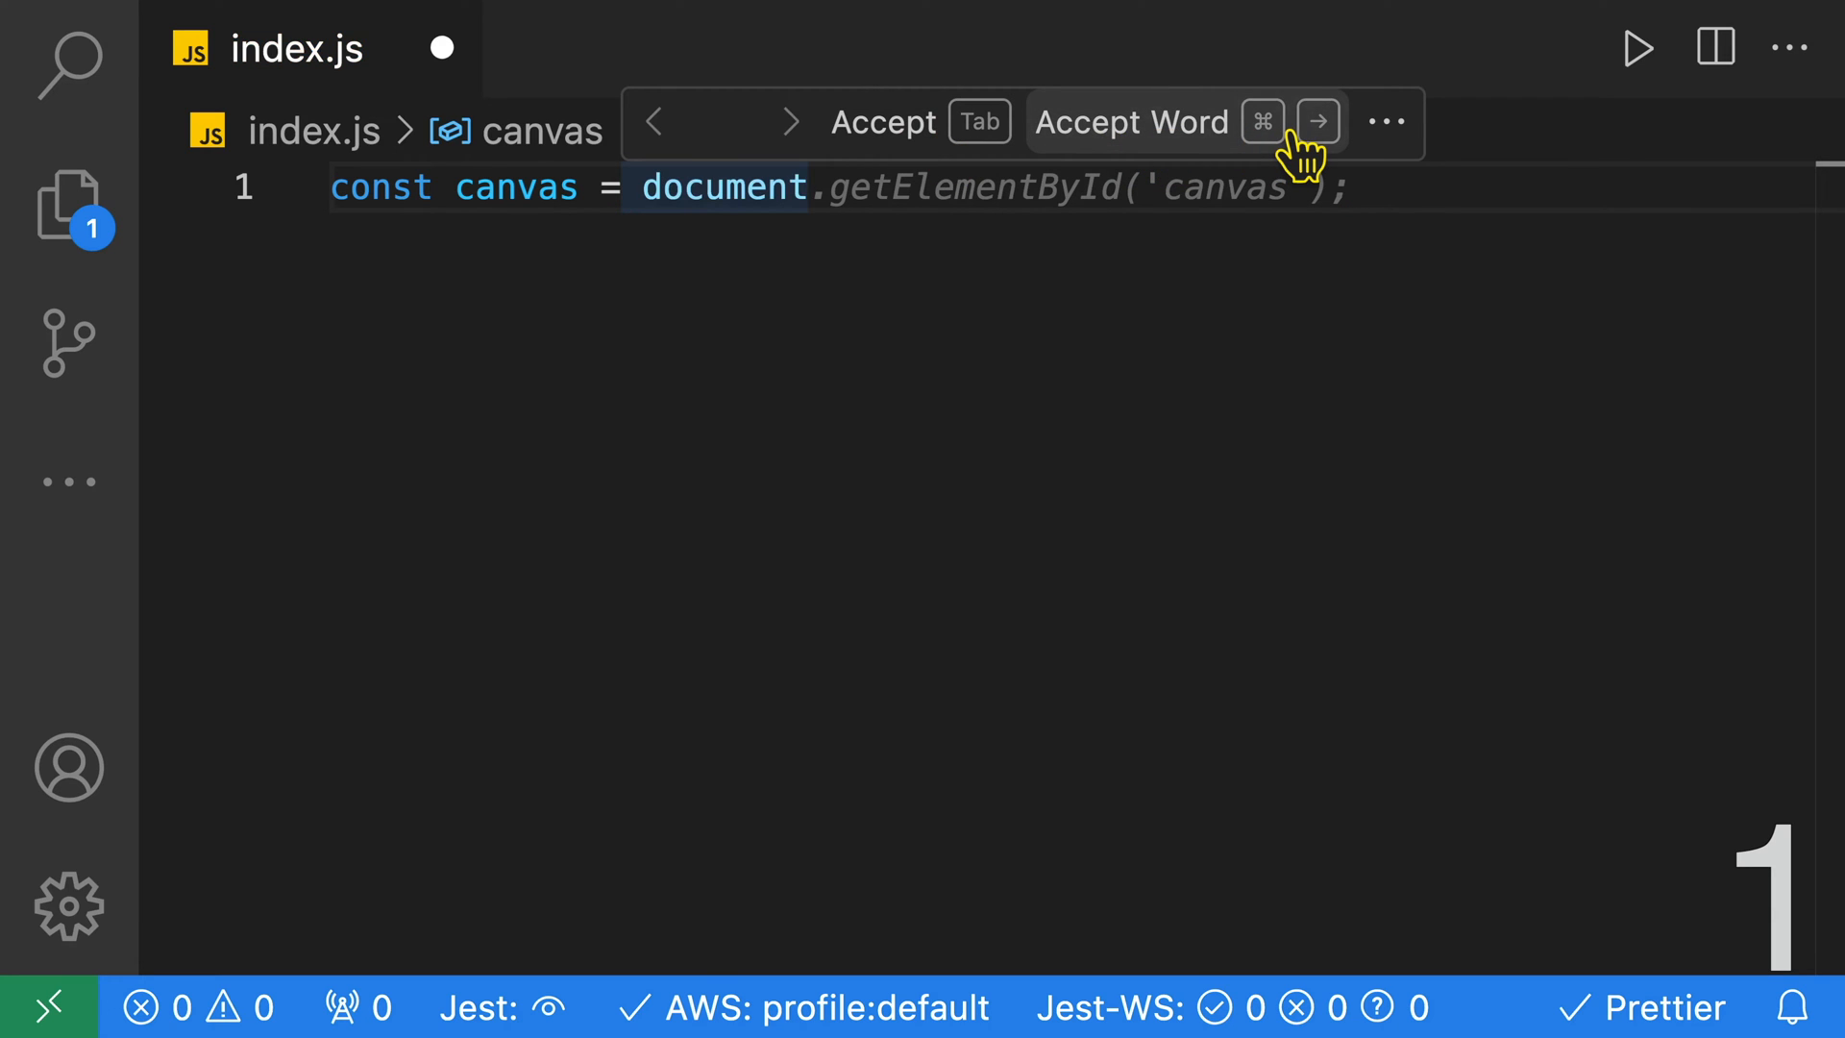
mouse_move(882, 123)
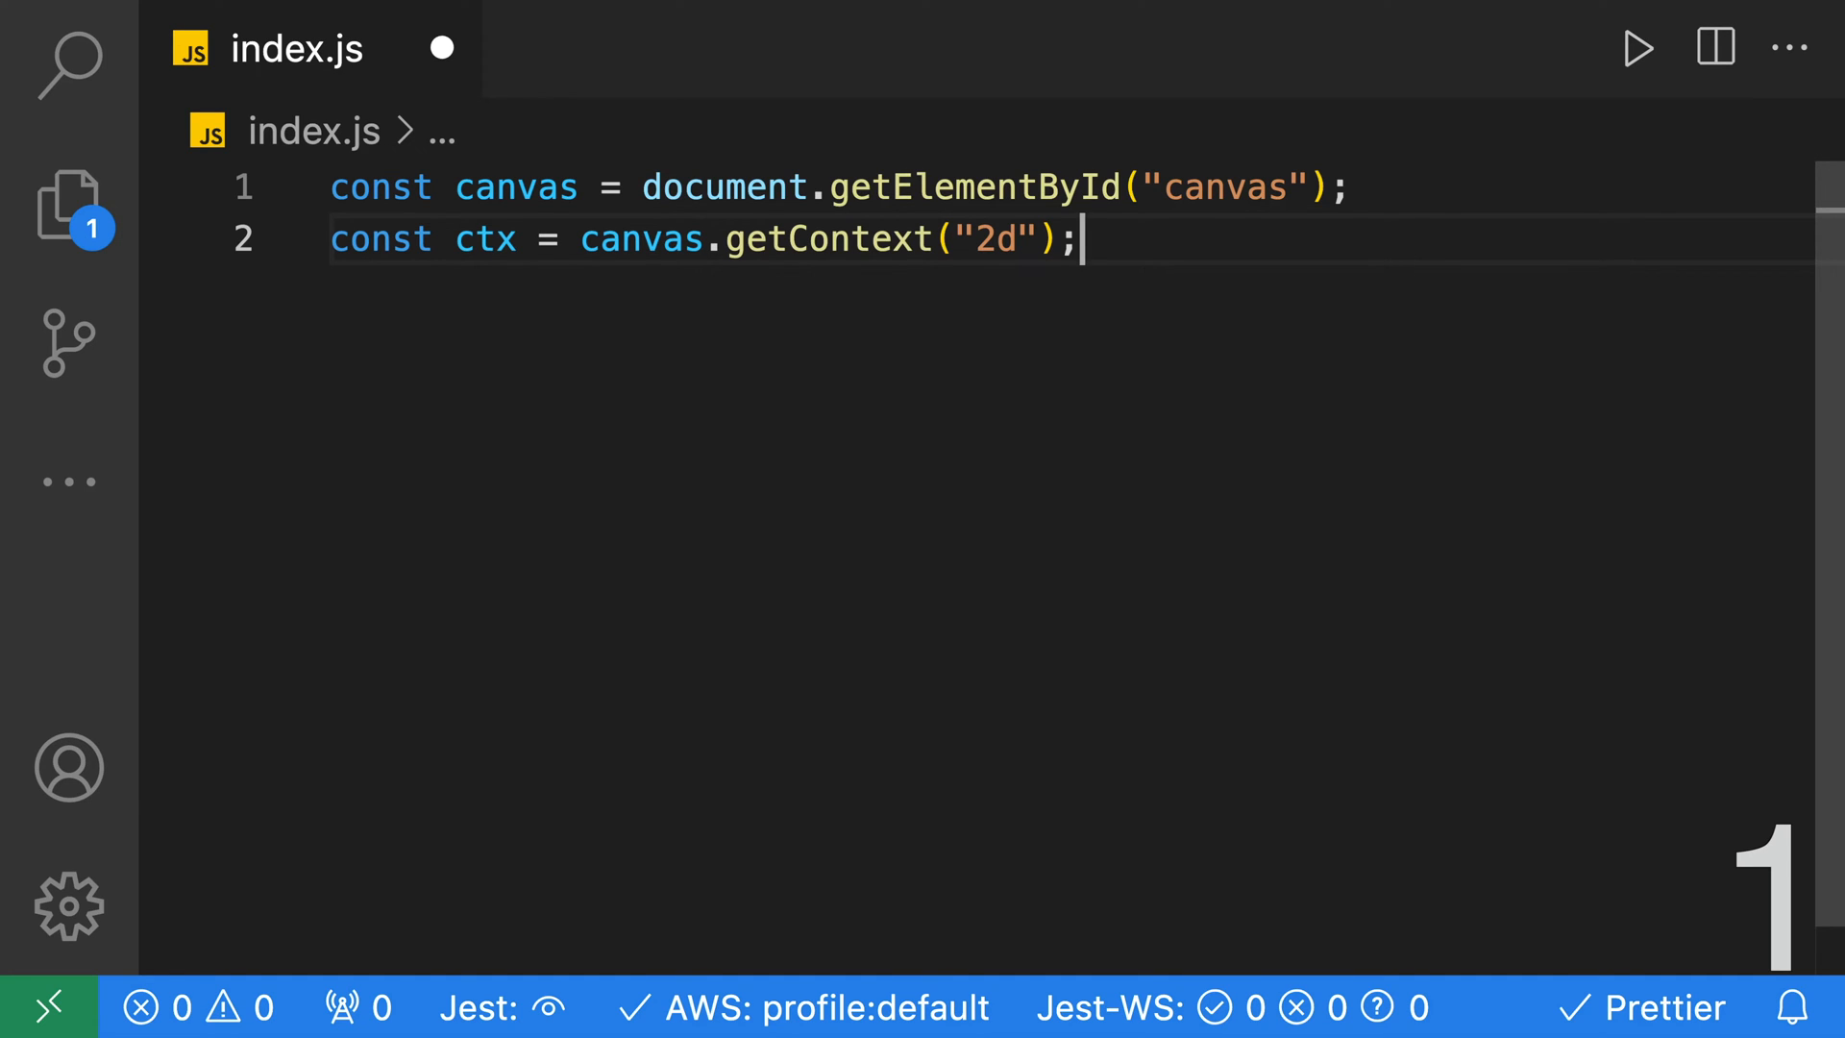
key(Enter)
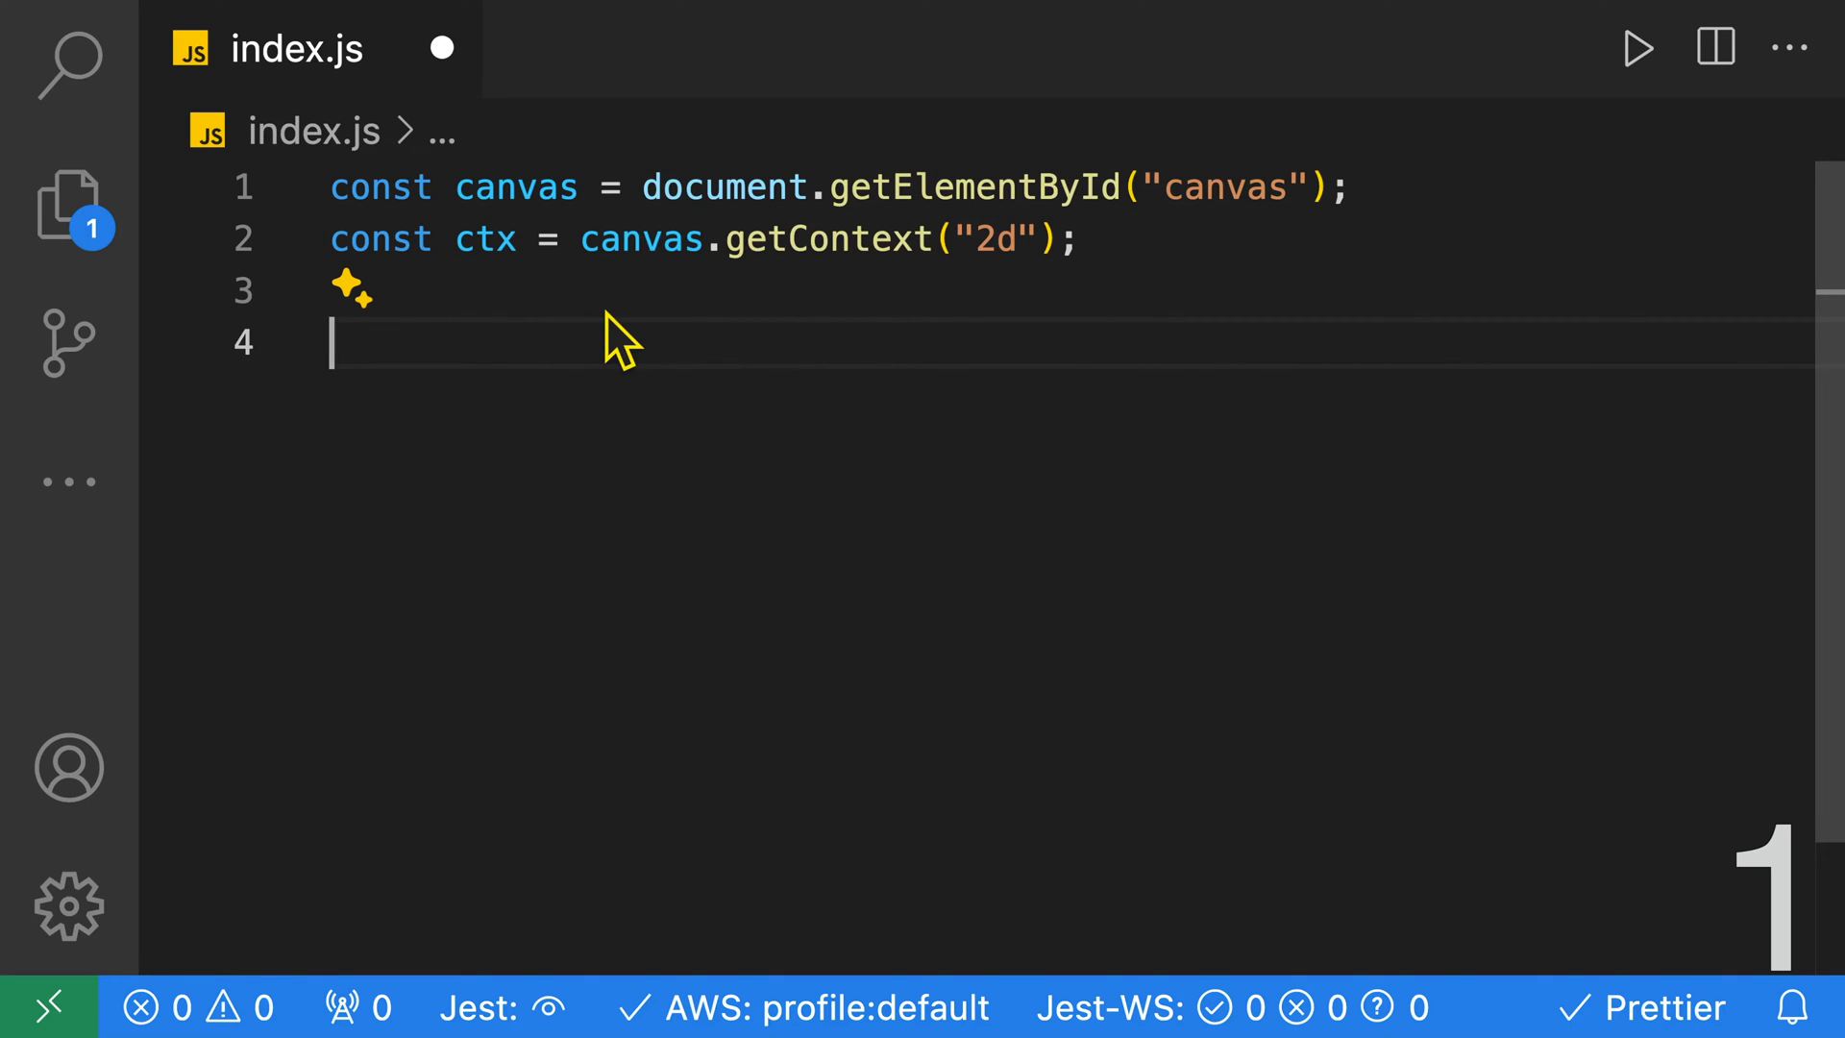
- Start 'function drawCircle' and browse Copilot's alternative completions (2/2) and suggestion options
text(function draw)
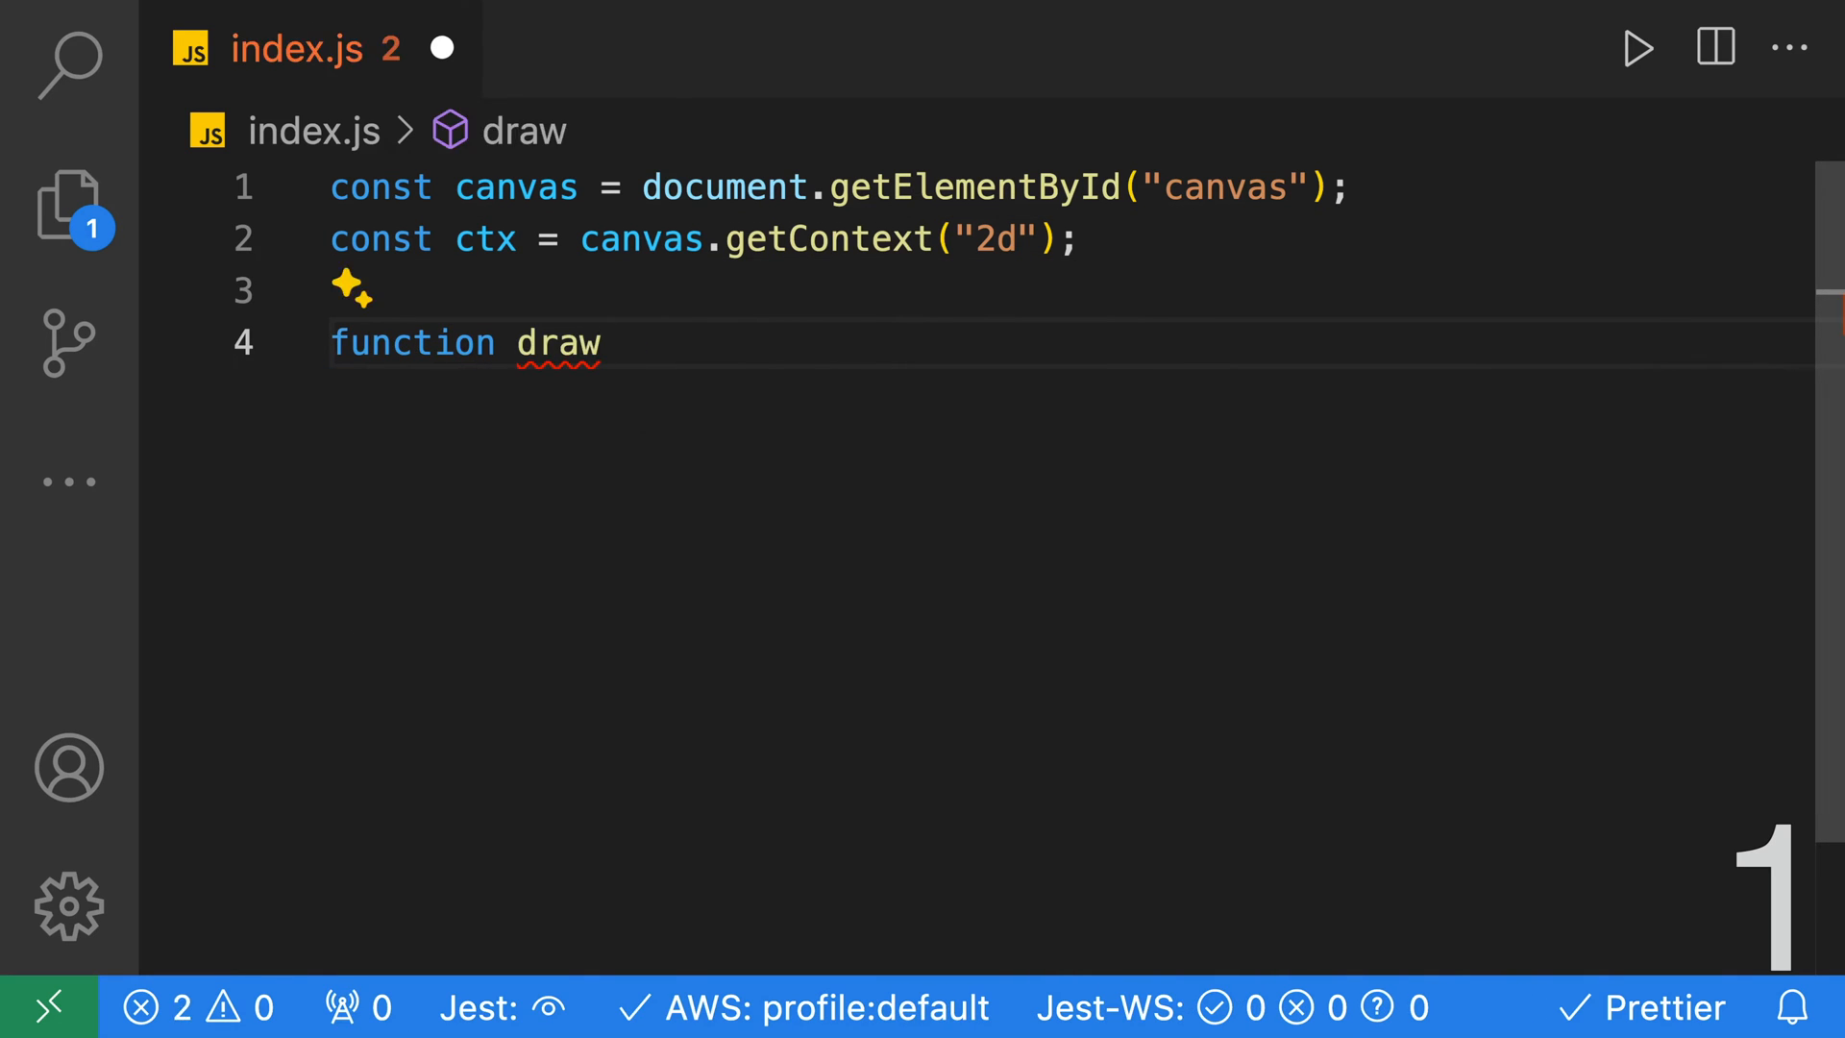
text(Circle)
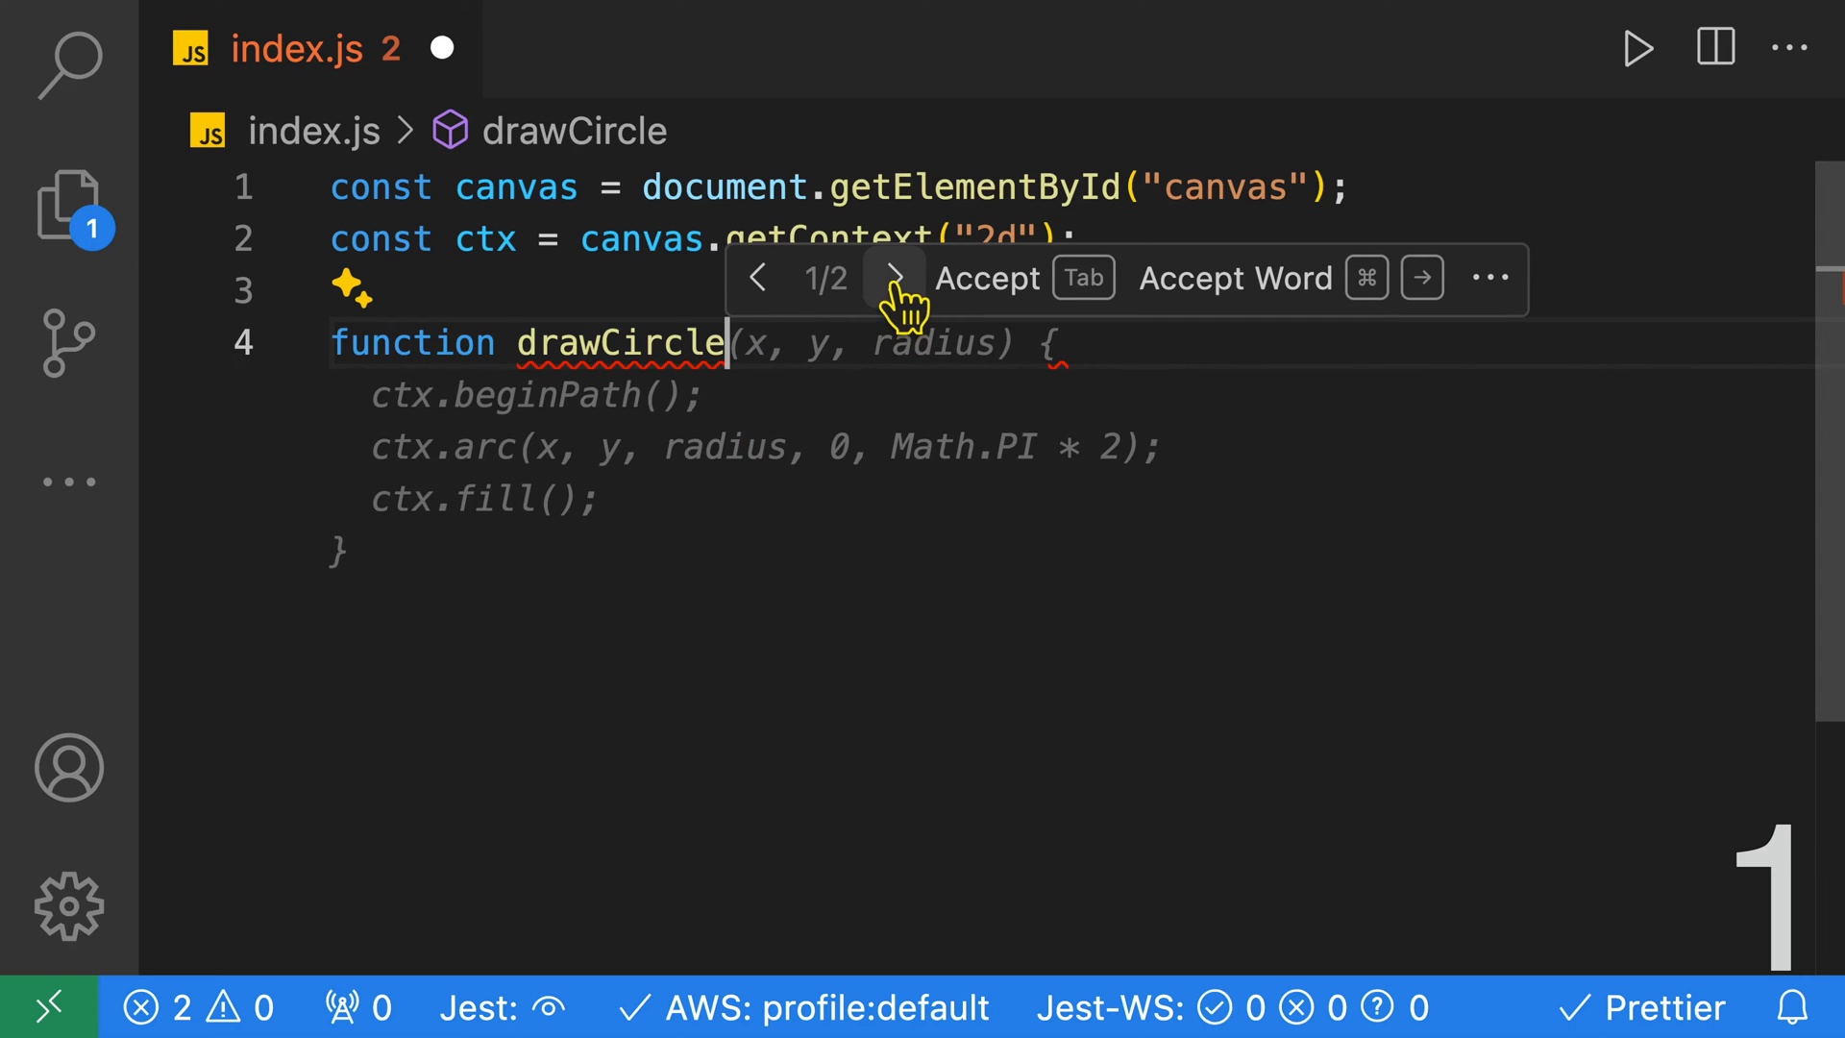
click(894, 278)
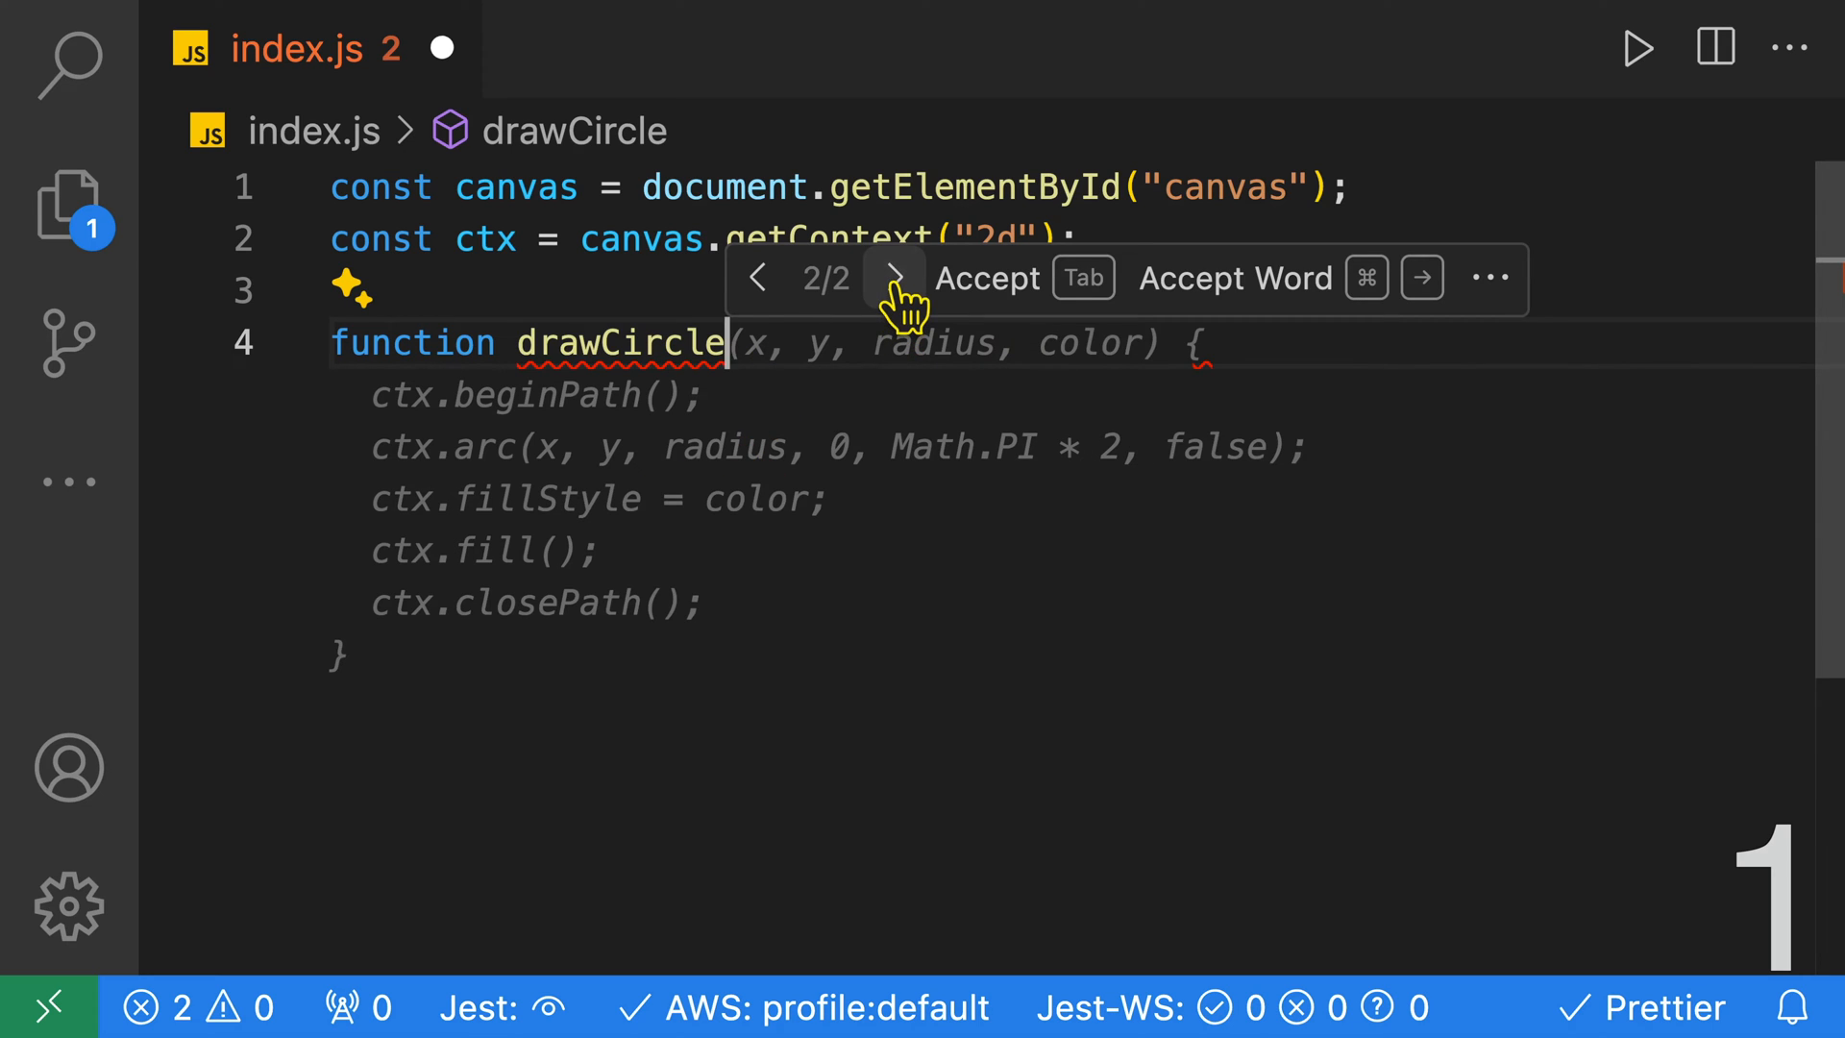
mouse_move(853, 300)
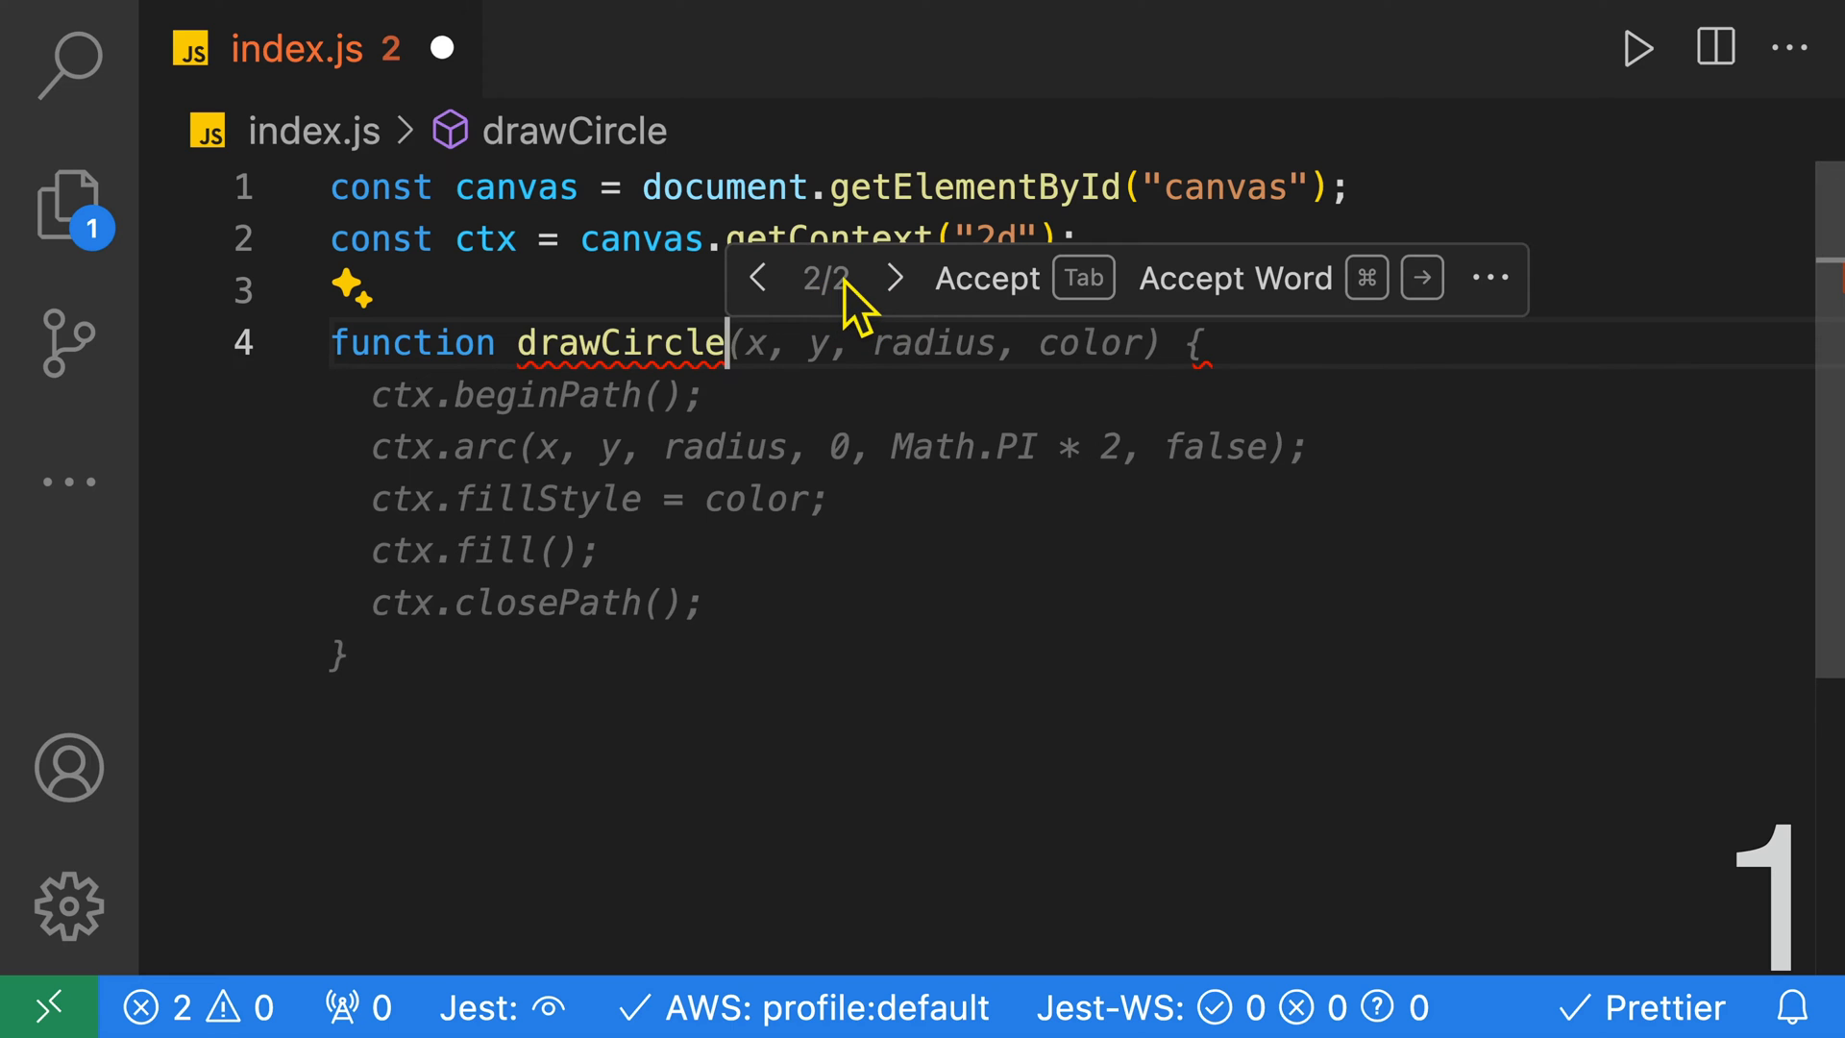
click(1489, 276)
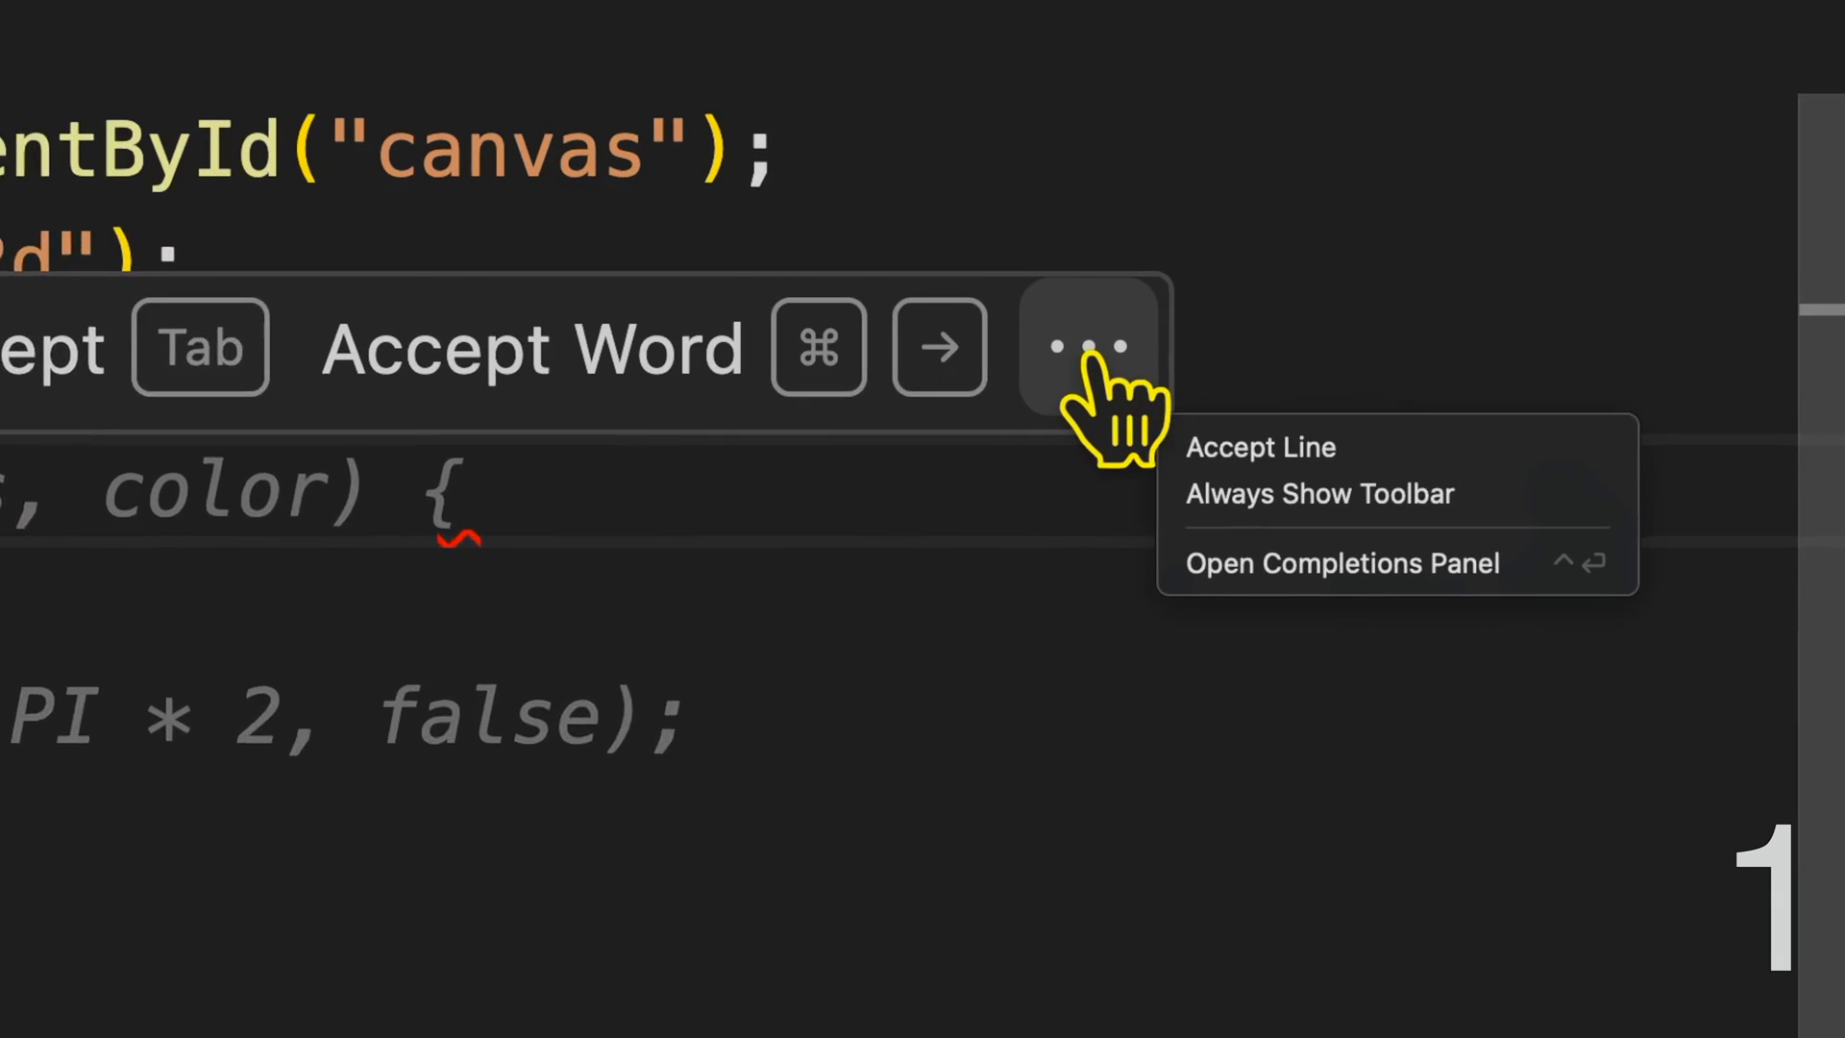
mouse_move(1301, 592)
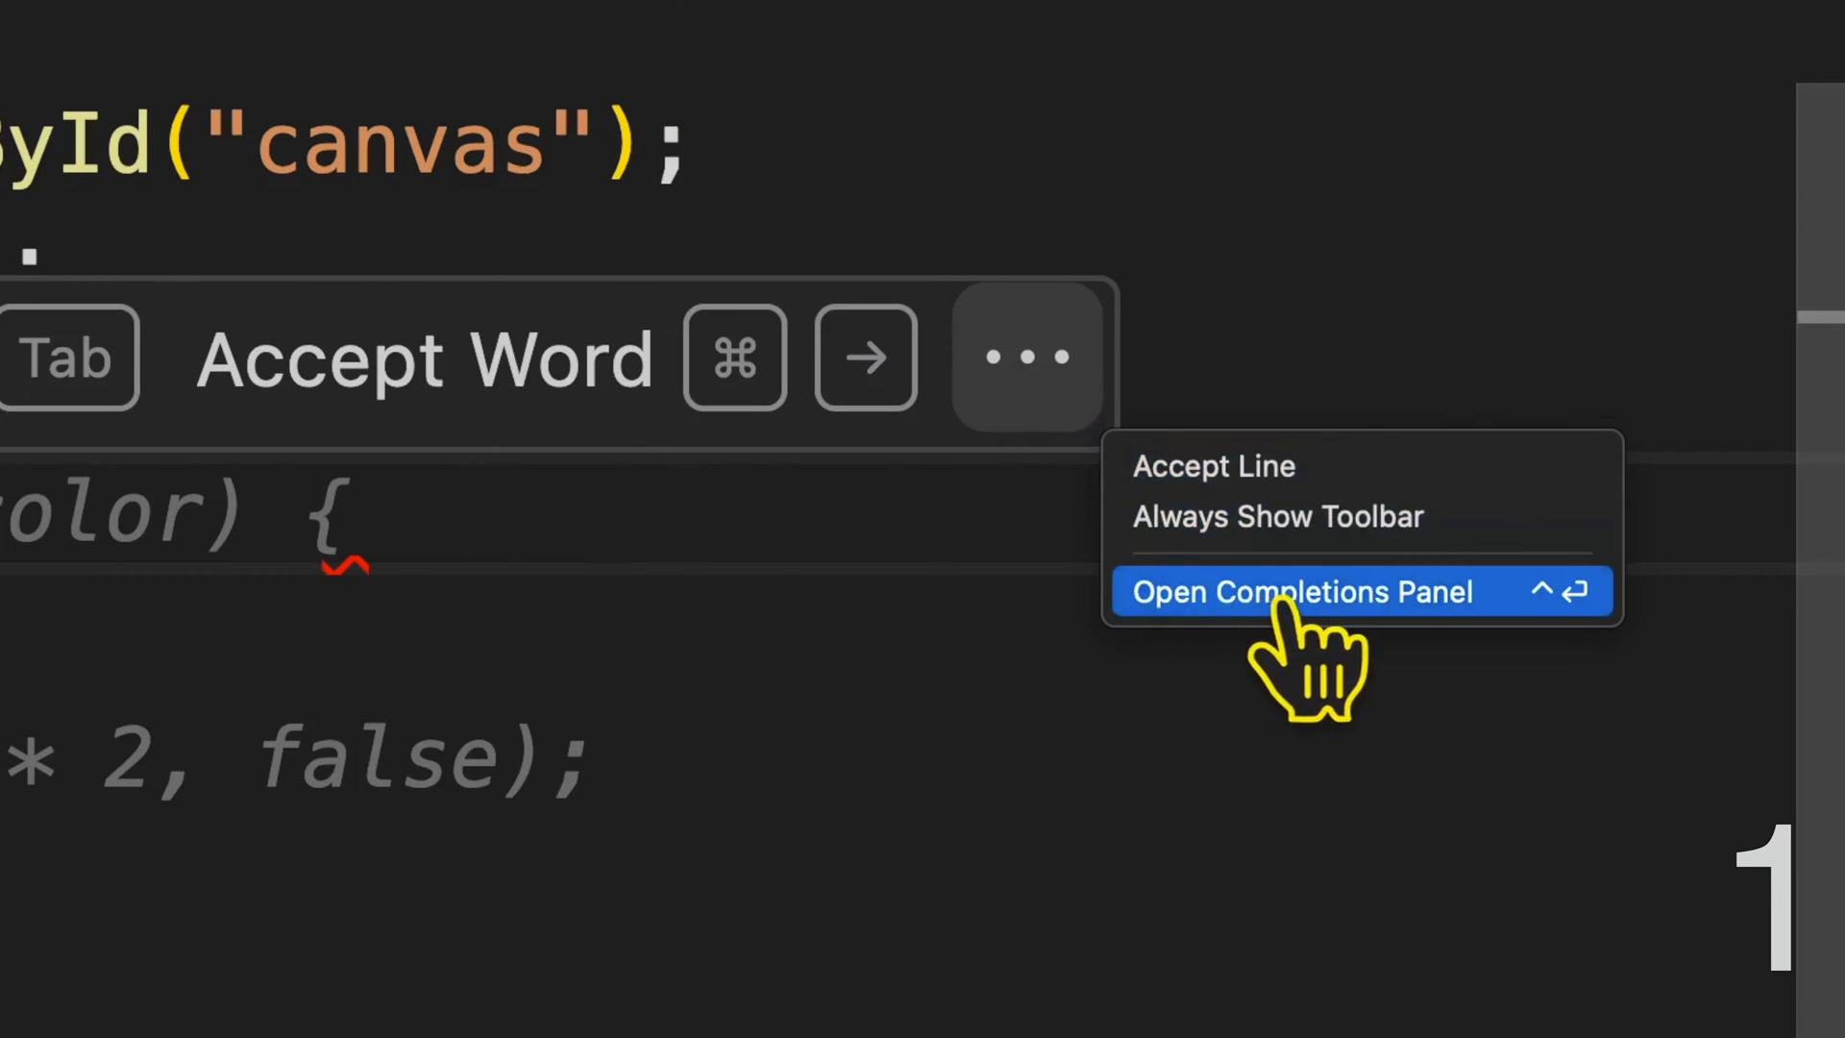
- From the Completions Panel, accept suggestion 5 as the drawCircle(x, y, radius, color) body
click(1301, 590)
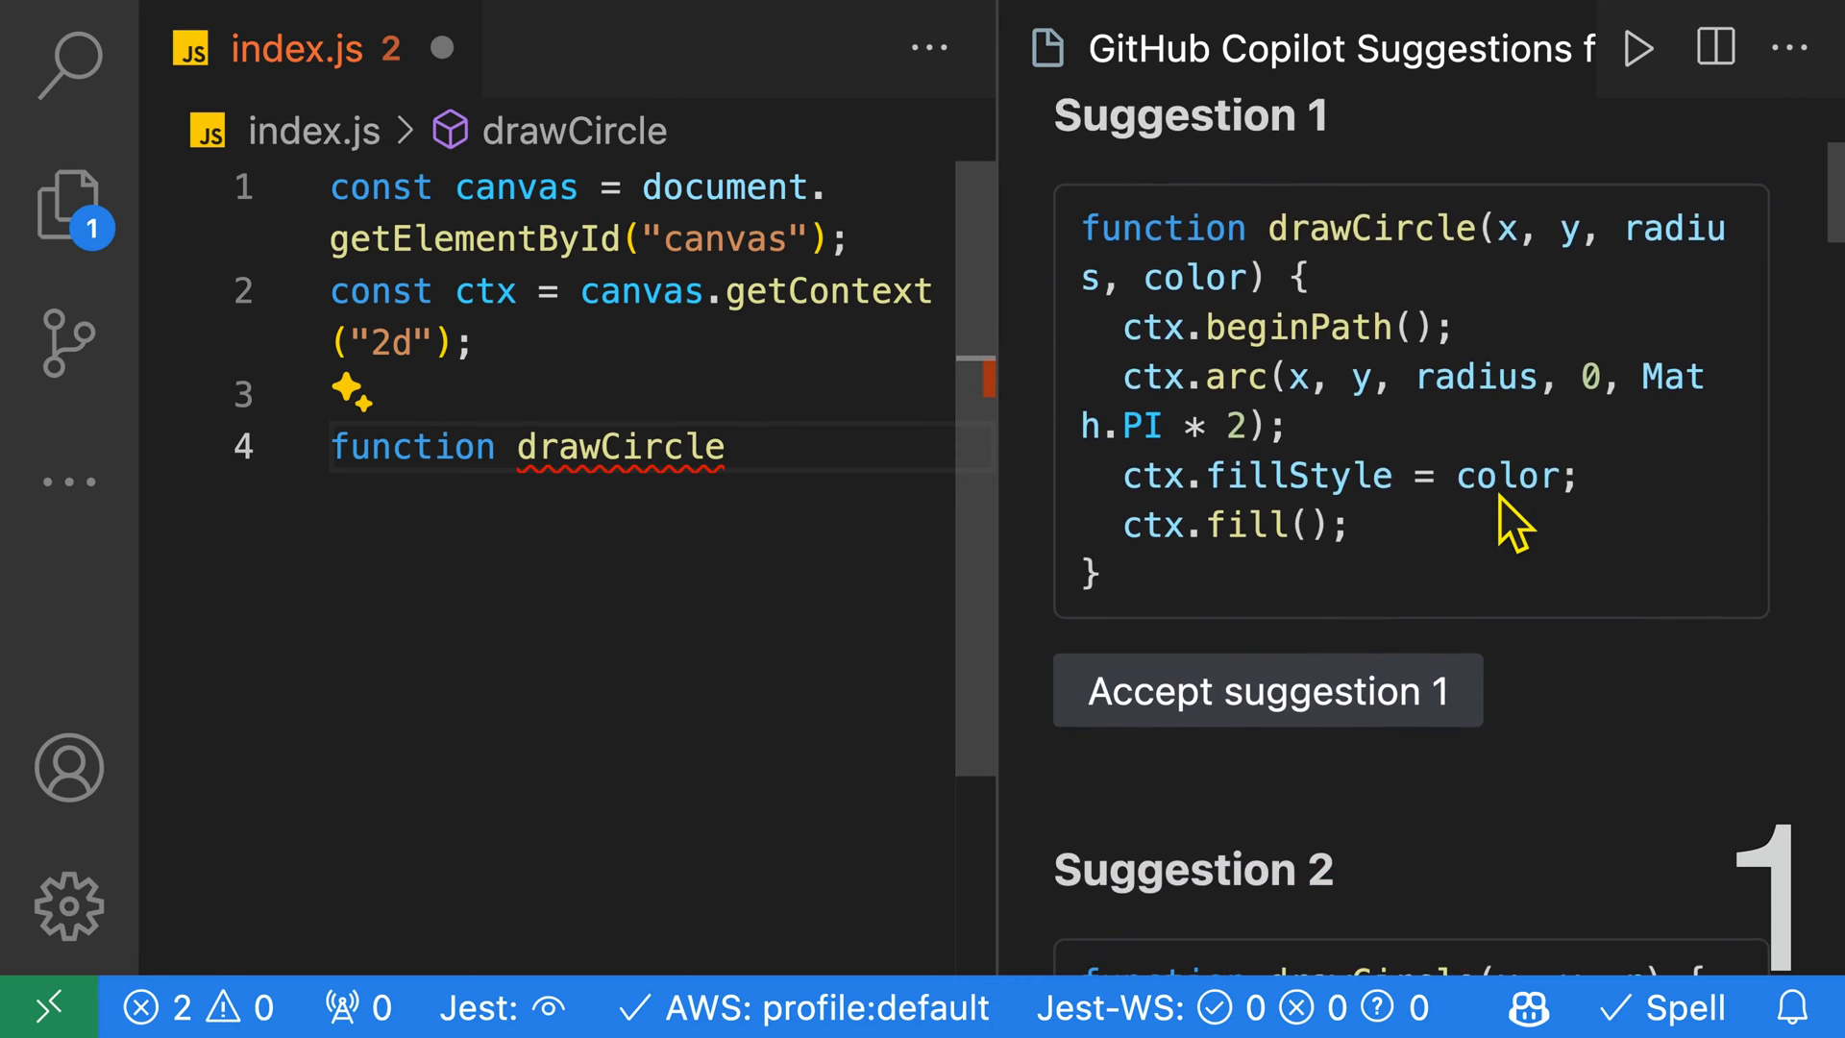
scroll(down, 3)
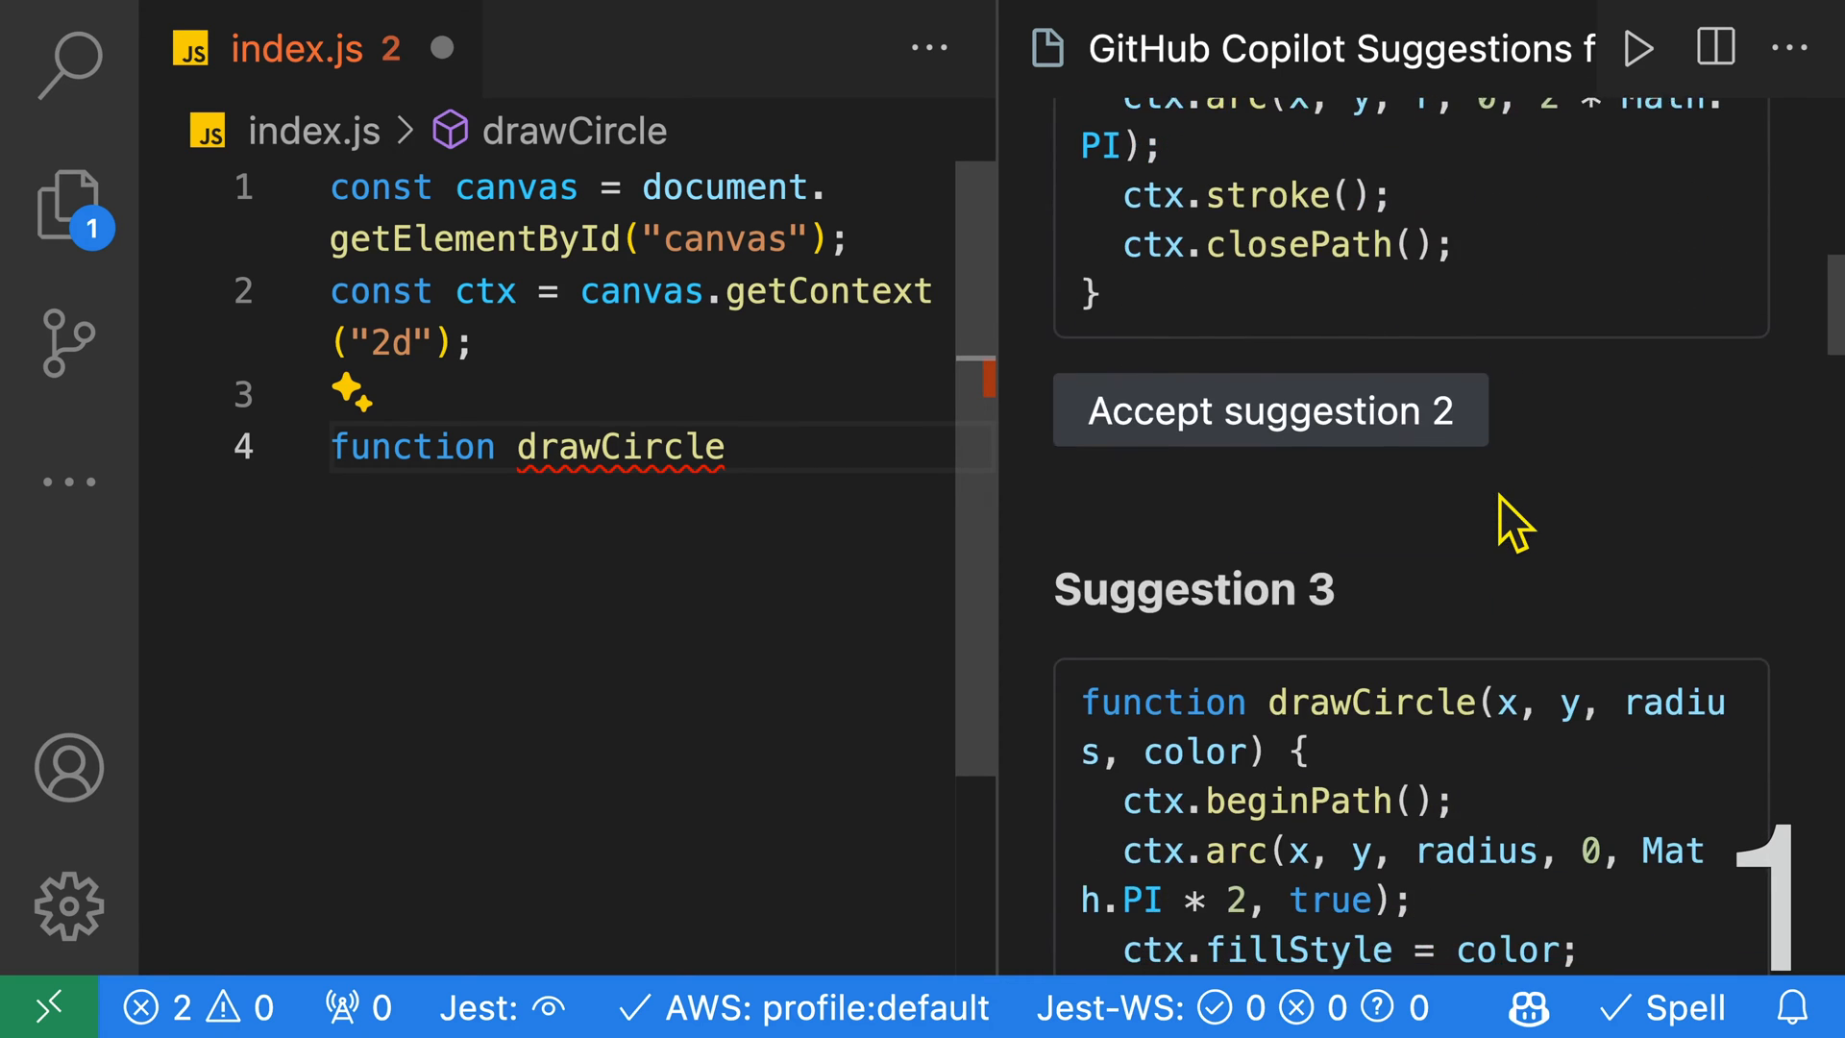
scroll(down, 3)
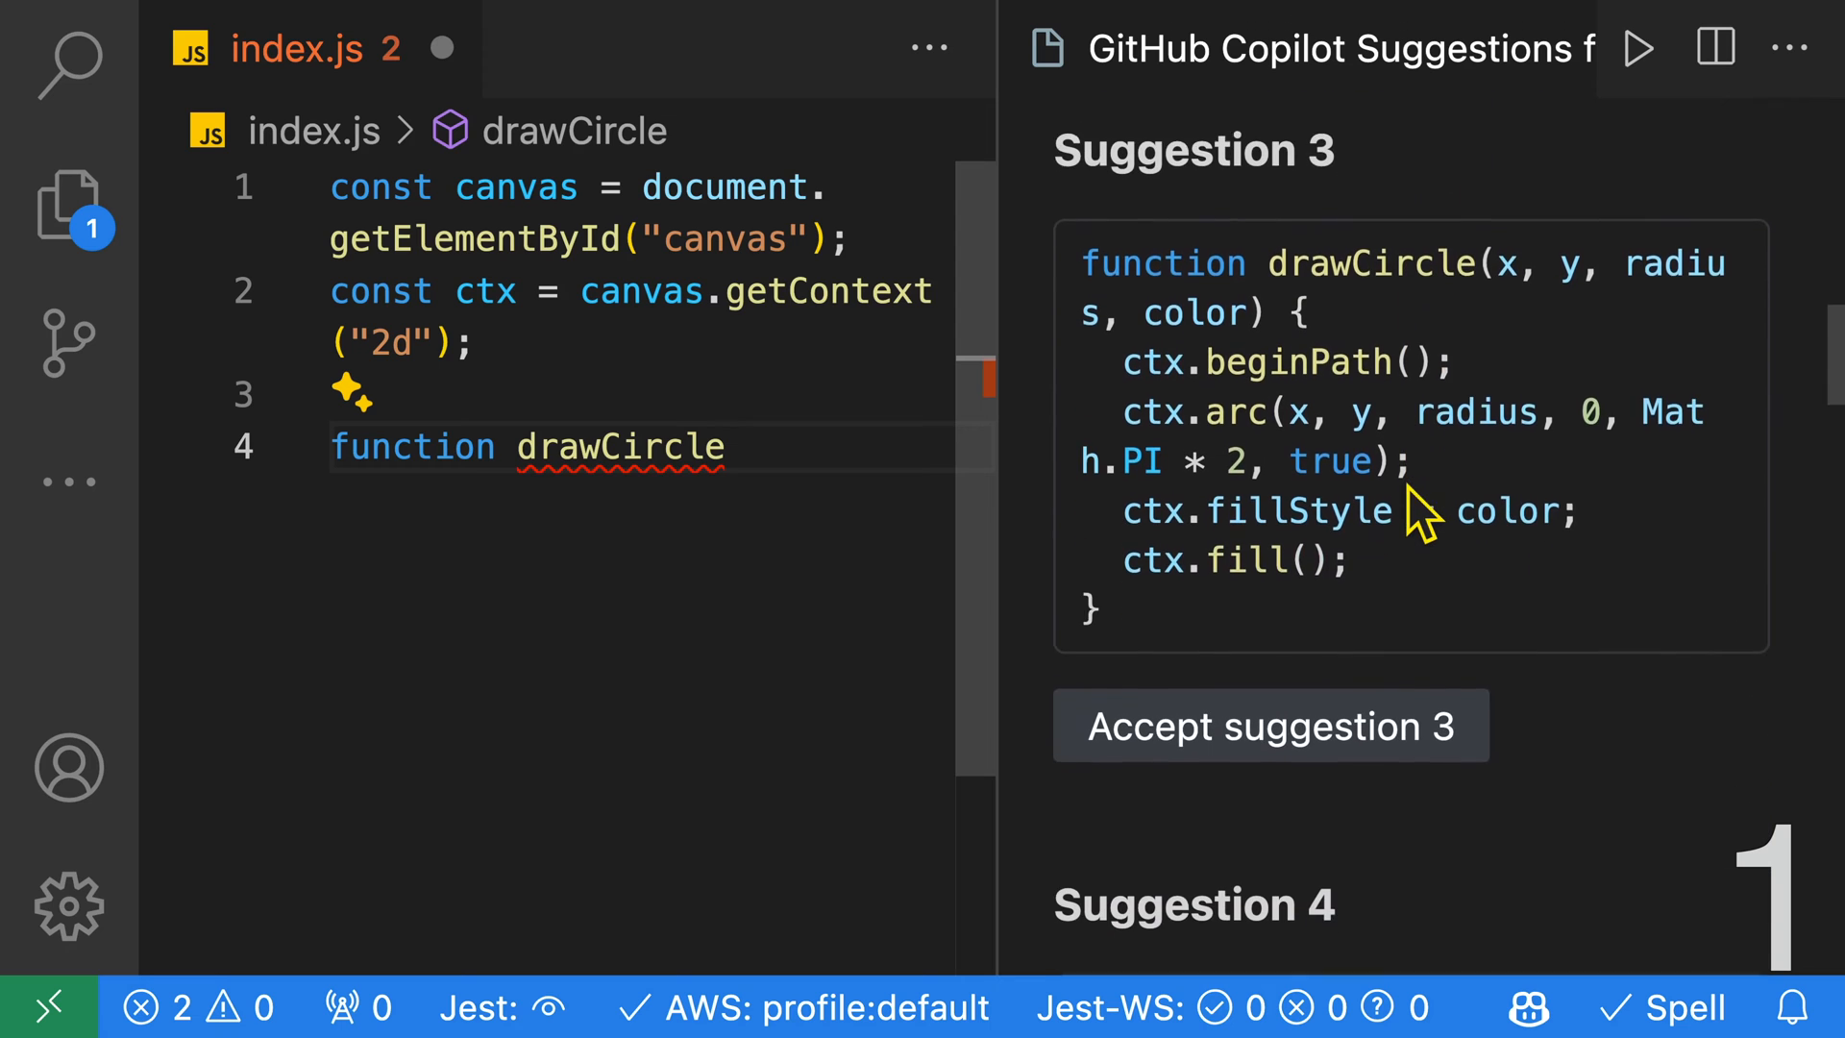
scroll(down, 3)
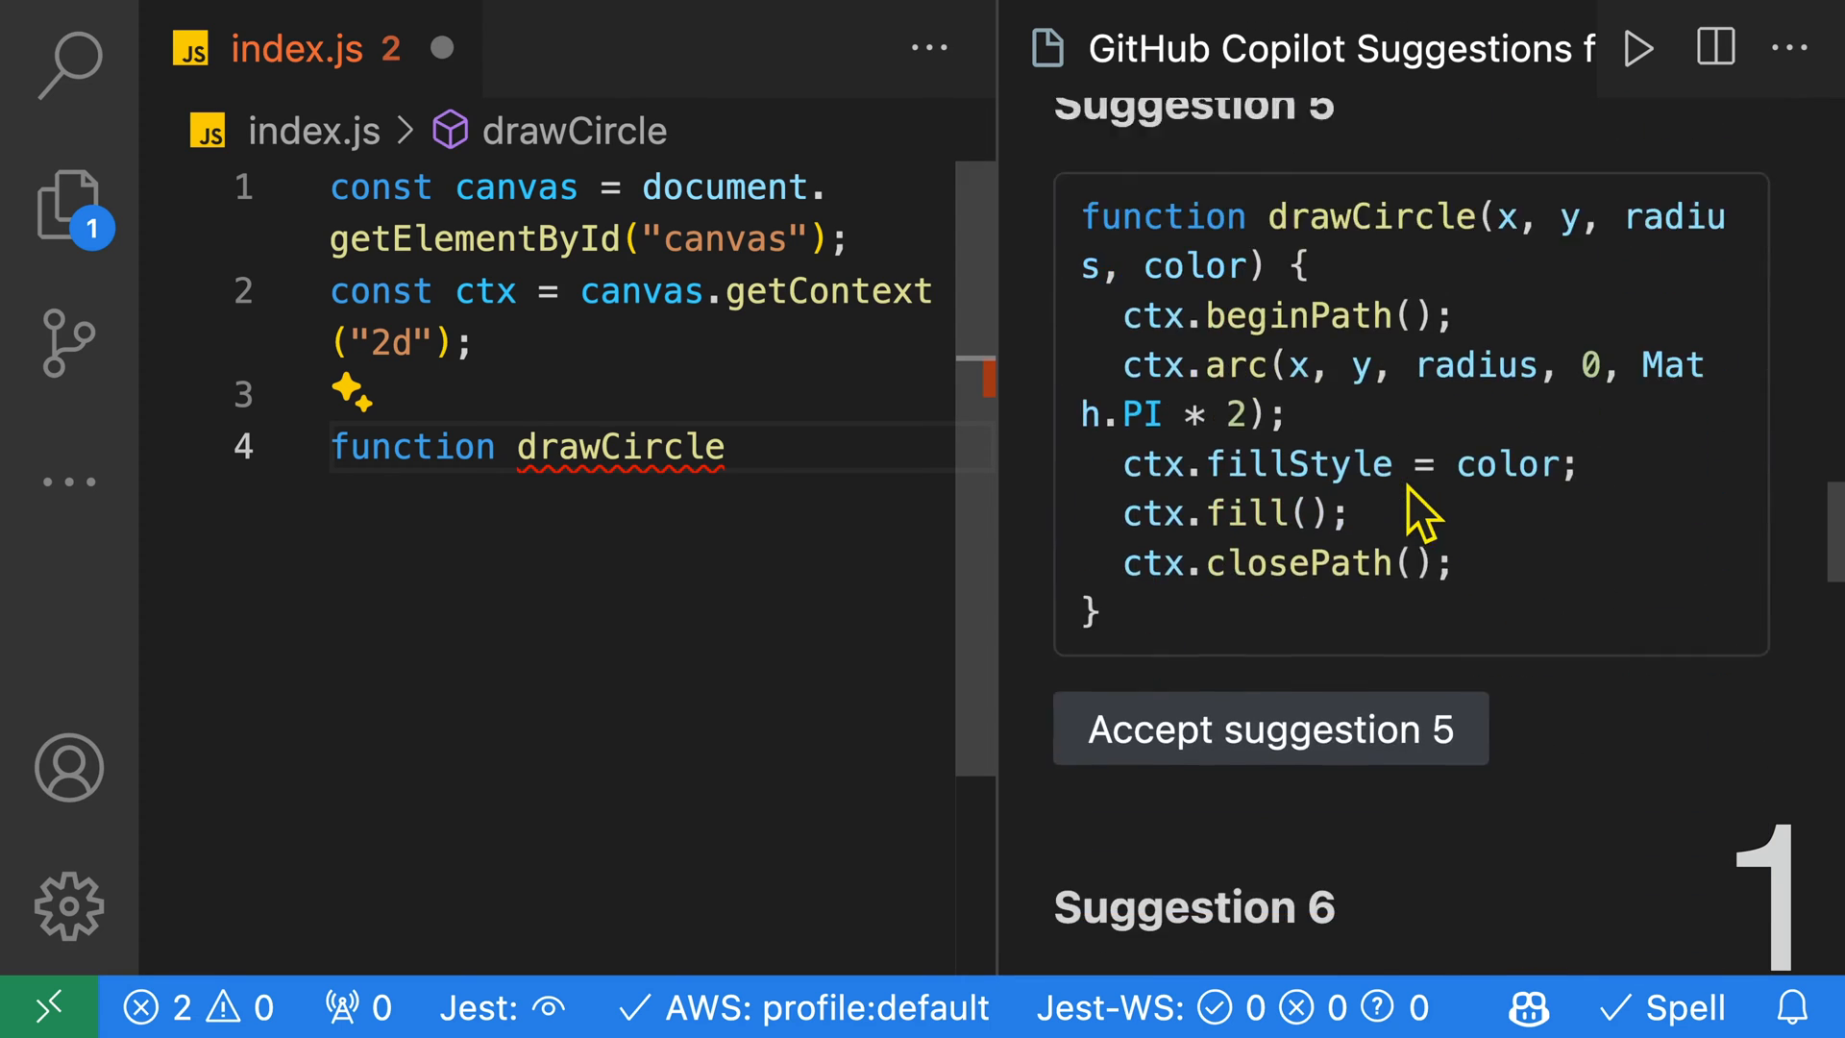
click(1268, 727)
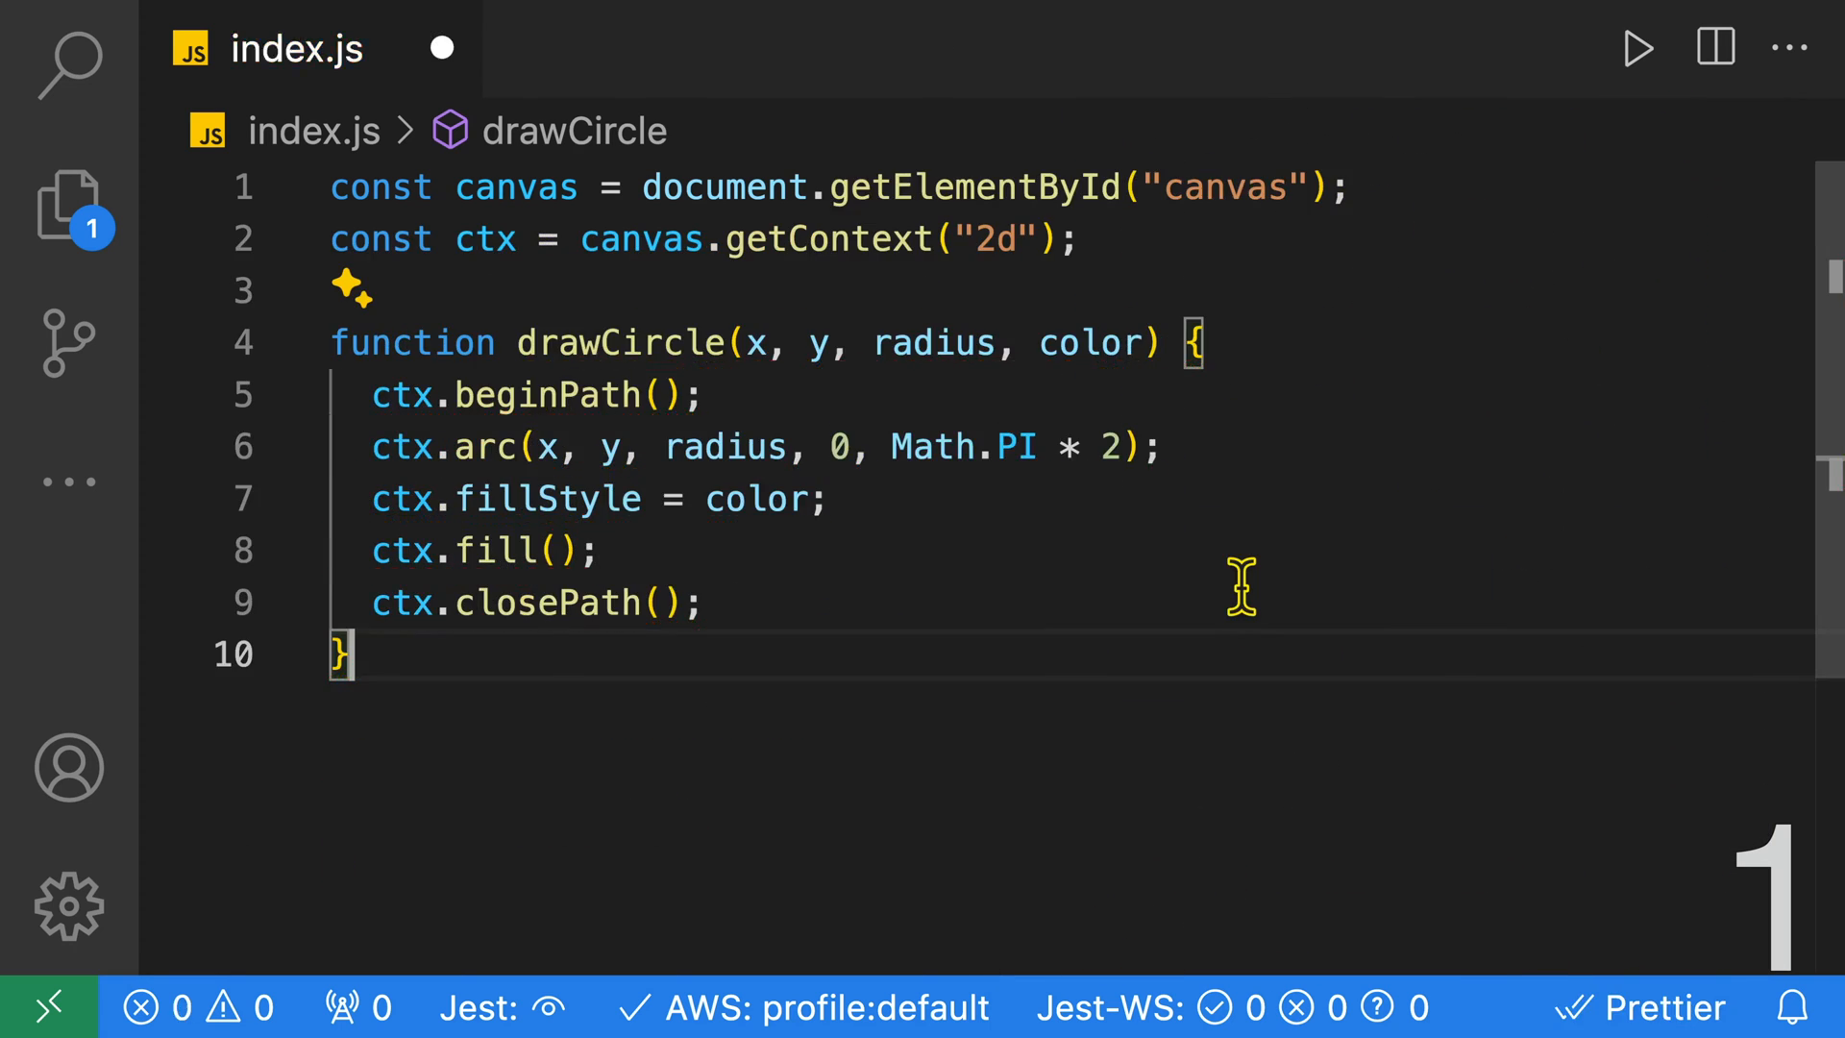
mouse_move(725, 448)
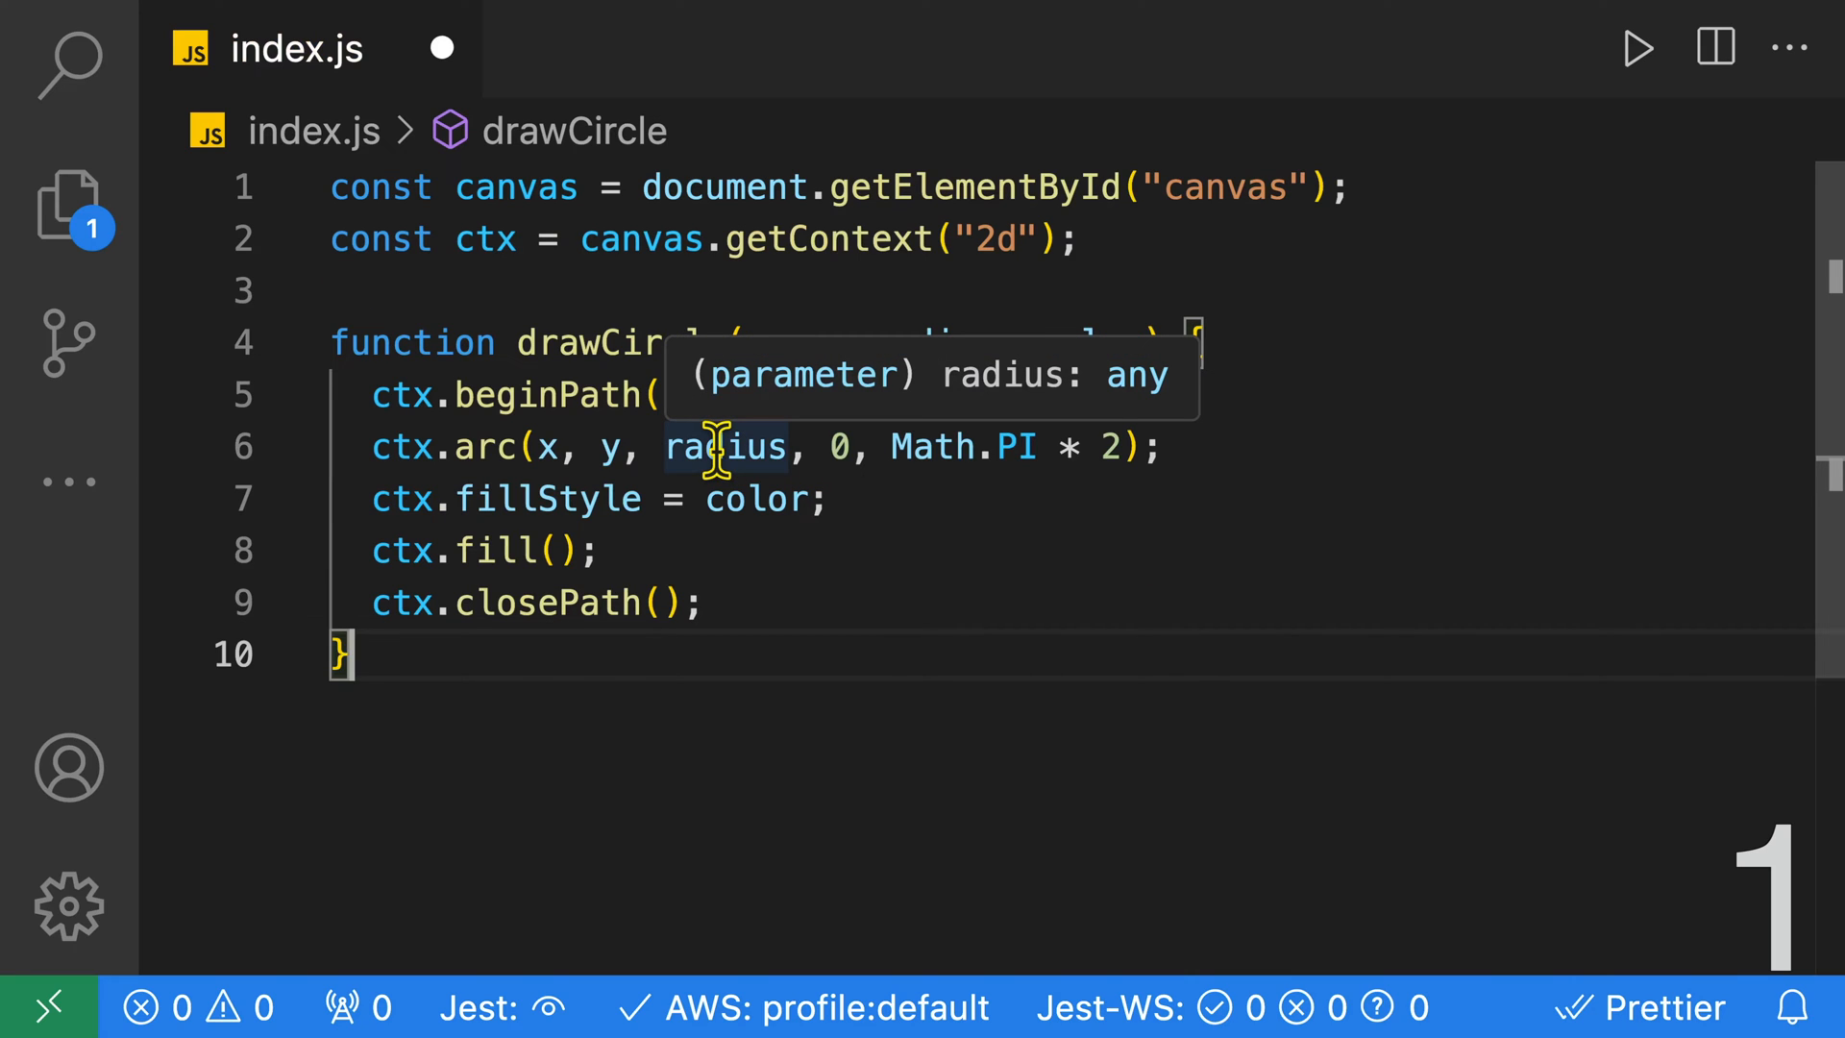
mouse_move(913, 575)
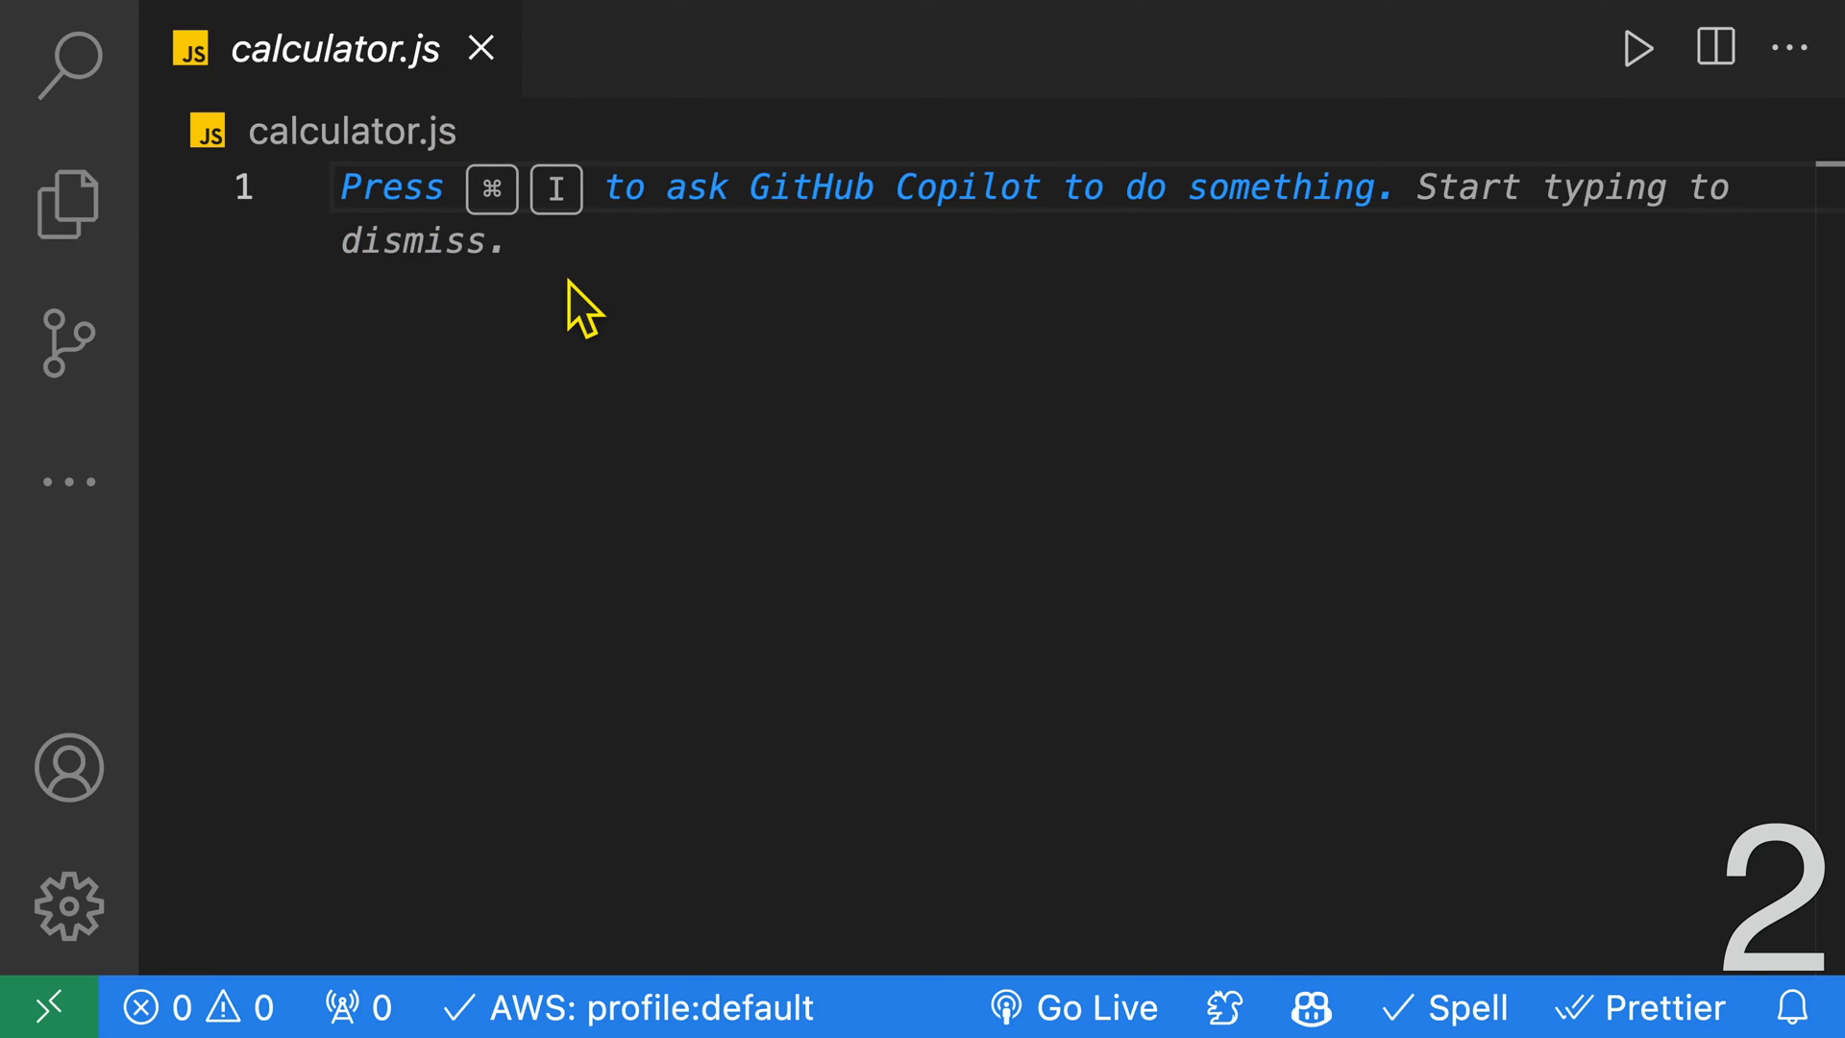
mouse_move(438, 232)
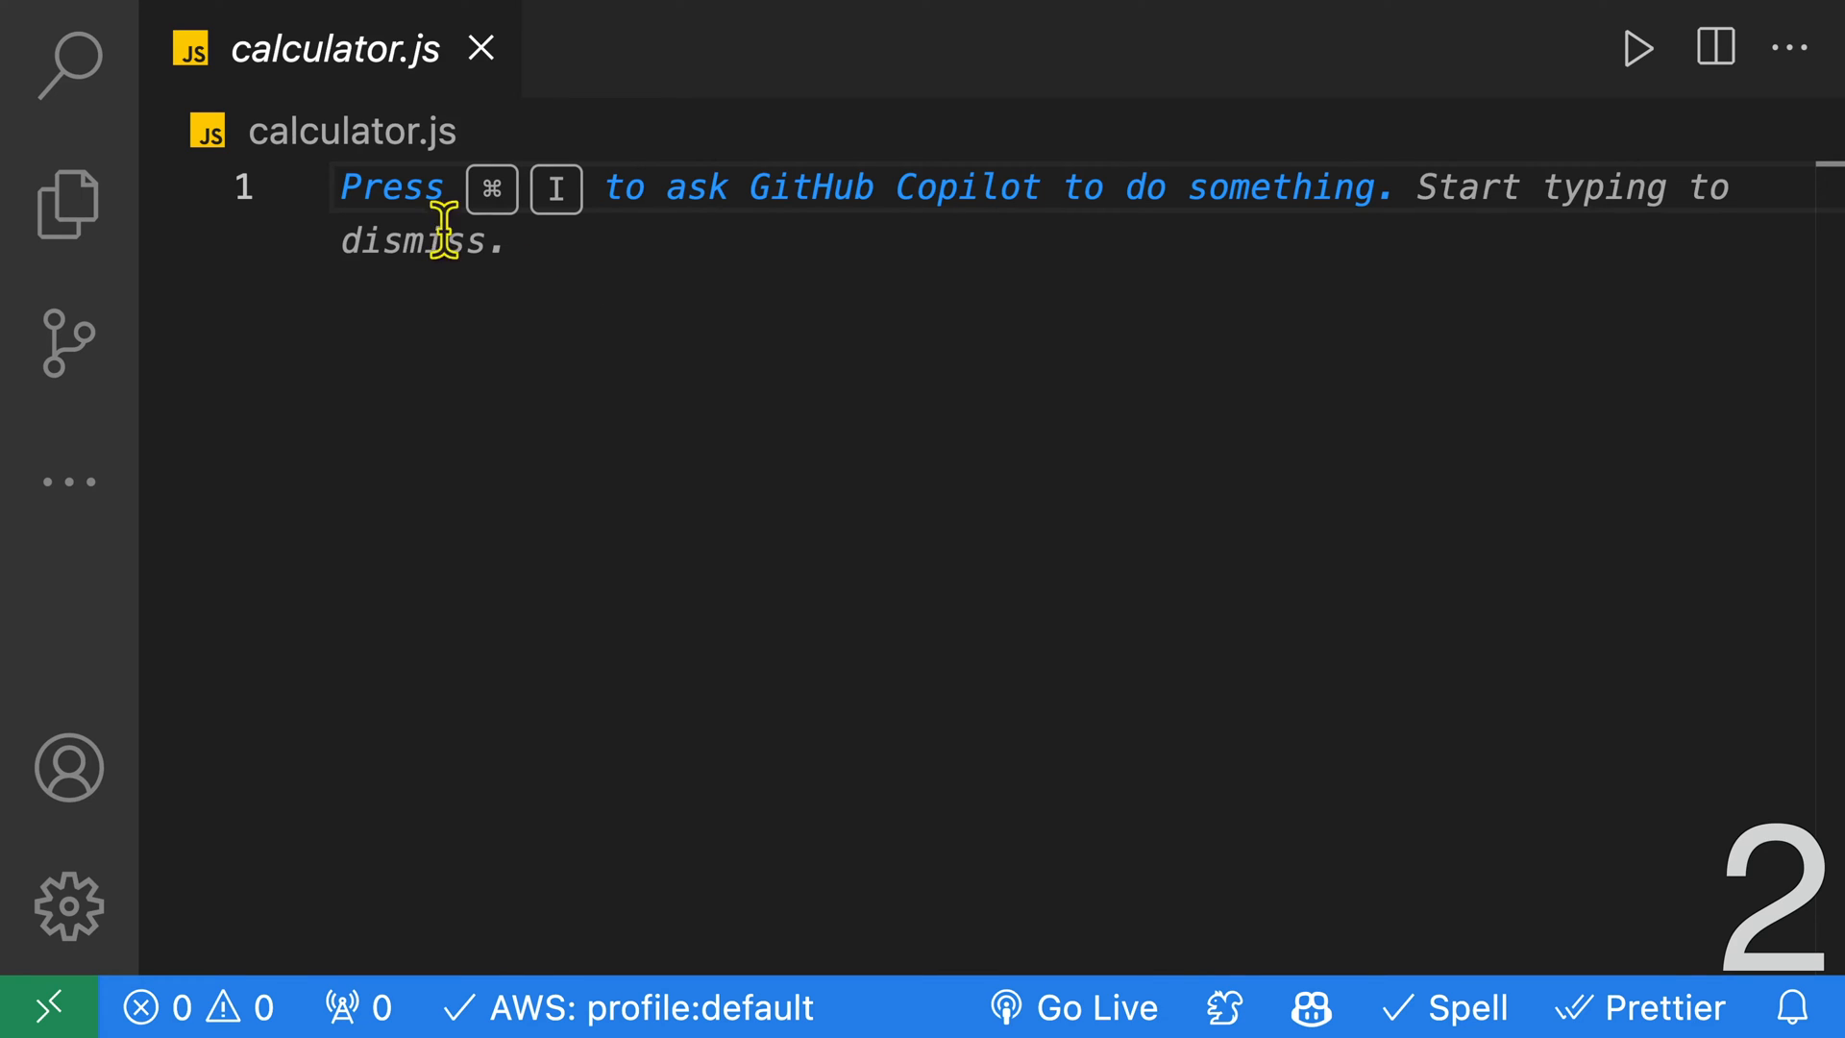
mouse_move(546, 315)
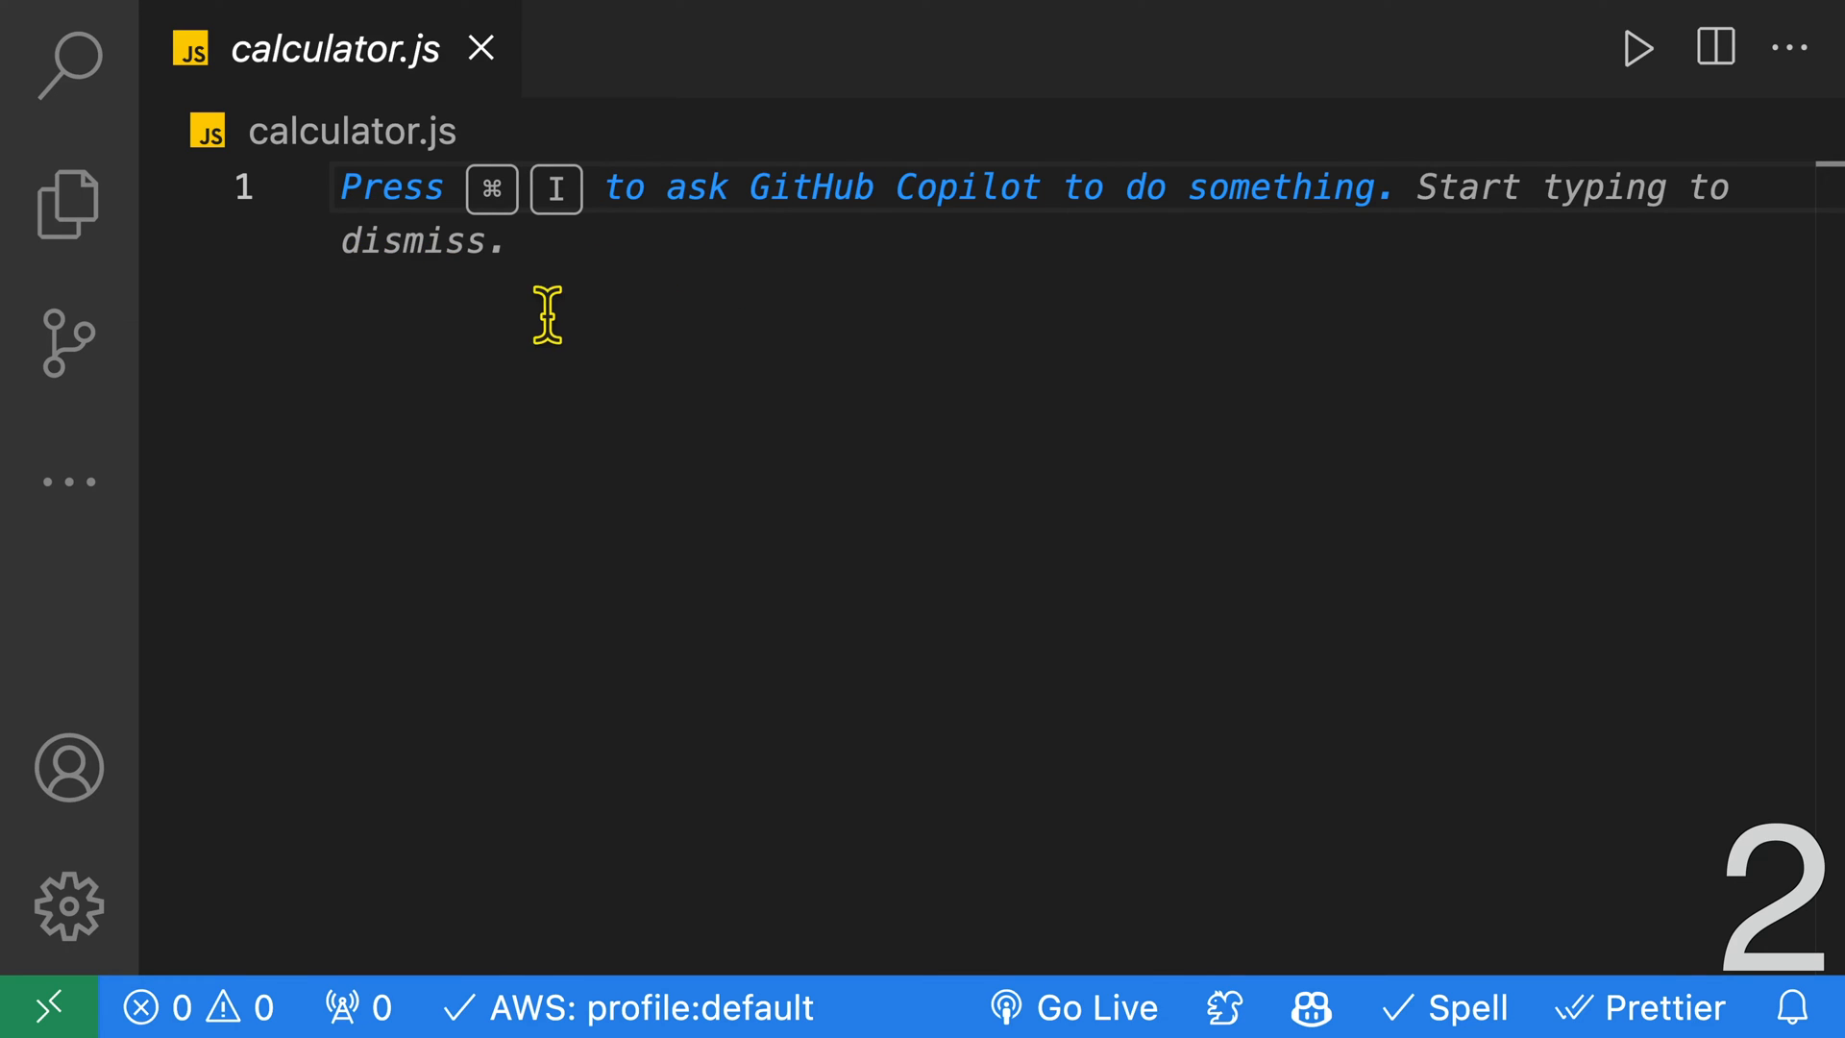
mouse_move(428, 186)
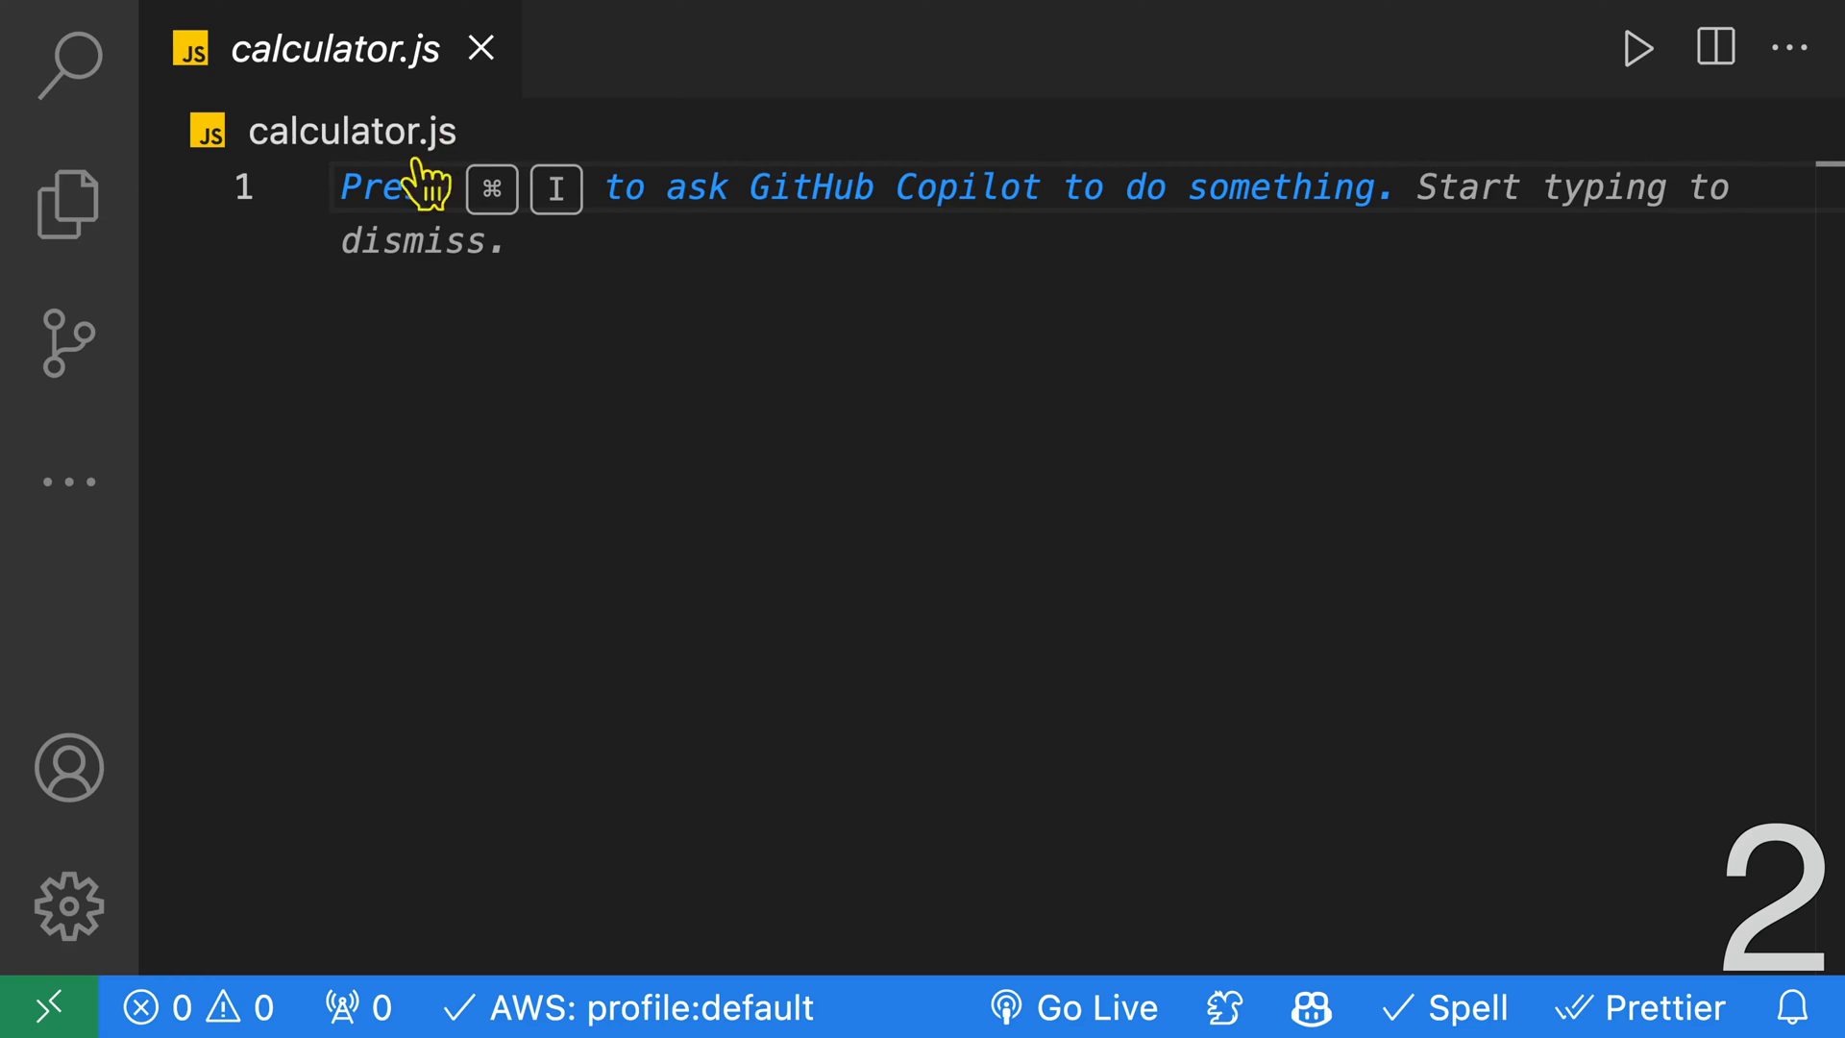
mouse_move(577, 294)
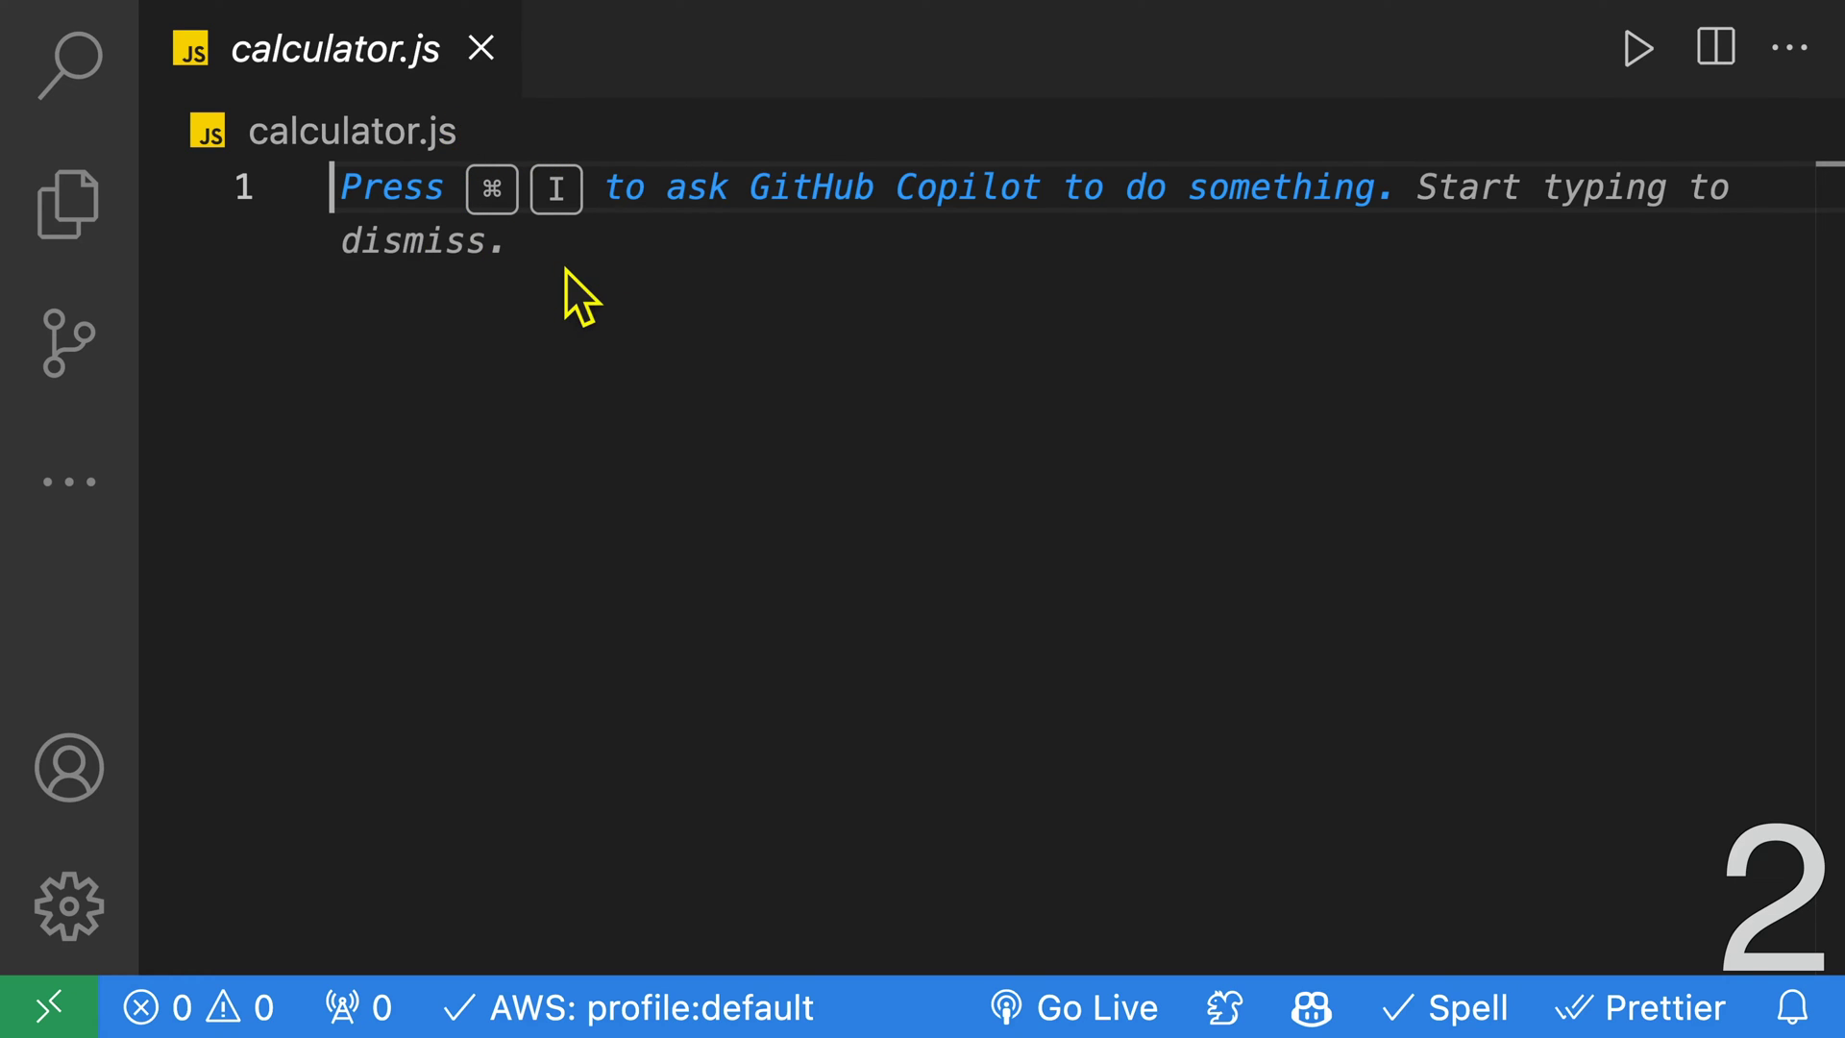
- Ask inline Copilot for add, subtract, divide and multiply functions and accept them into calculator.js
key(cmd+i)
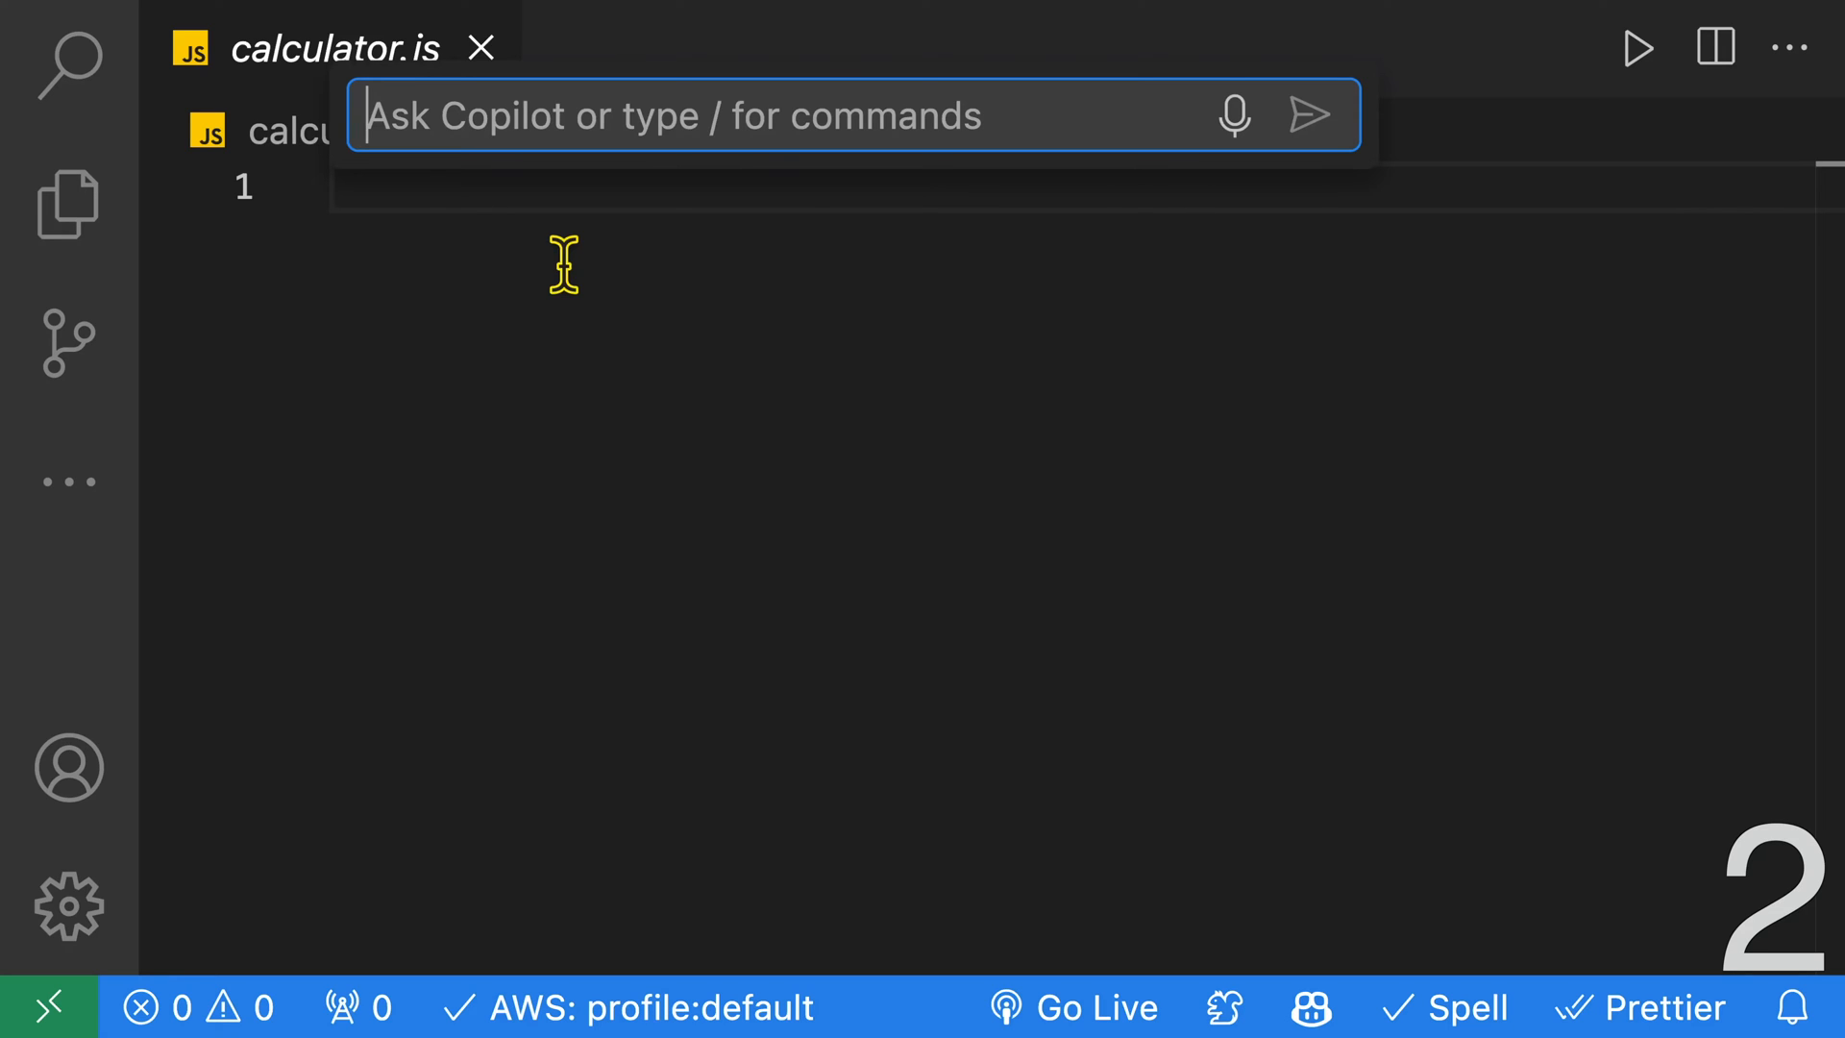
text(Please create math functions for add, subtract, divide and multiply)
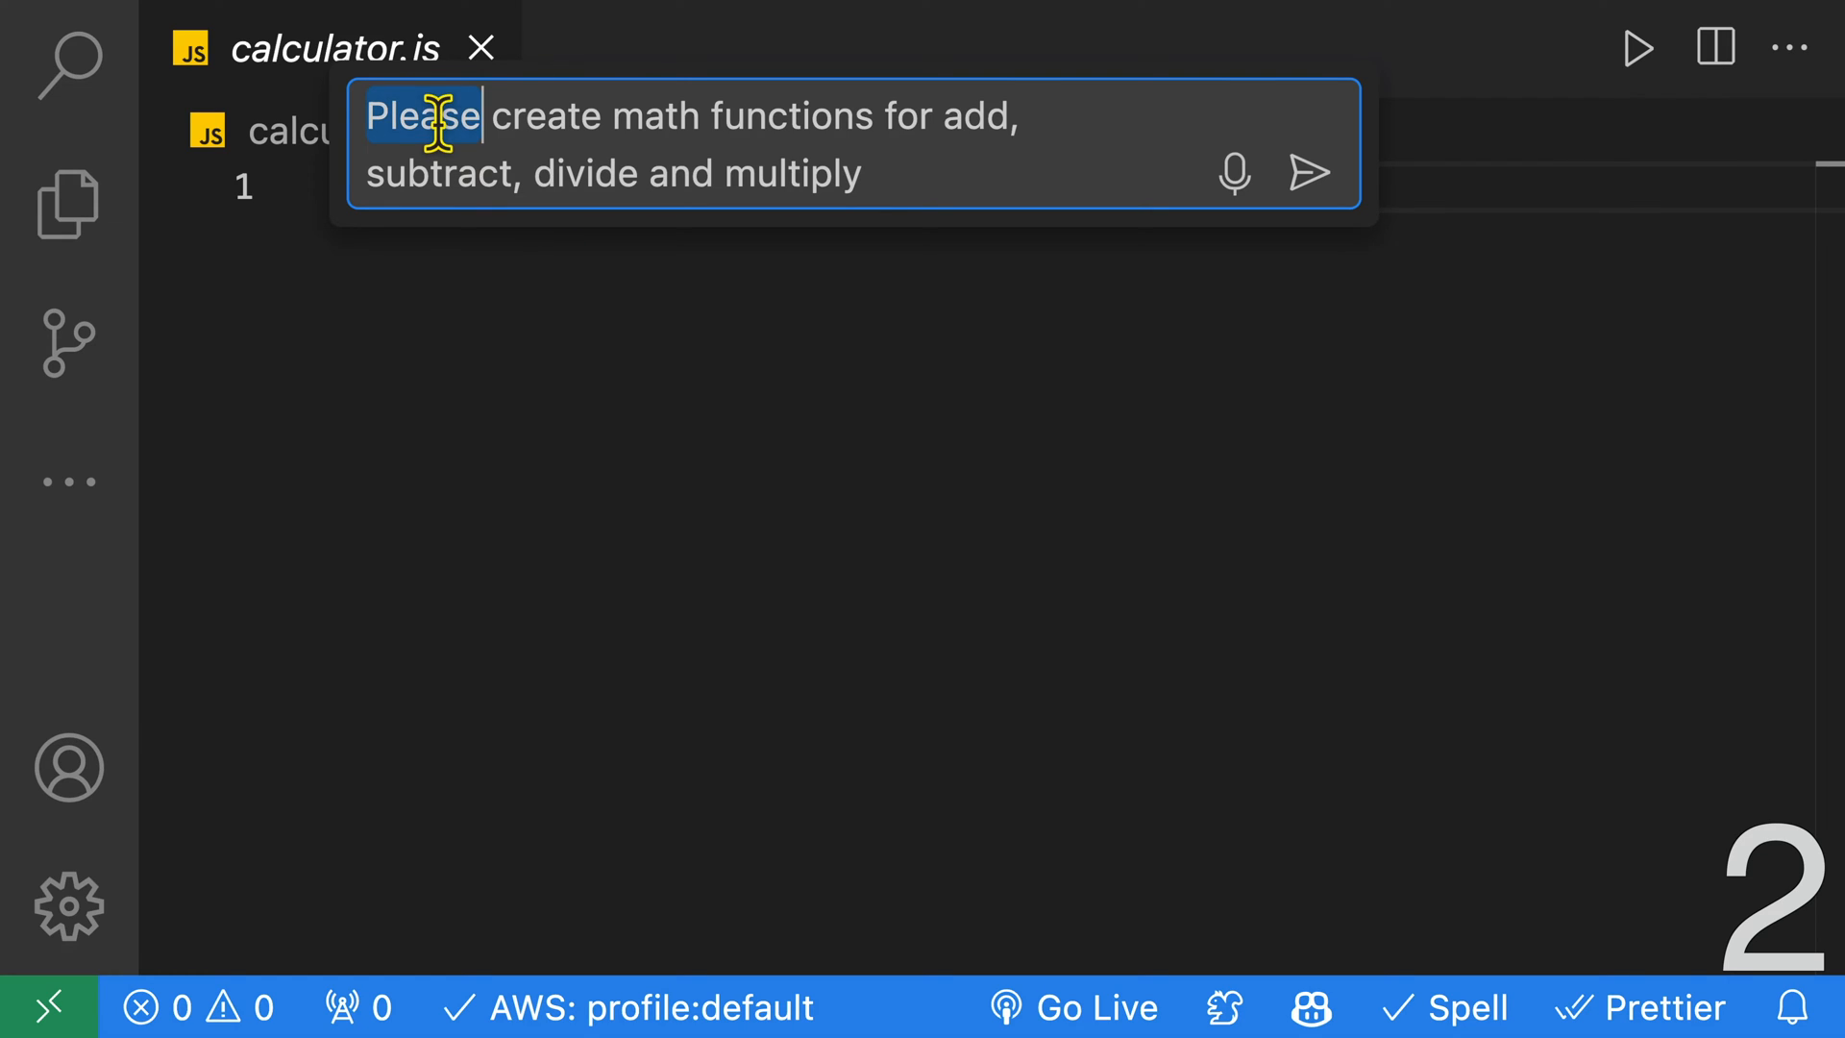
click(1306, 171)
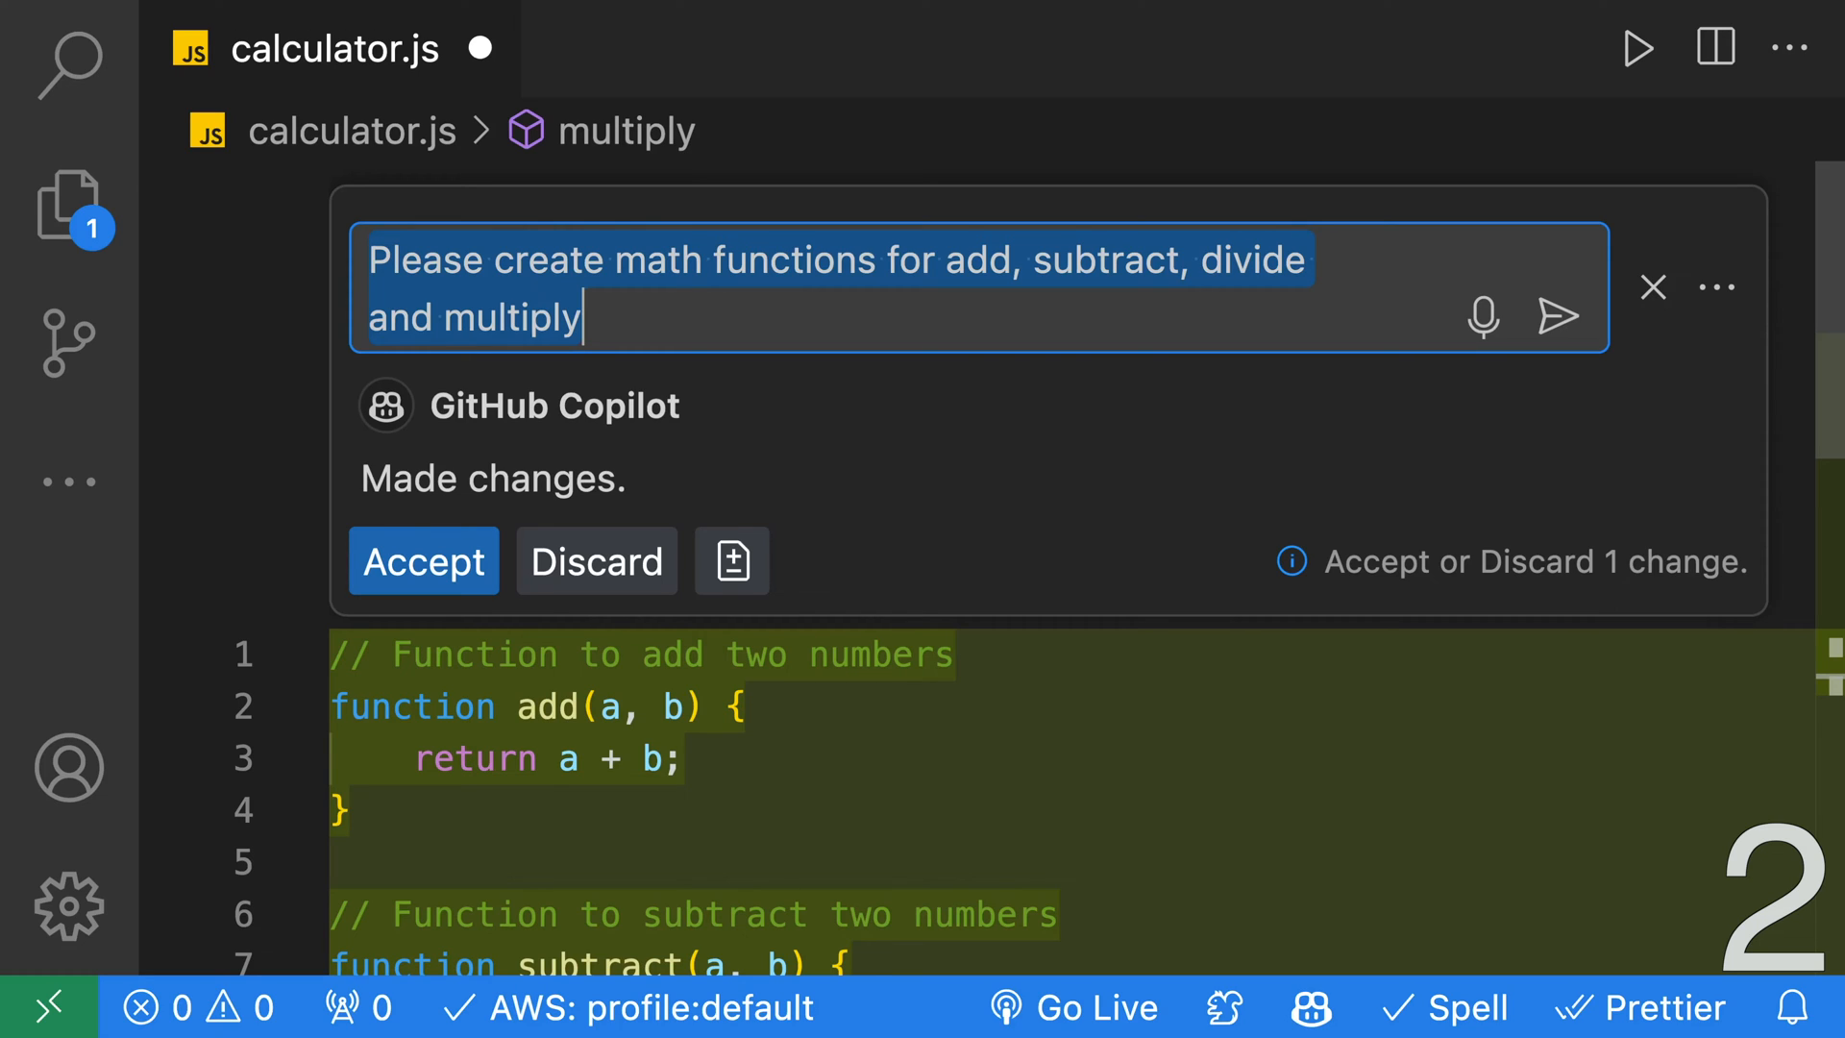
mouse_move(646, 494)
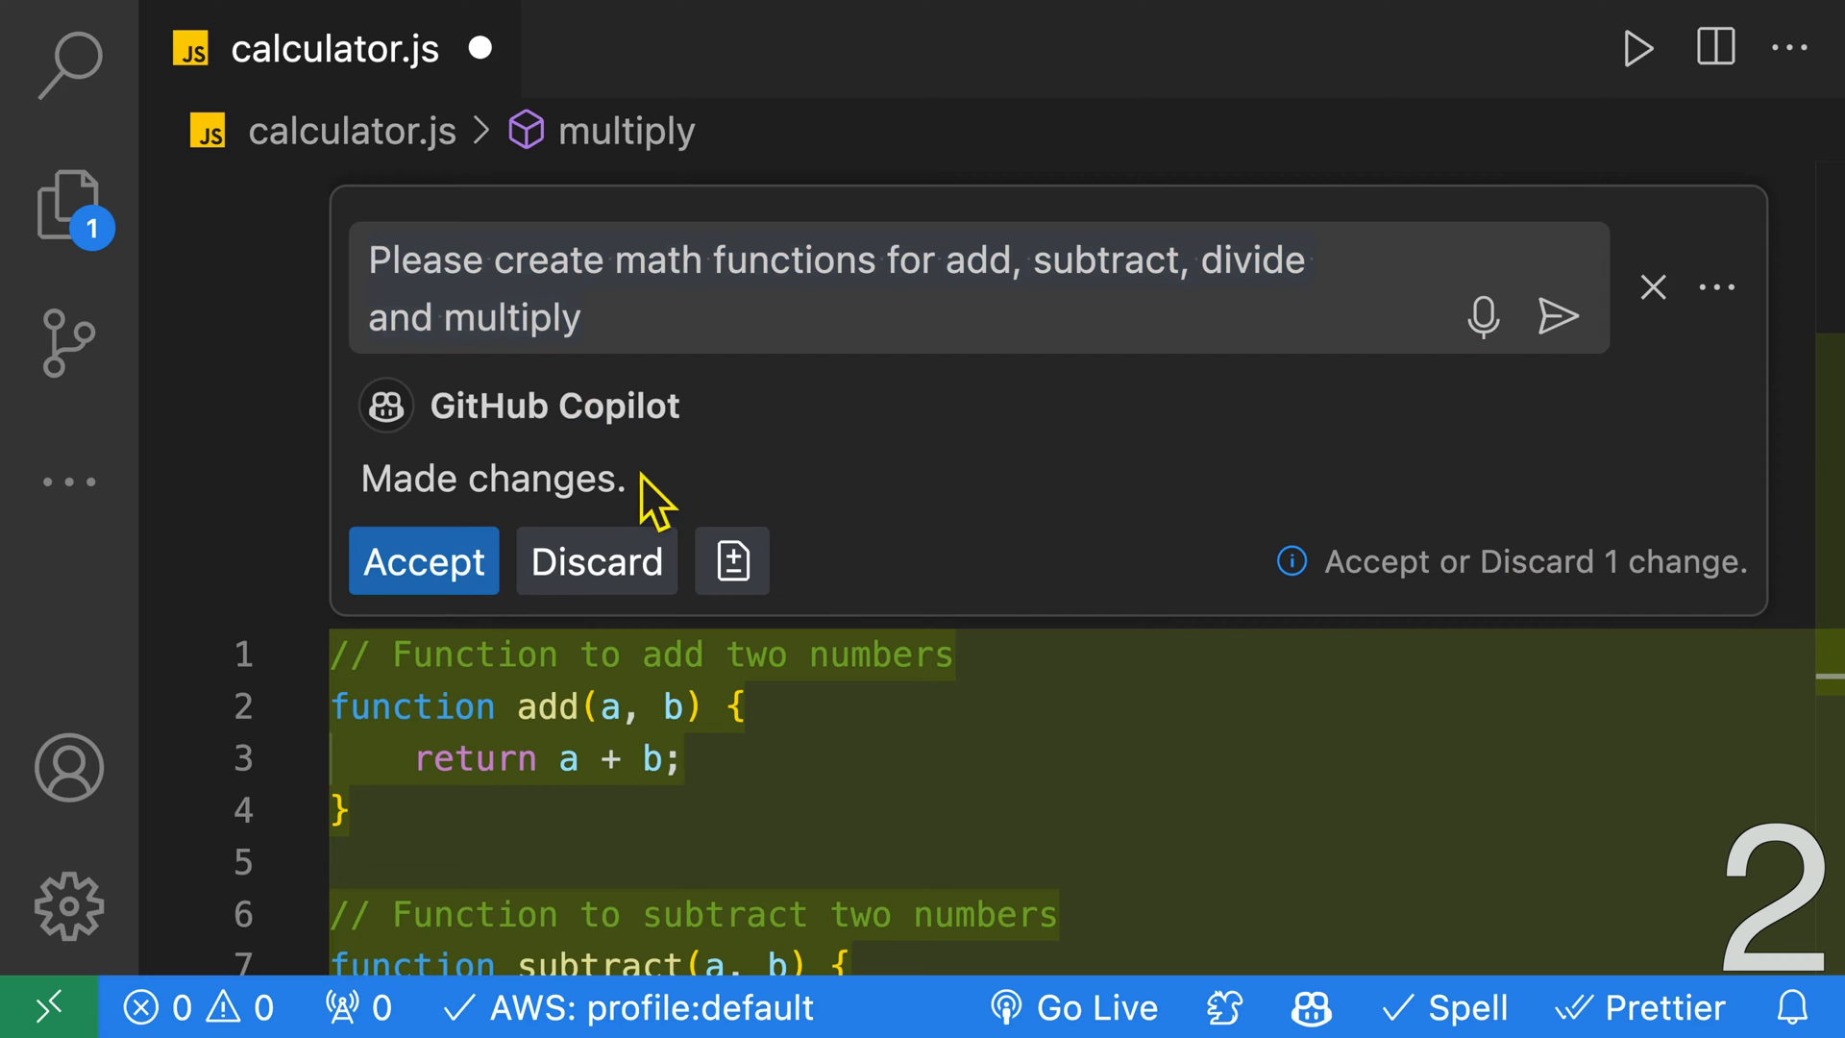
click(423, 561)
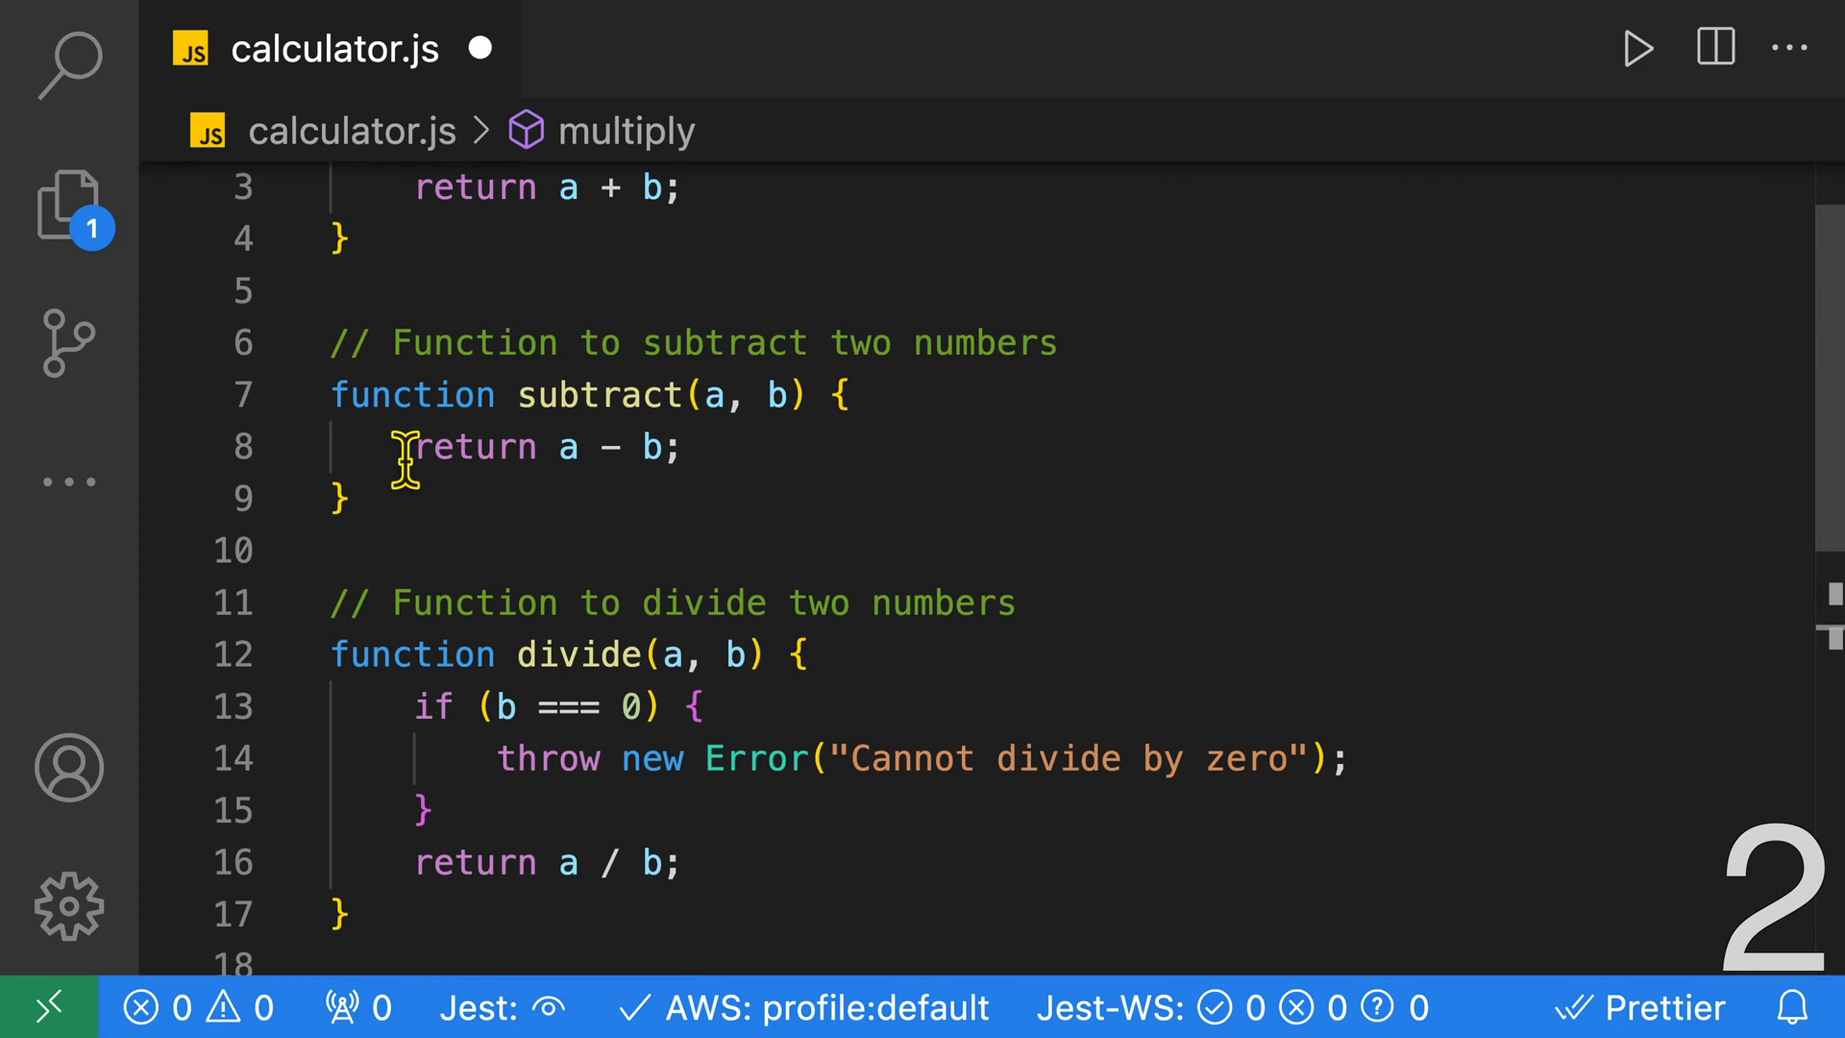
scroll(up, 3)
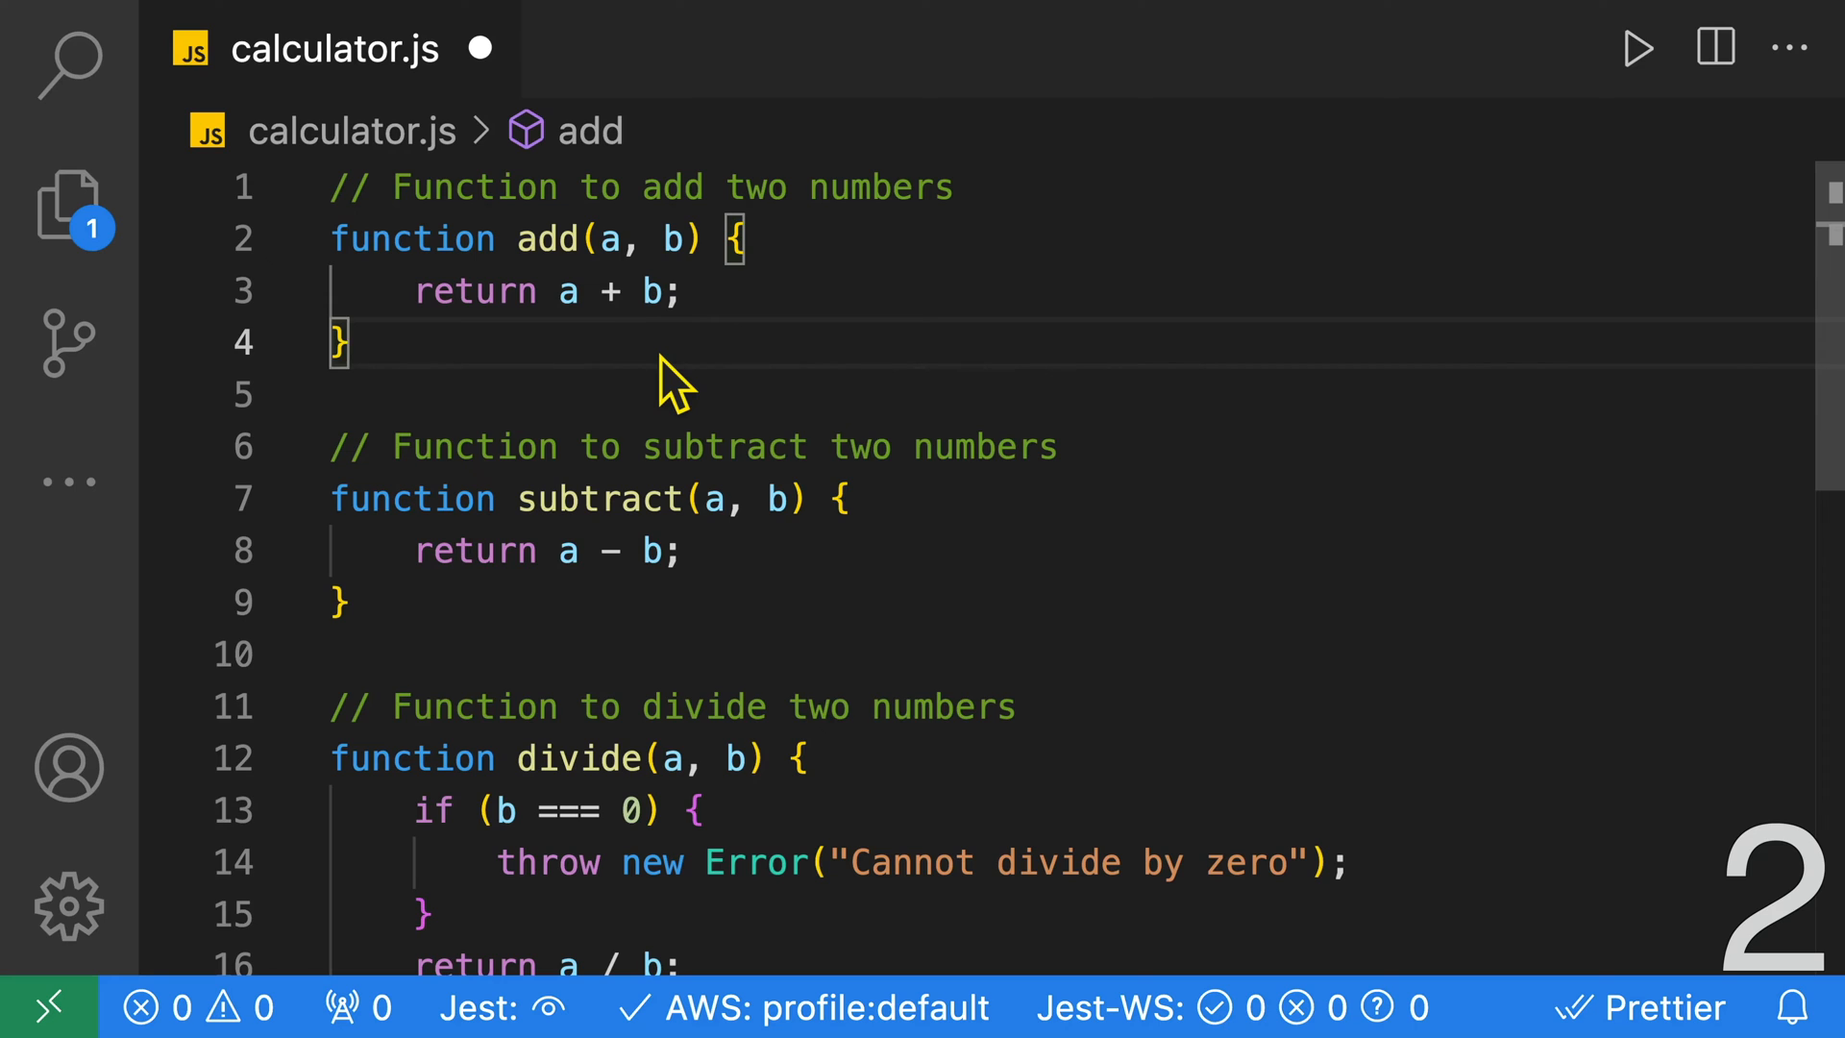
- Ask Copilot to add export to all functions in calculator.js and accept the change
key(ctrl+a)
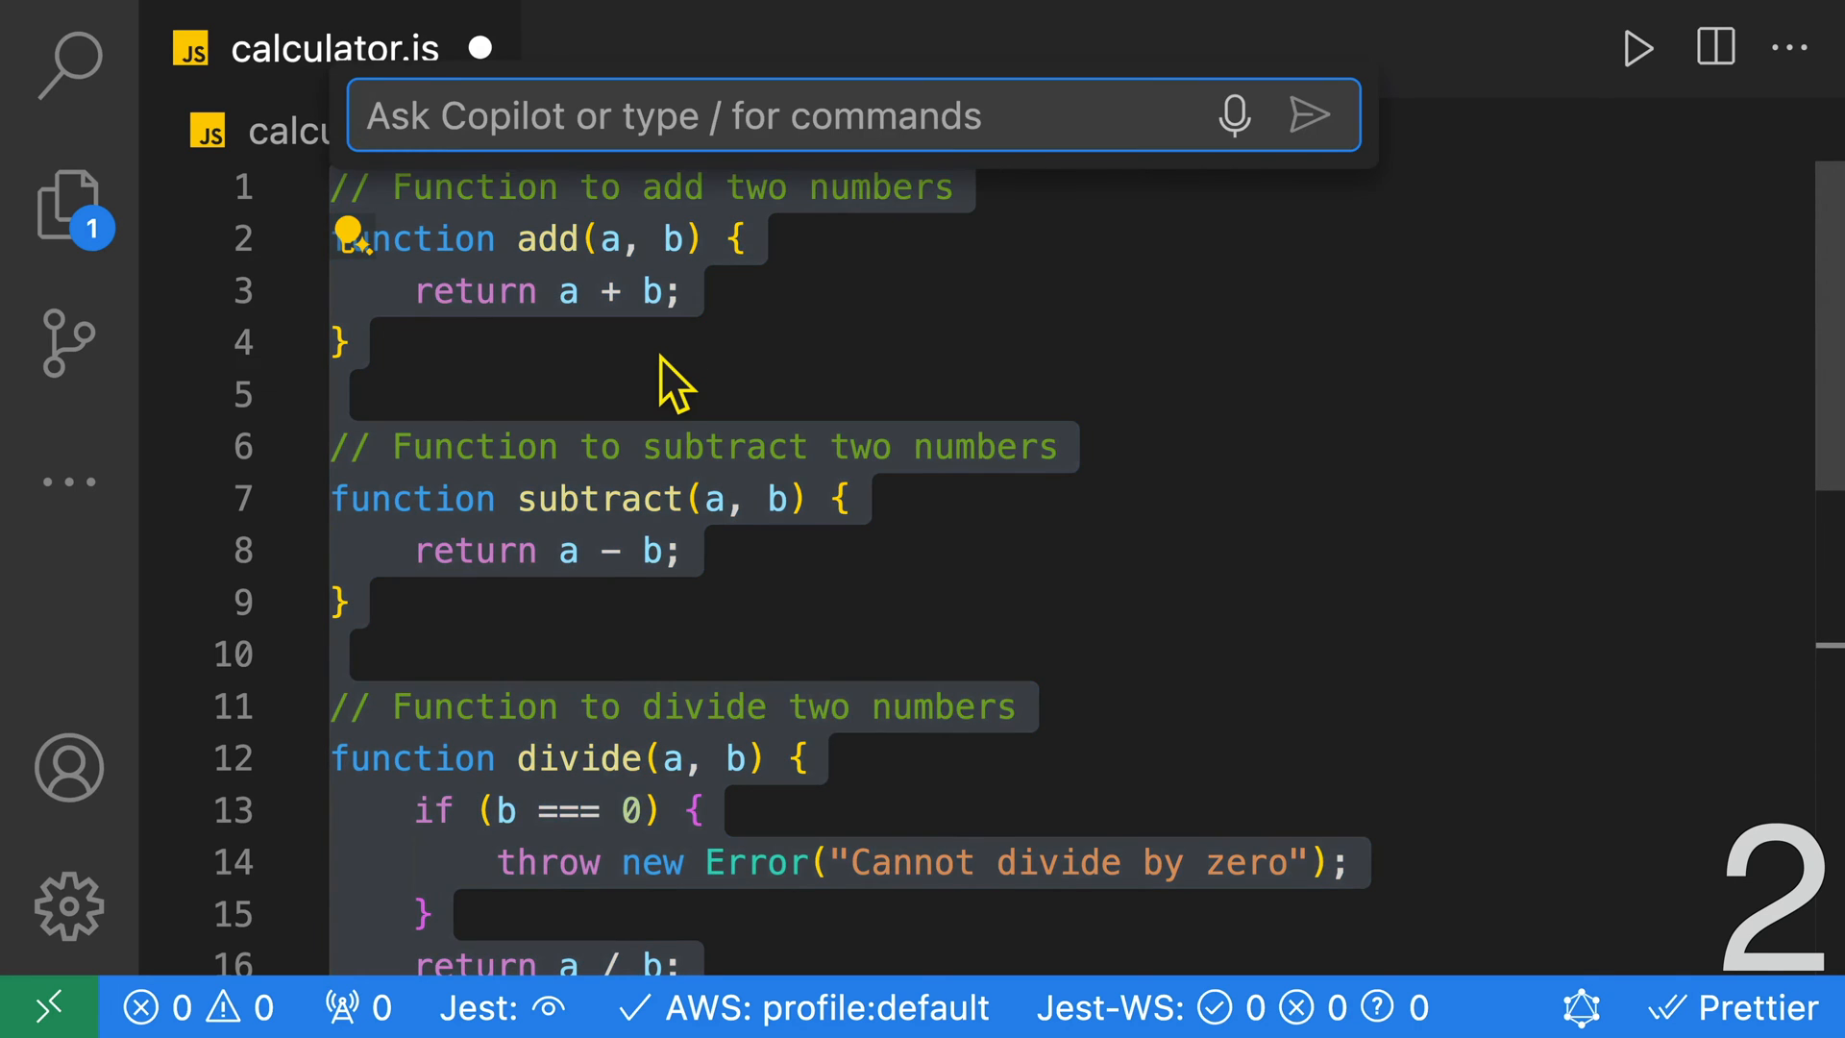
text(add export to all functions)
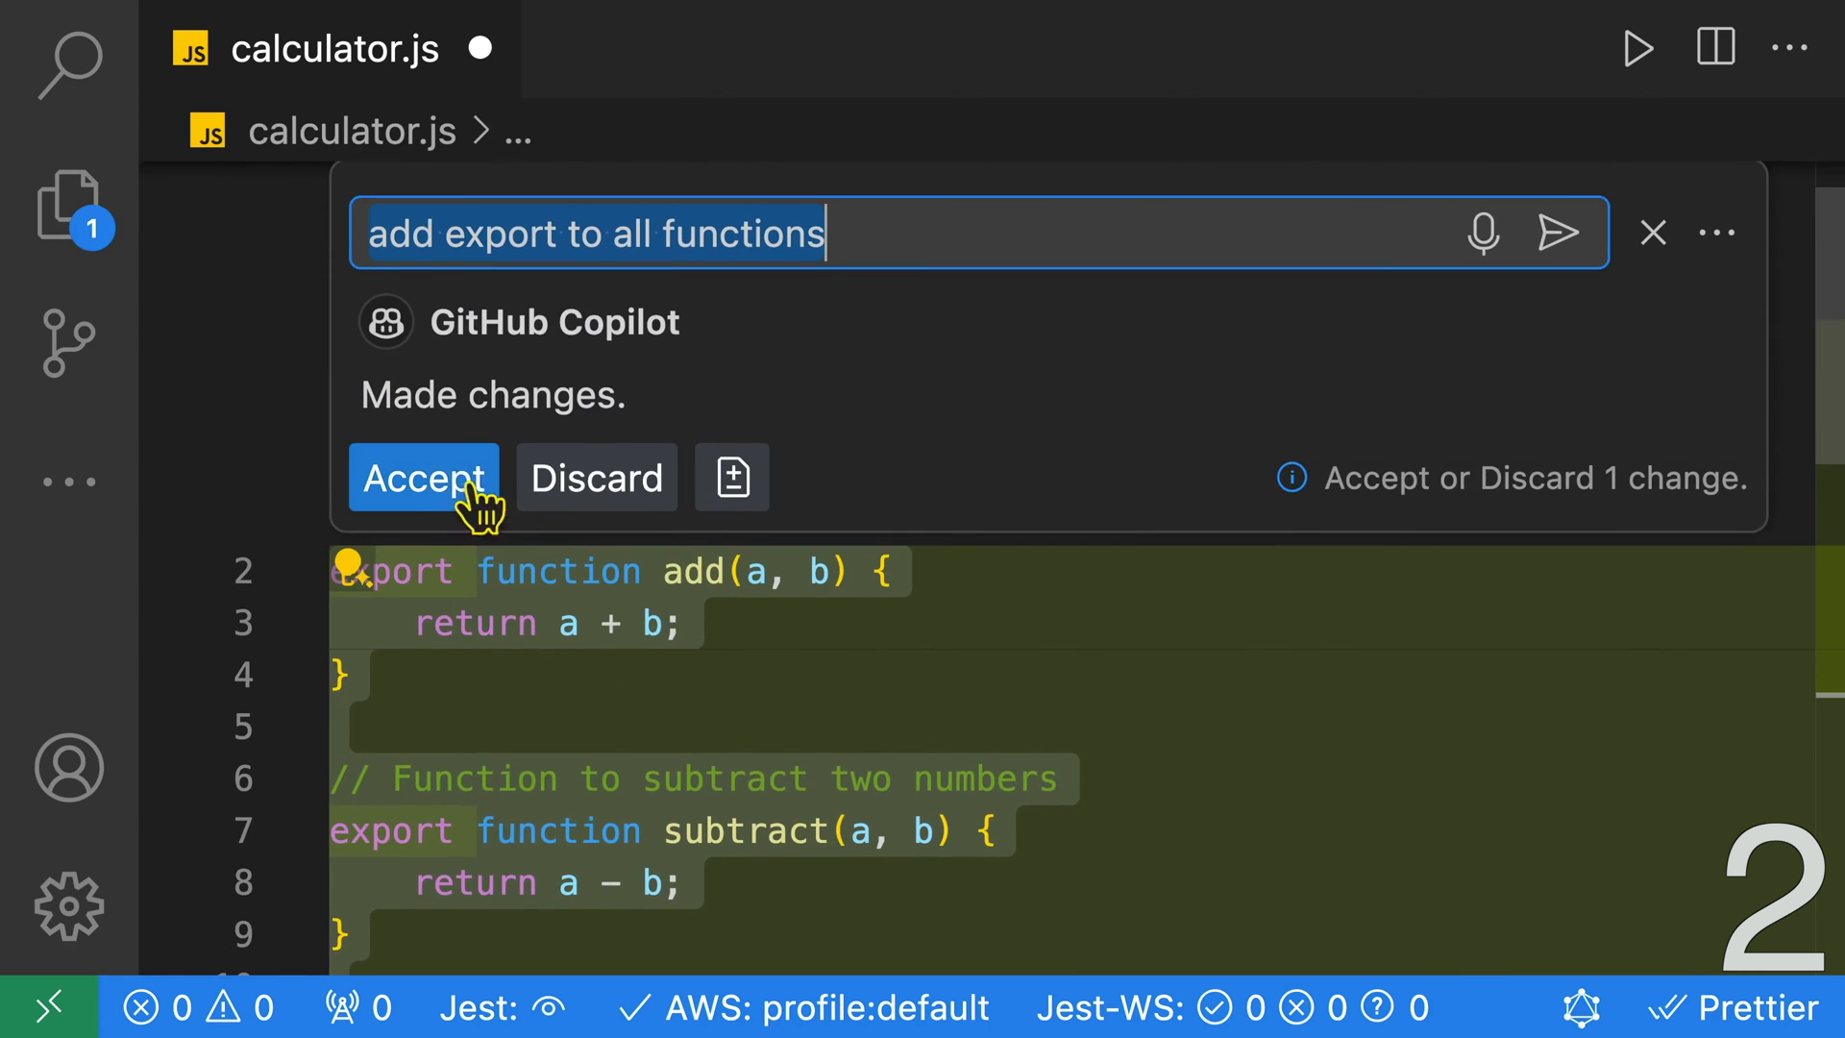
click(423, 478)
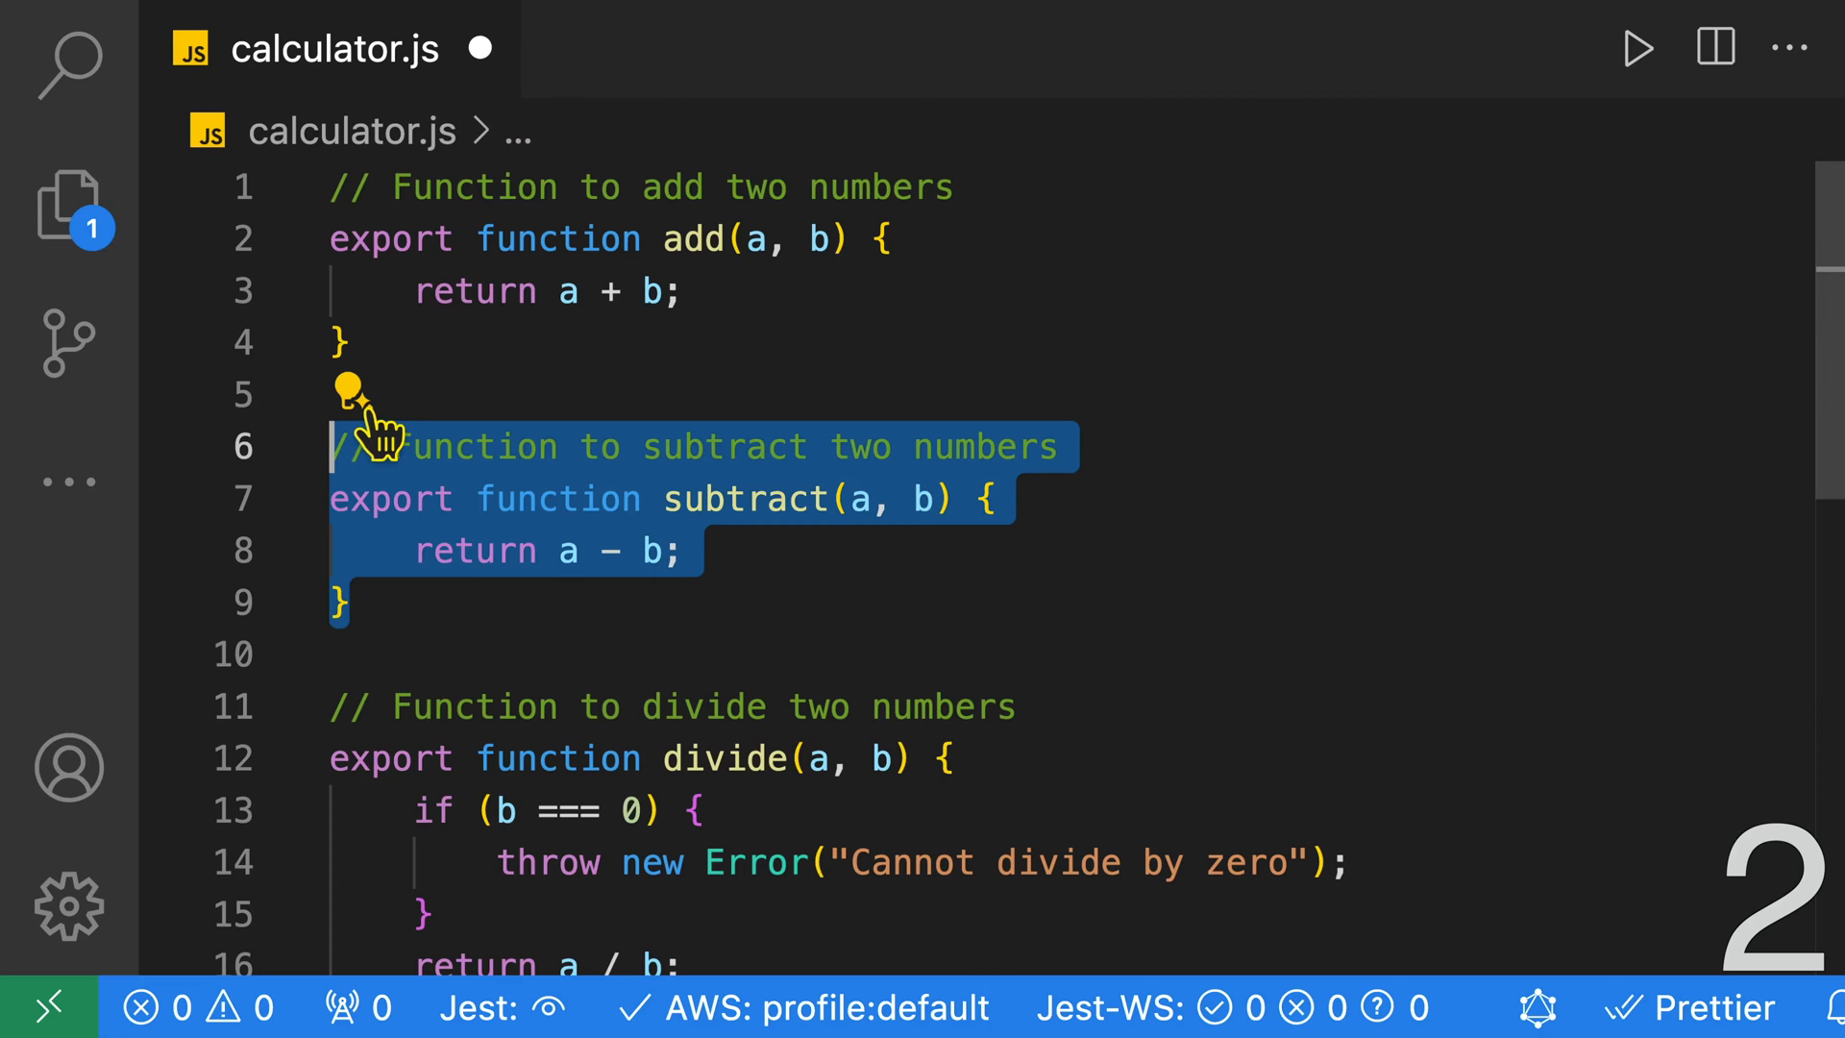
- Have Copilot rename subtract's parameters to num1 and num2 and accept the edit
click(346, 389)
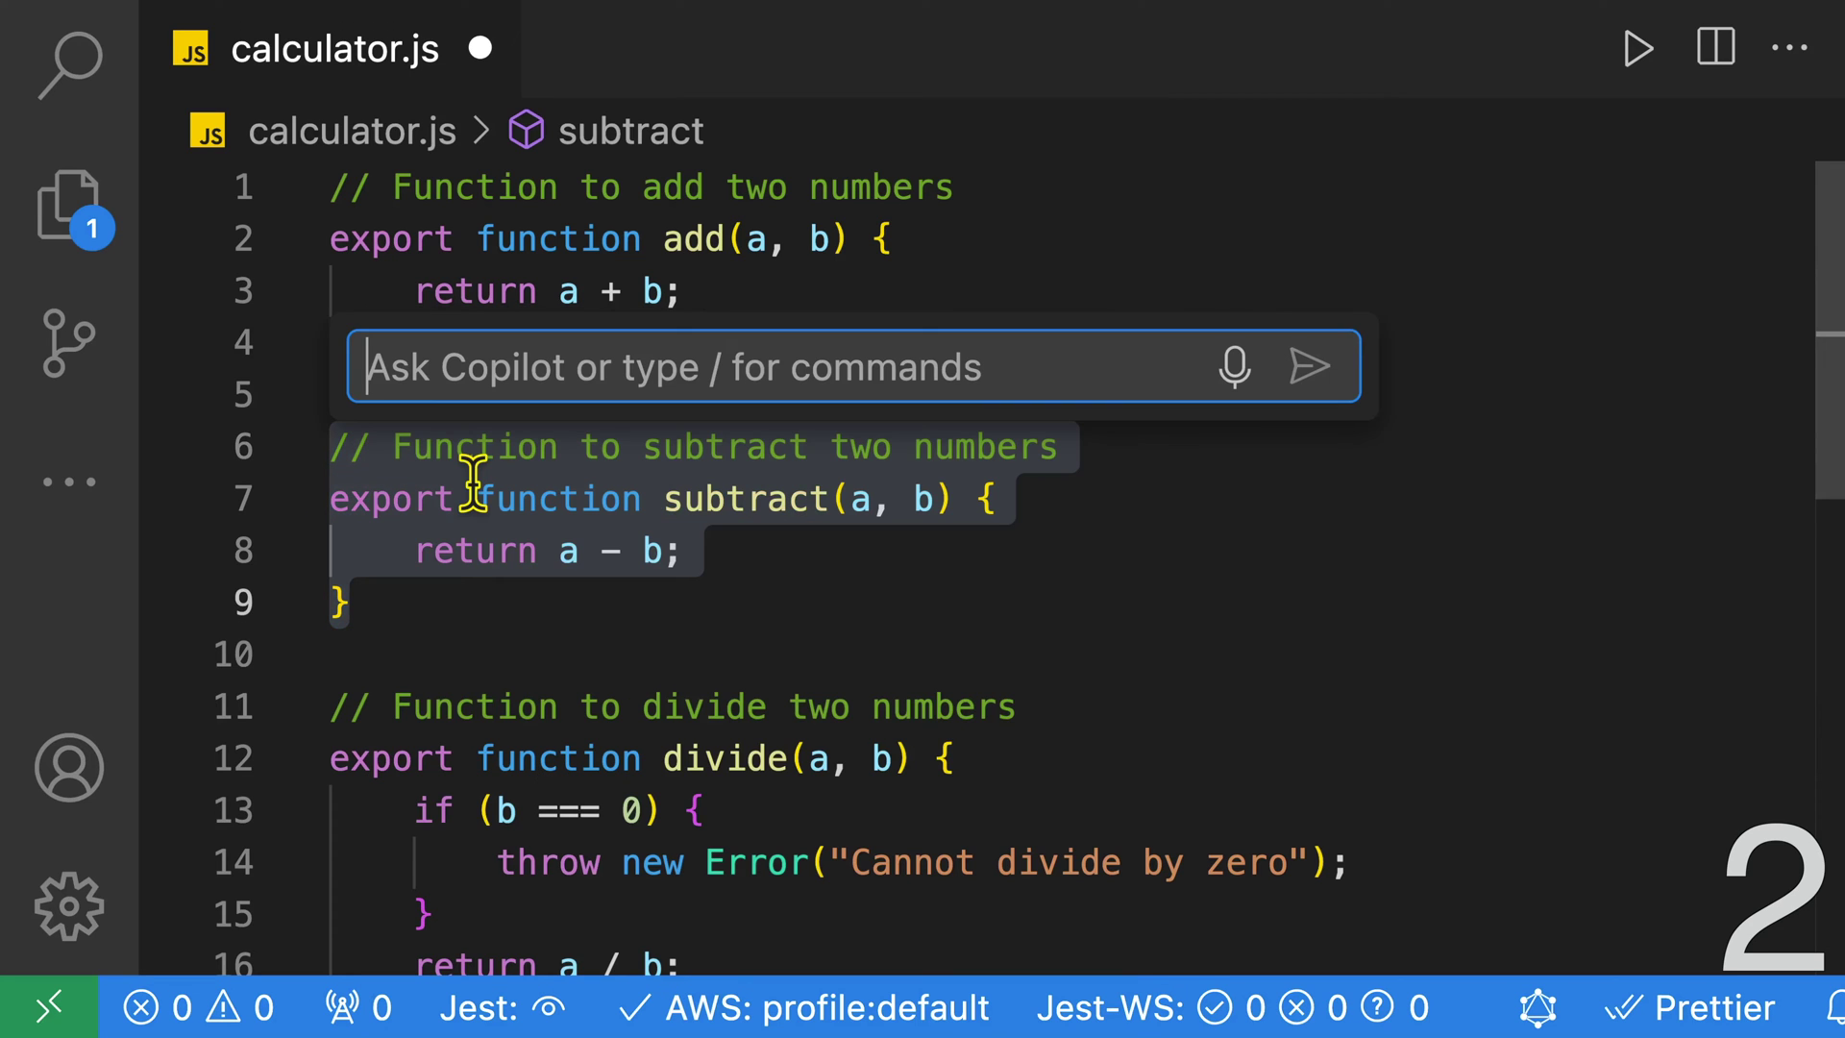
text(use better names for the parameters)
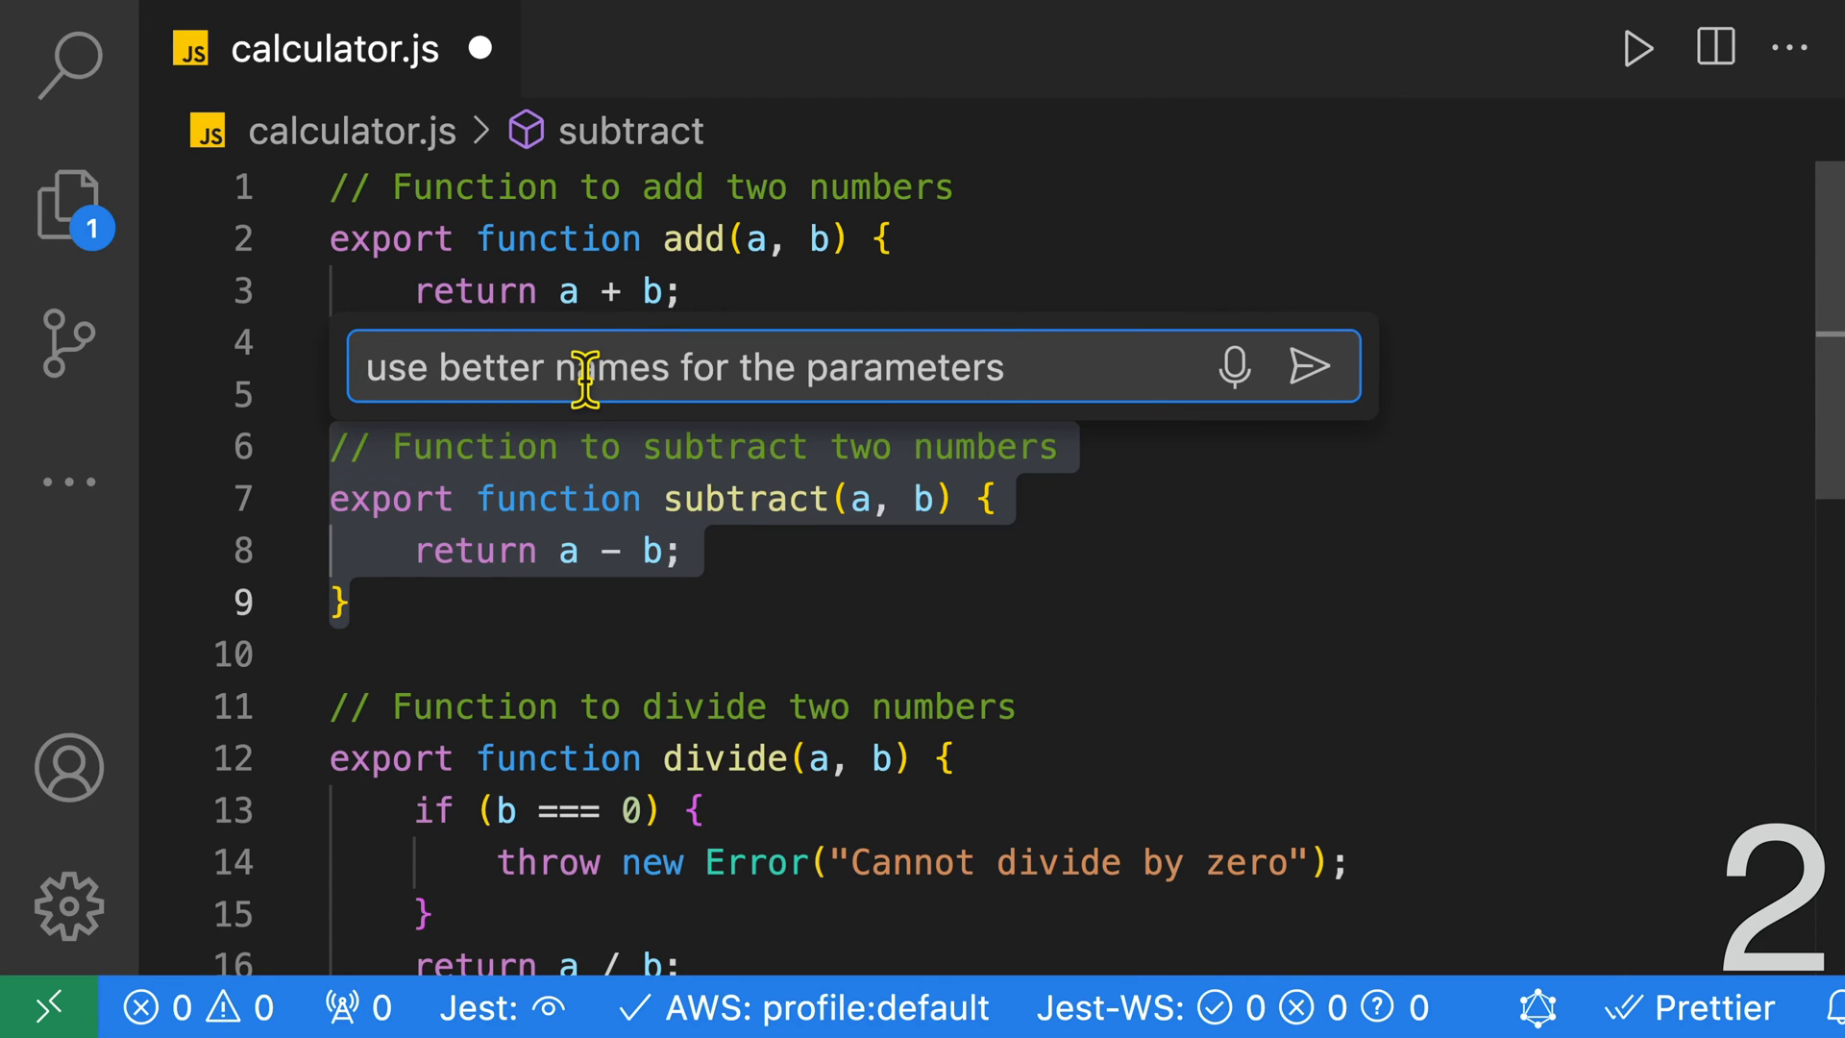
mouse_move(872, 621)
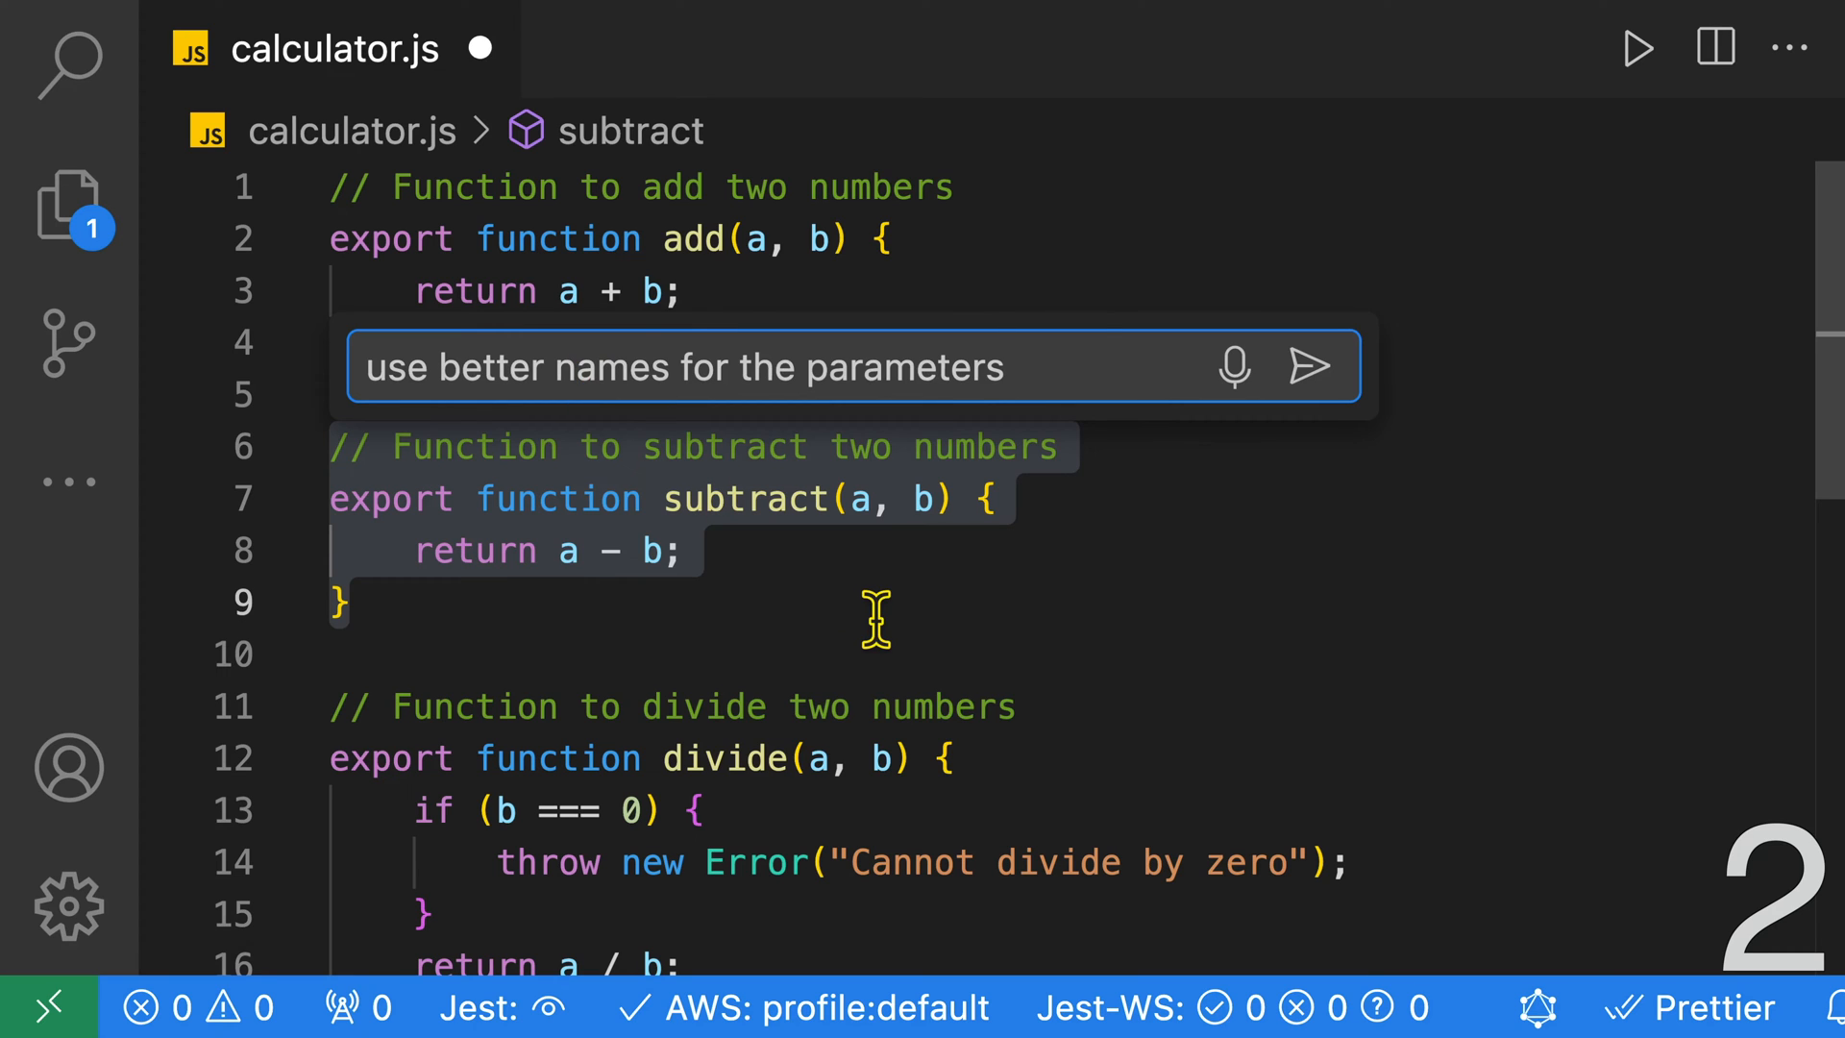
click(1311, 365)
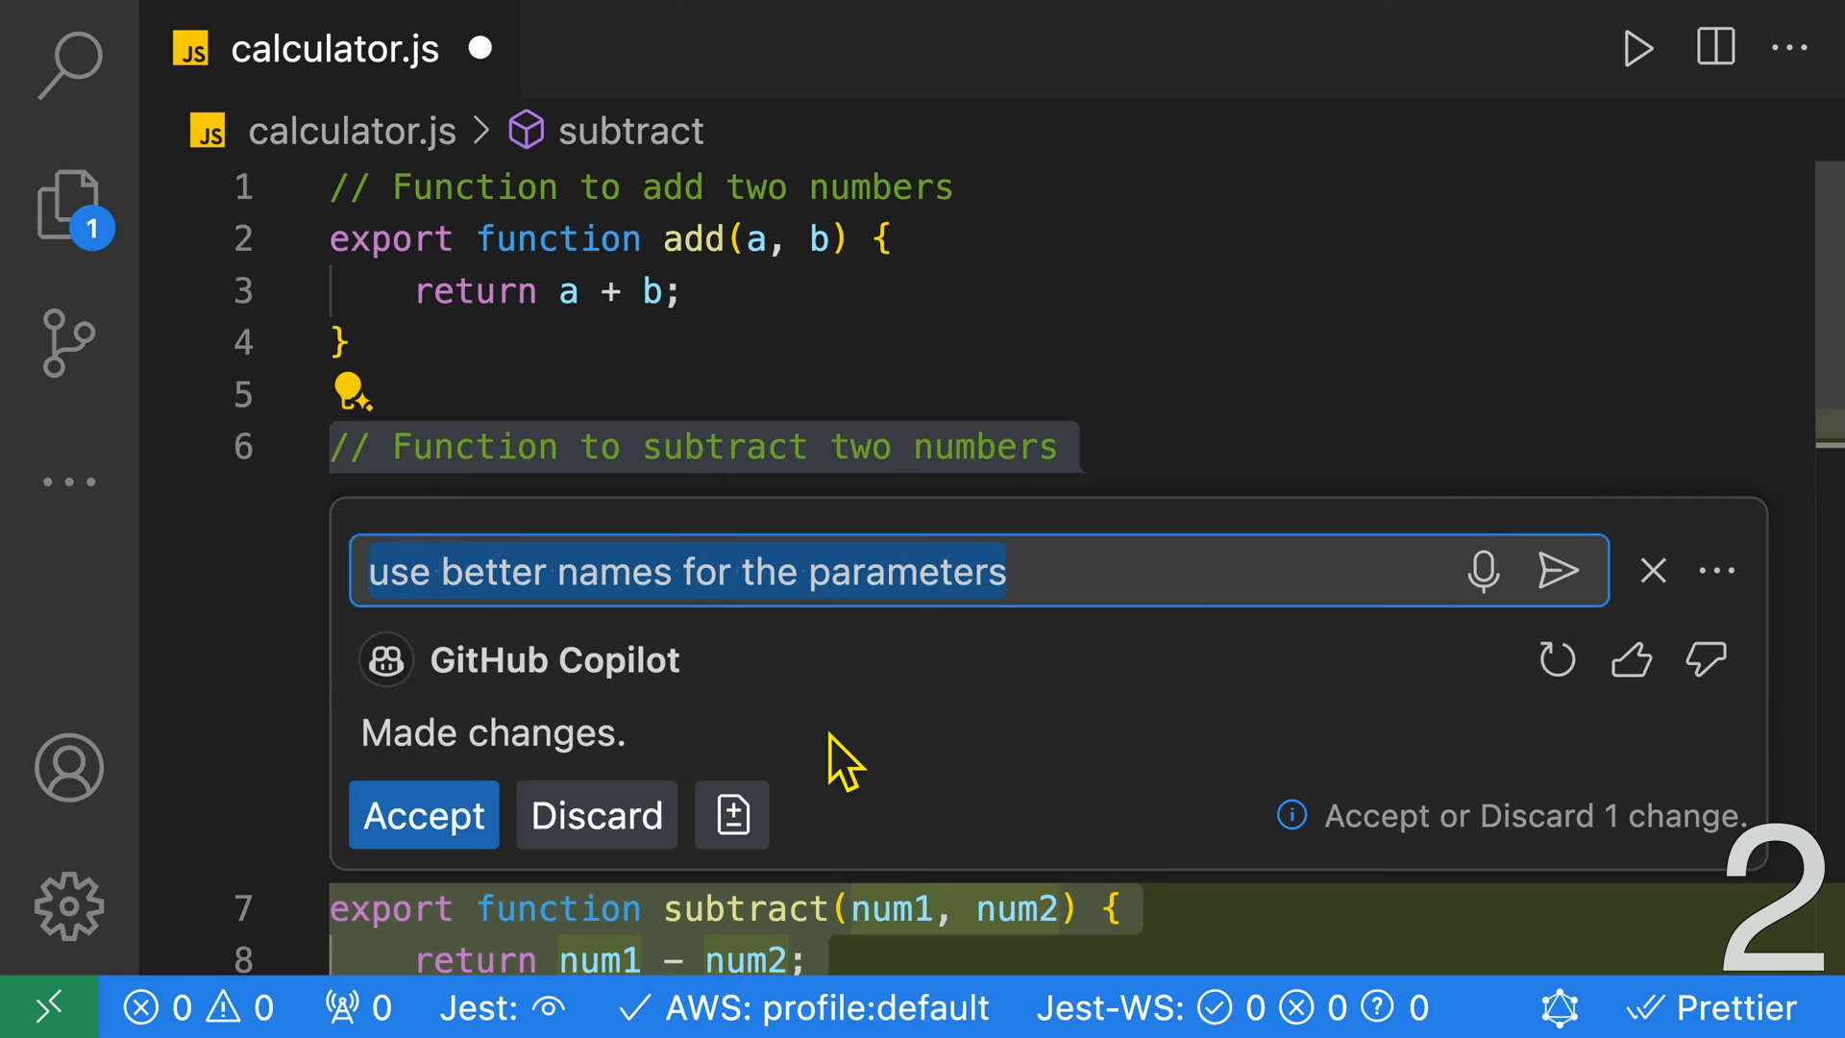
scroll(down, 3)
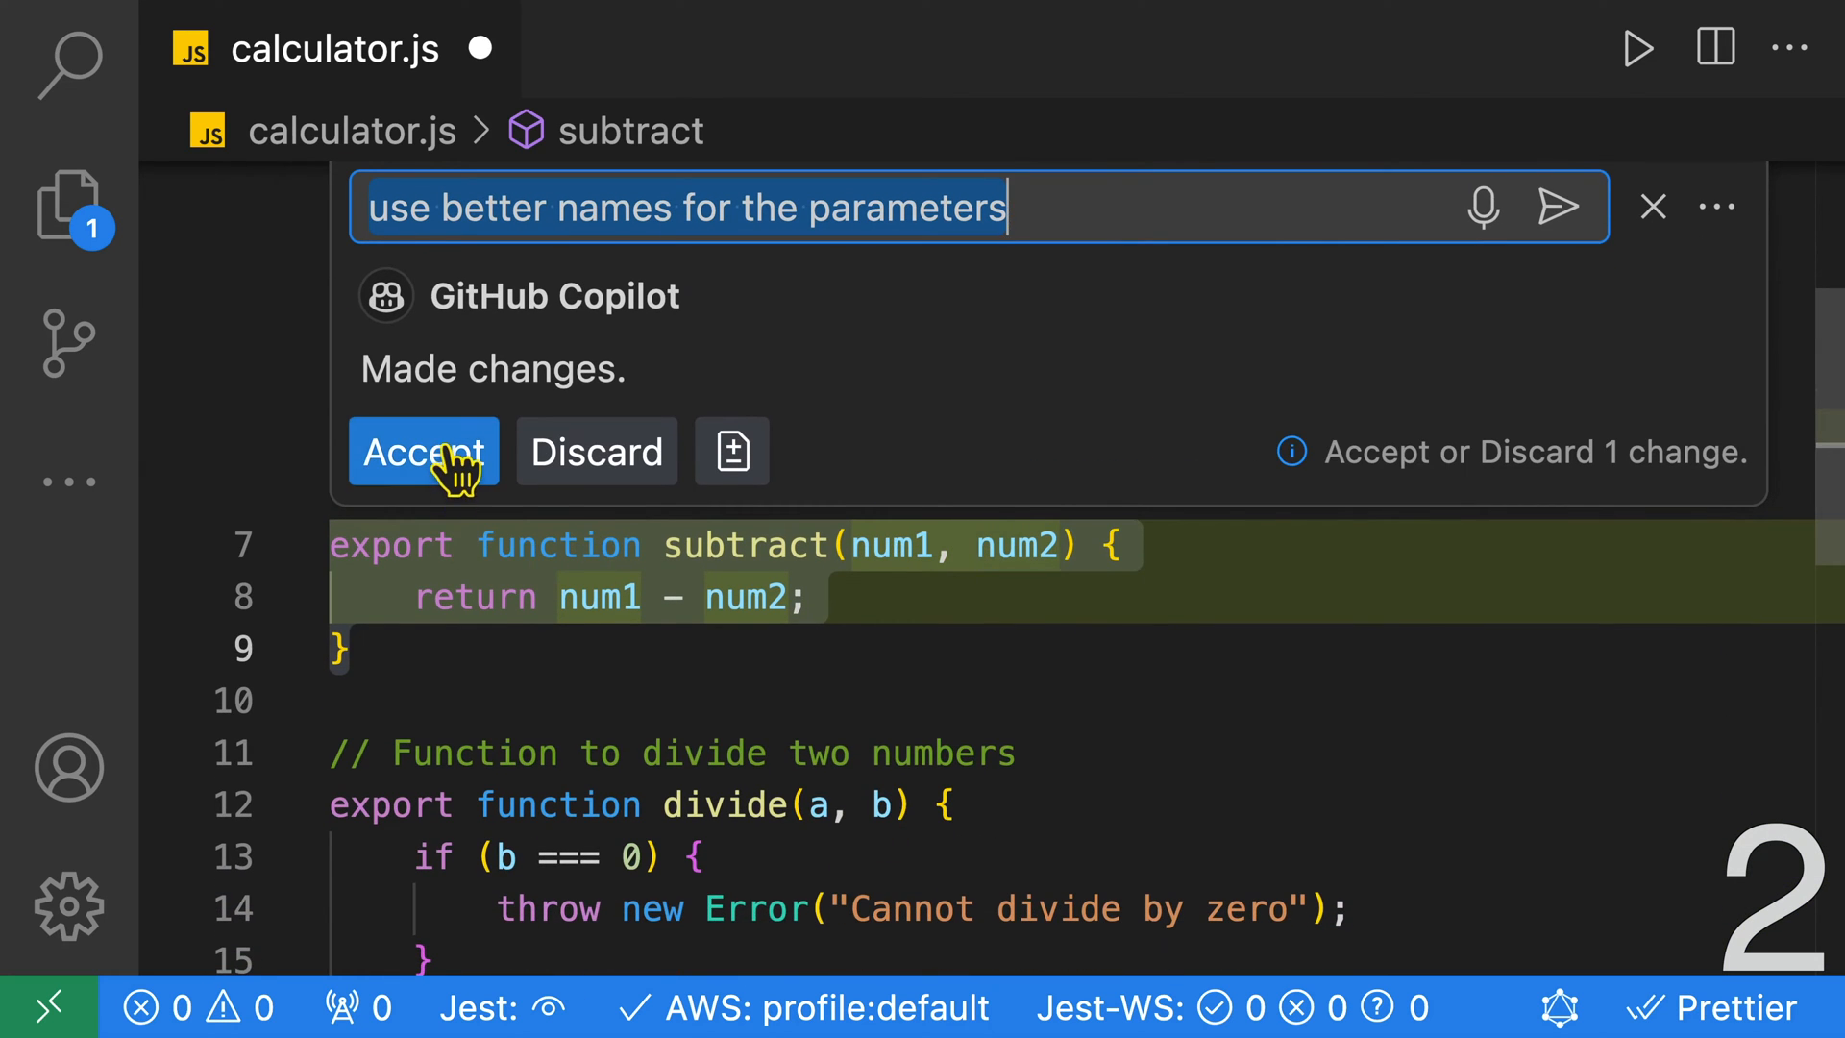
click(421, 450)
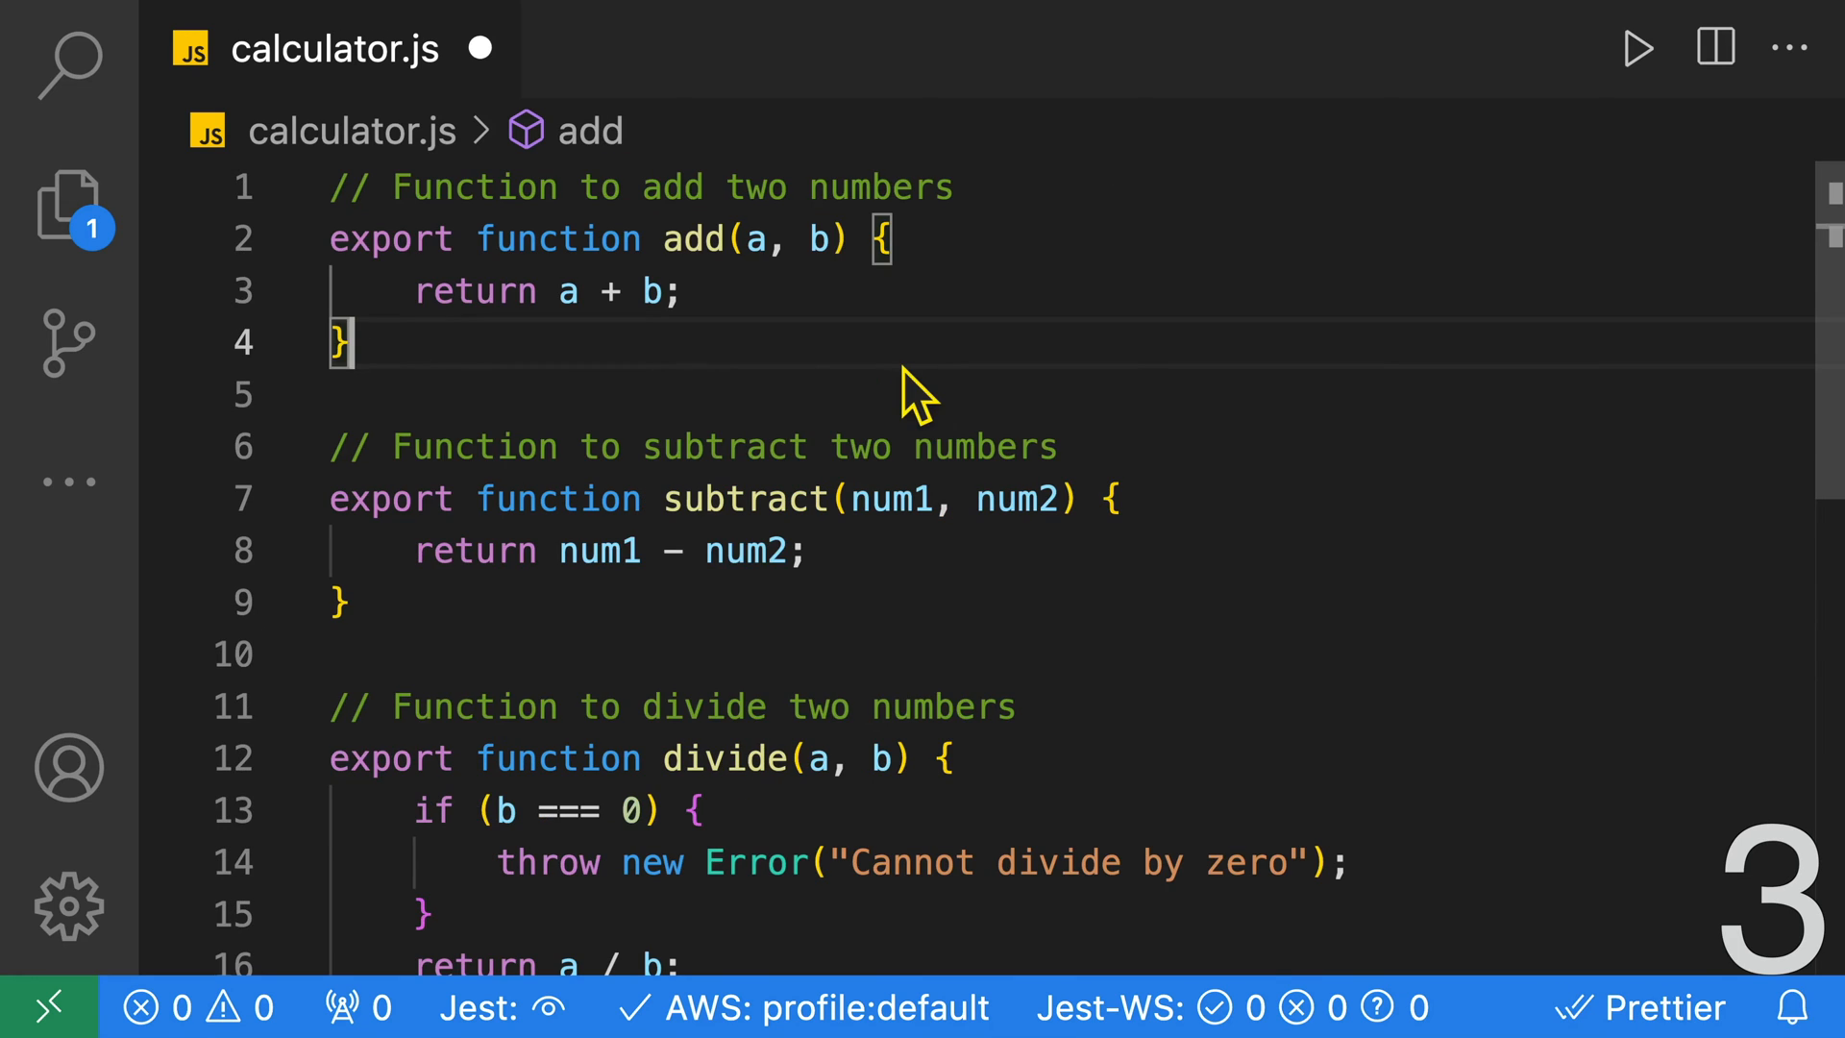
- Dictate 'Remove all comments' to inline Copilot, accept the stripped calculator.js and save
key(ctrl+a)
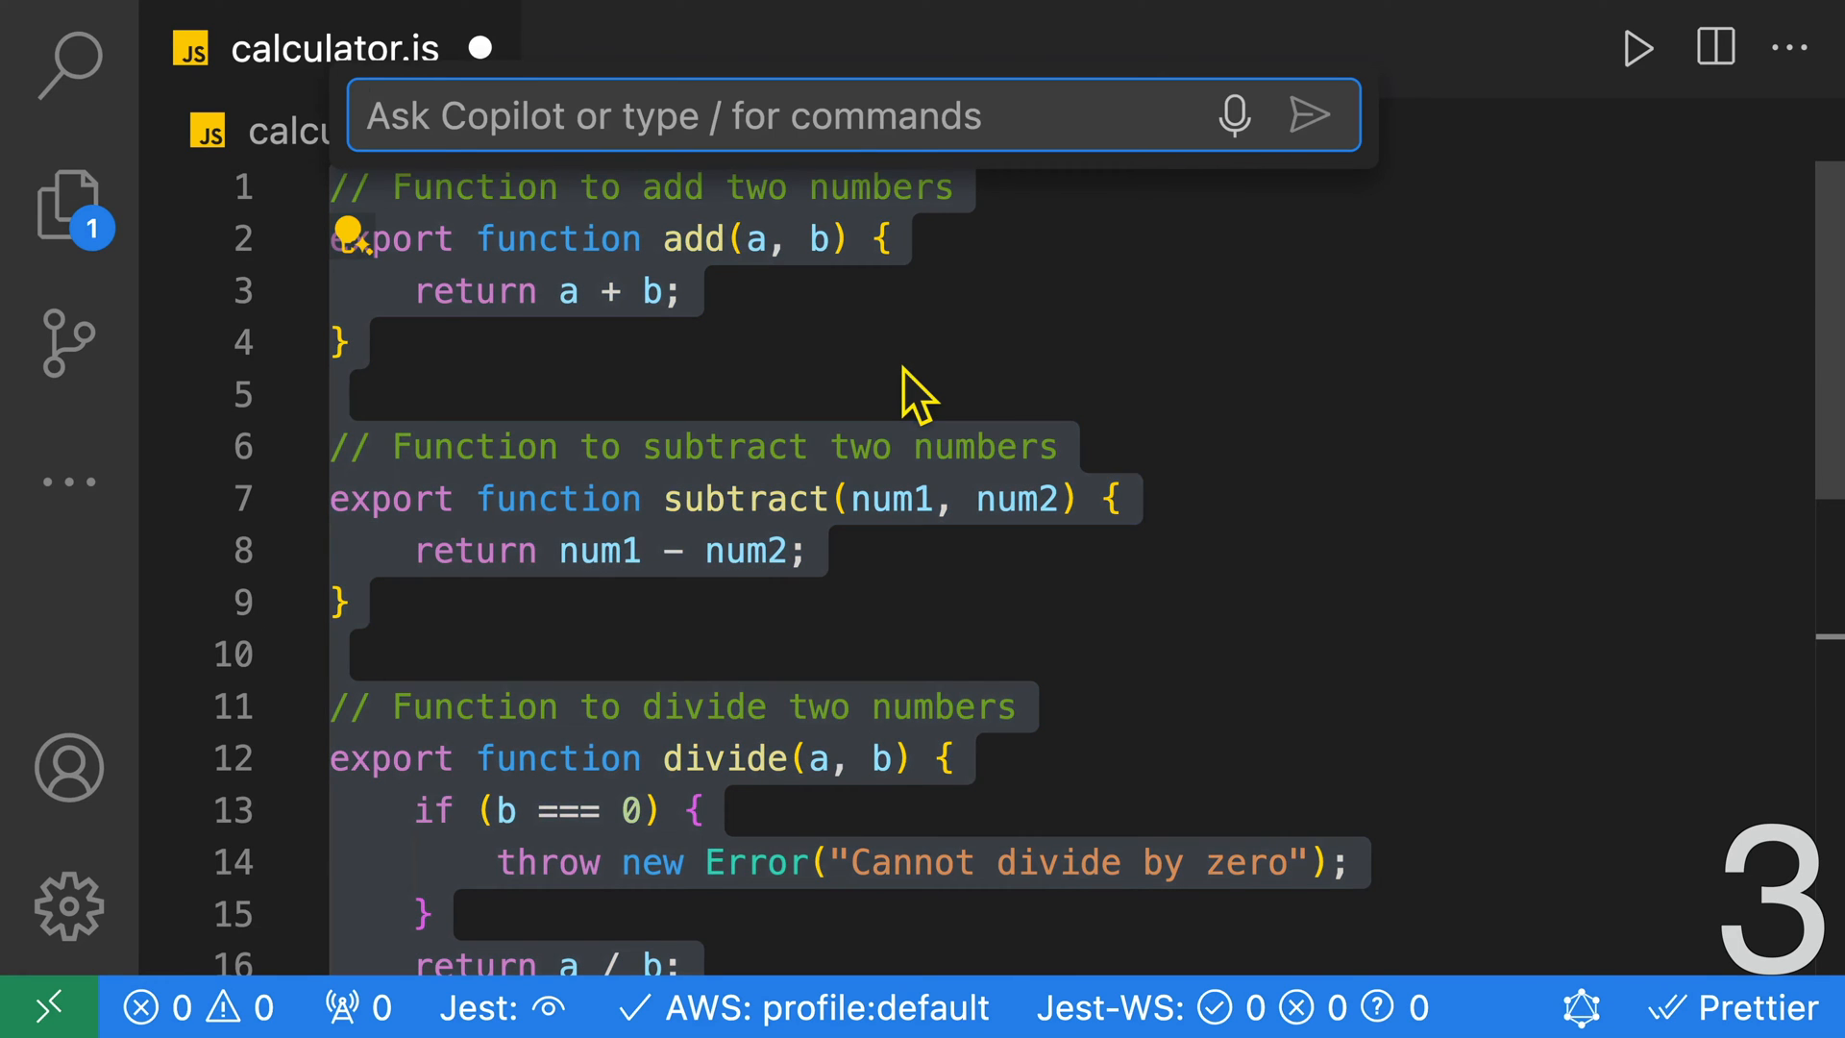
mouse_move(1236, 115)
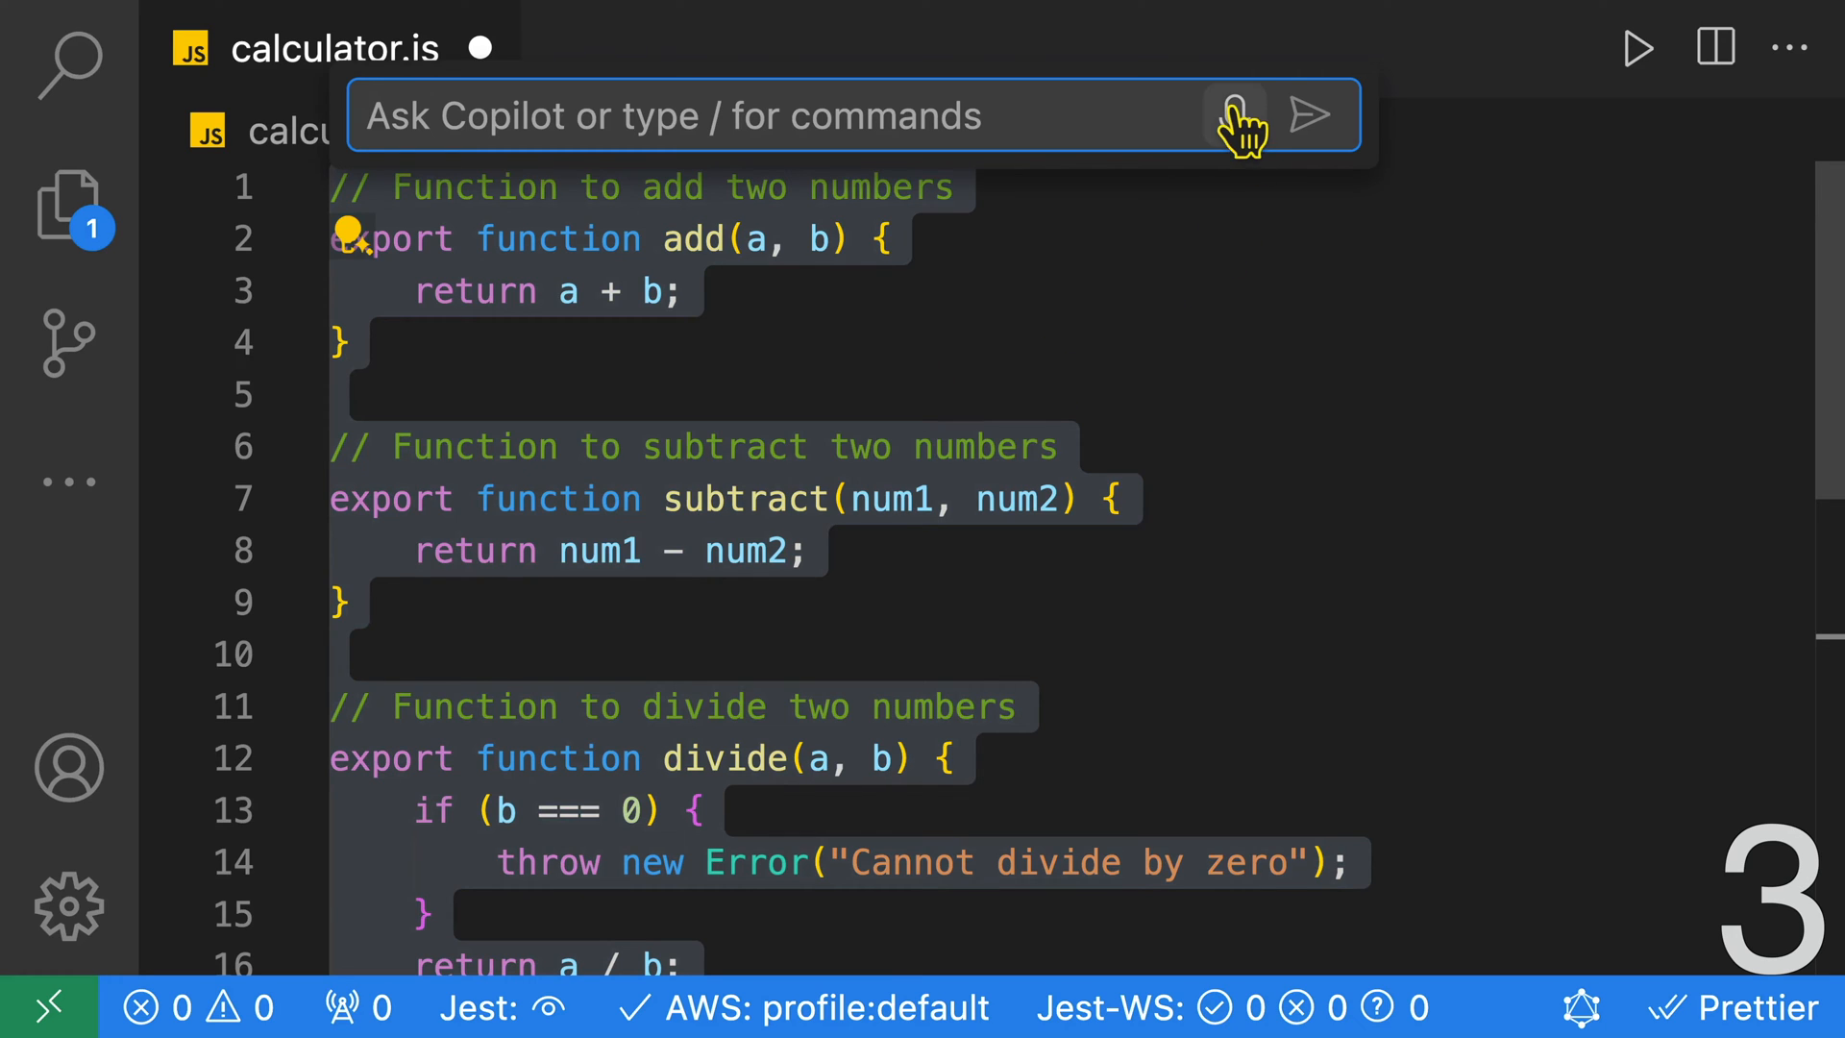
click(1235, 113)
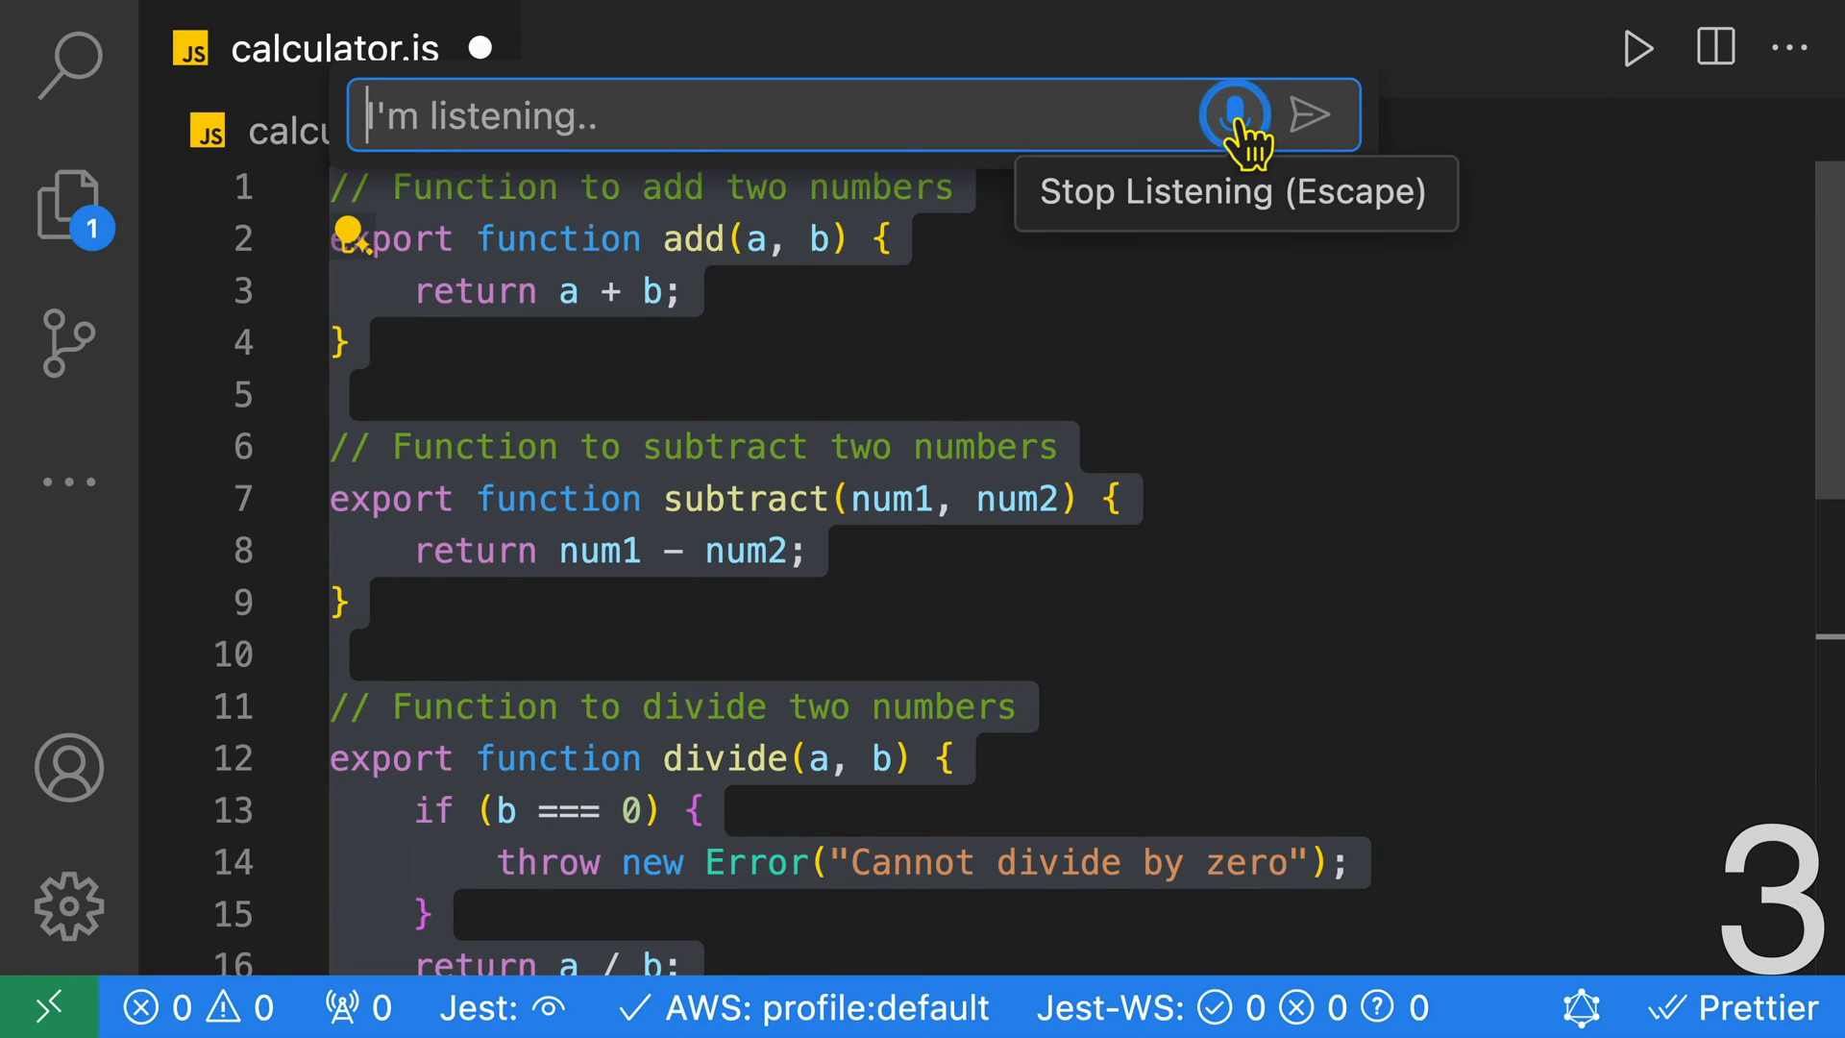
text(Remove all comments)
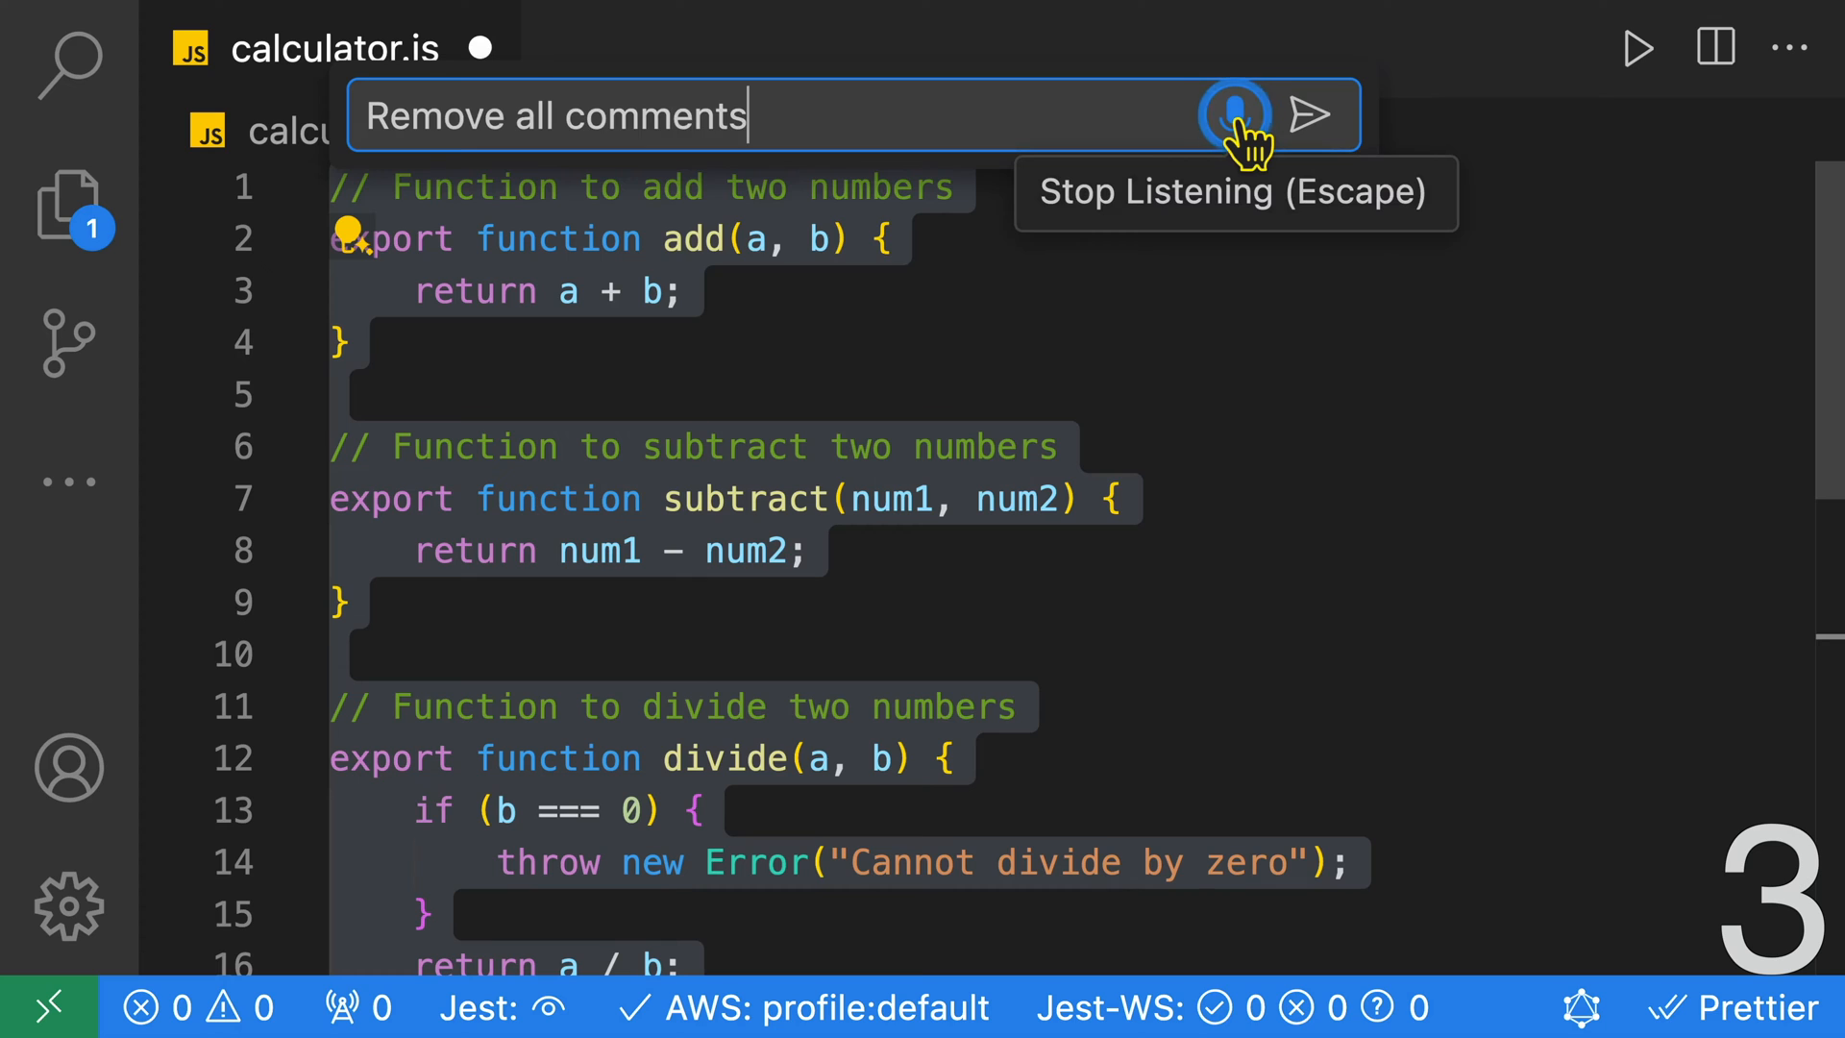
click(1236, 113)
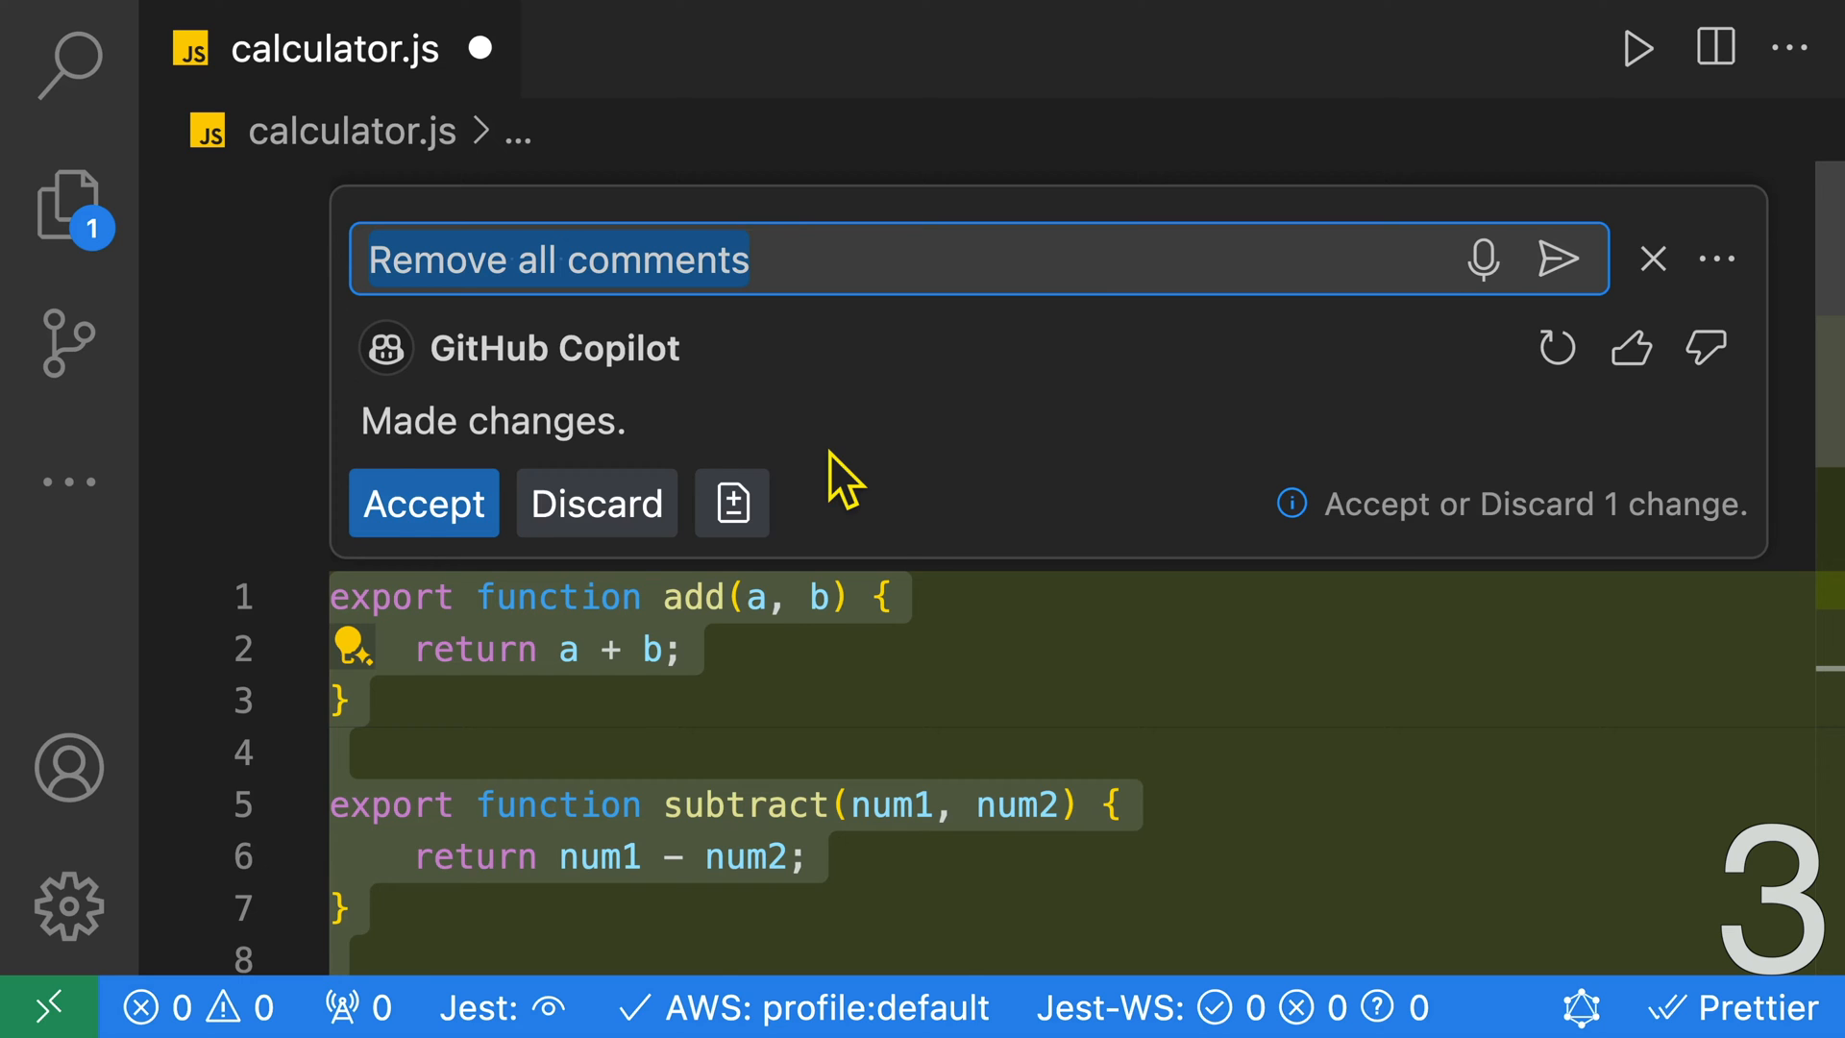
click(423, 501)
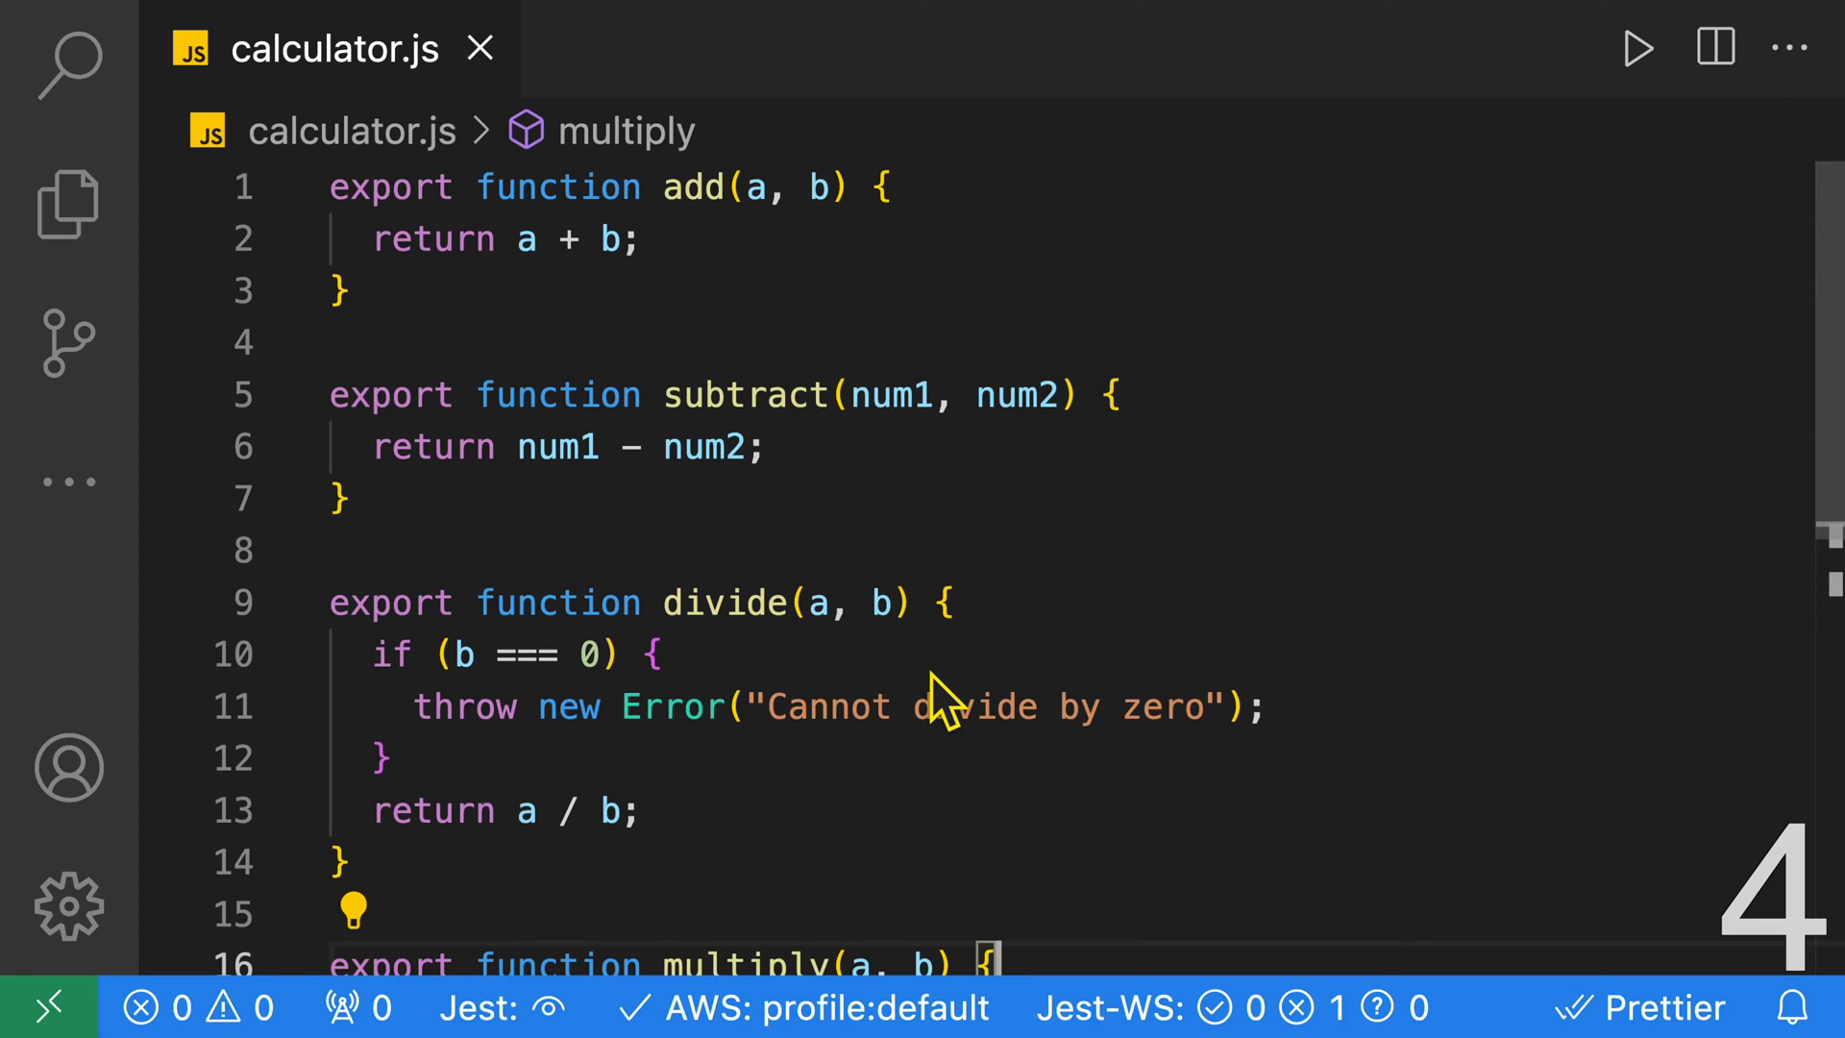
click(69, 202)
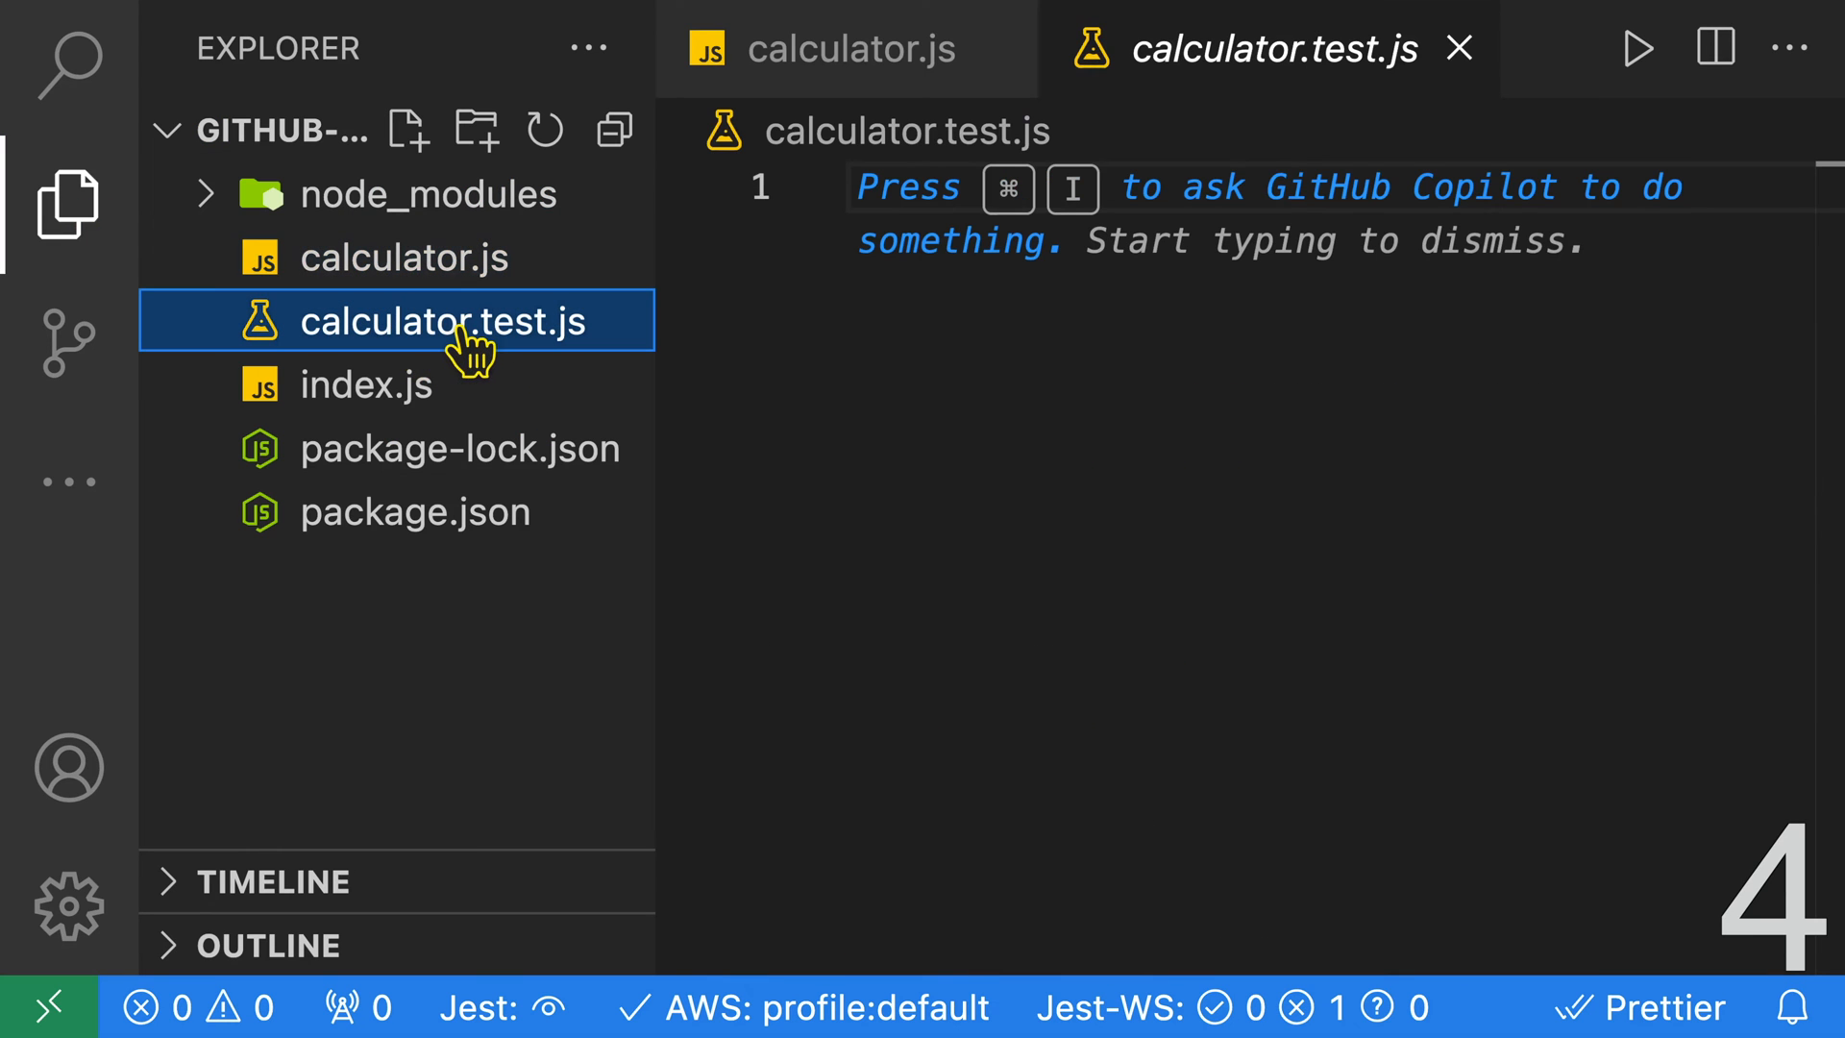
- In calculator.test.js, request '/tests es6 imports not use describe' and review the proposed tests
click(845, 48)
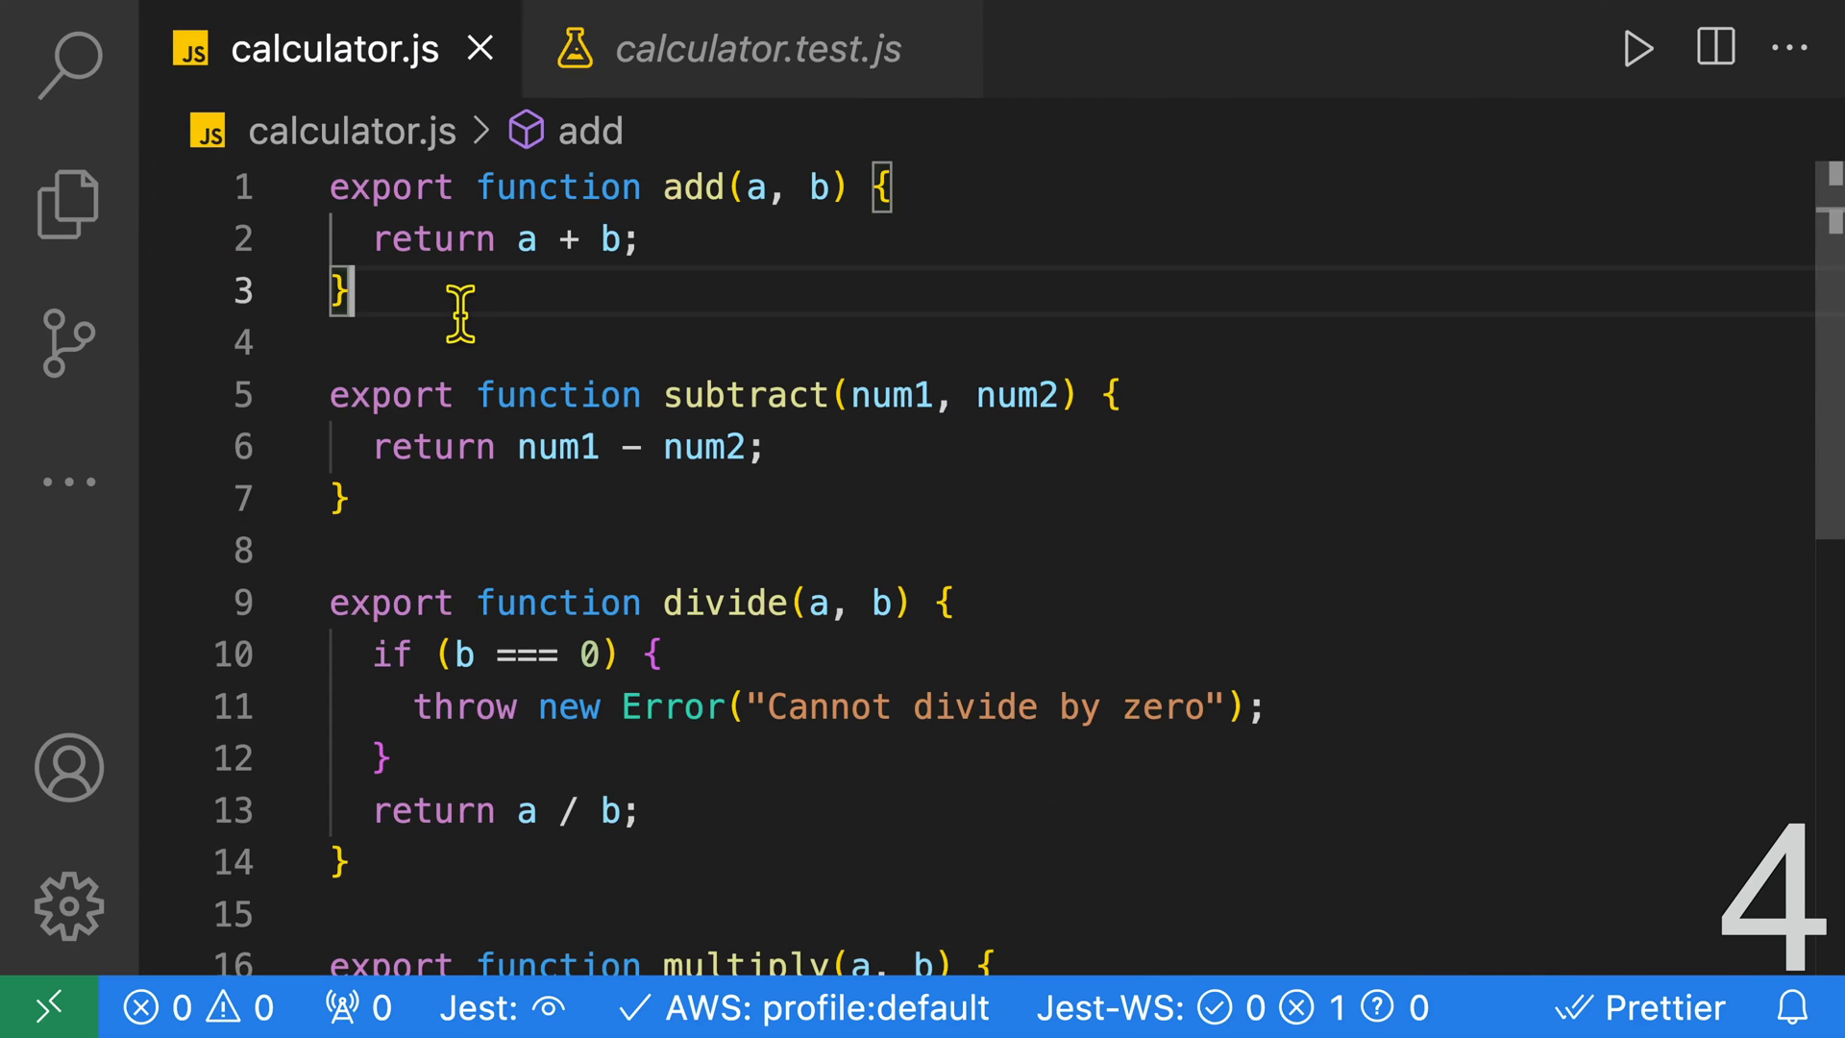
mouse_move(377, 348)
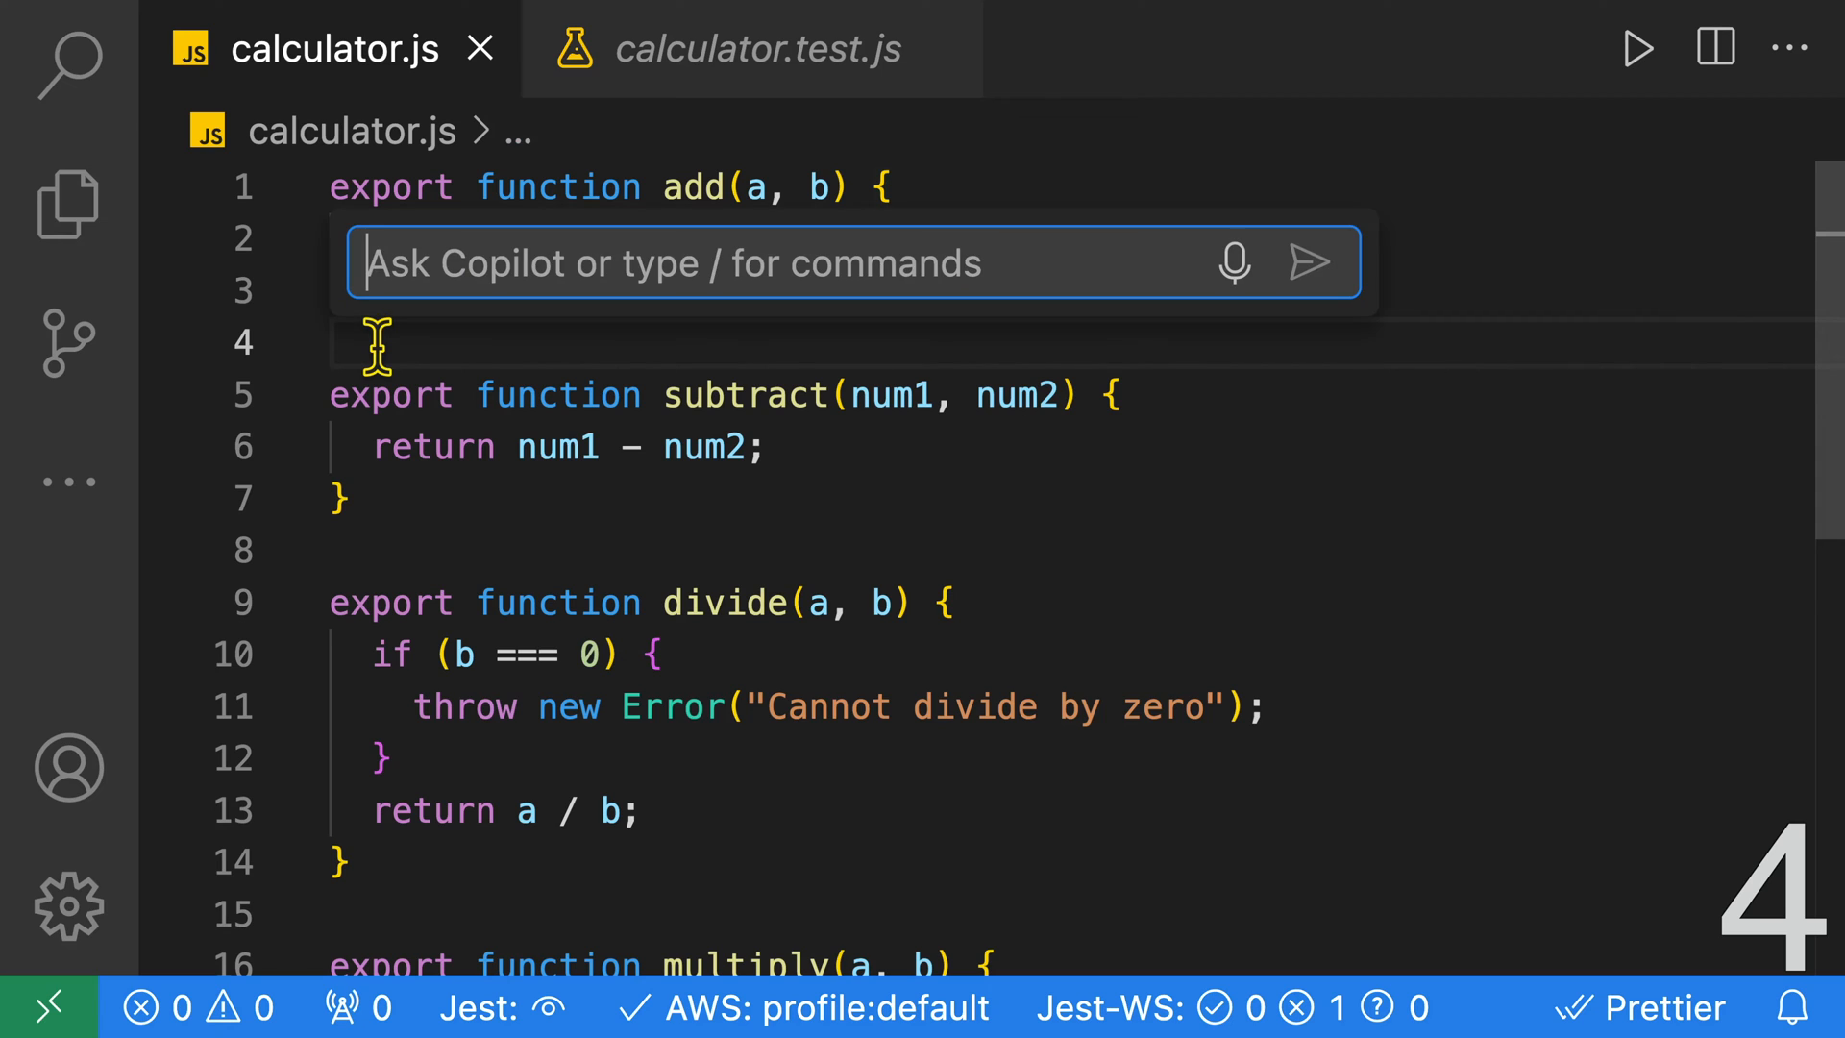
text(/tests)
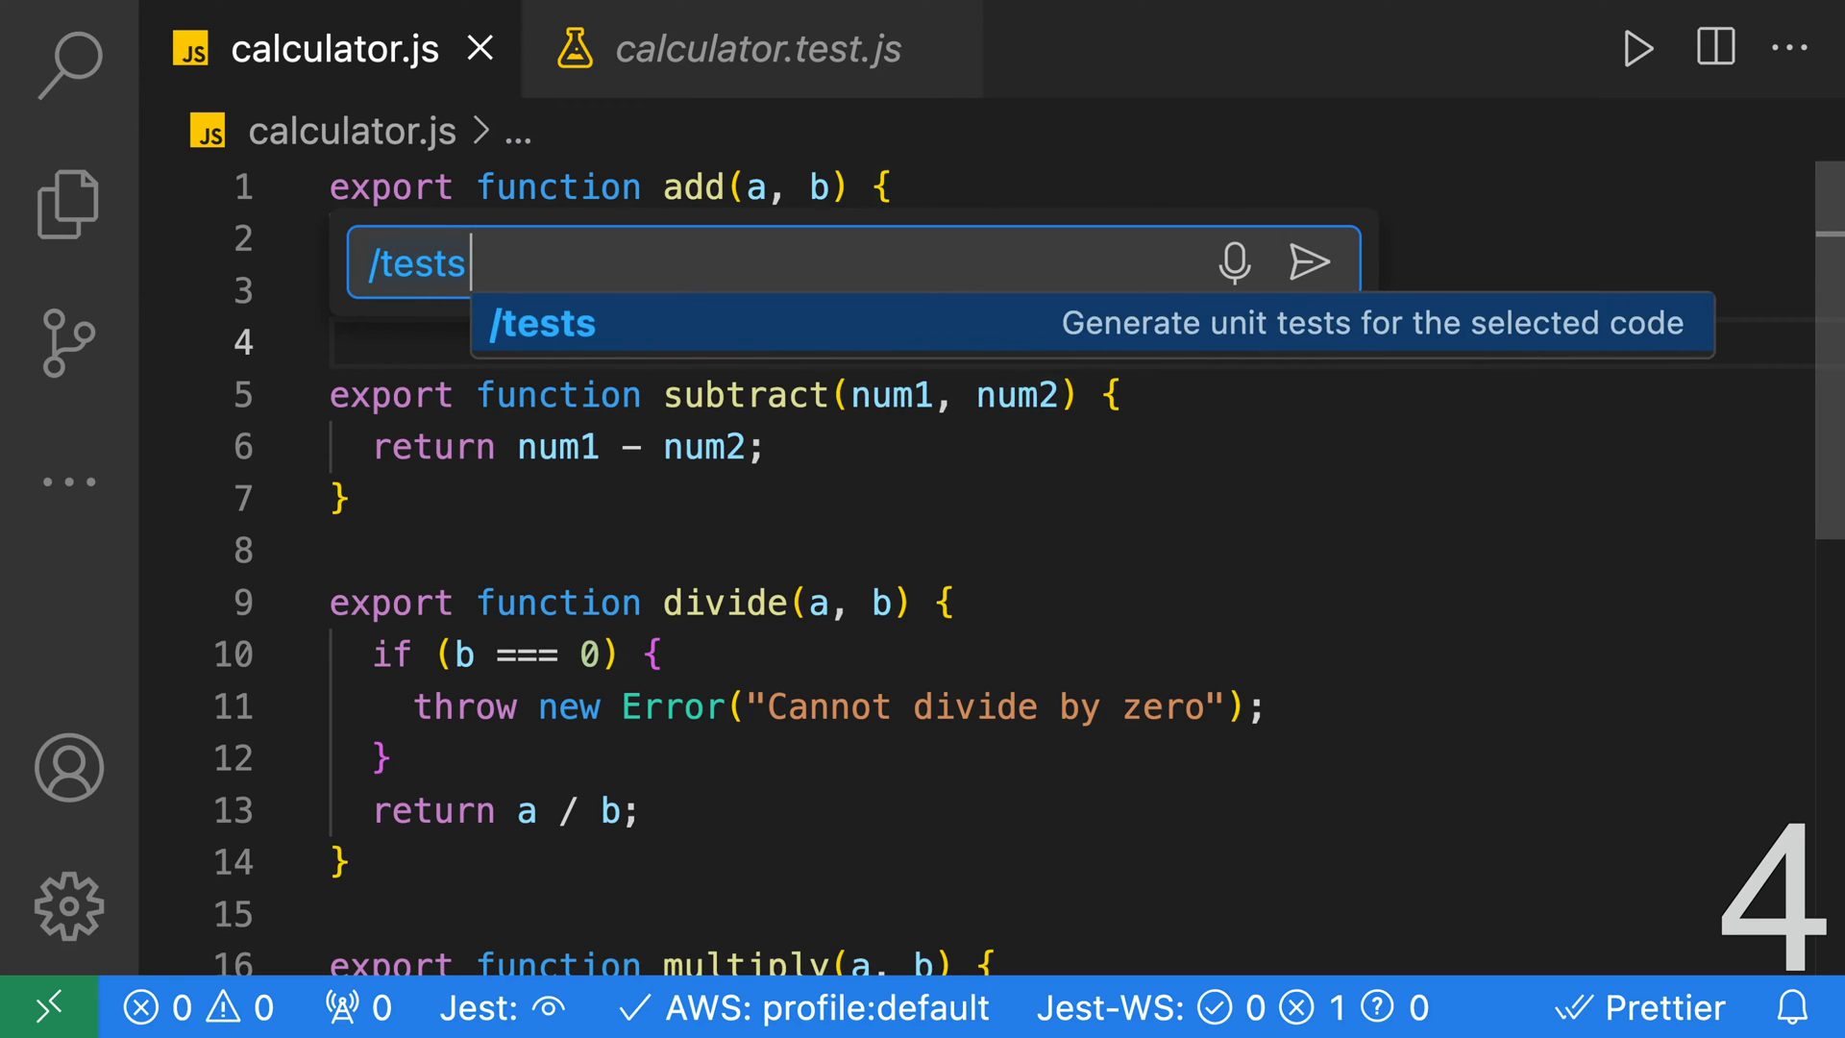
text(es)
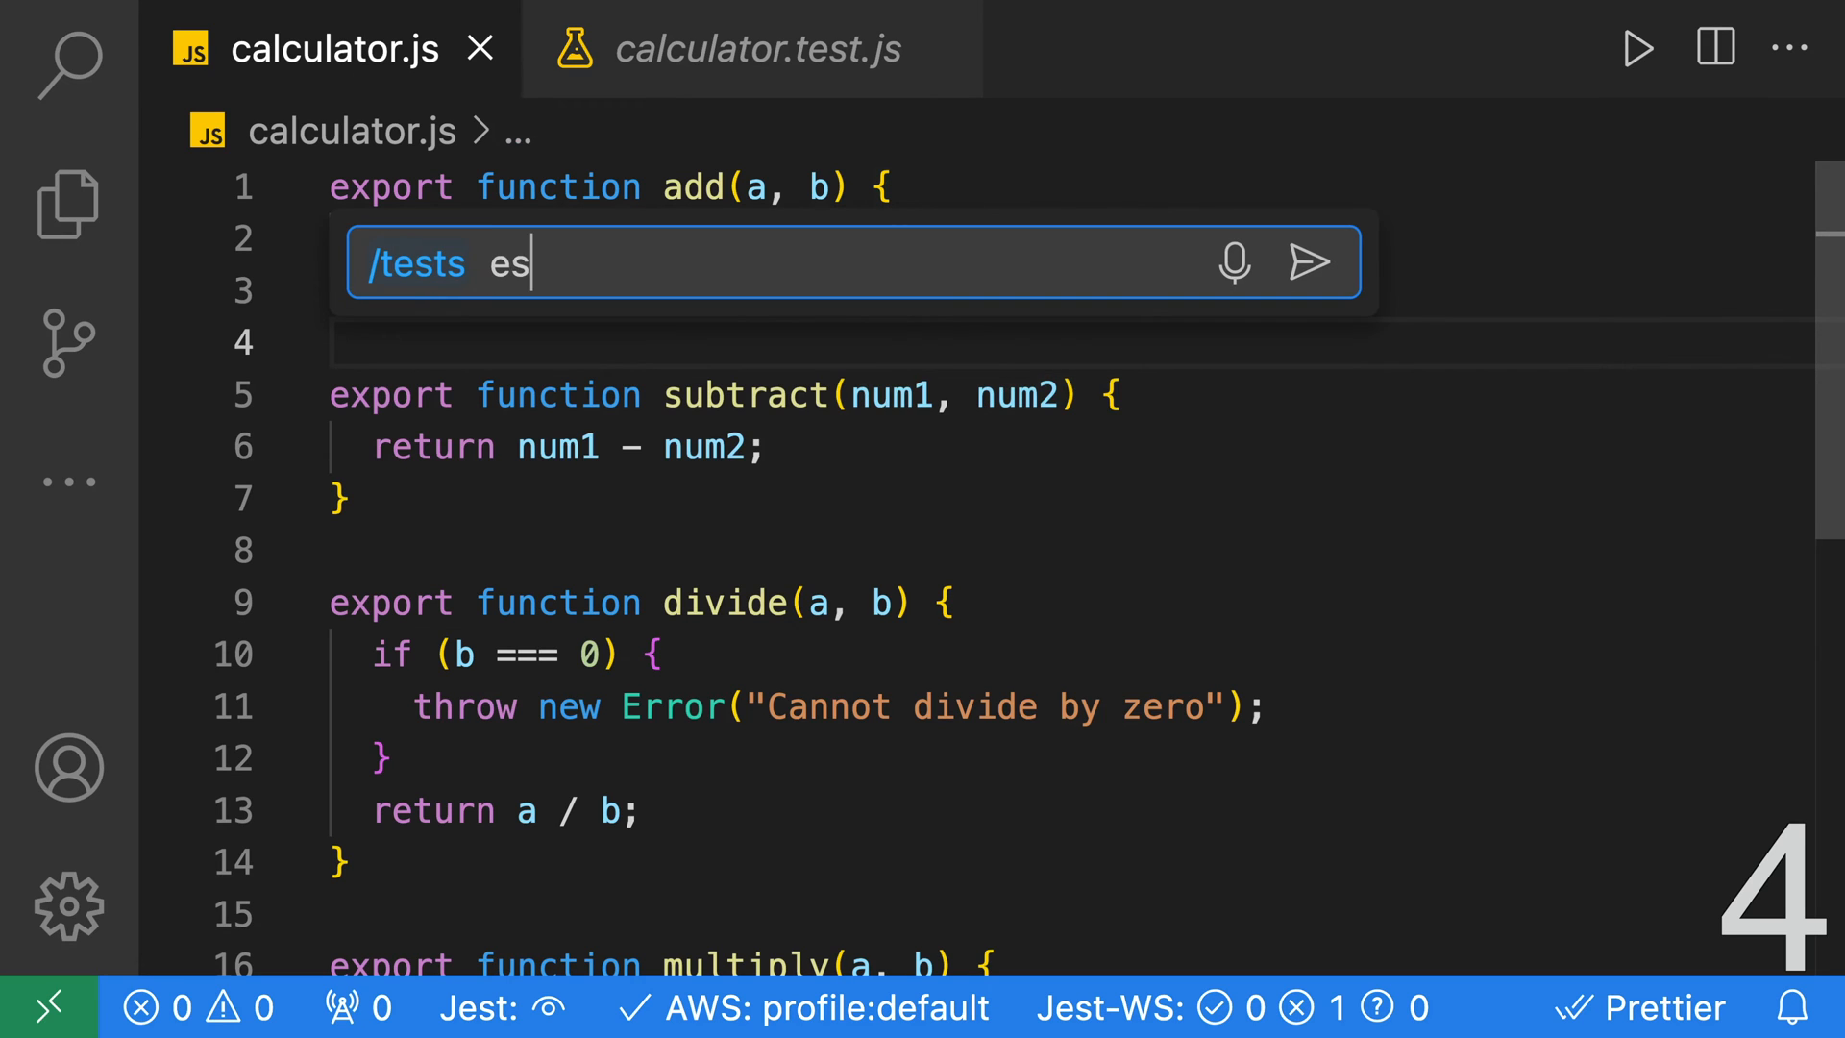
text(6 import)
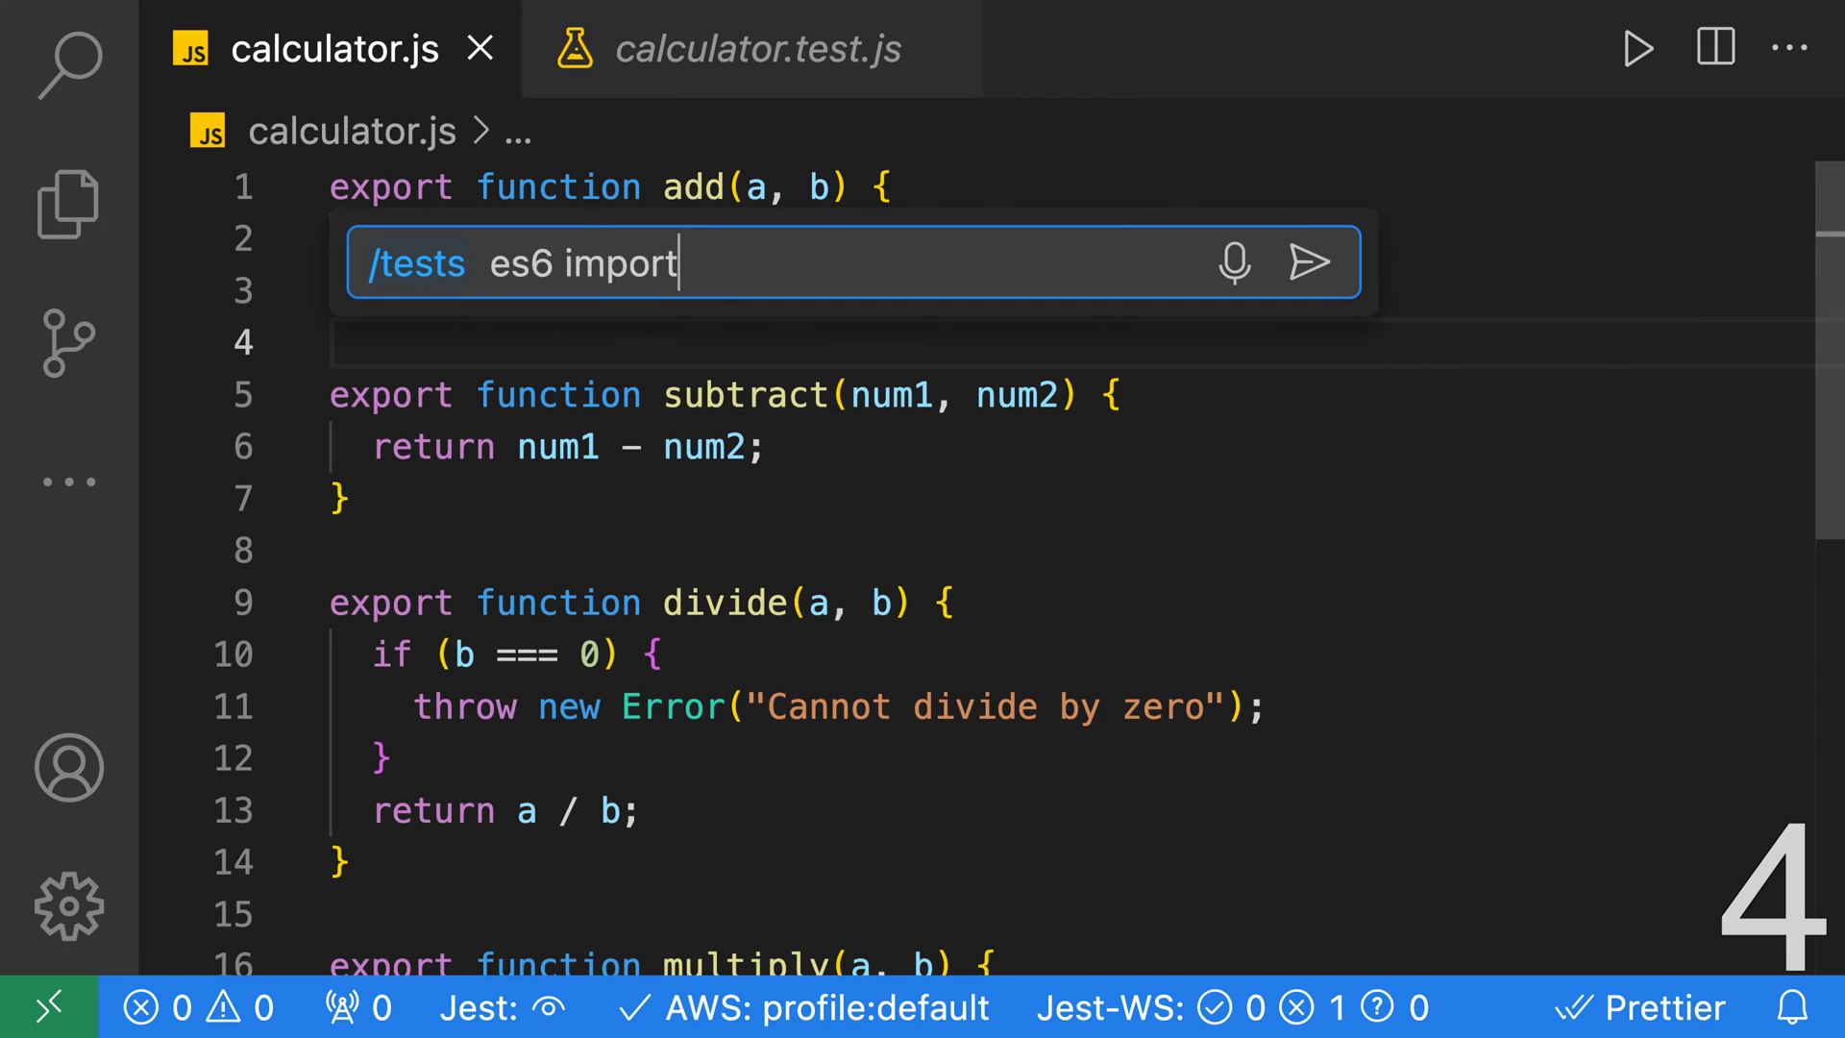
text(s)
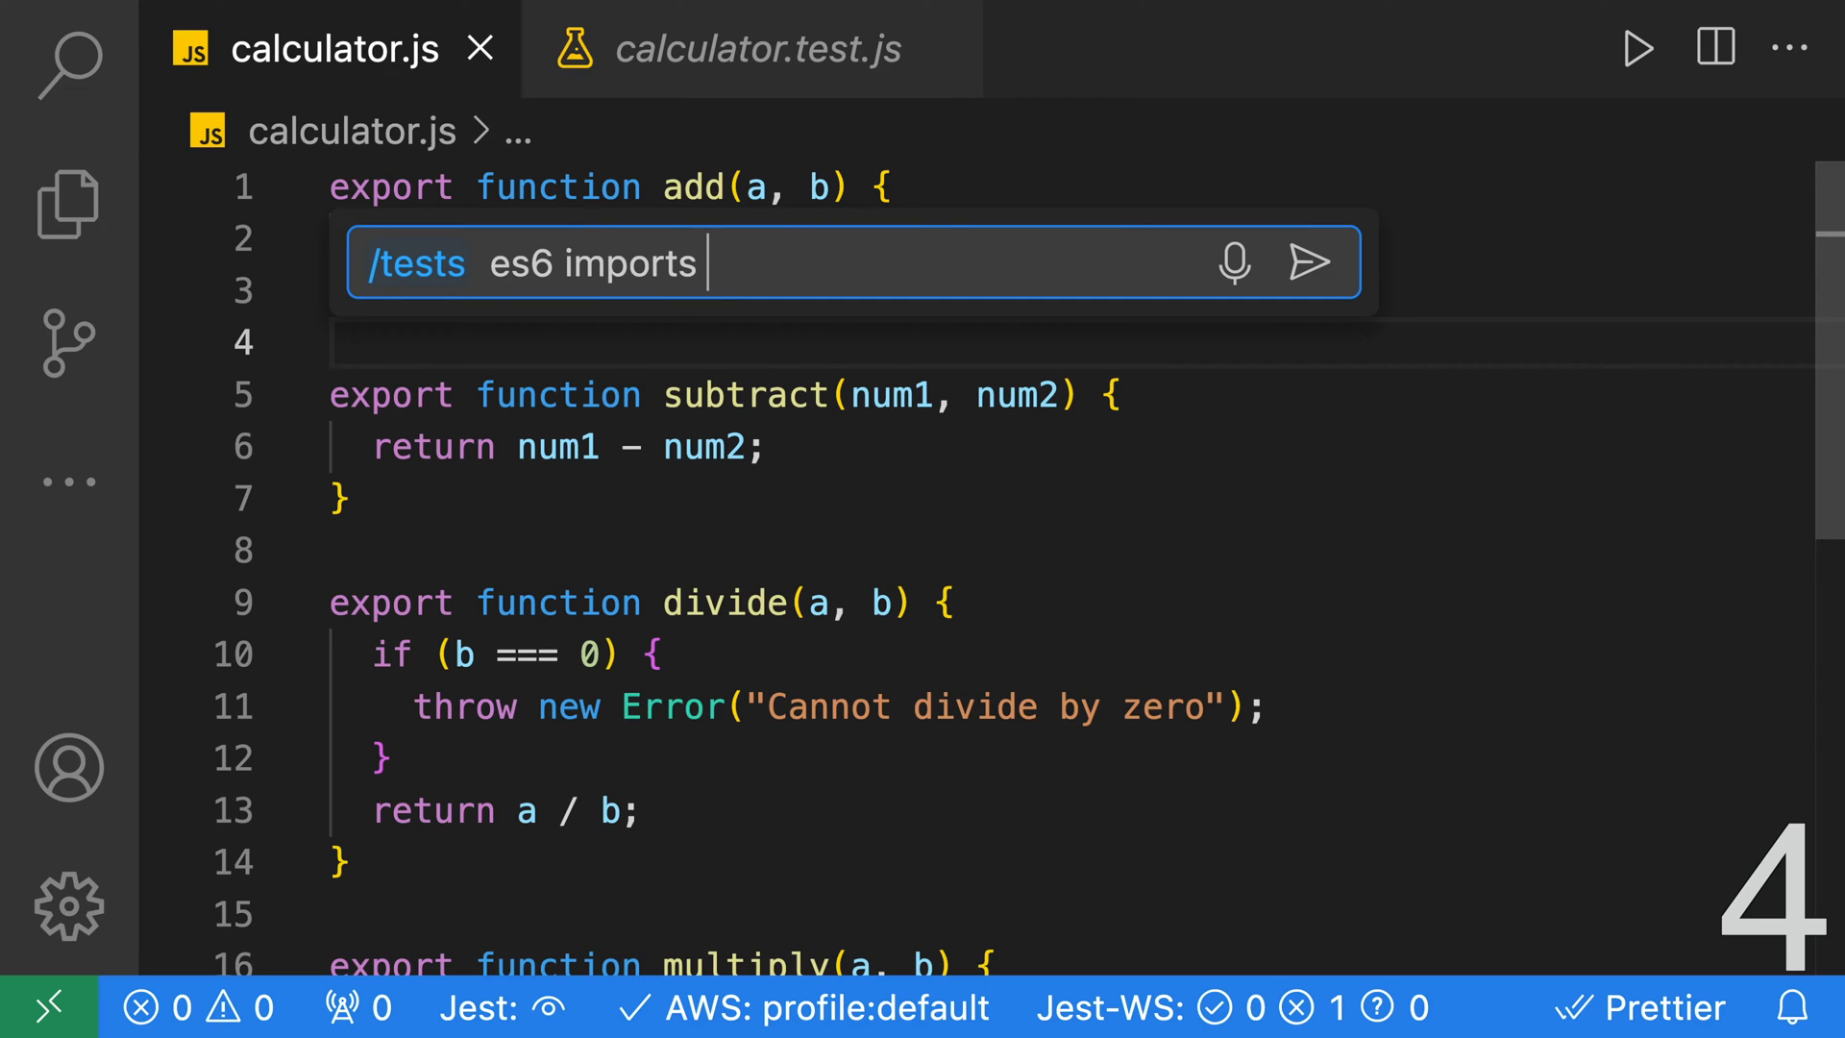
text(not use describe)
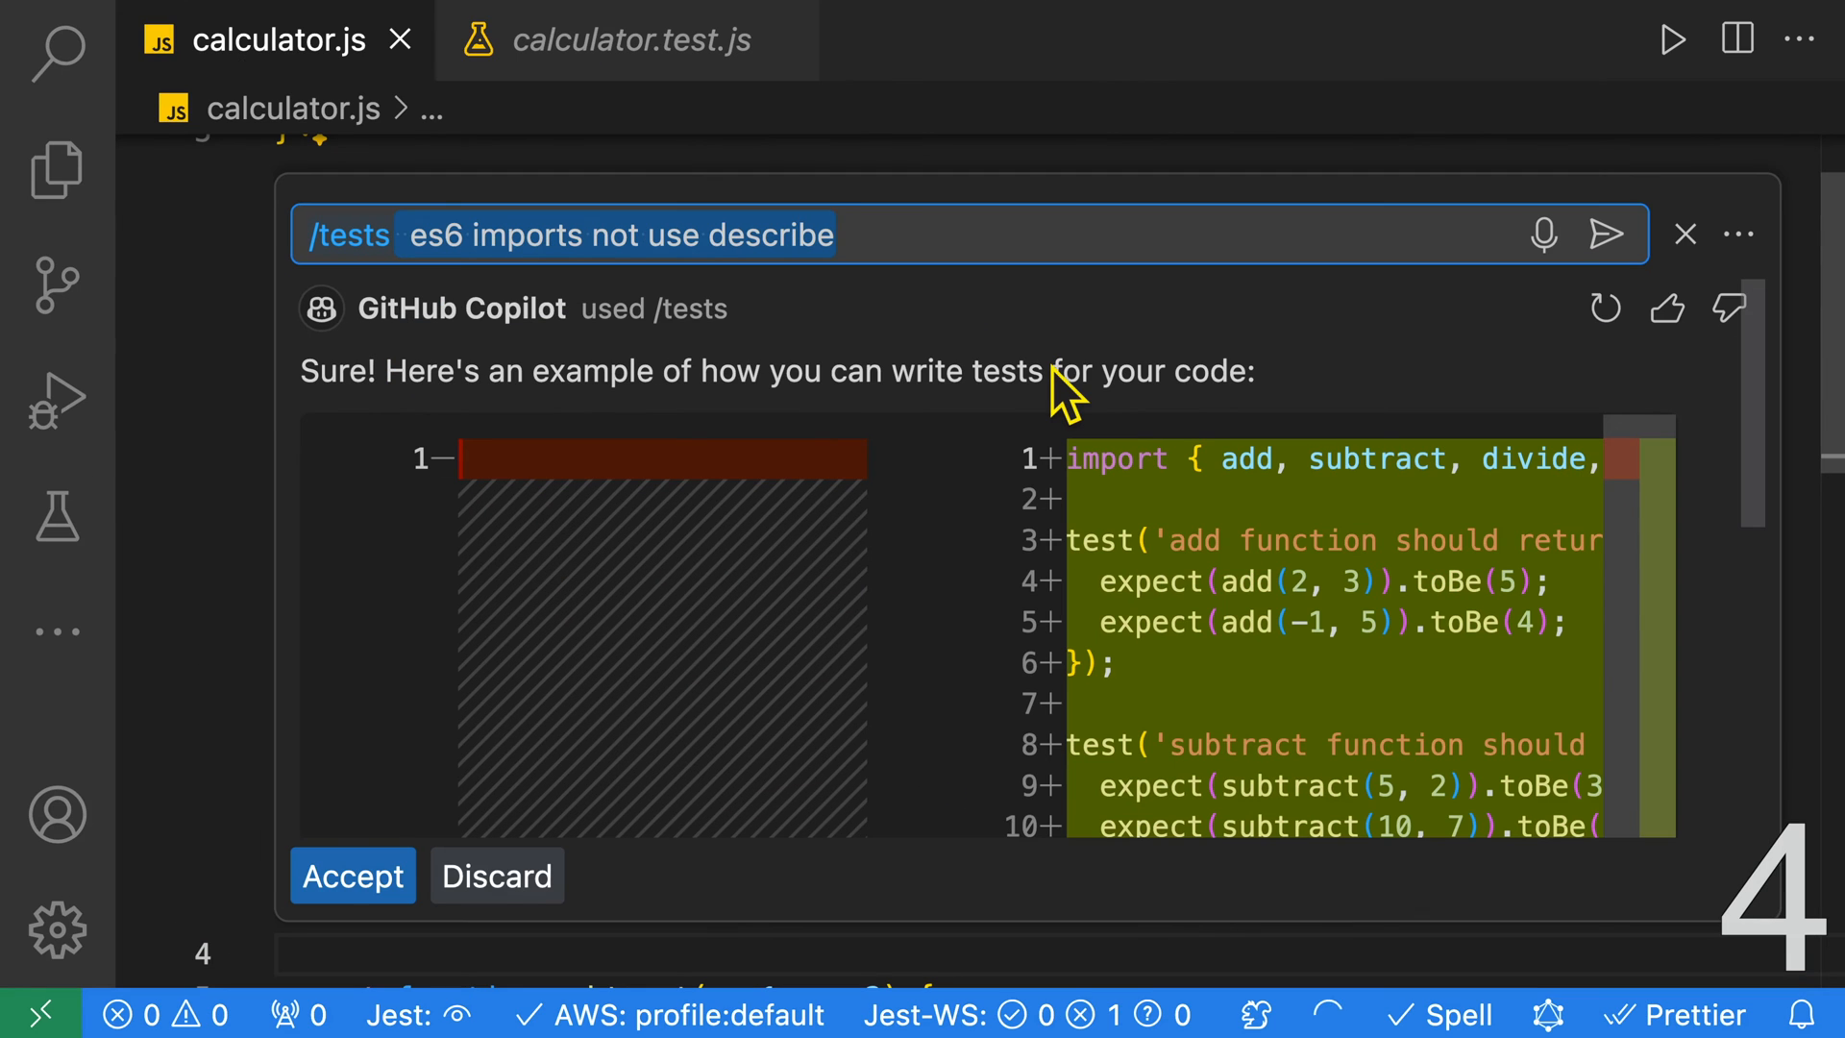
mouse_move(1185, 588)
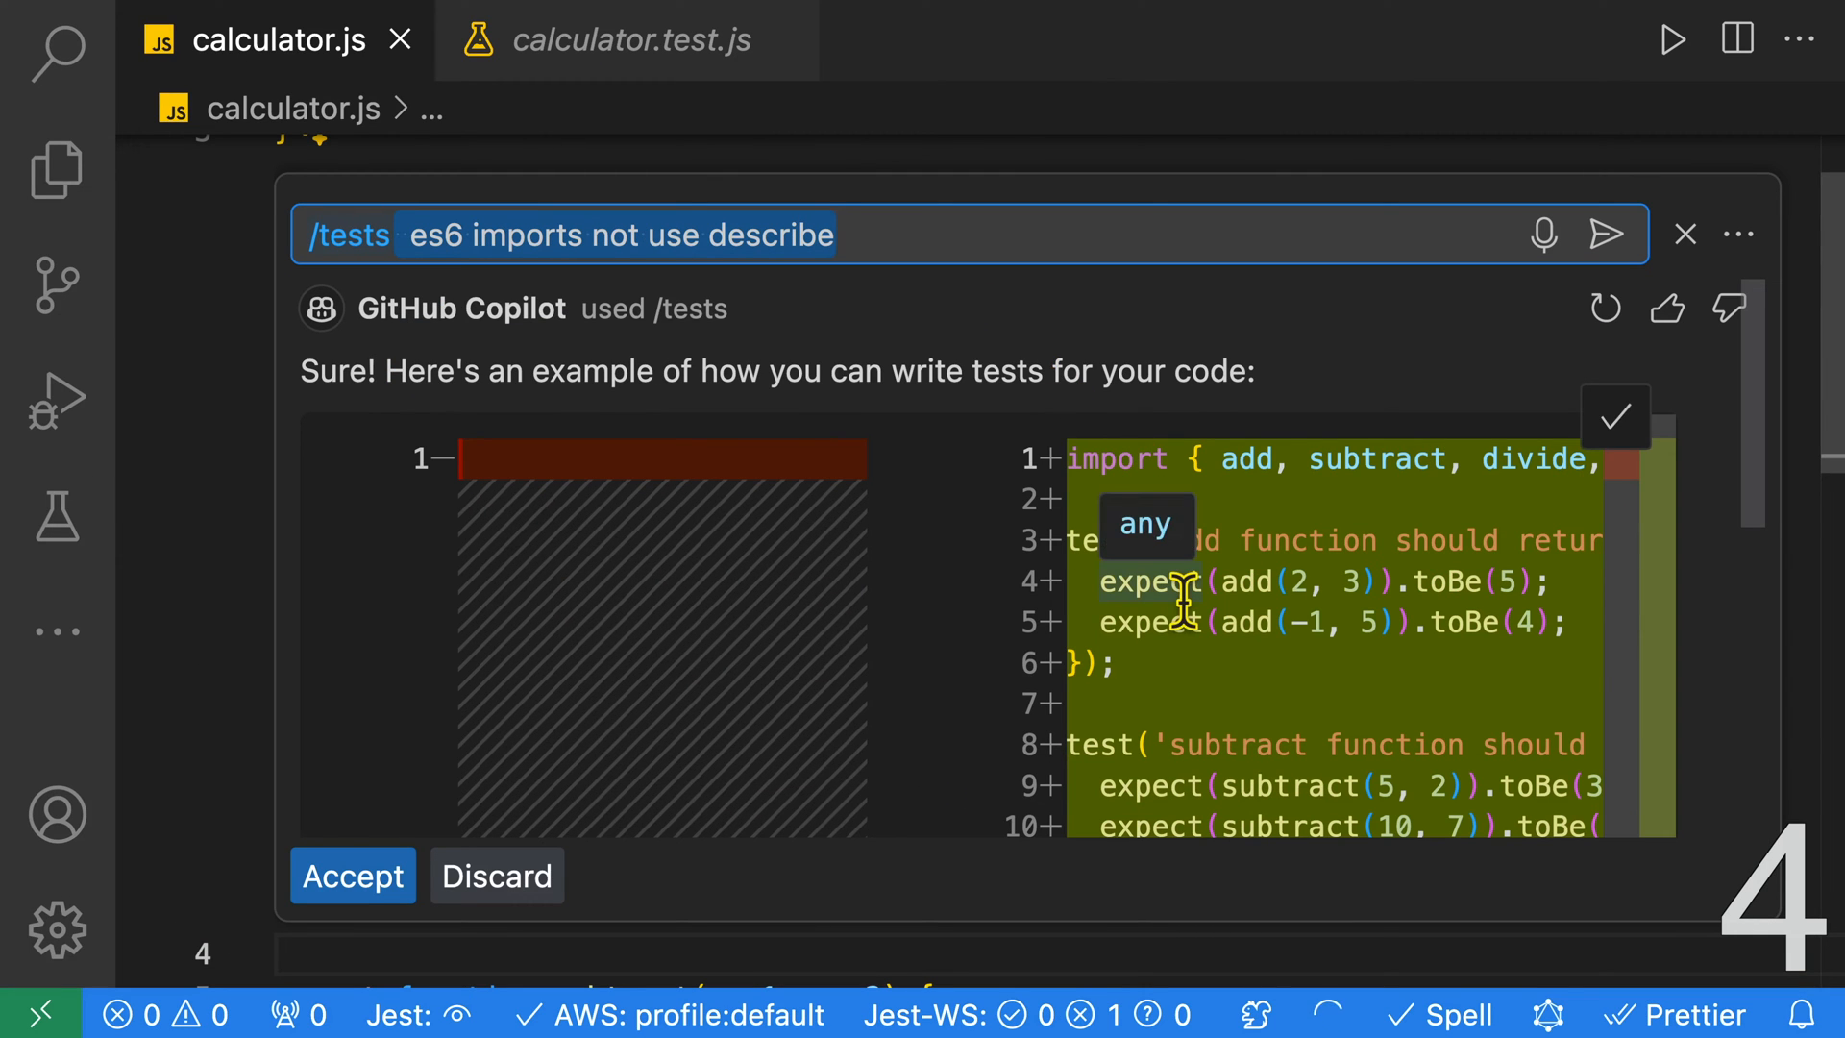
mouse_move(721, 576)
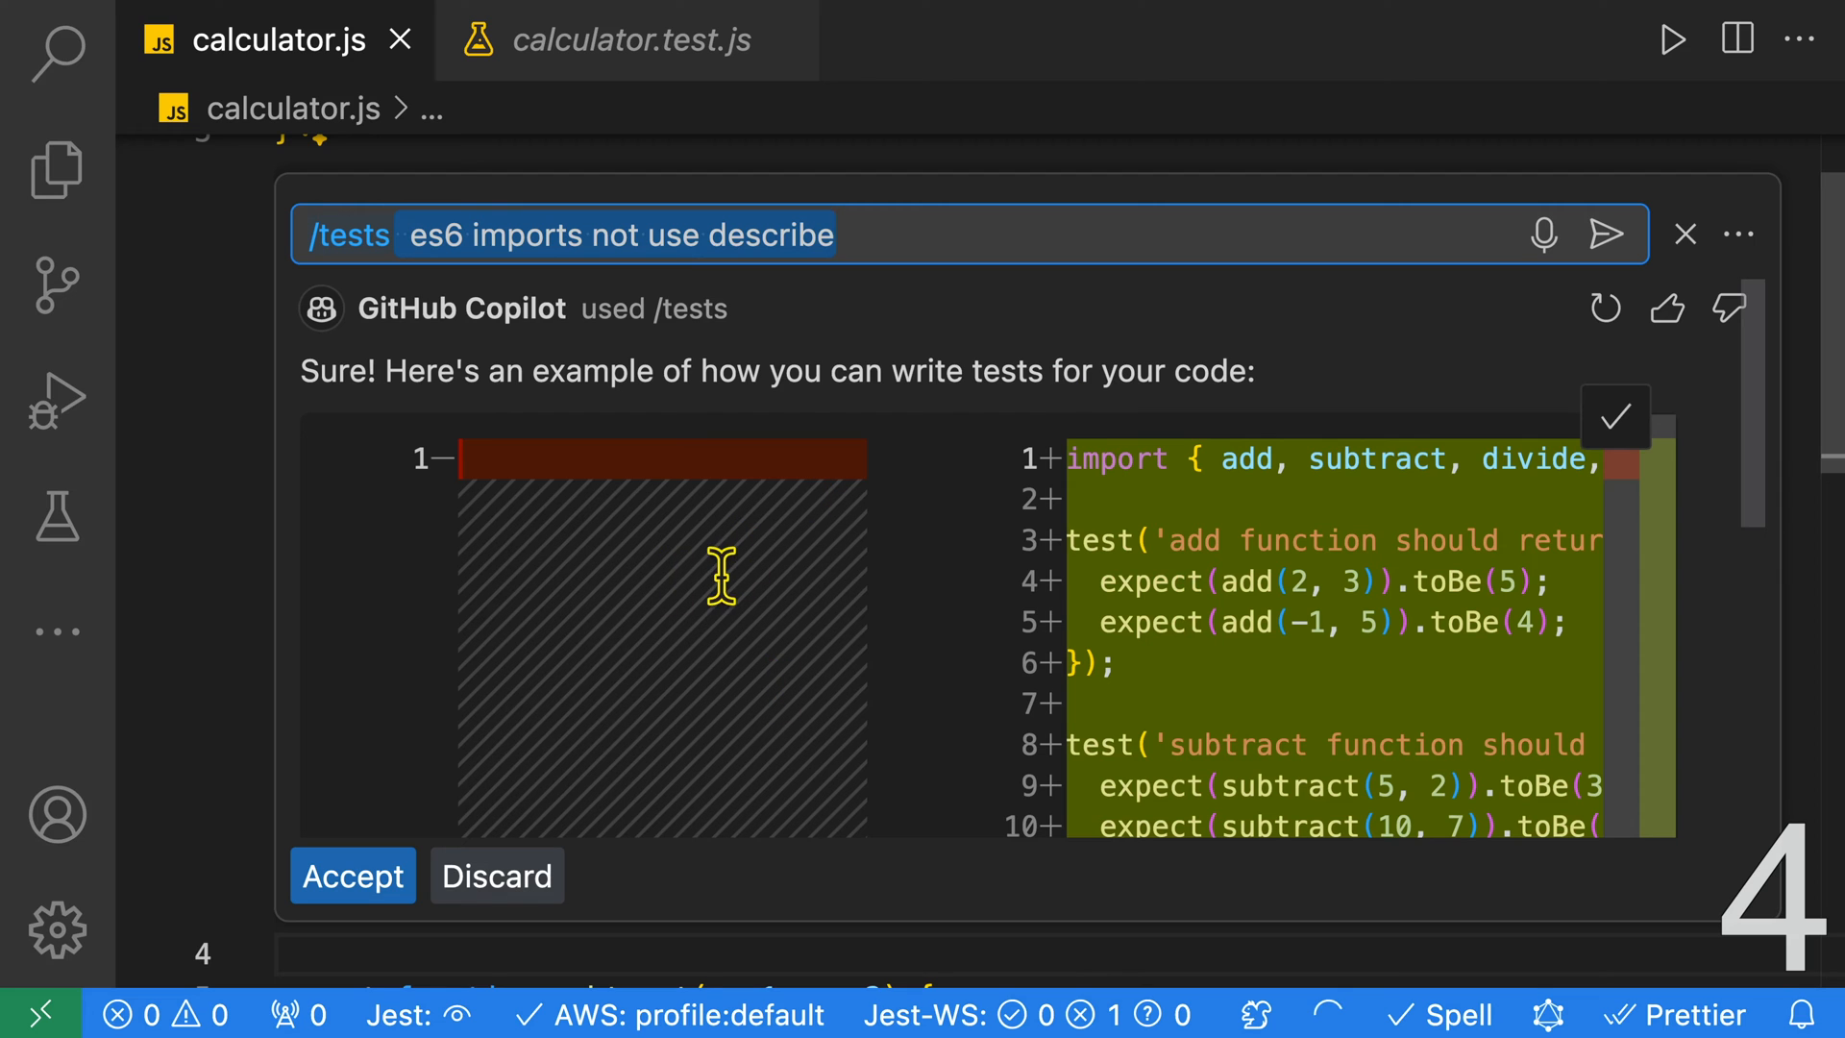
scroll(down, 3)
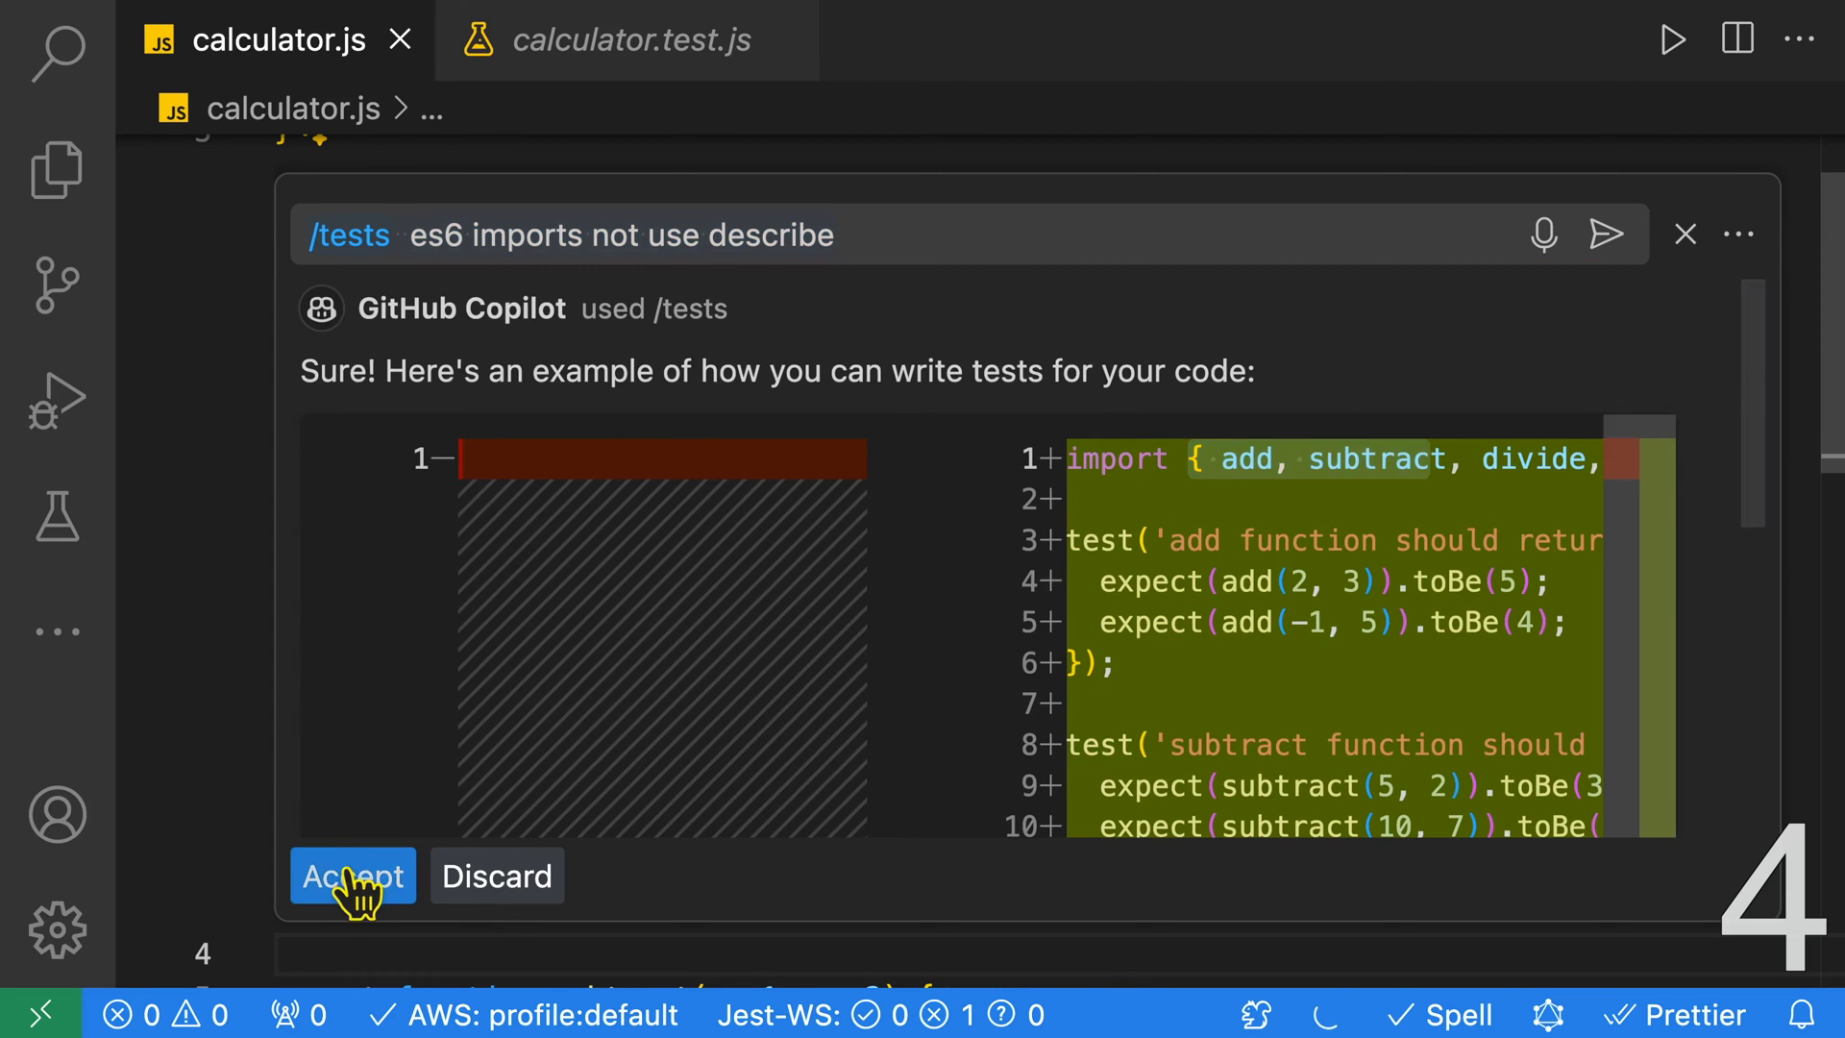
- Accept the generated tests into calculator.test.js and run them so all five pass
click(352, 876)
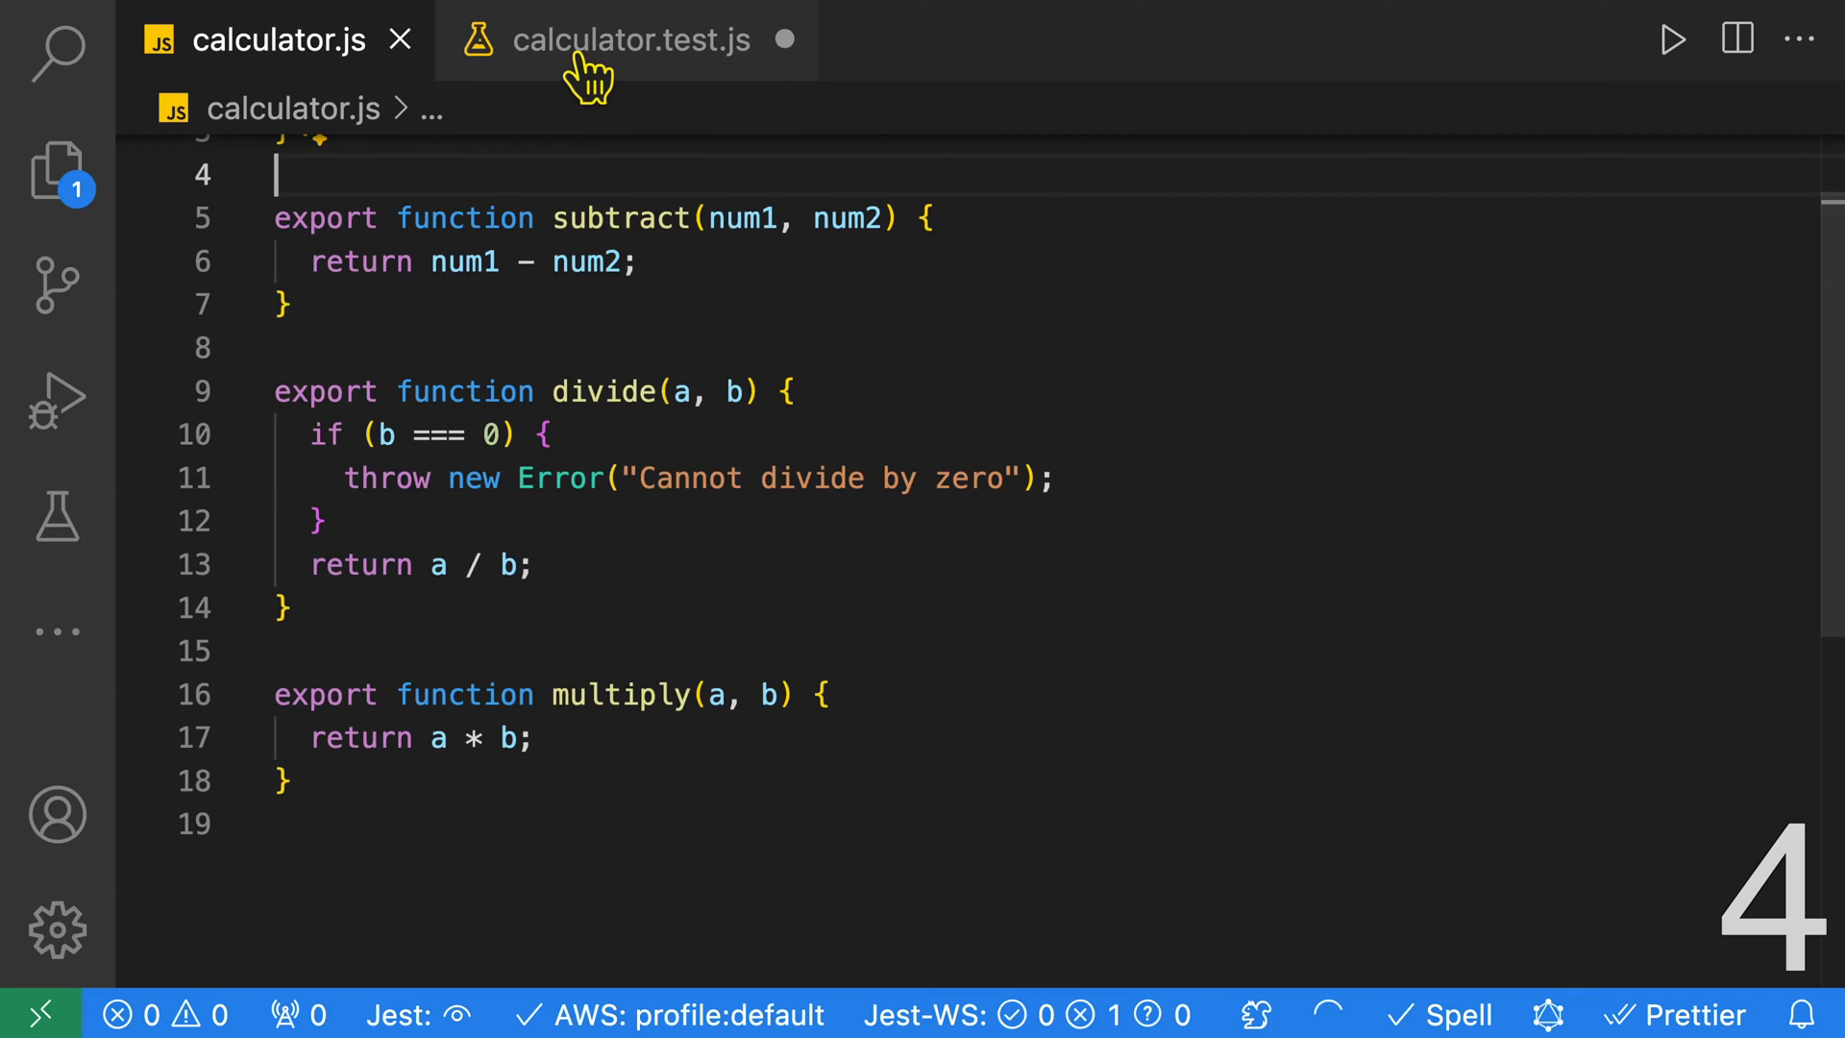
click(630, 38)
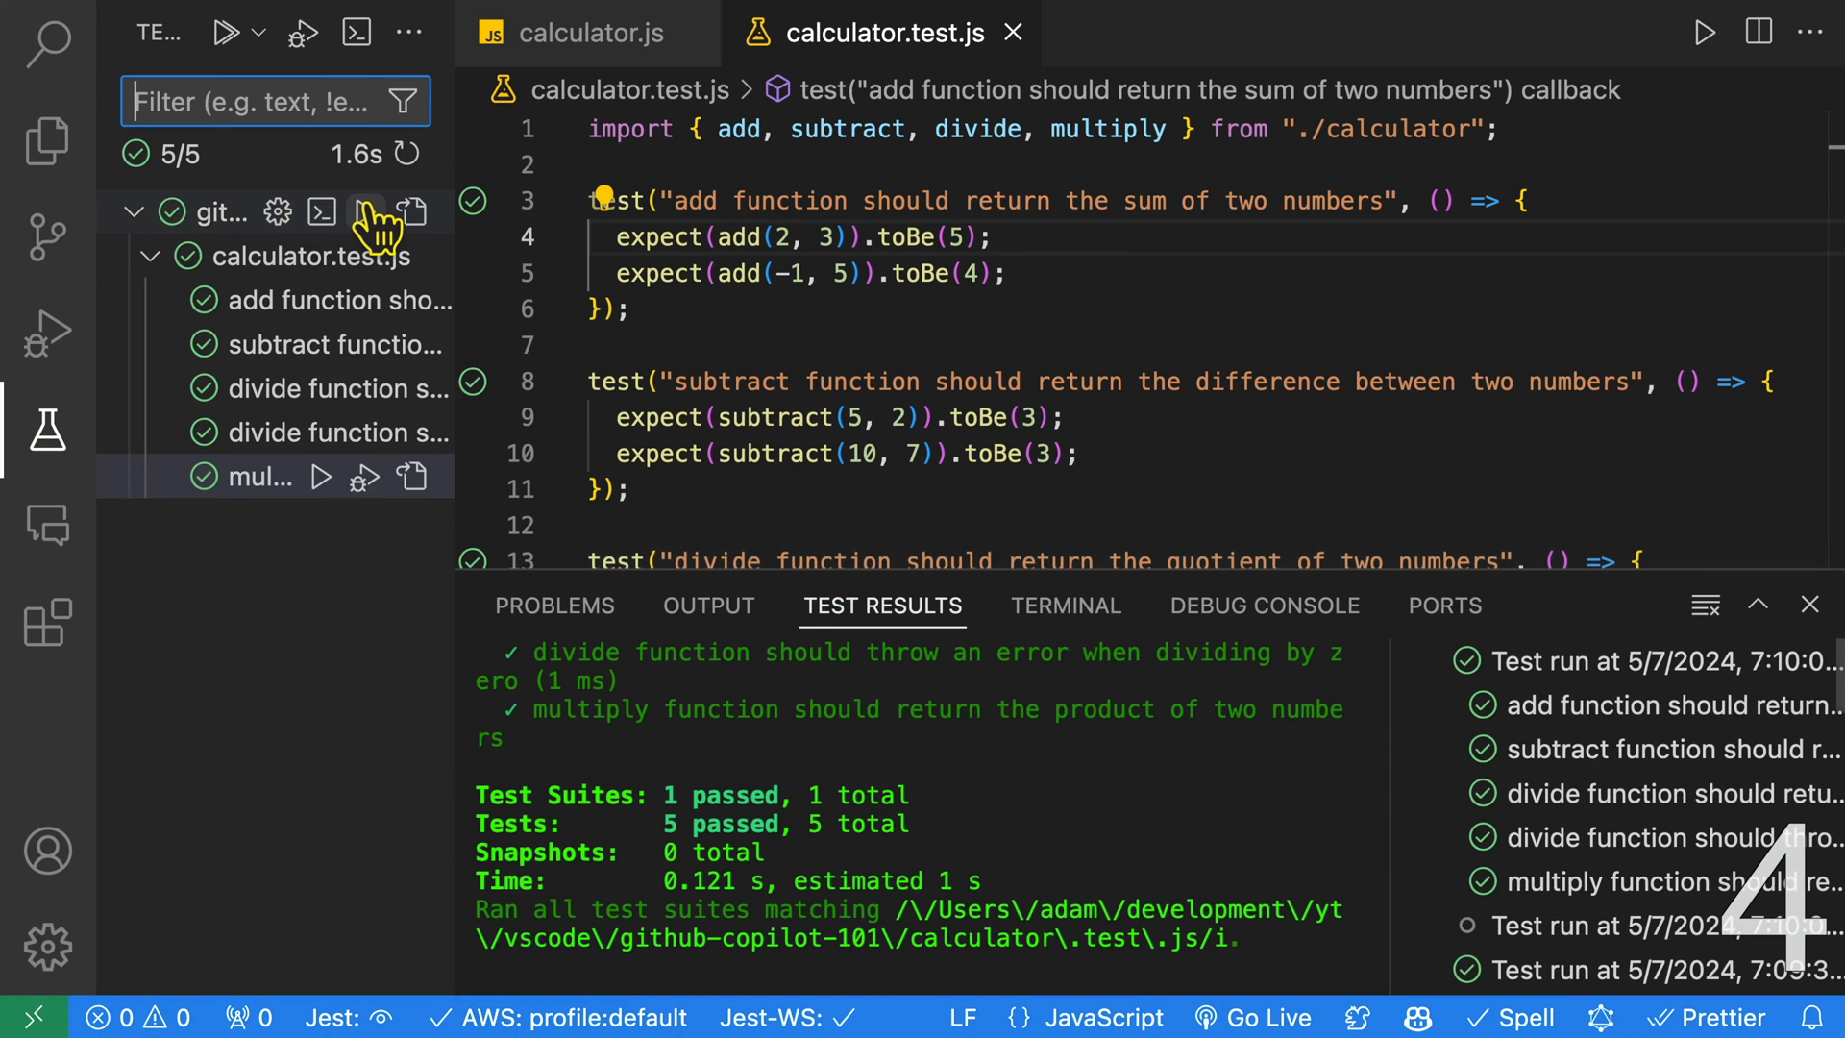
click(576, 32)
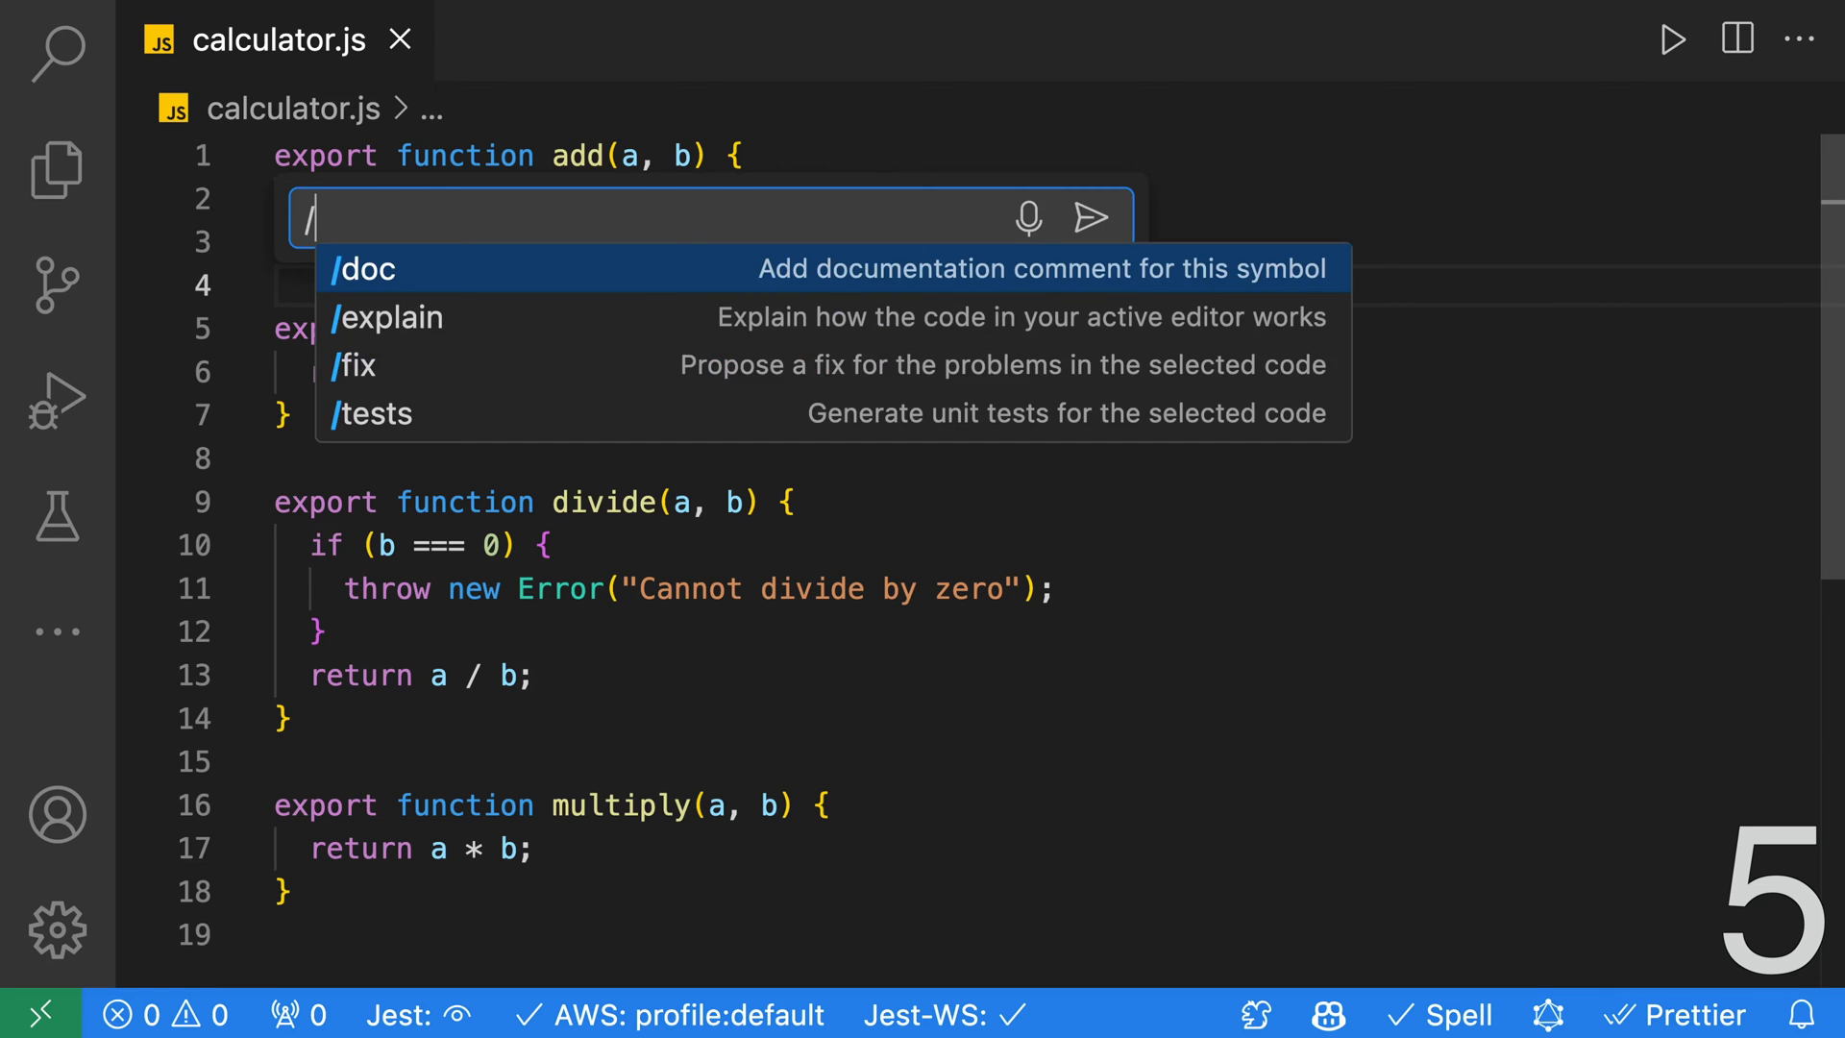
- Run /doc in inline chat and accept JSDoc comments on every calculator.js function
text(doc)
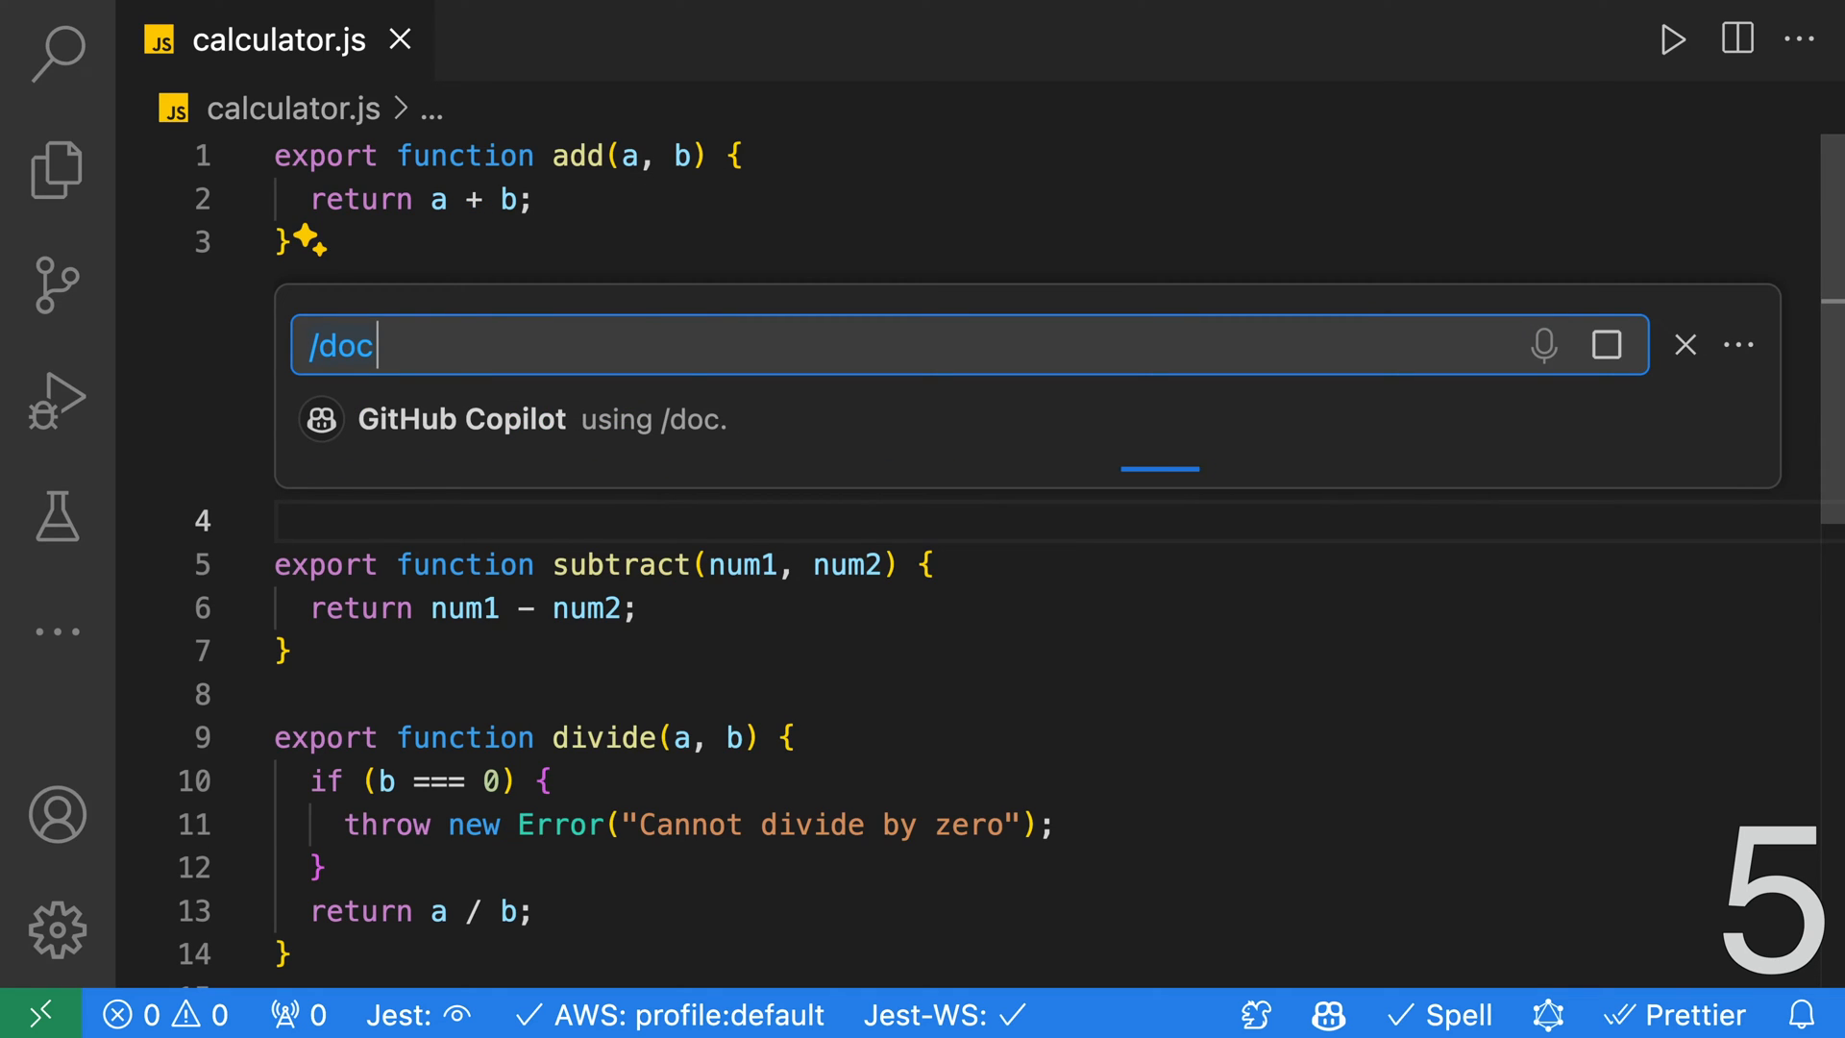
key(Return)
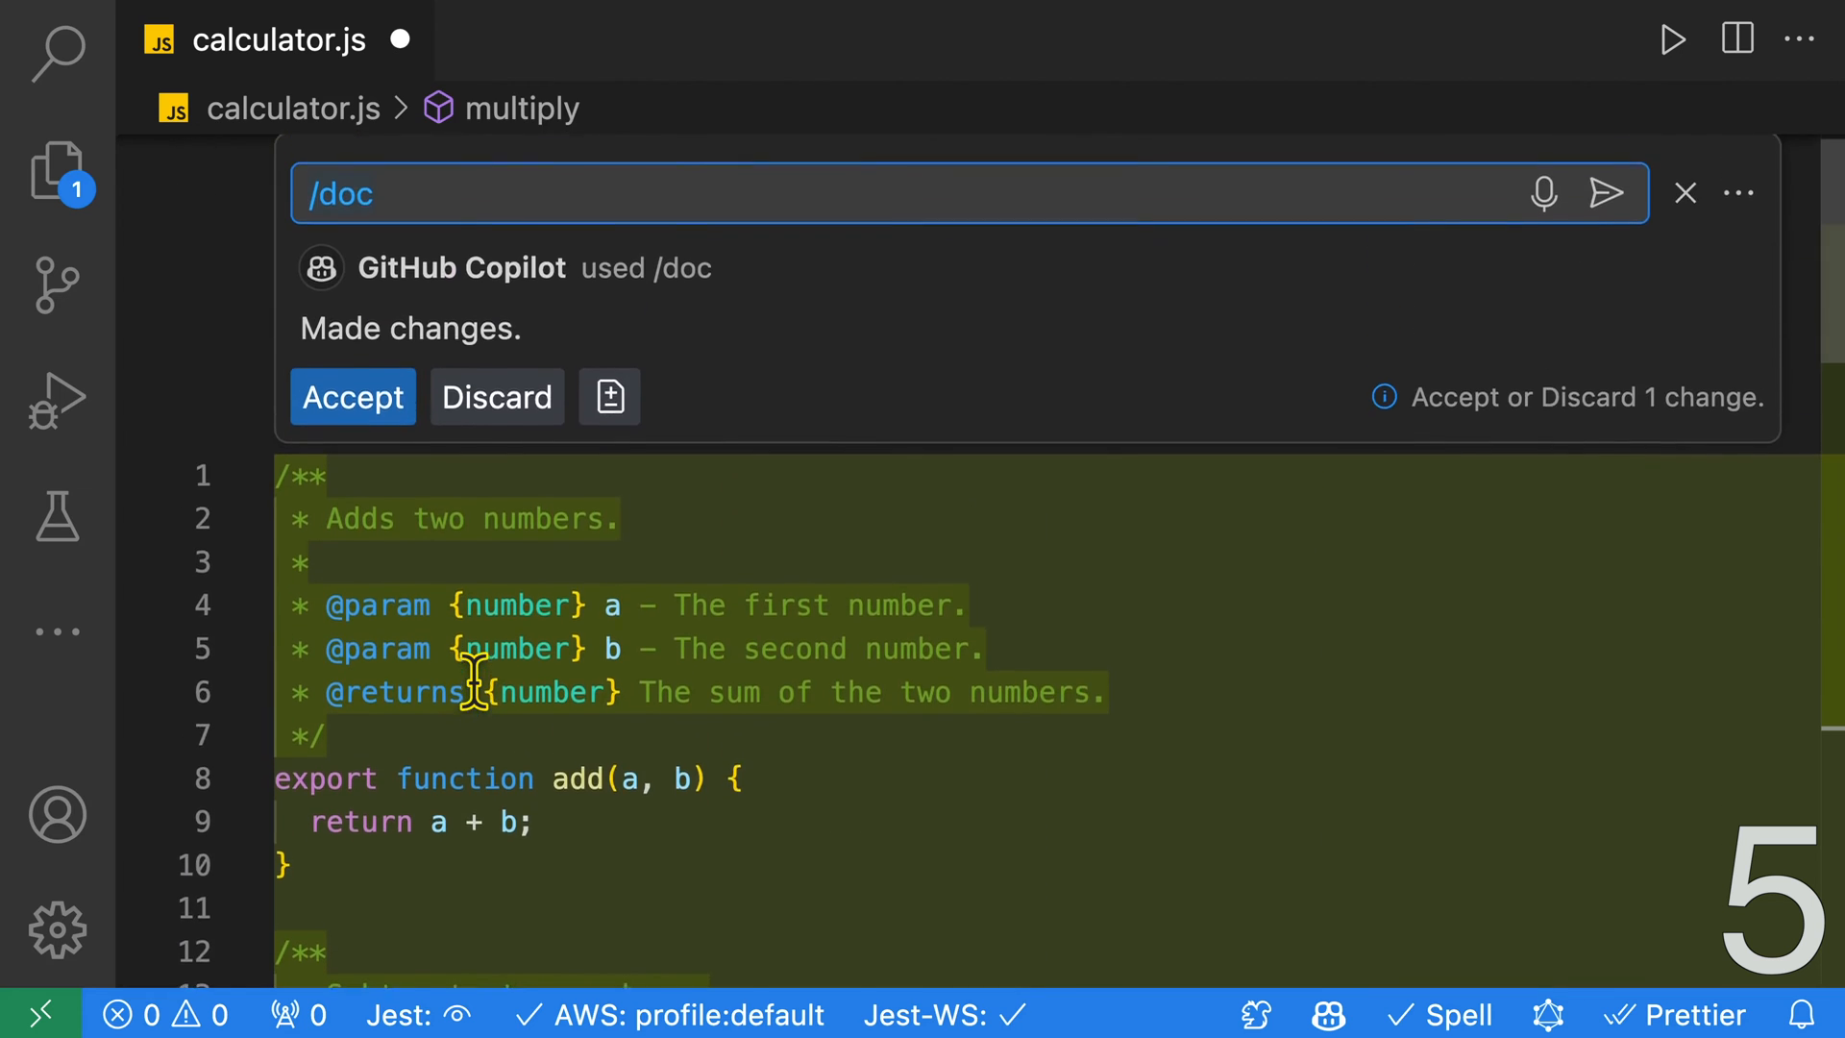
click(352, 395)
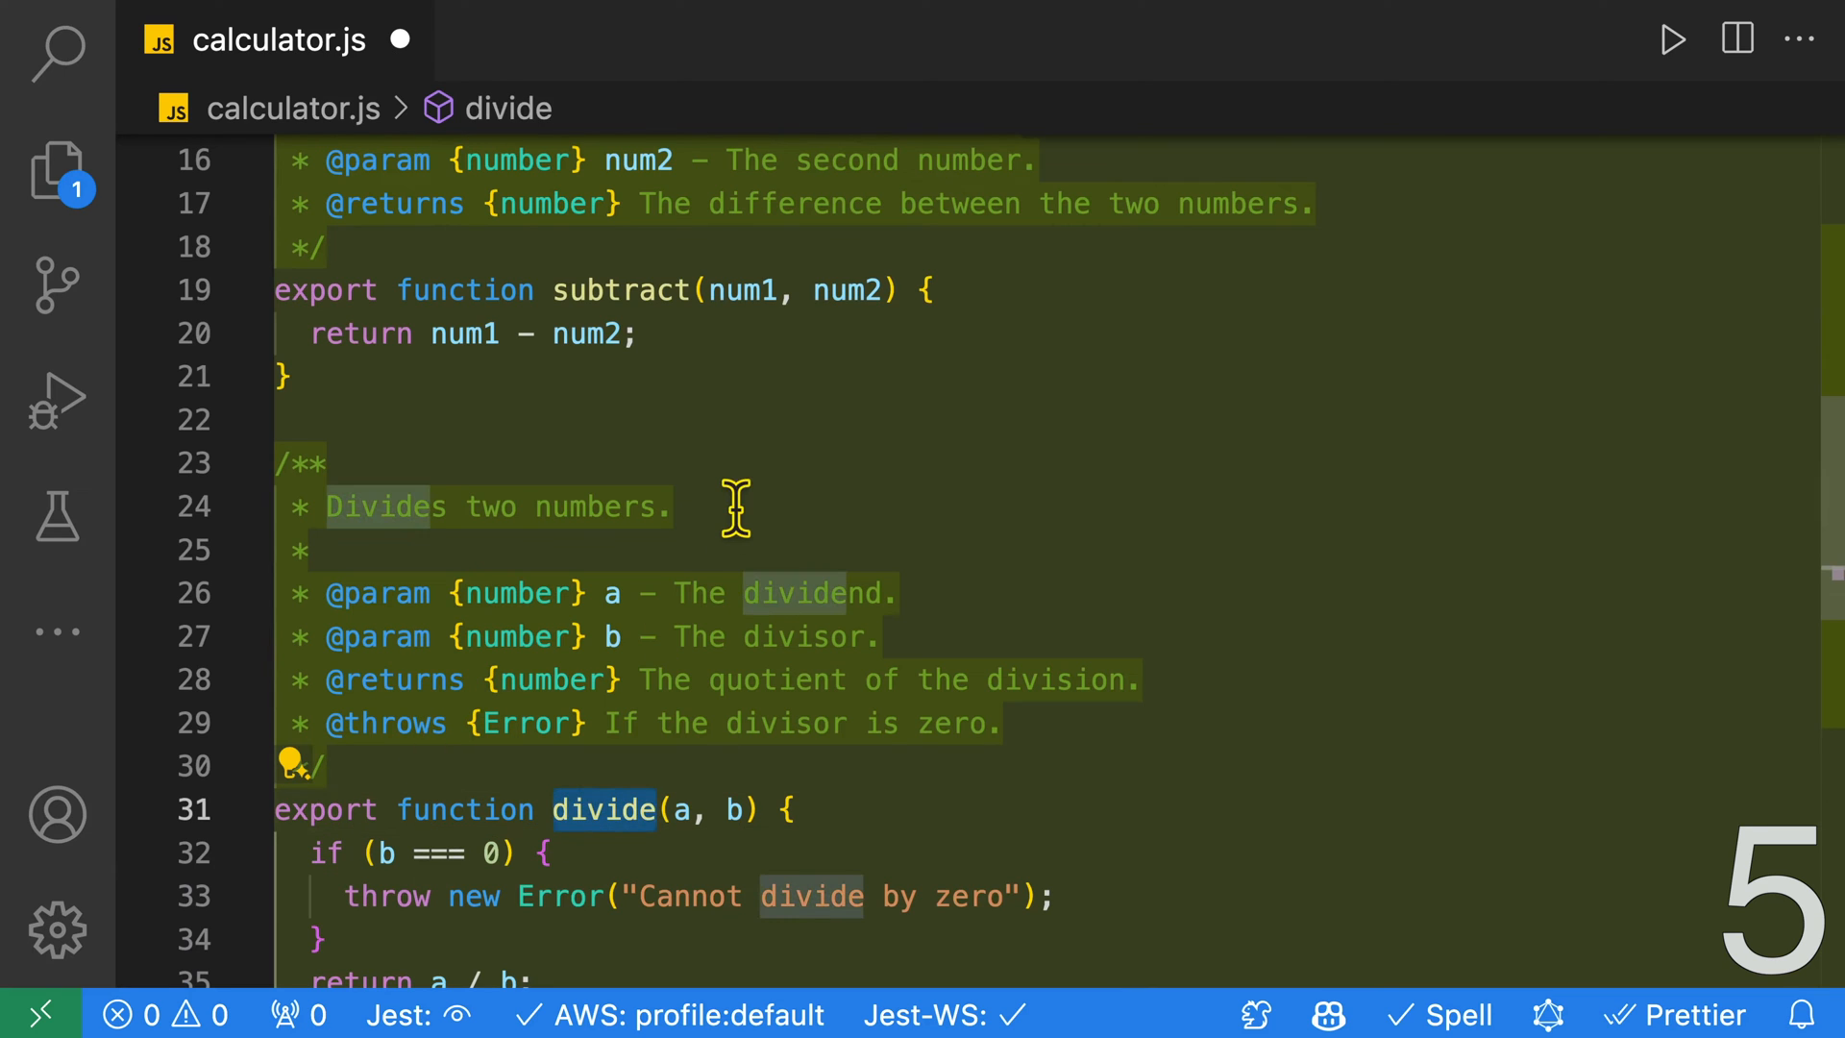
scroll(down, 3)
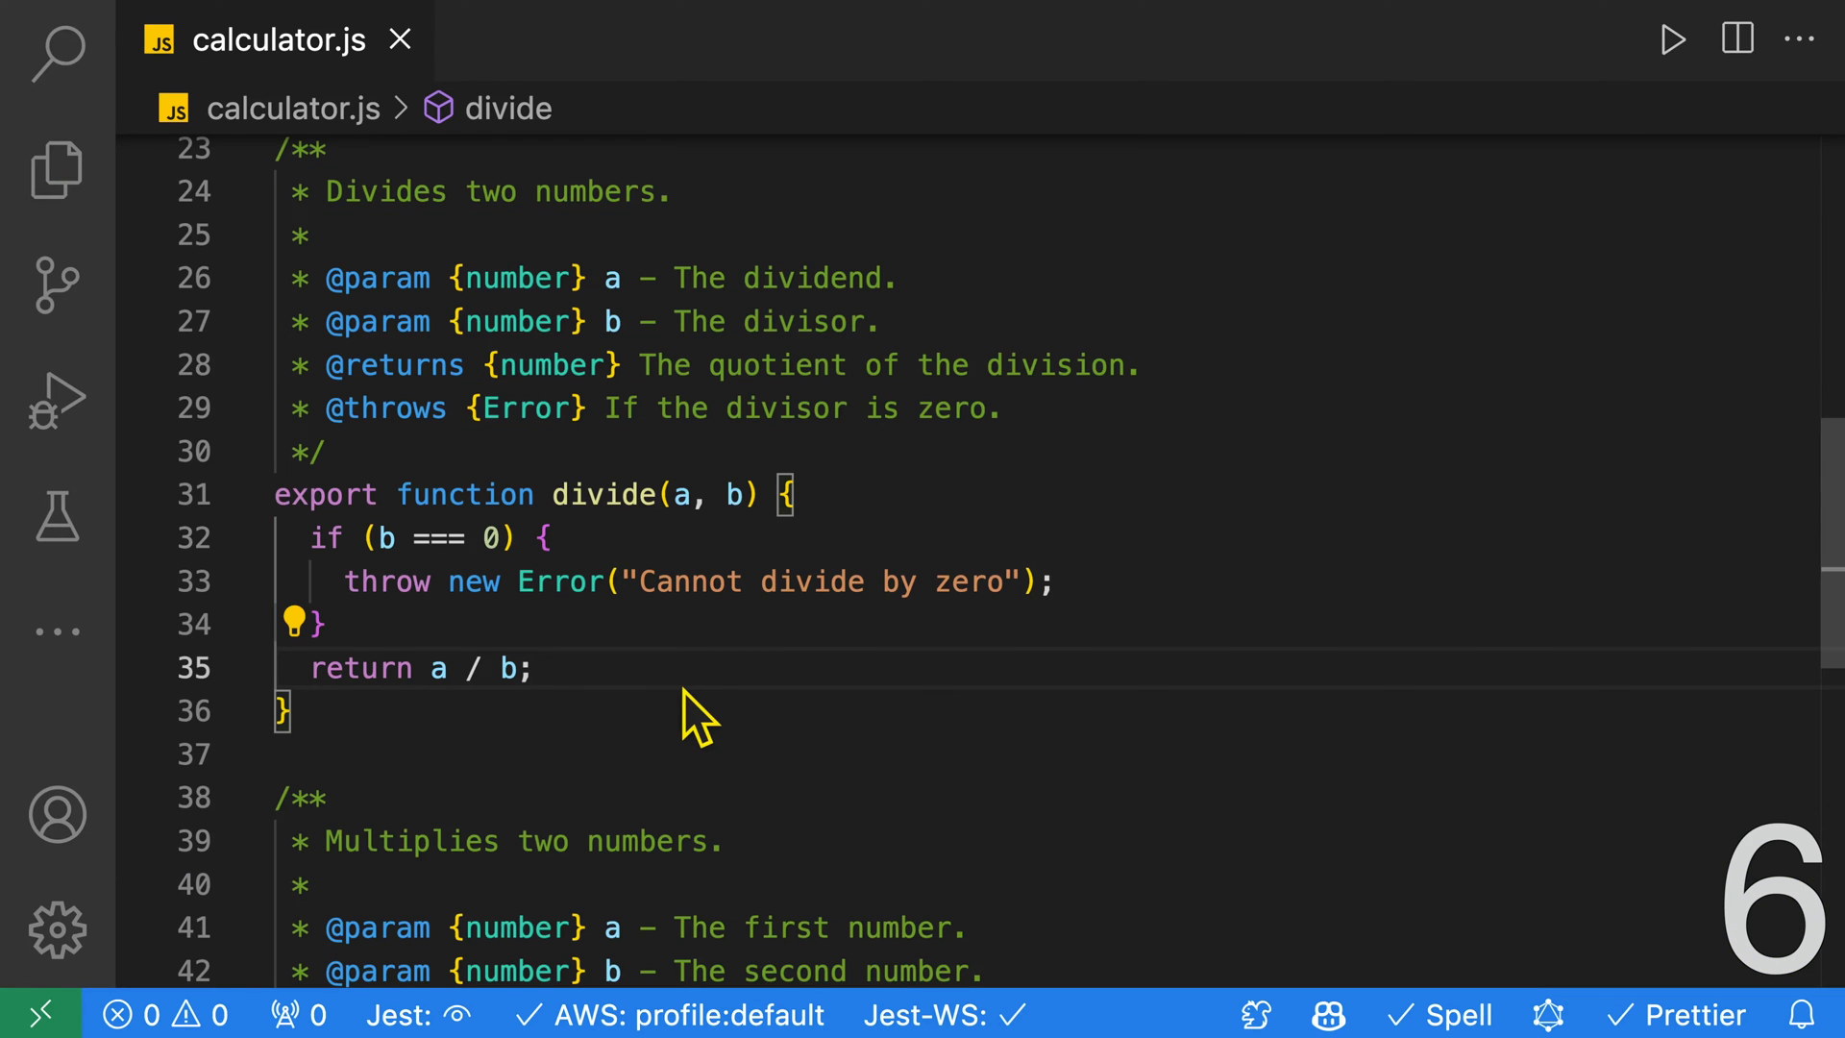
mouse_move(523, 600)
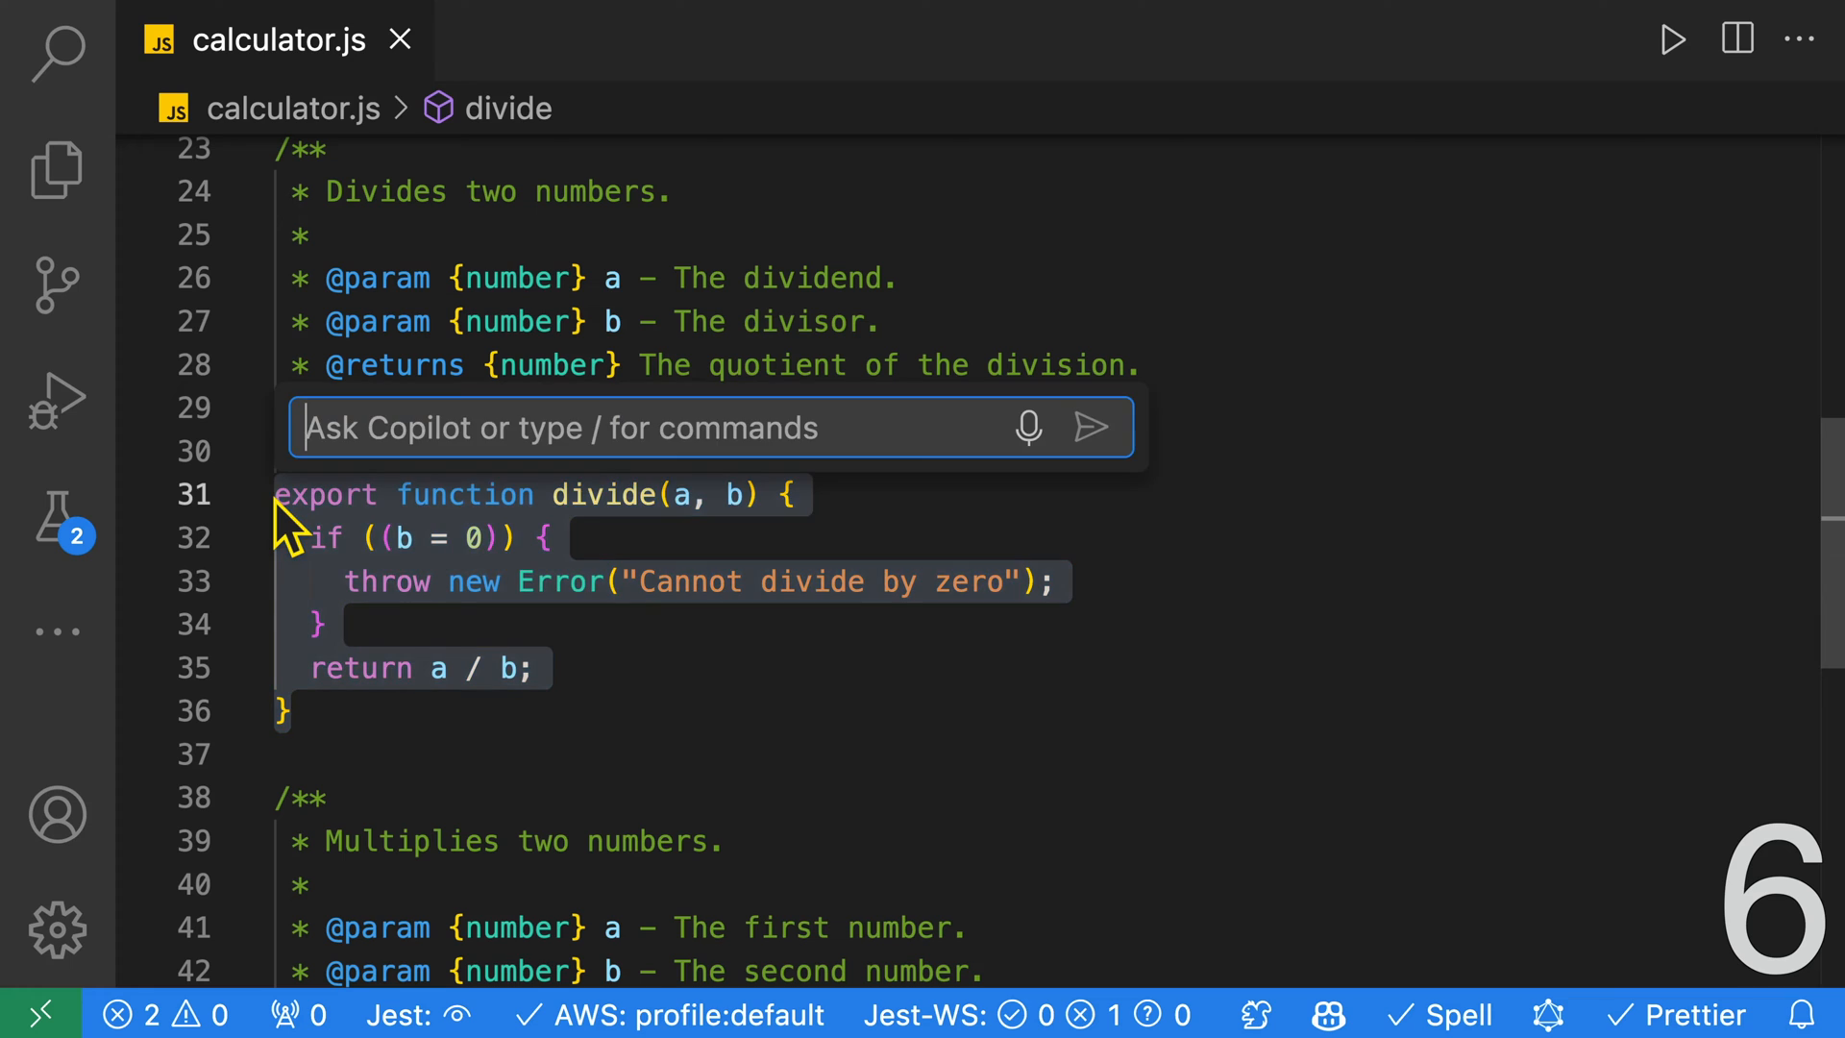
- Run /fix on divide and accept Copilot's correction restoring the b === 0 check
text(/fix)
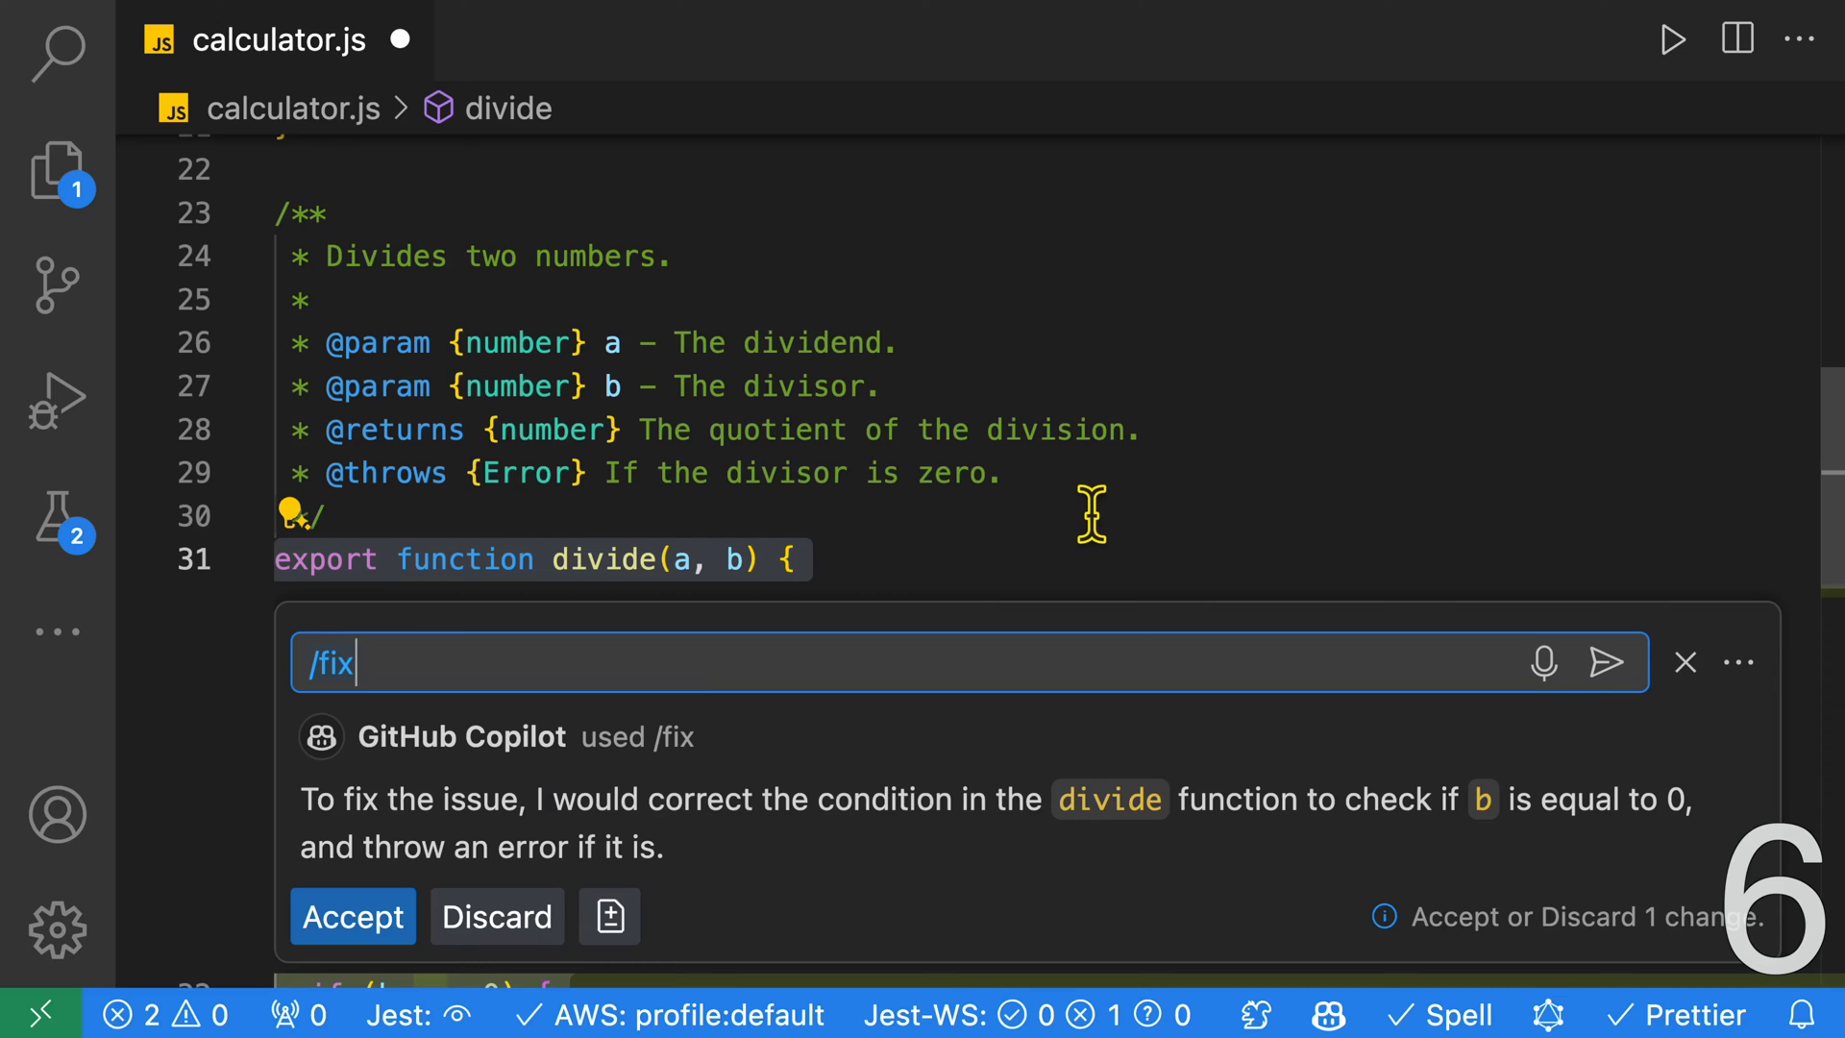
mouse_move(1374, 467)
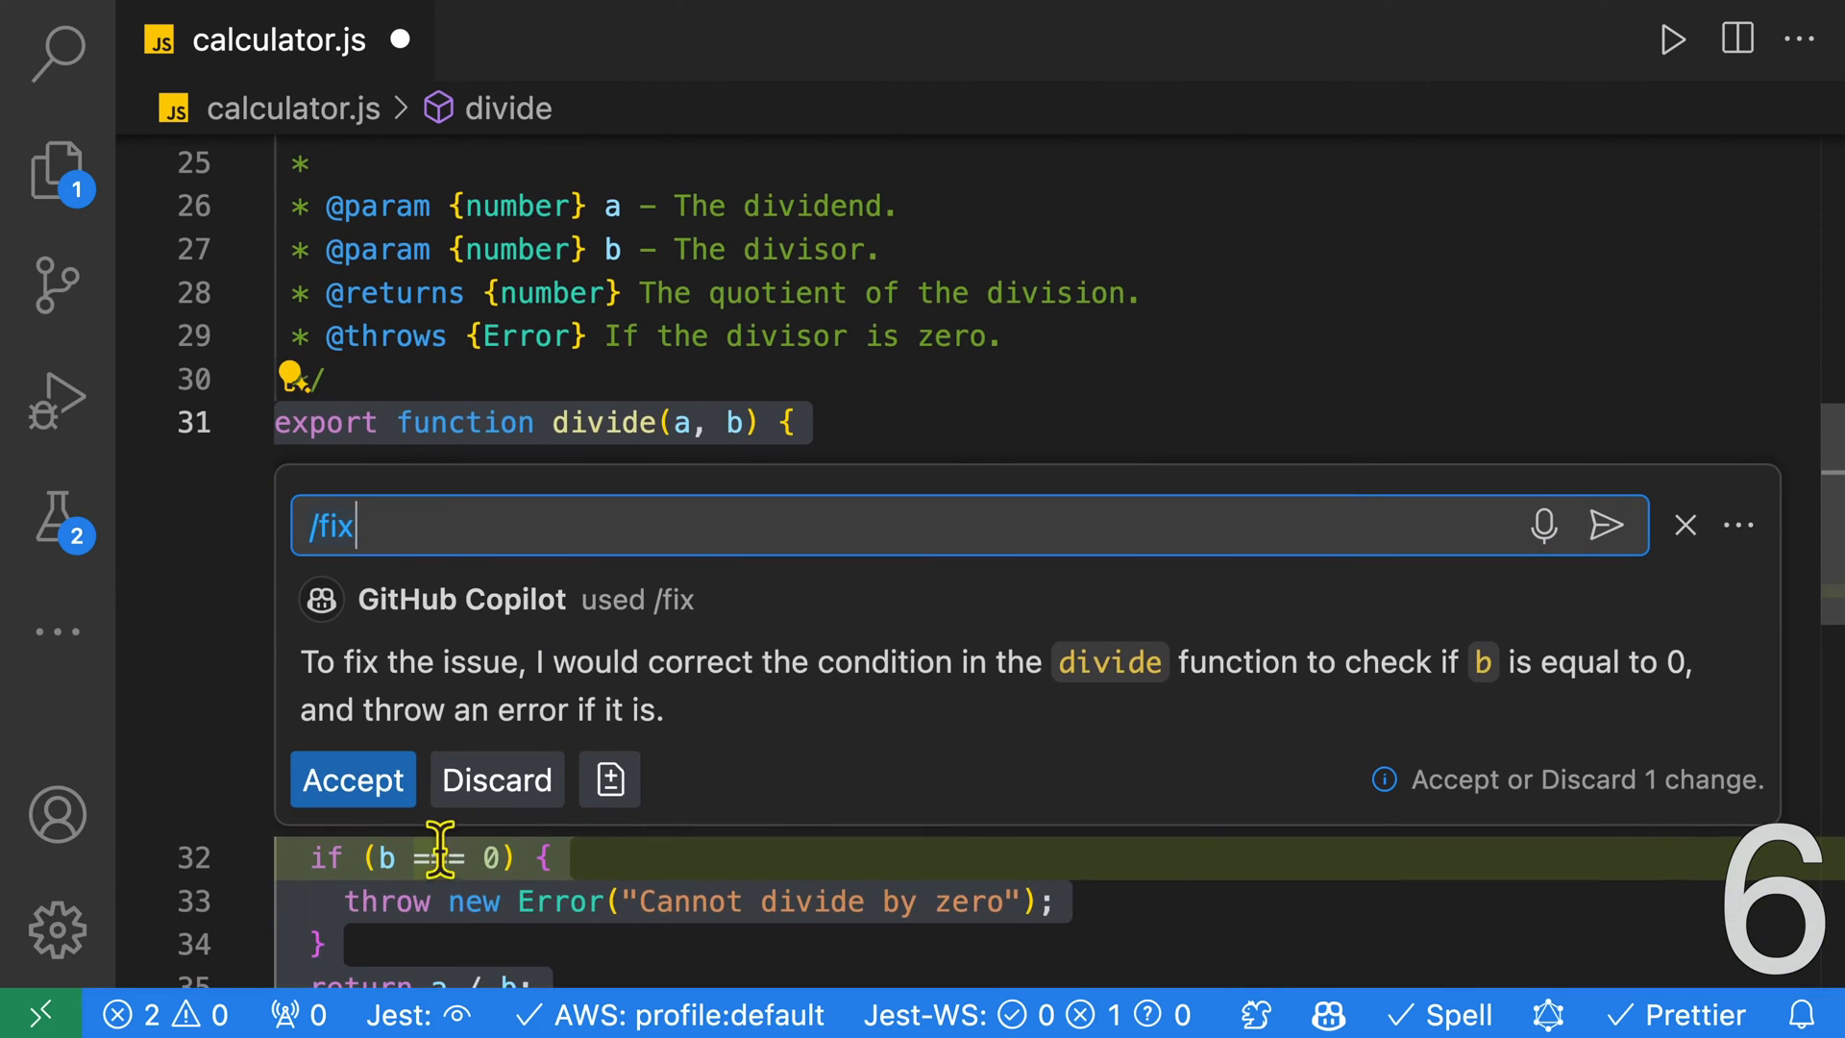
scroll(down, 3)
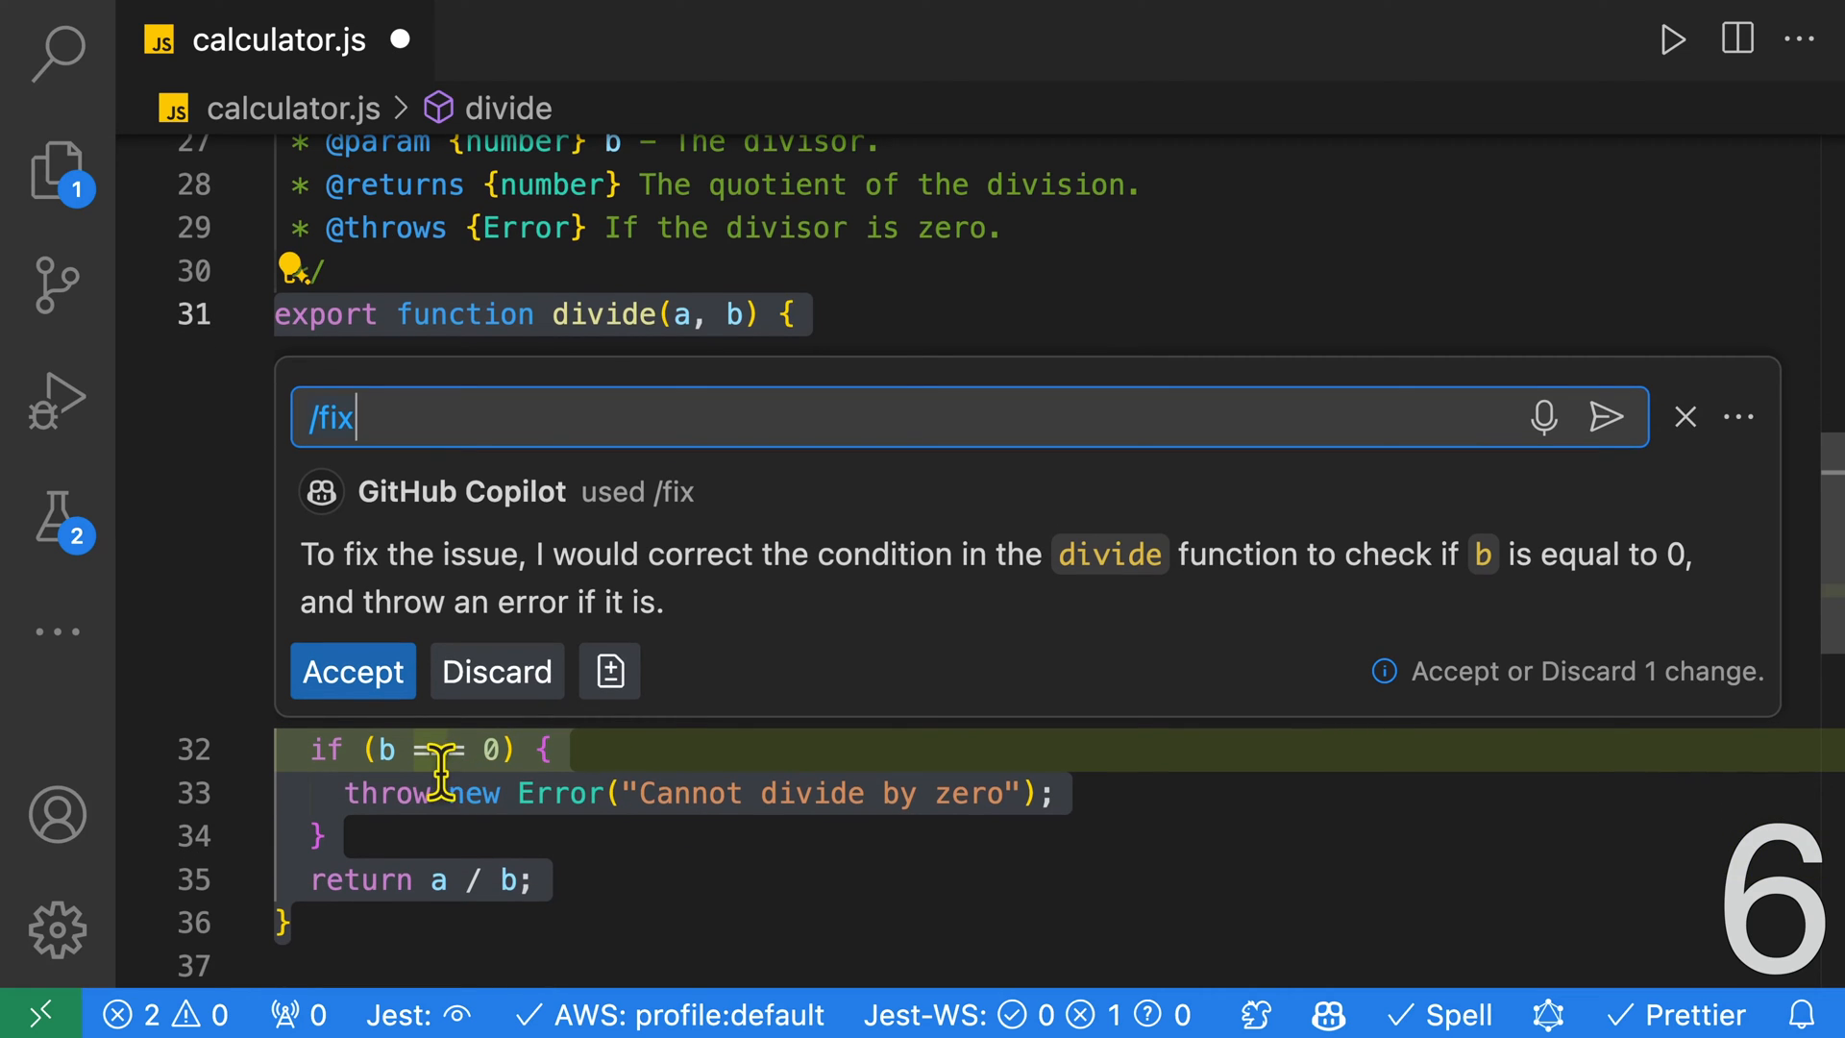
click(350, 671)
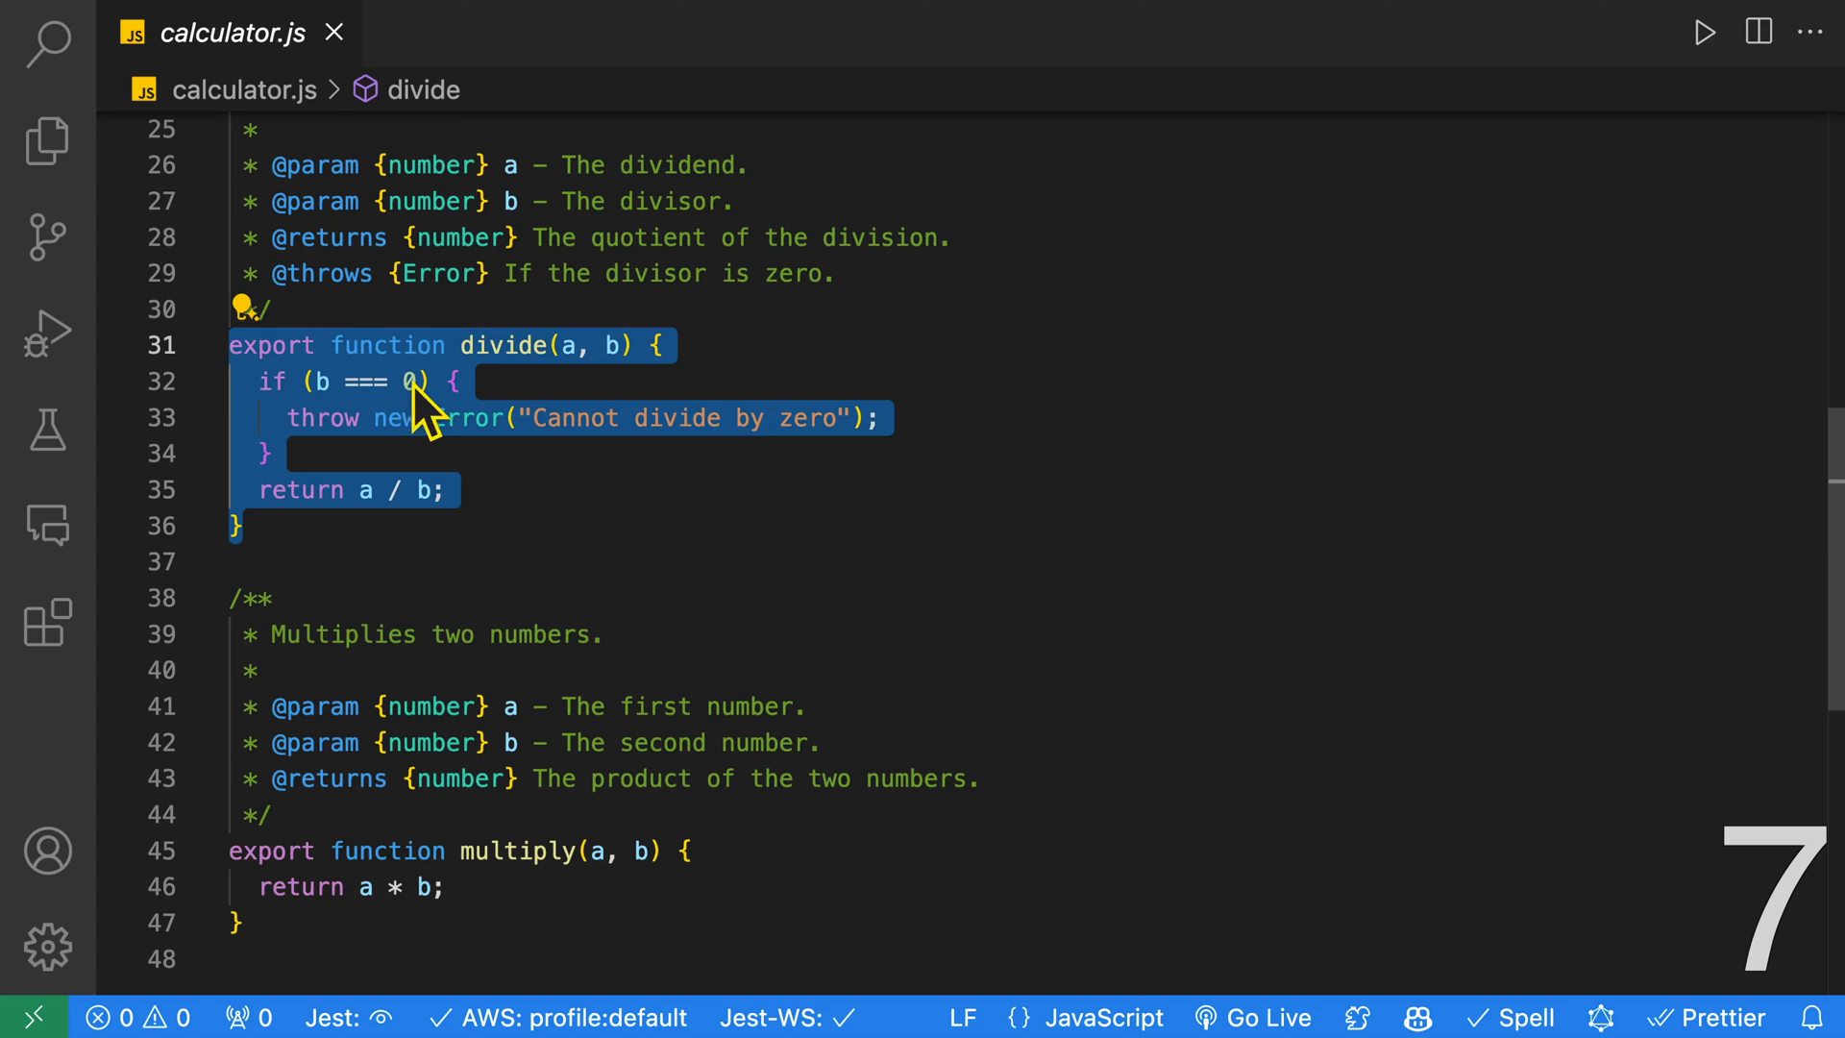
- Use Modify using Copilot with /explain to describe the divide function's parameters
click(242, 309)
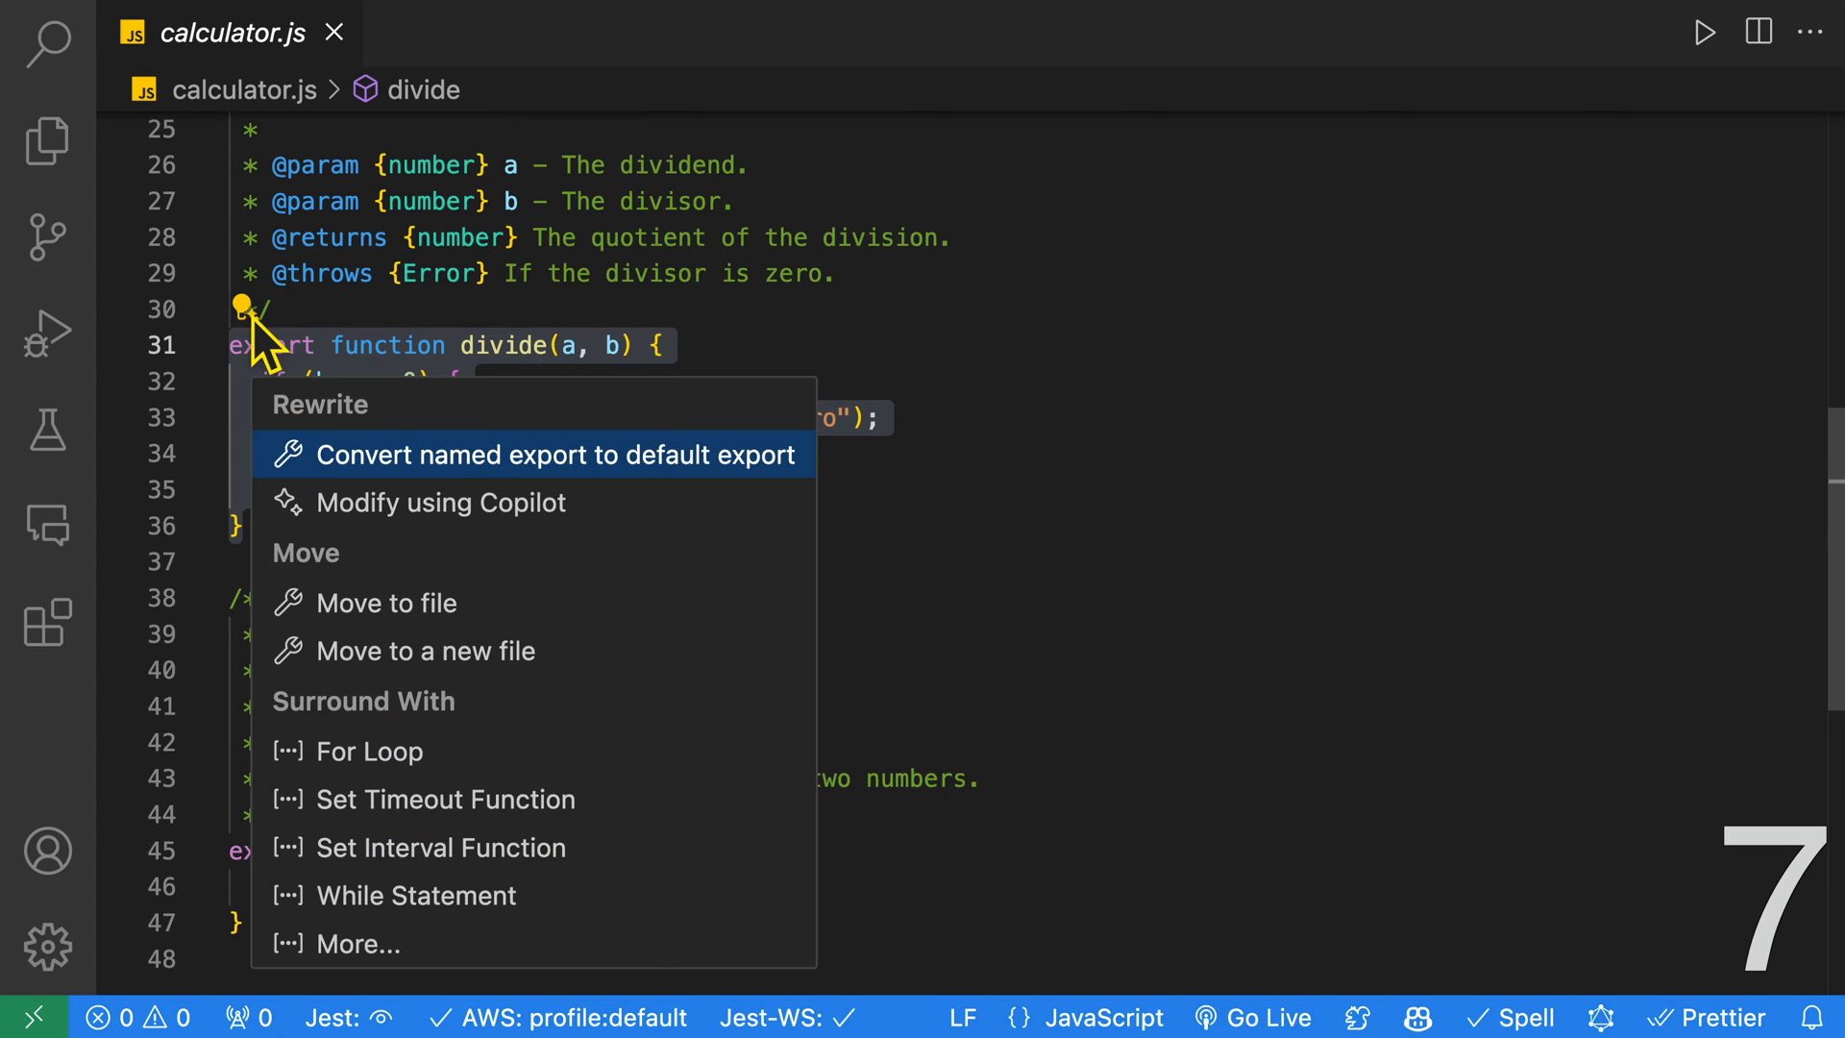
click(438, 501)
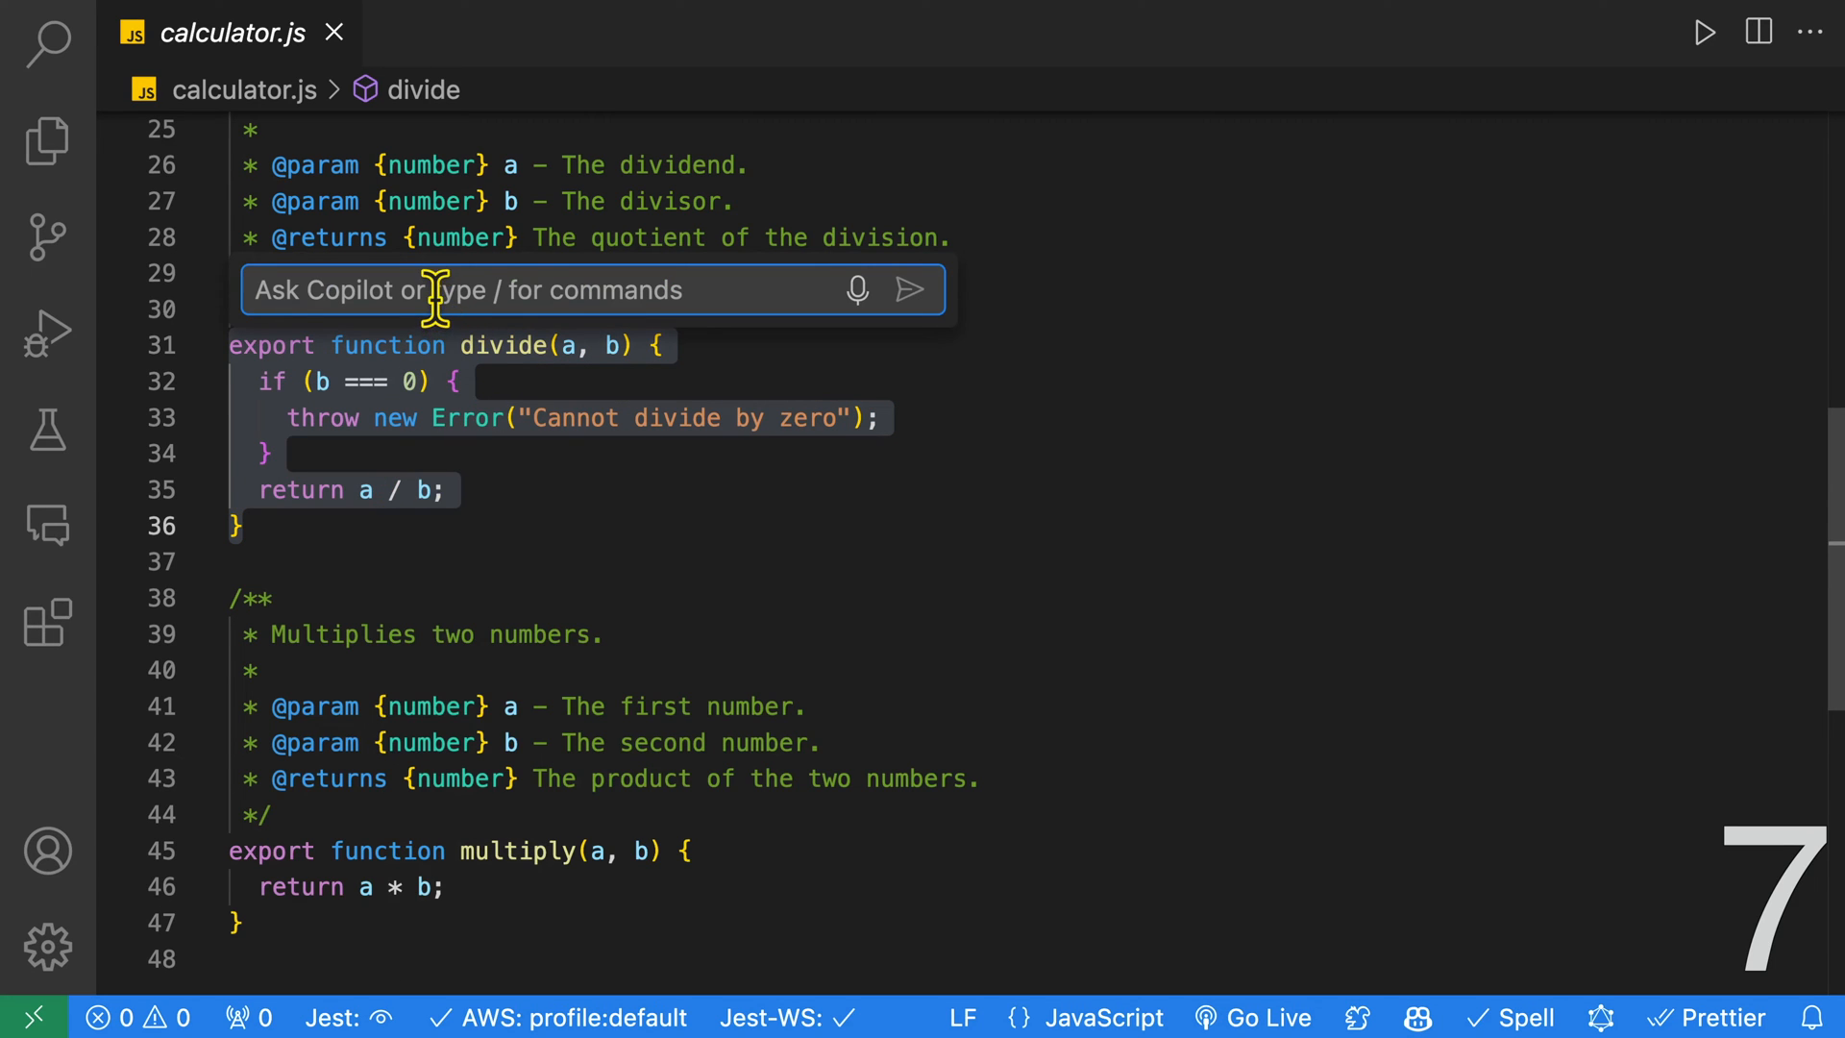
text(/explain)
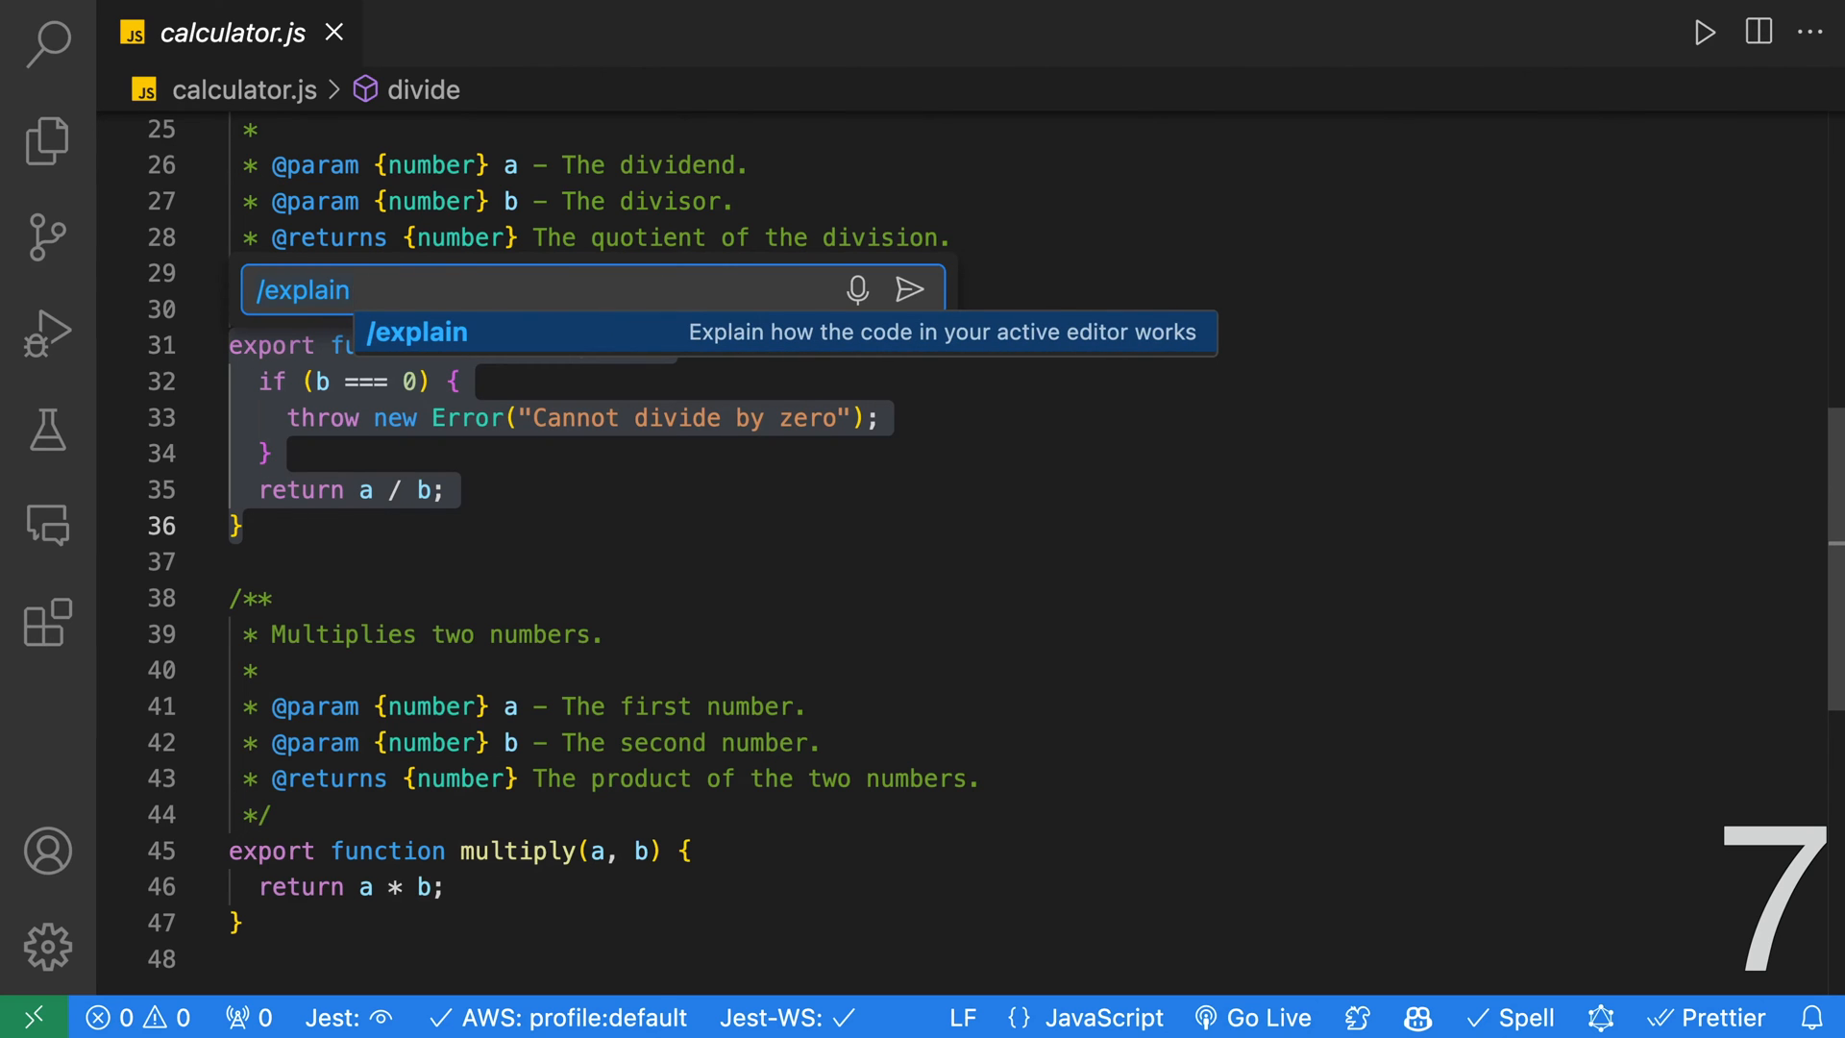
click(907, 290)
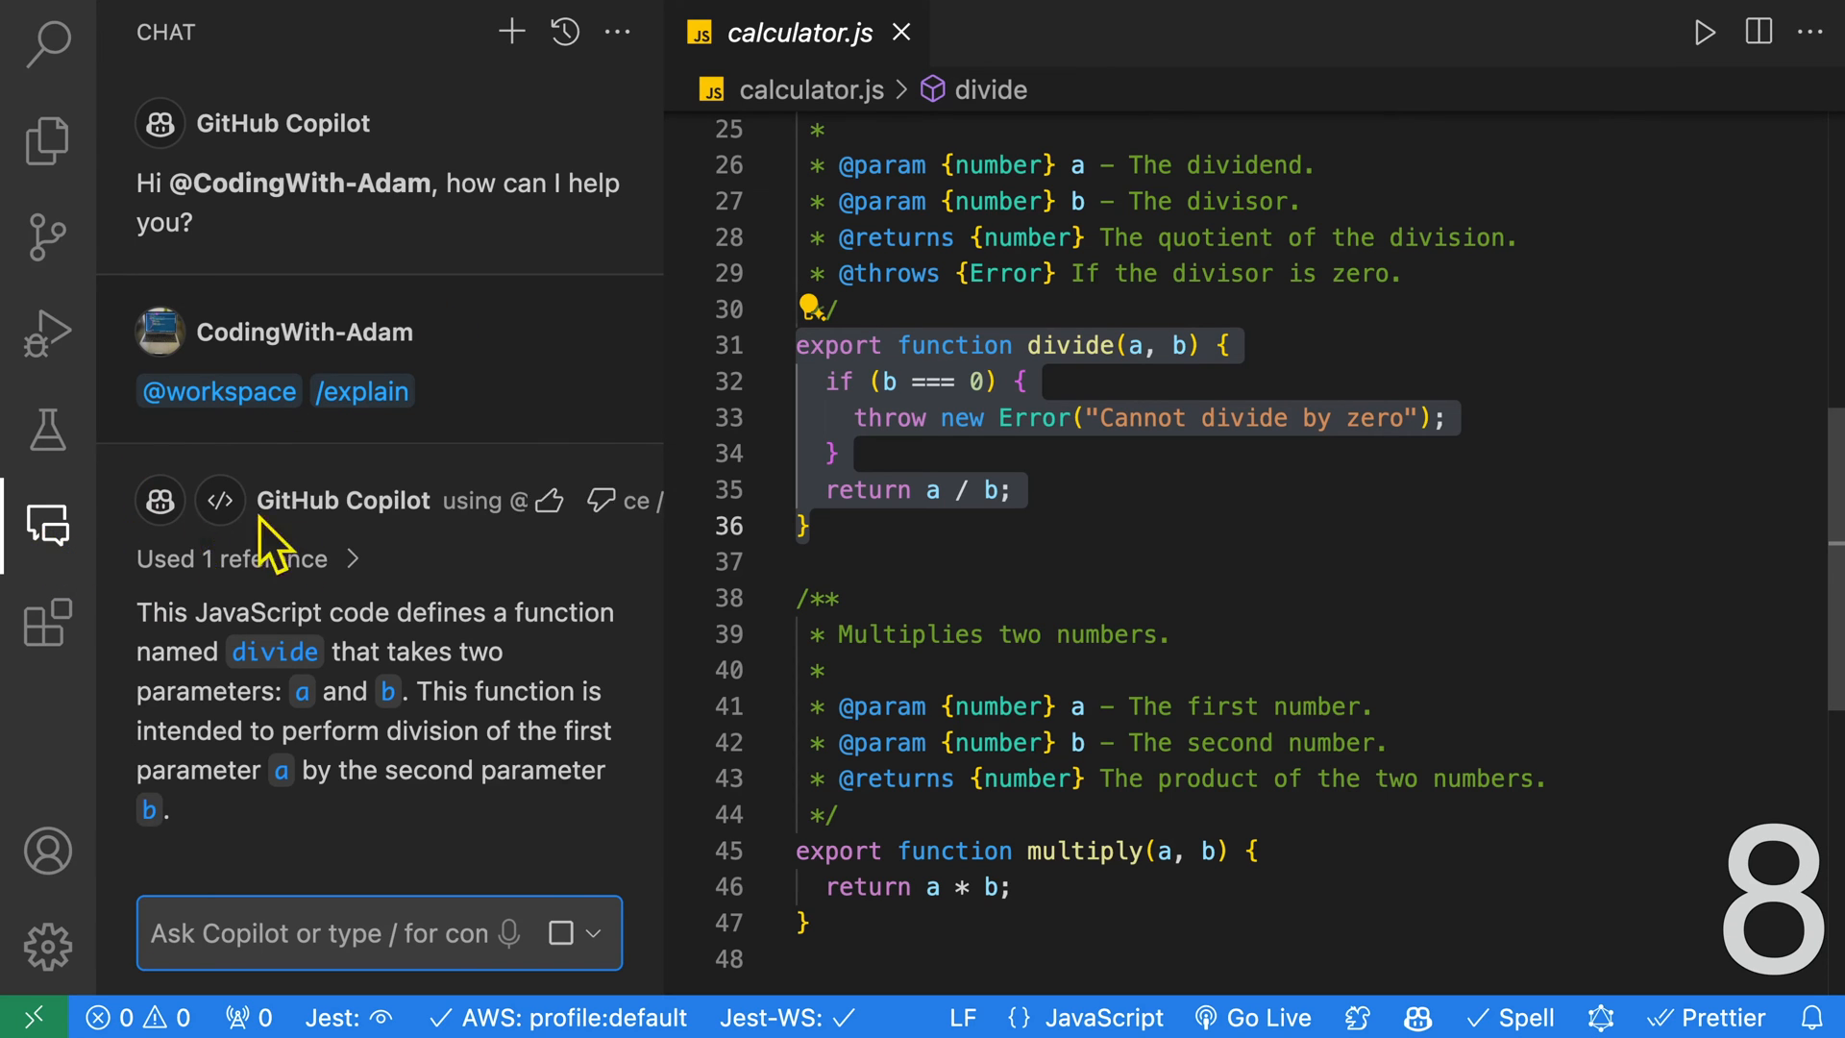
- Ask Copilot for a simpler, beginner-level explanation of export in calculator.js
scroll(down, 3)
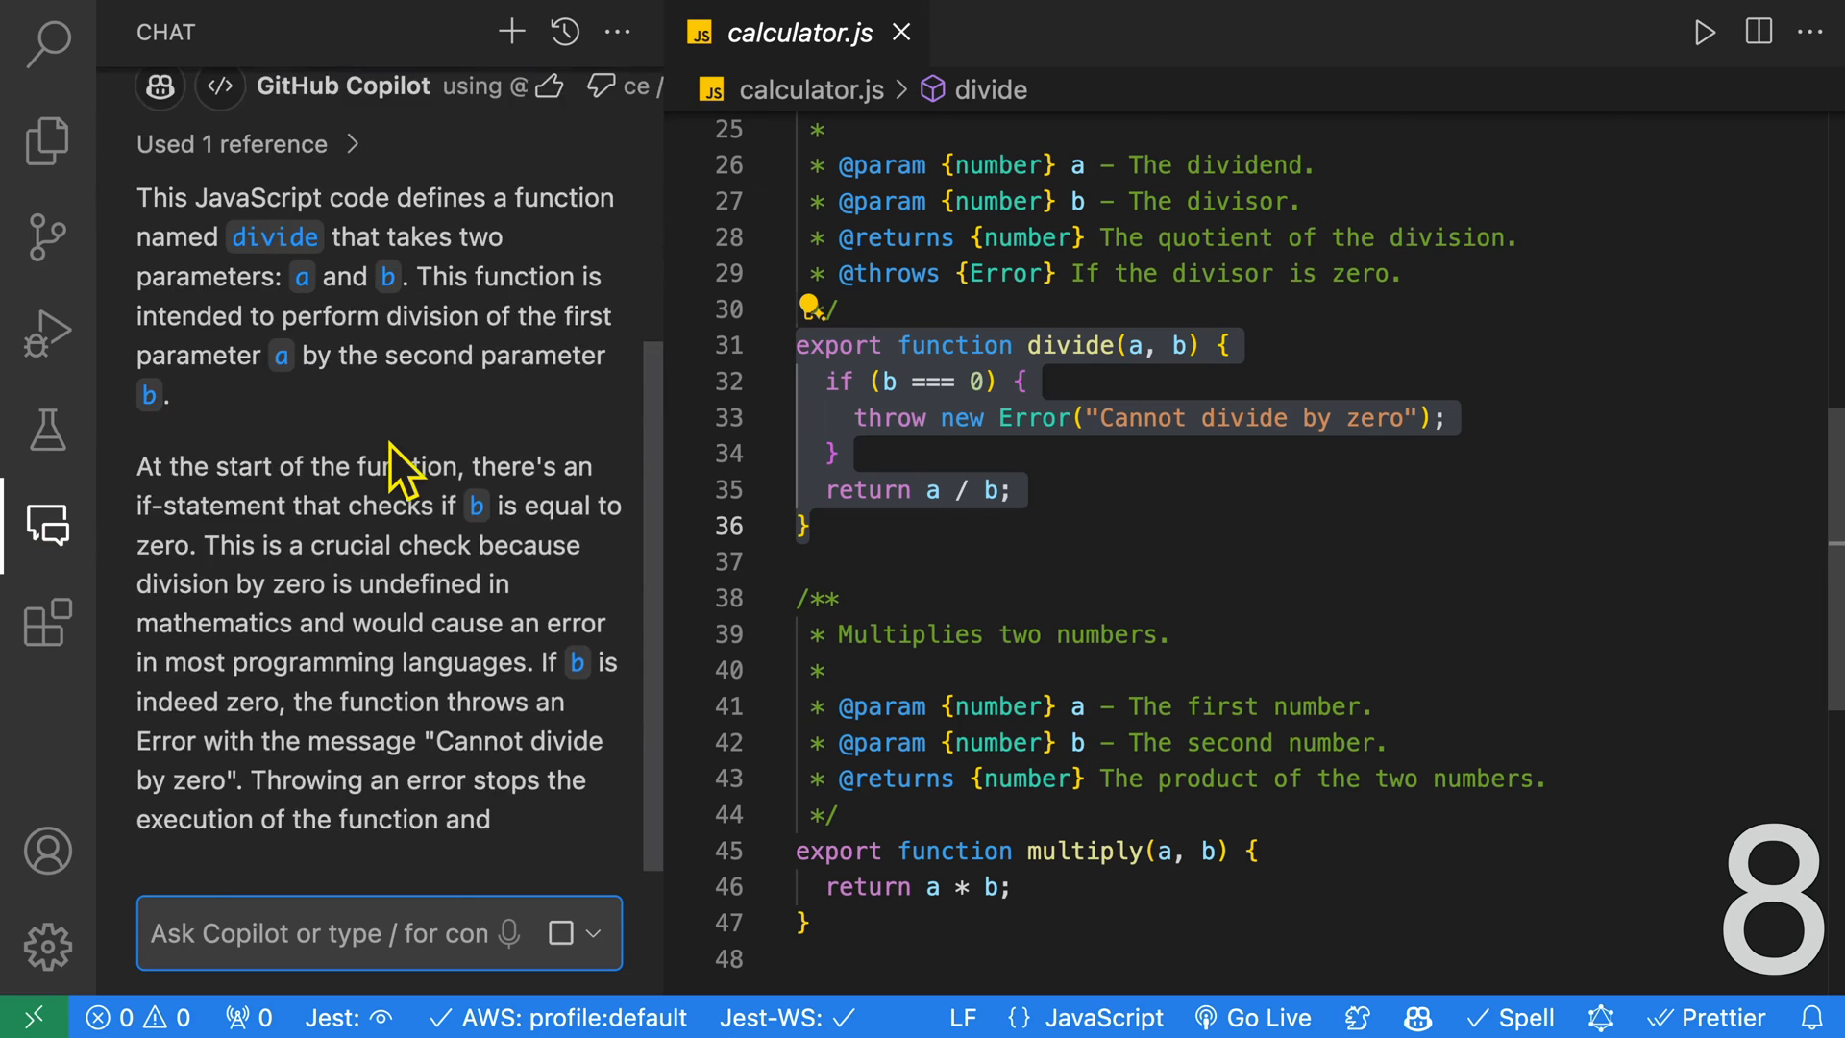
scroll(down, 3)
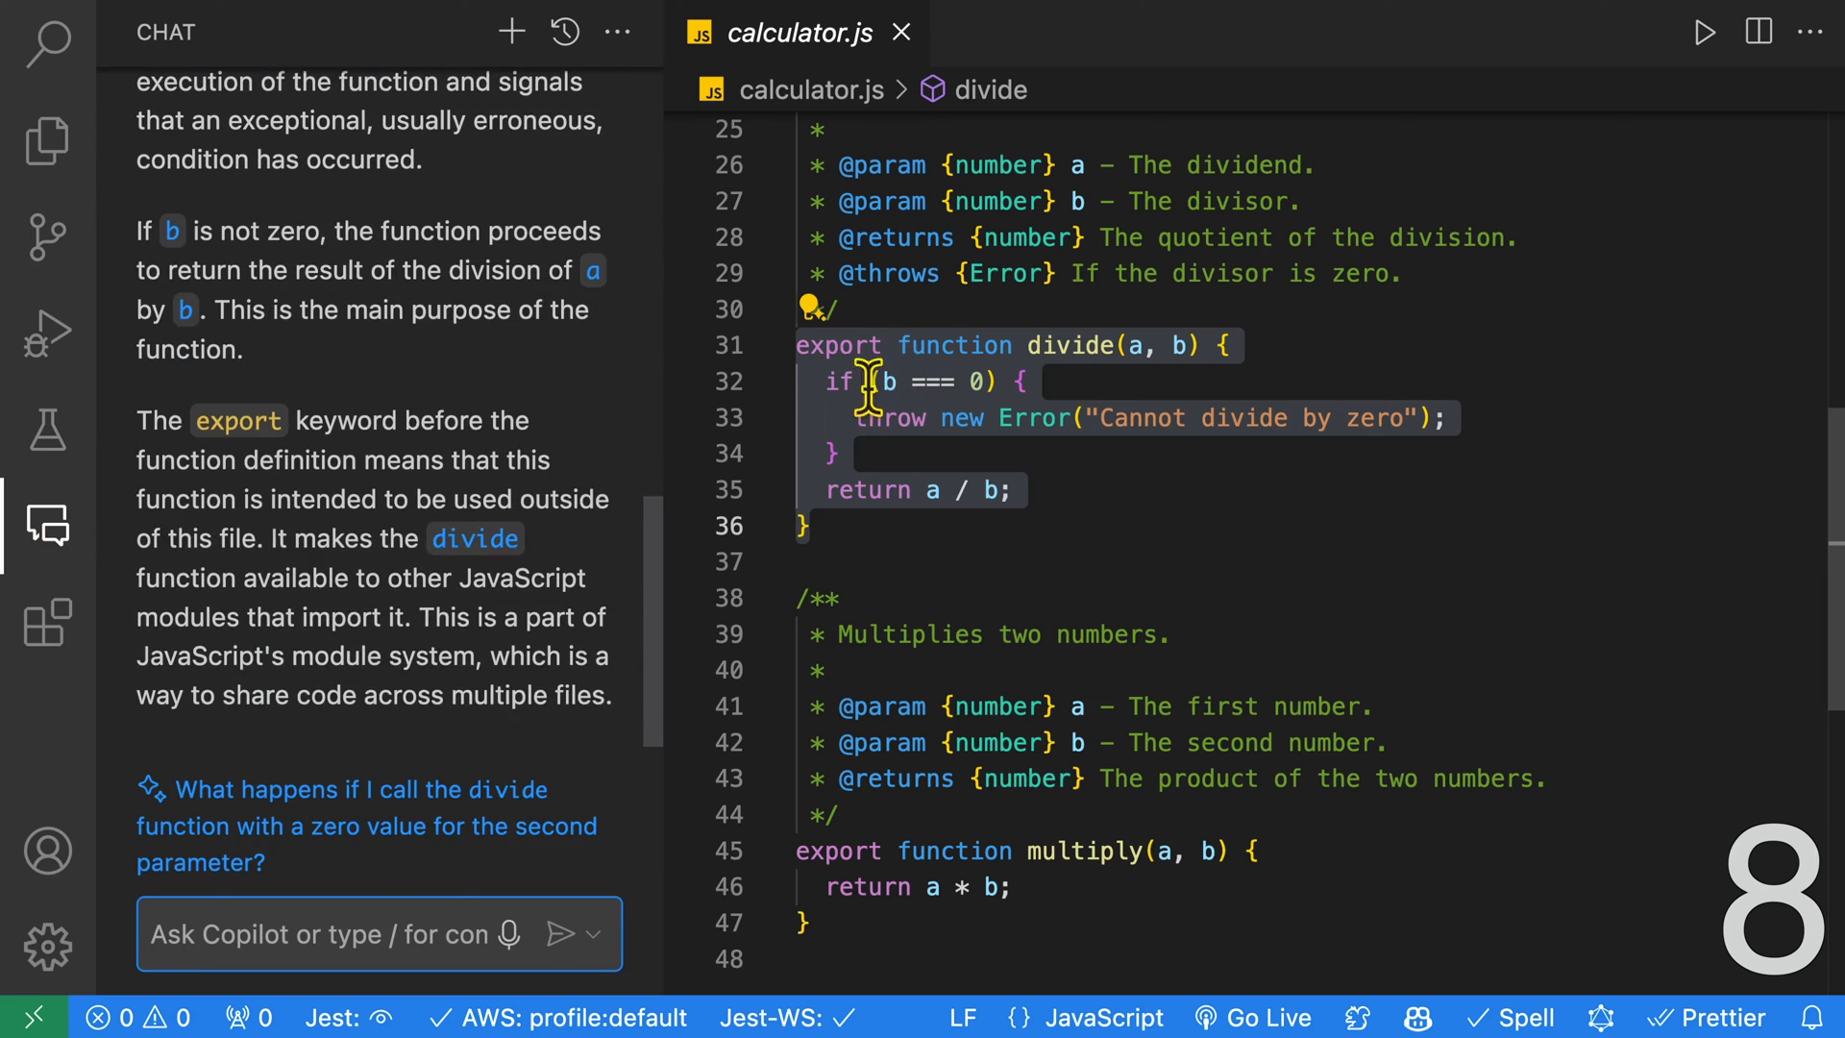
mouse_move(318, 864)
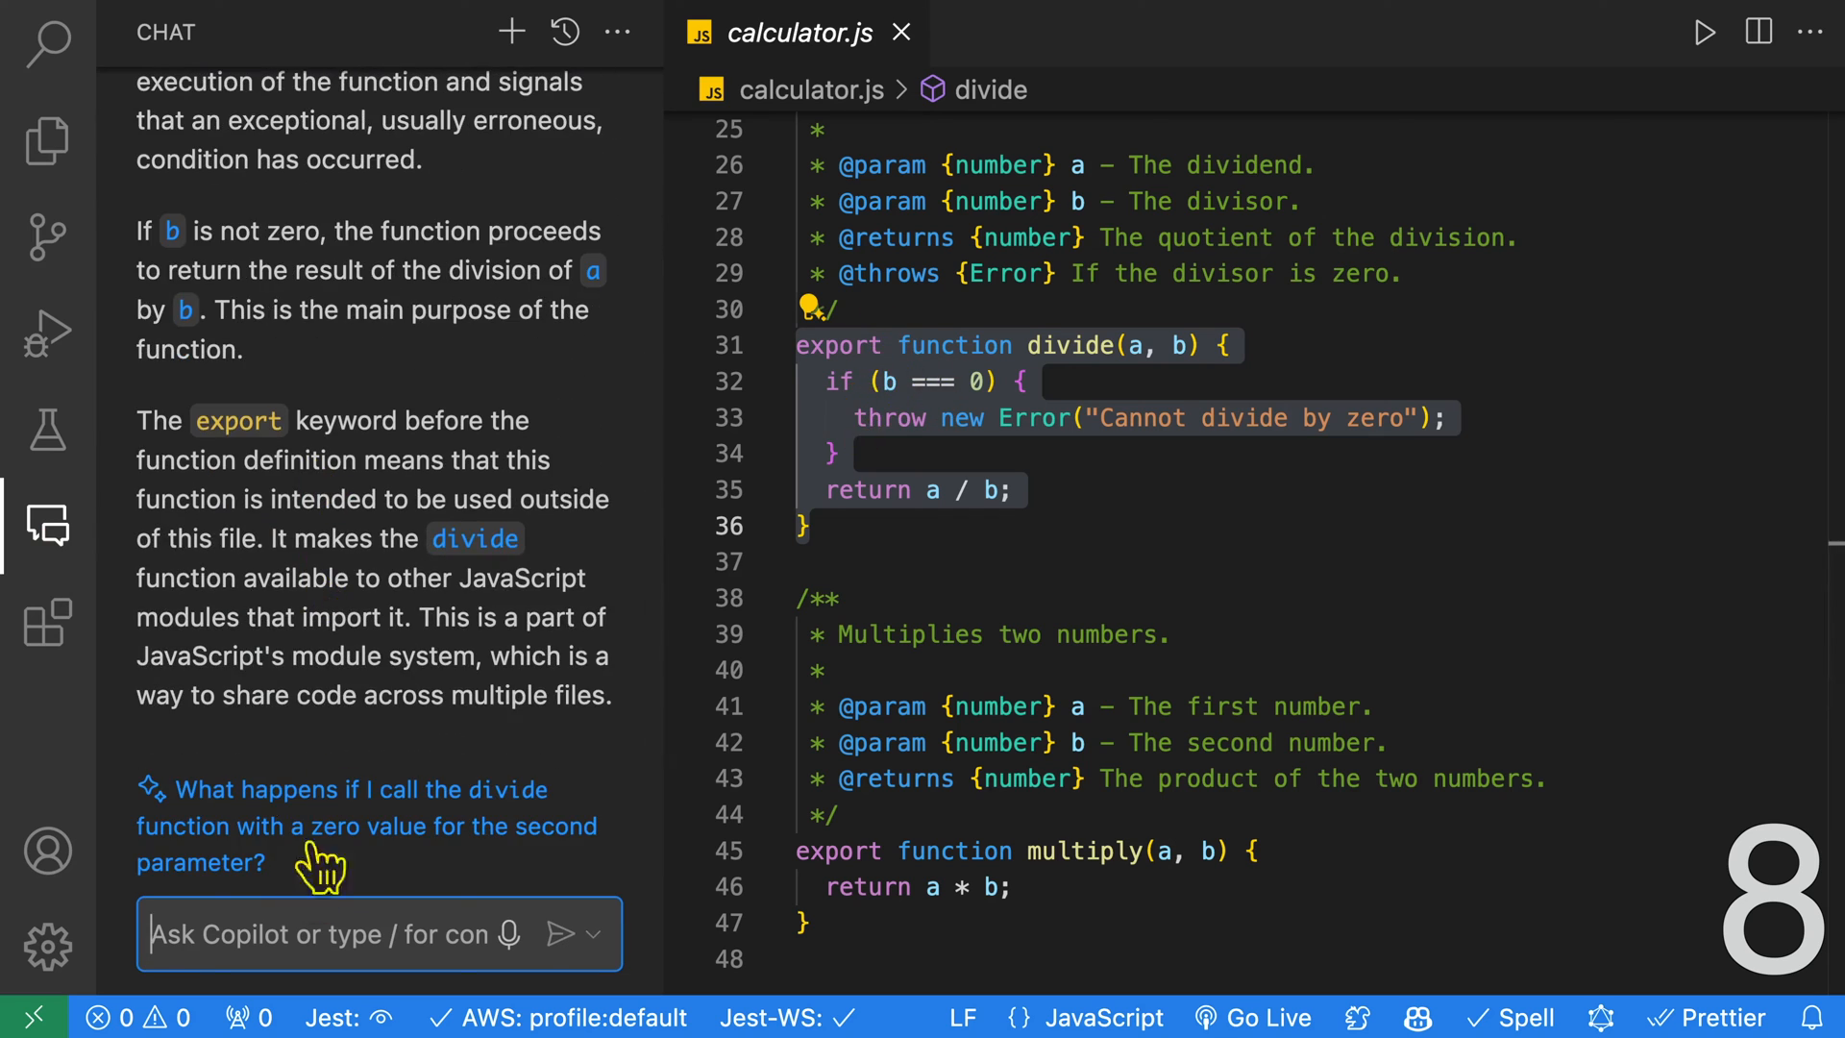
mouse_move(334, 559)
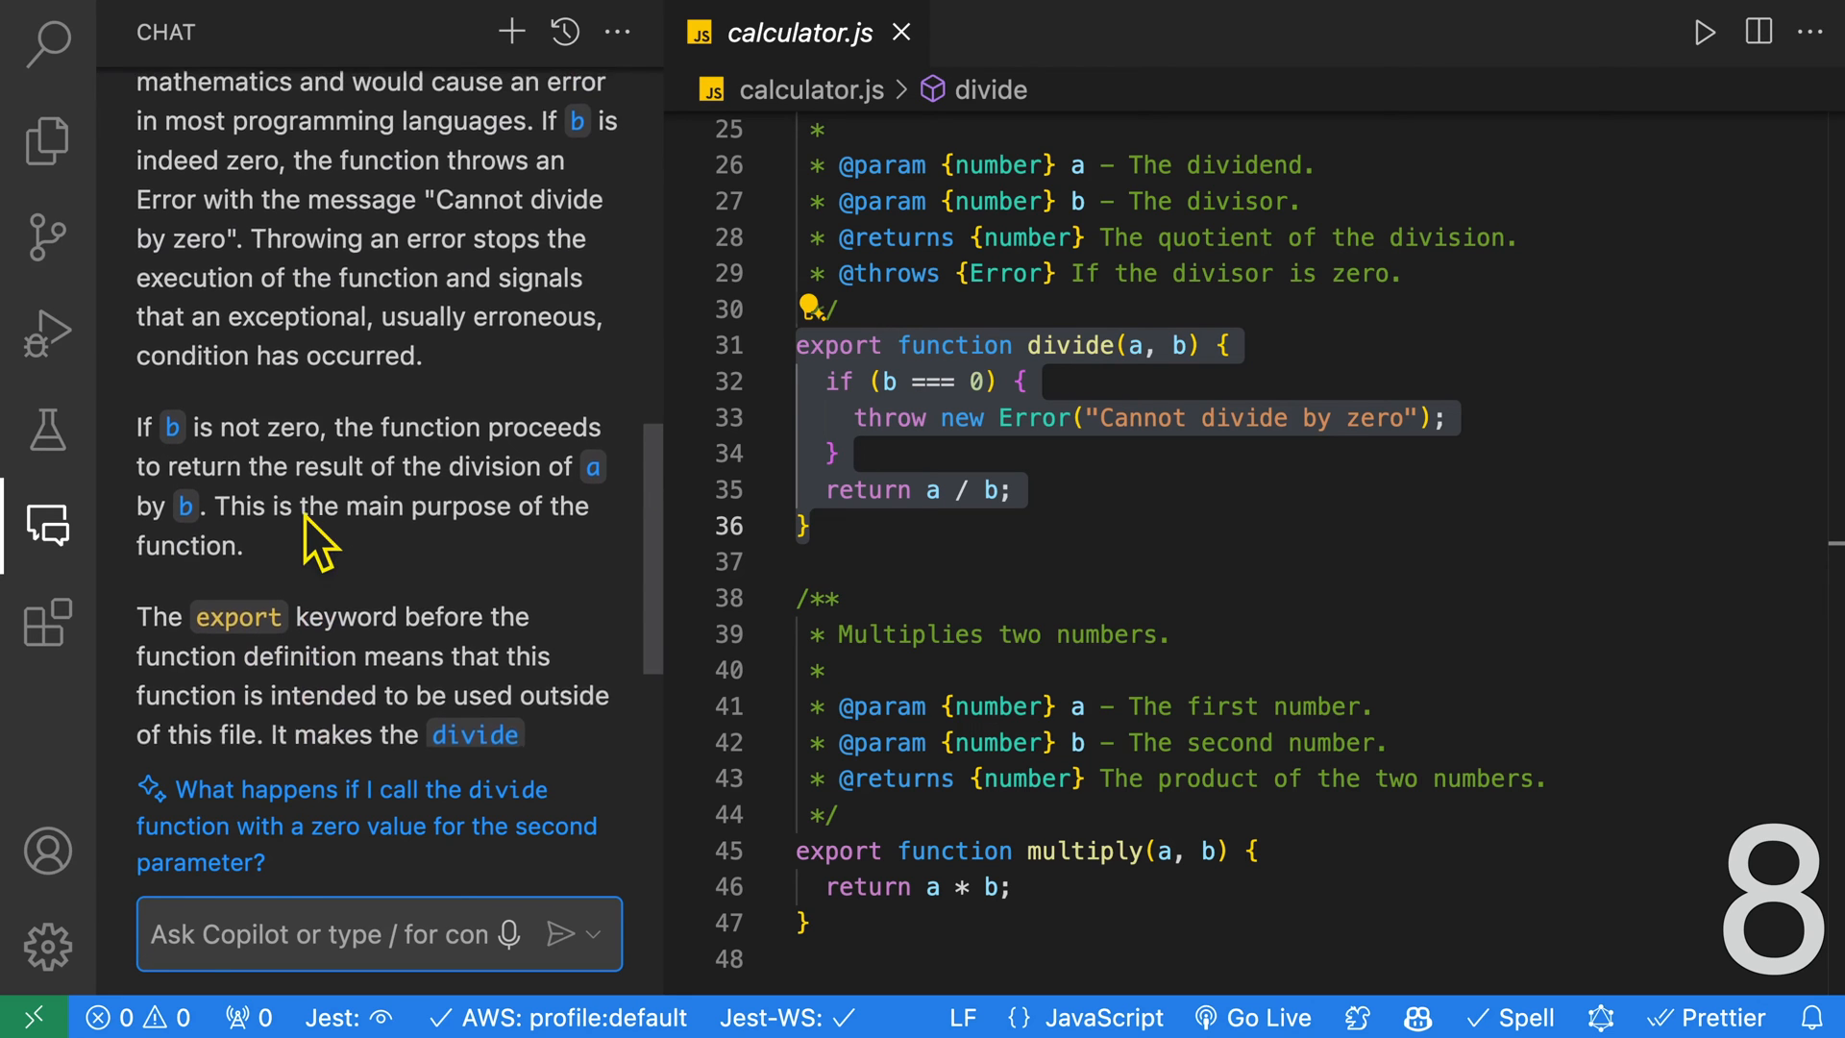
scroll(up, 3)
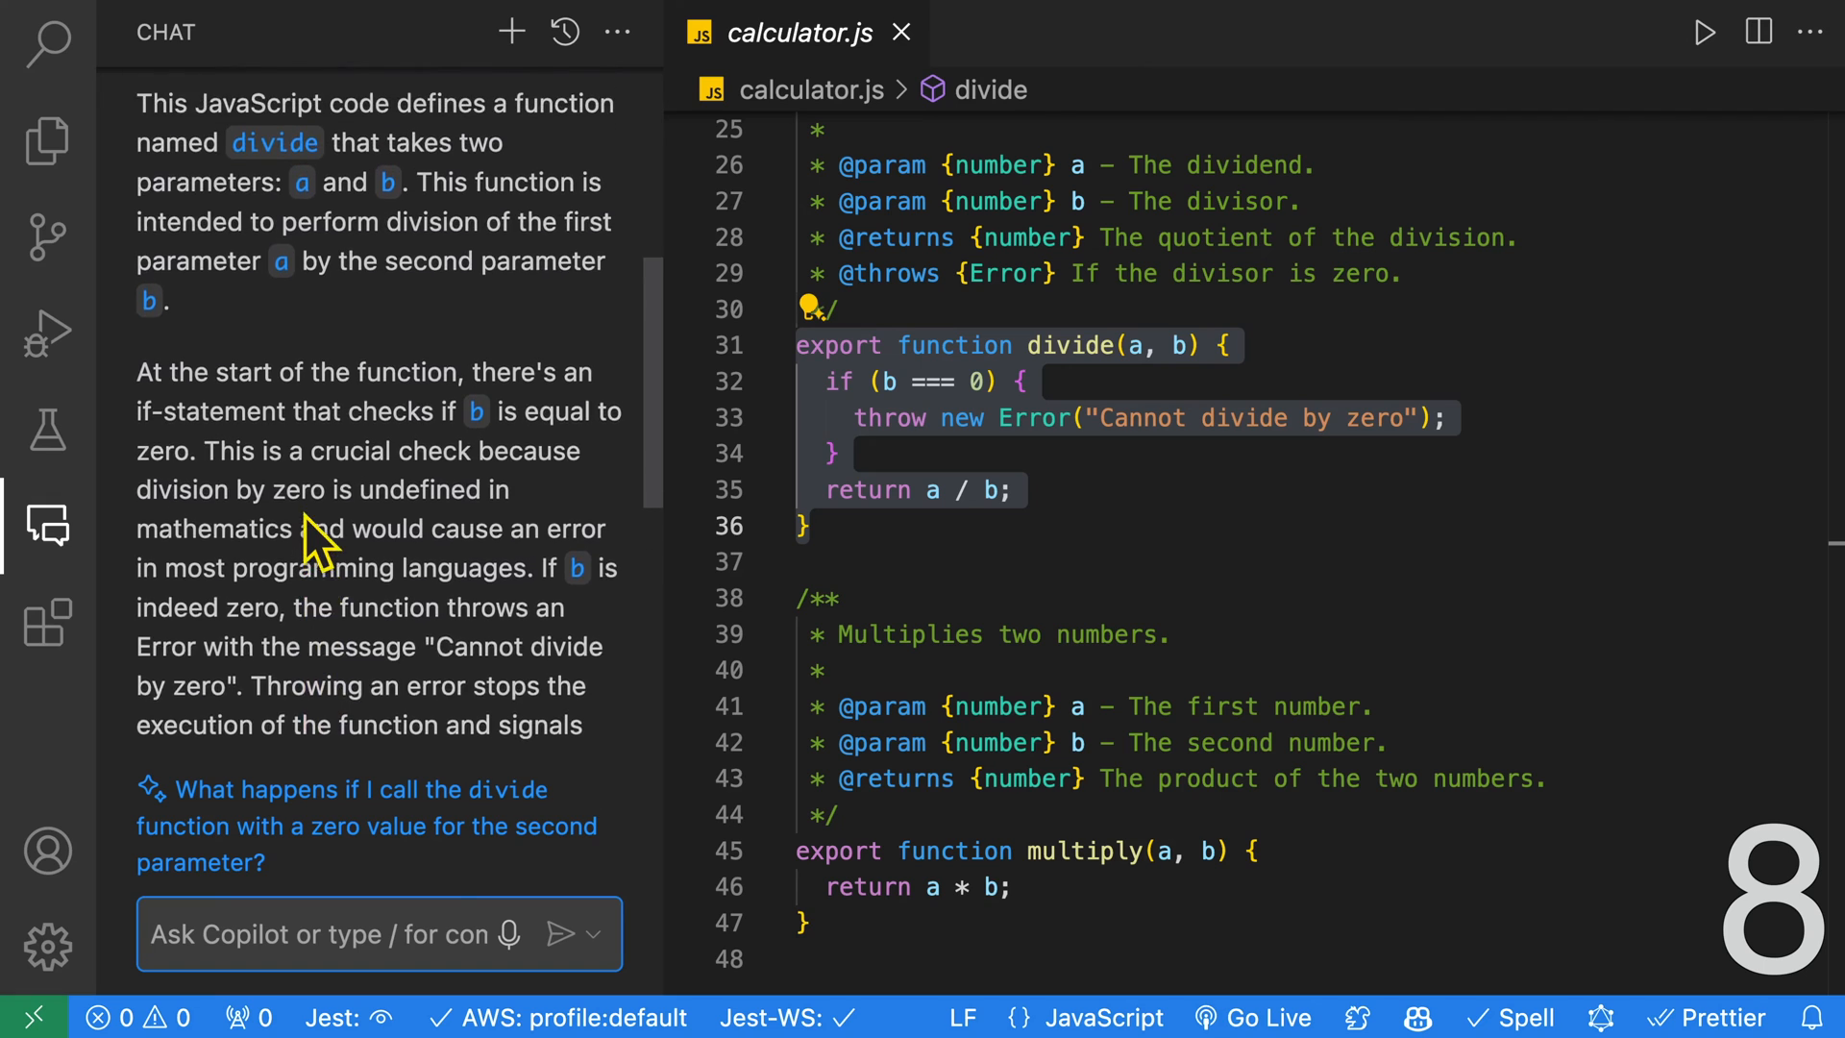
scroll(up, 3)
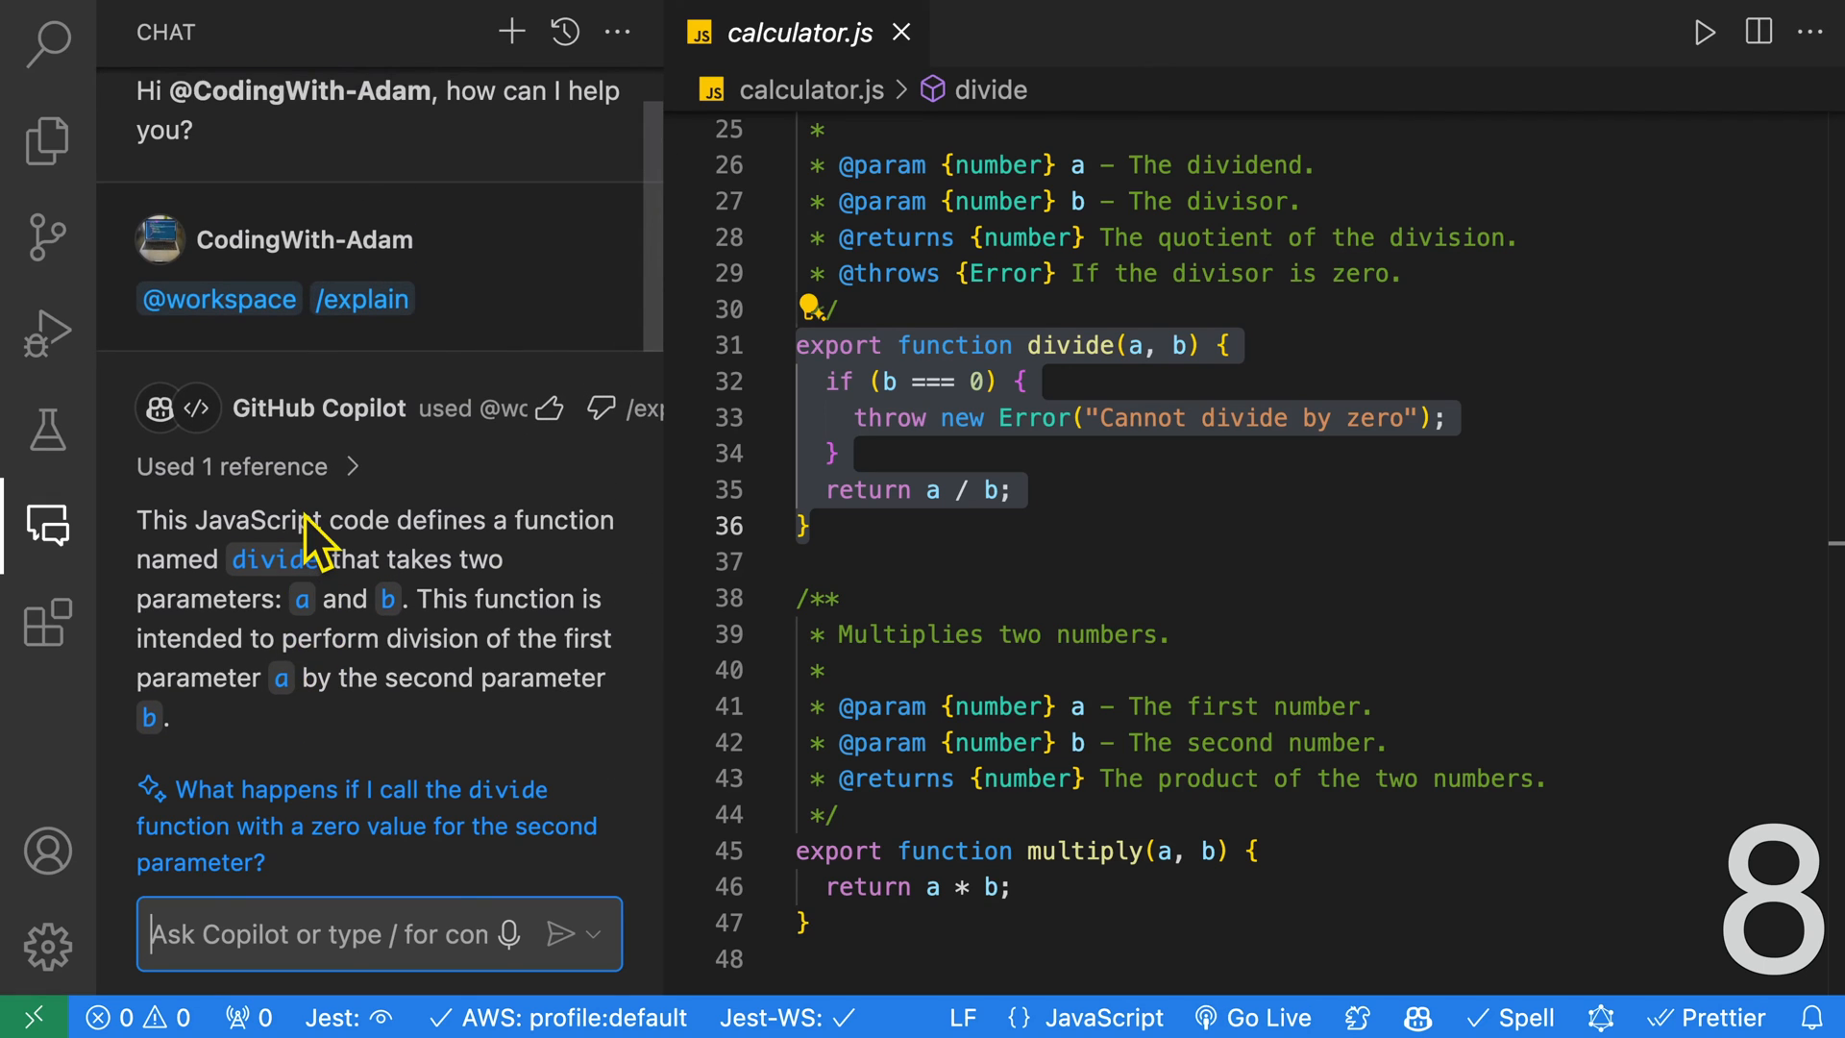
scroll(down, 3)
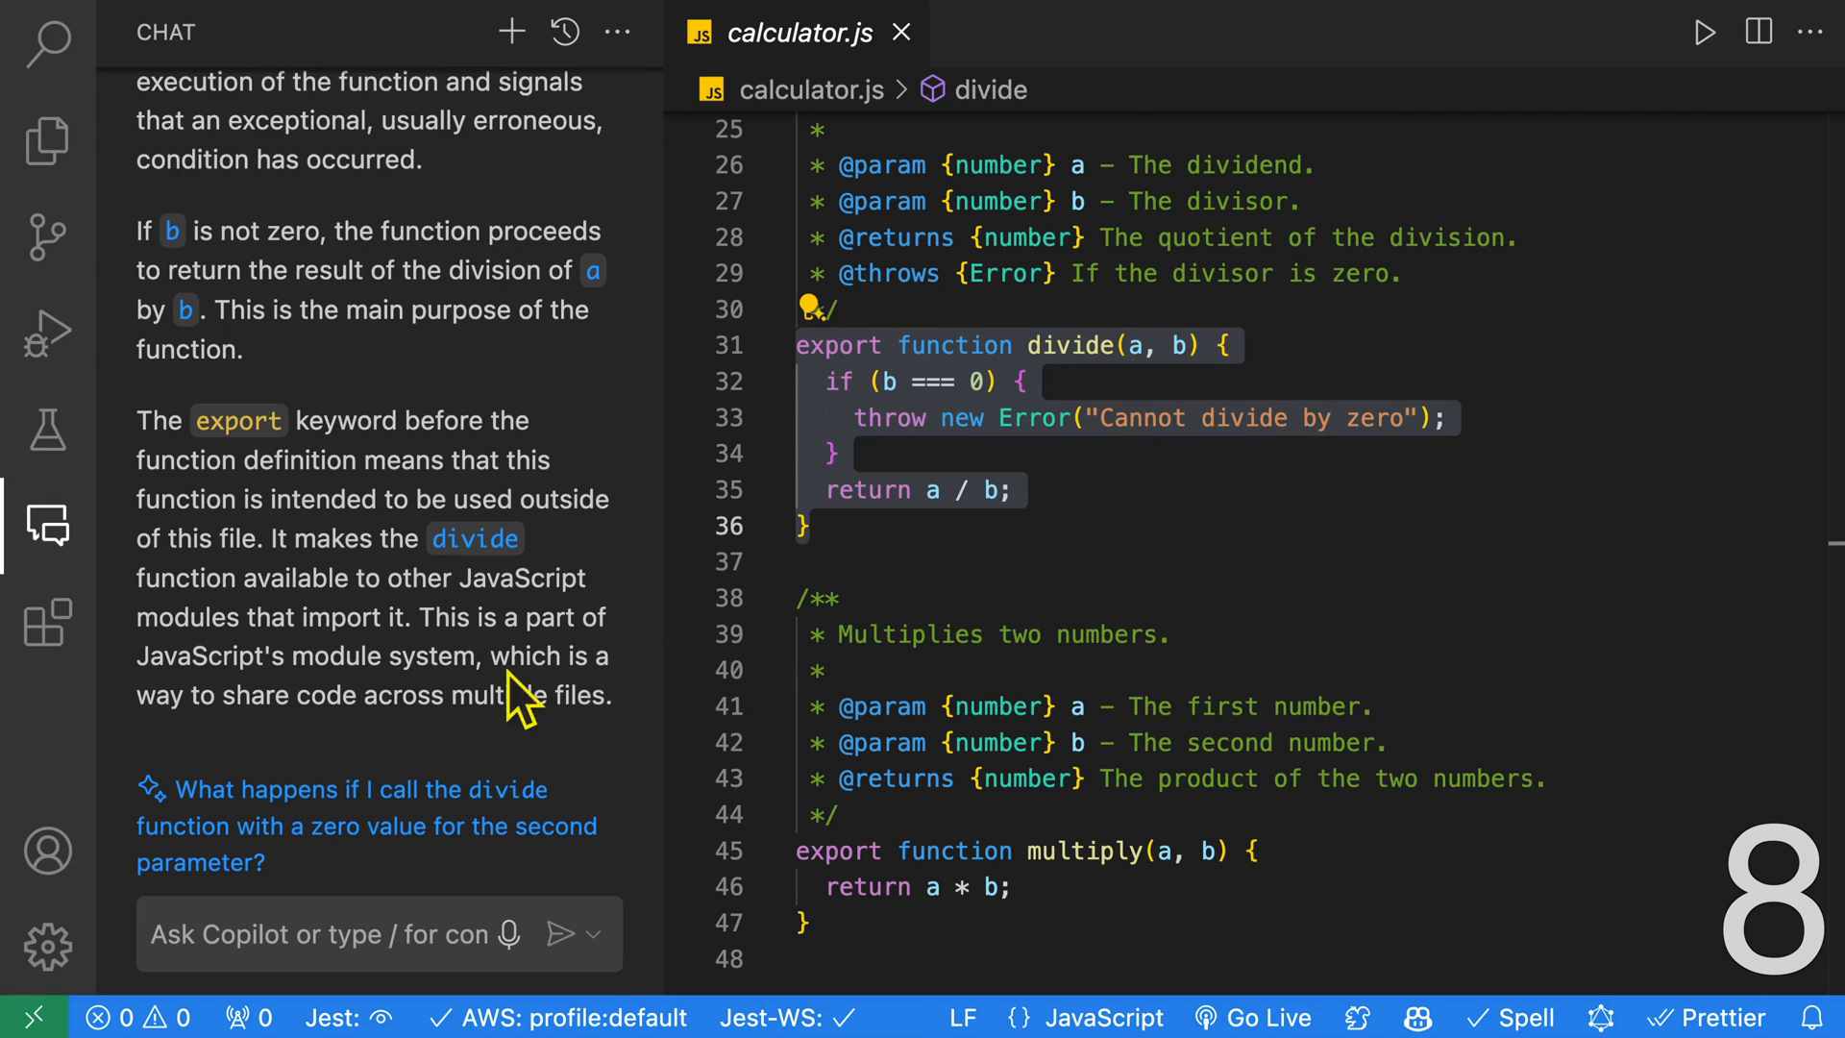
mouse_move(369, 959)
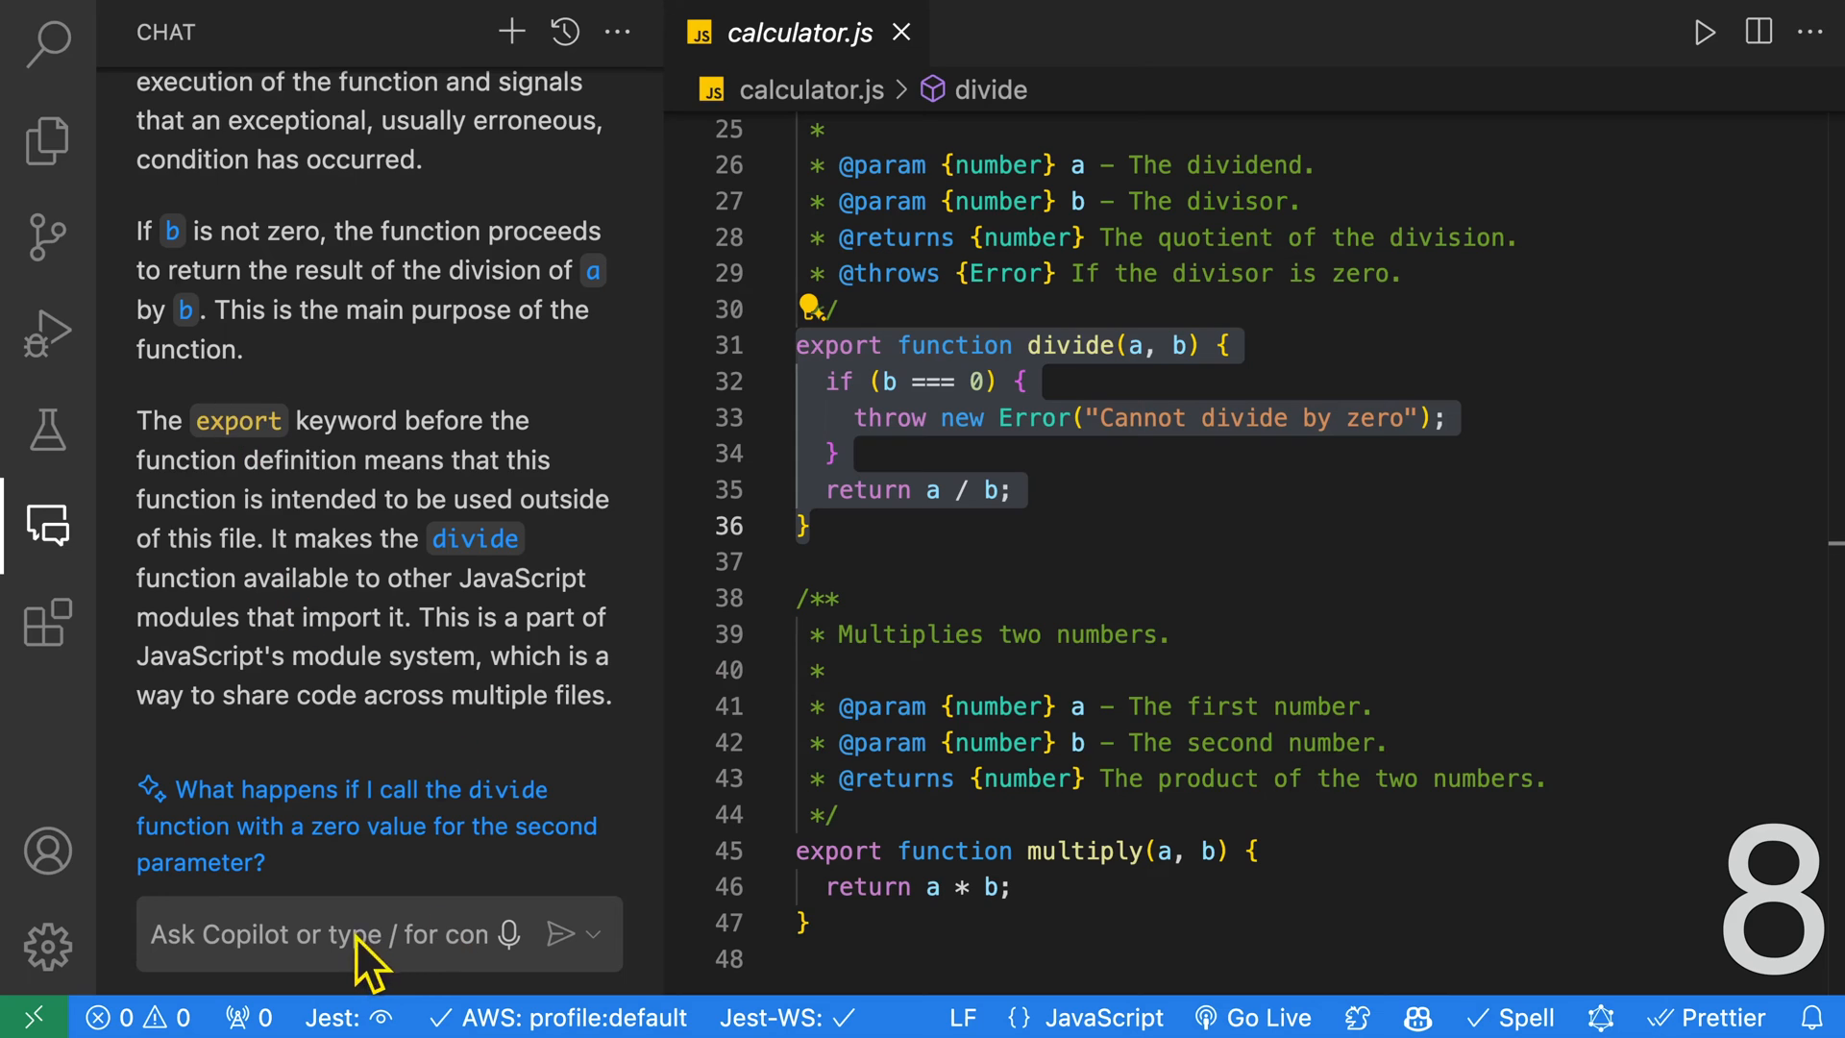
text(Can you provide a simpler explanation of export for a beginner developer)
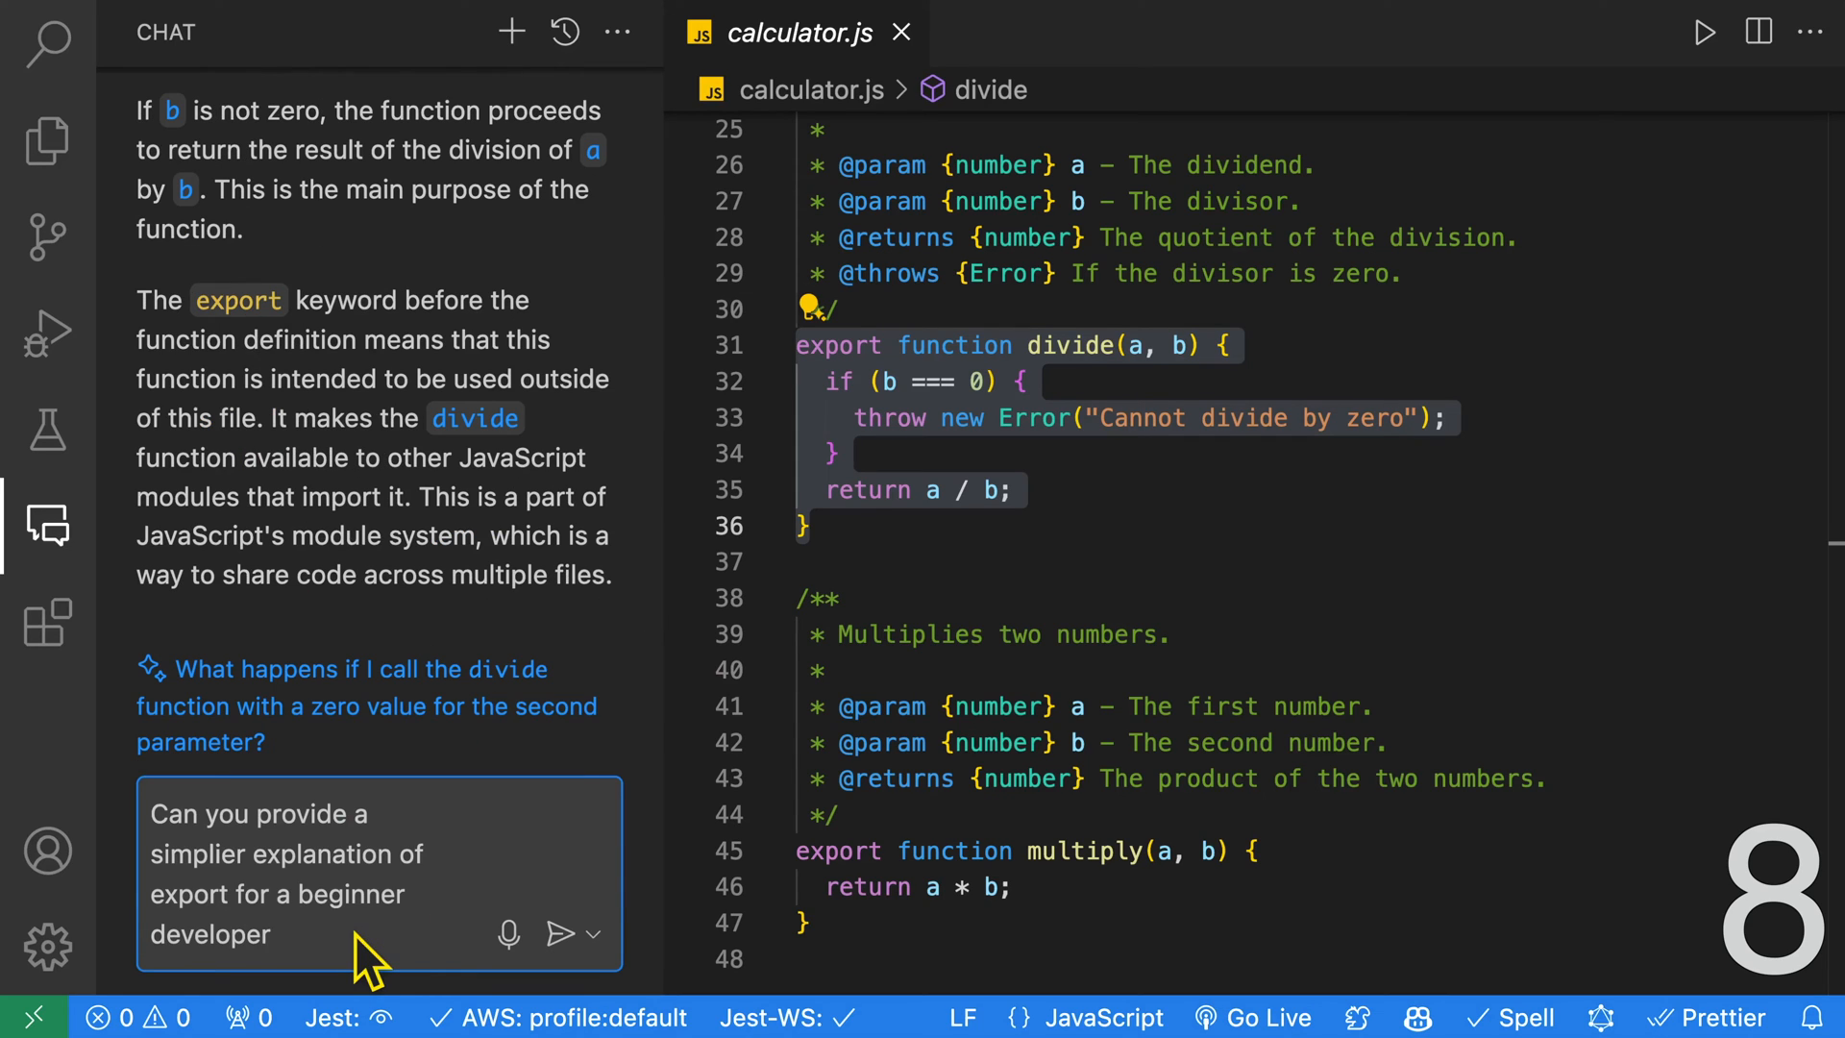
click(563, 934)
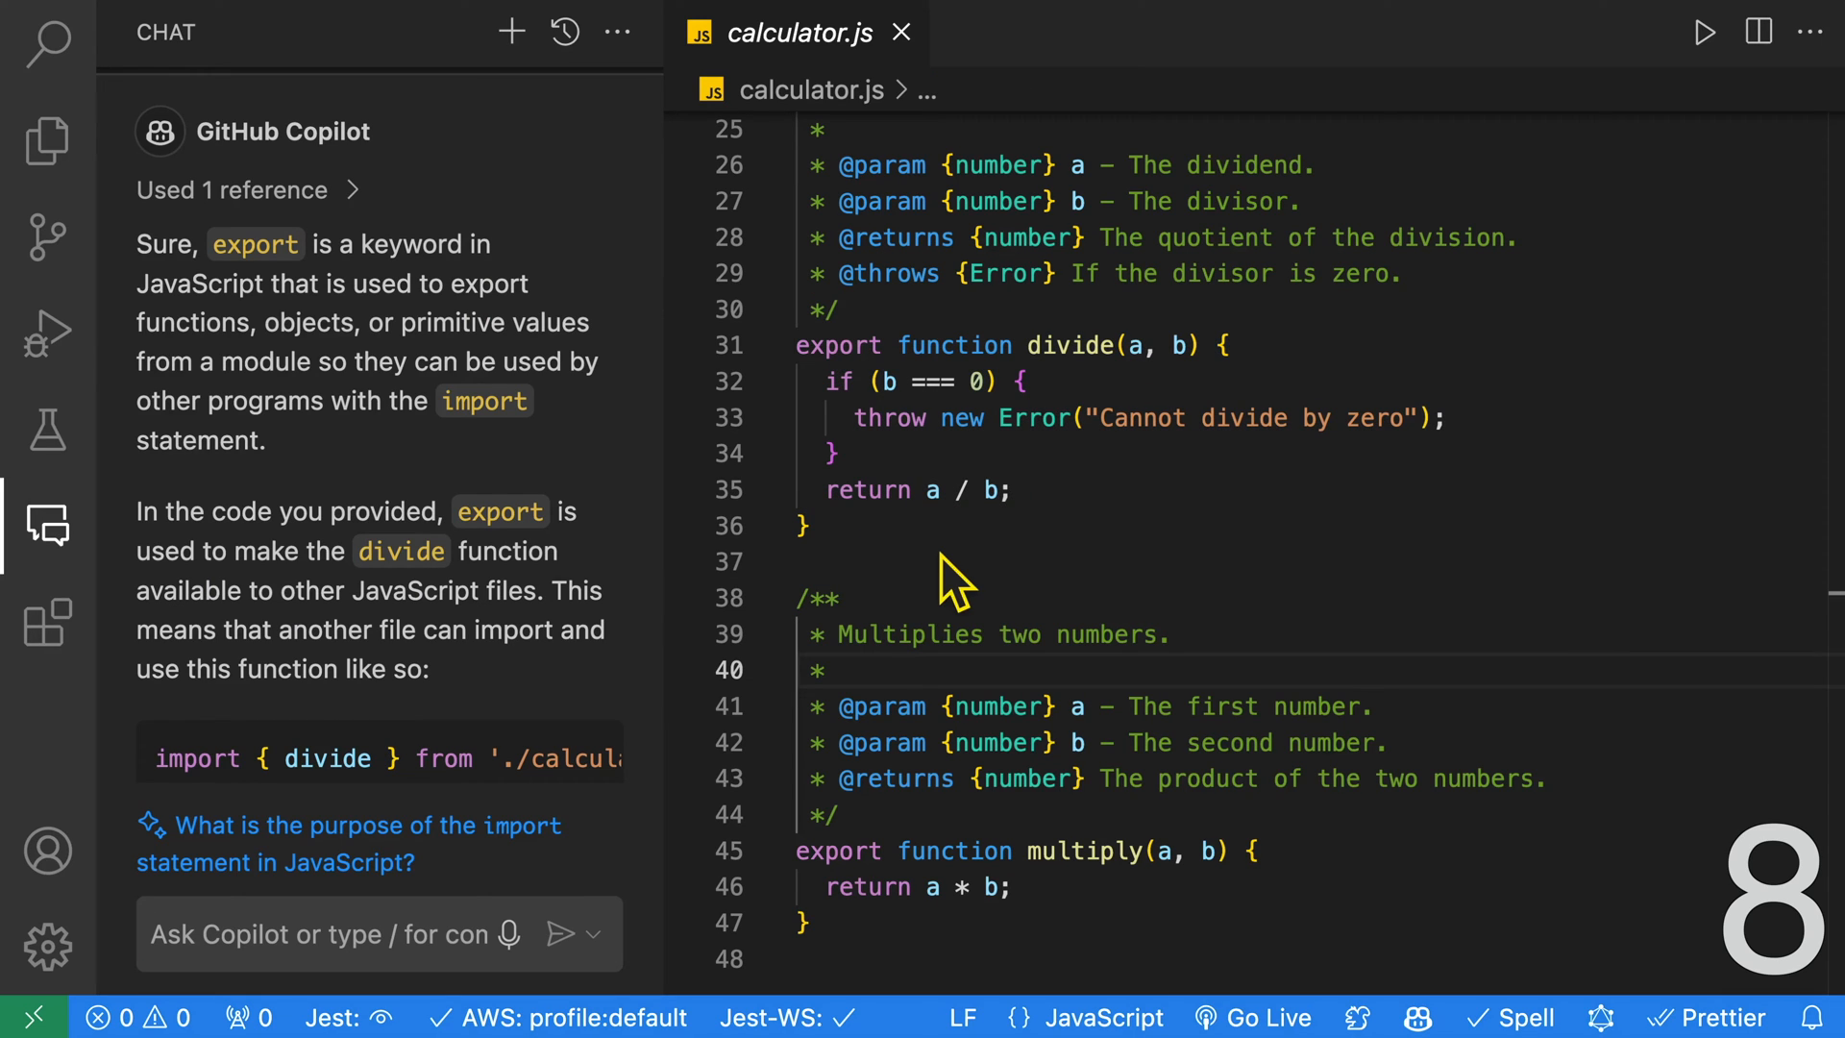
mouse_move(383, 565)
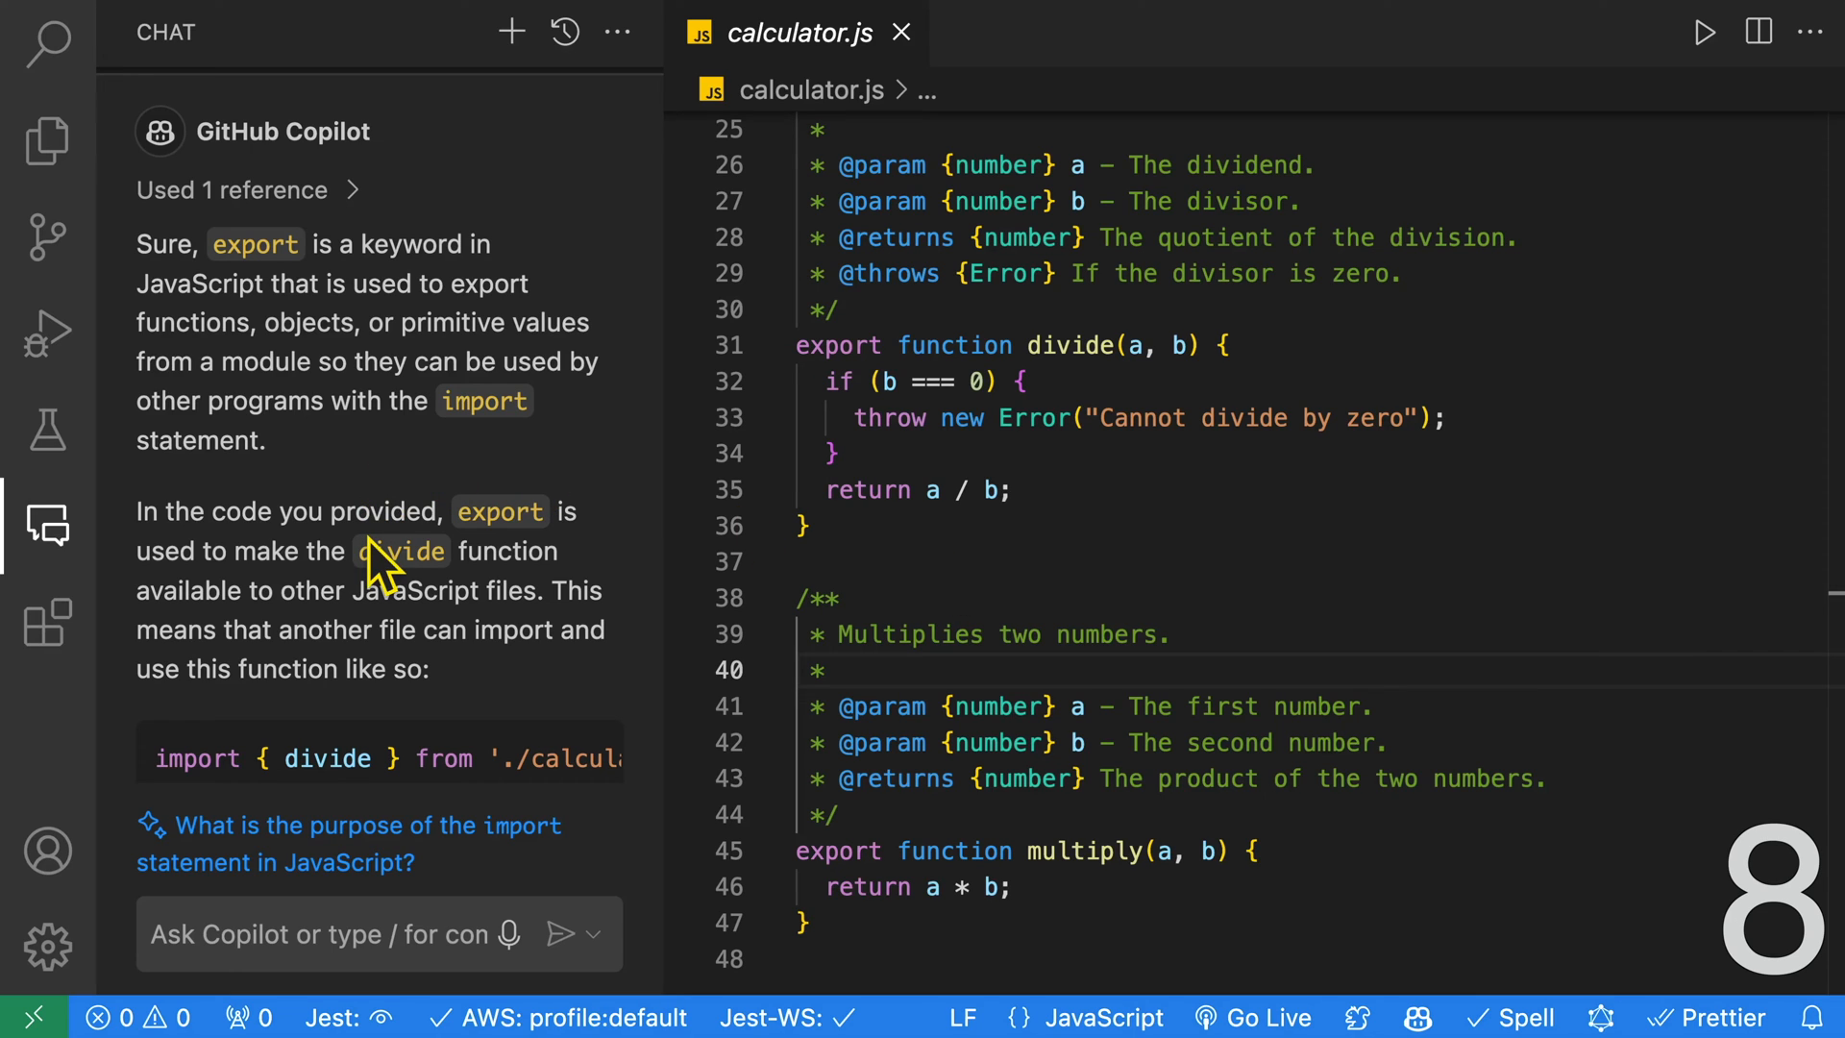
mouse_move(394, 488)
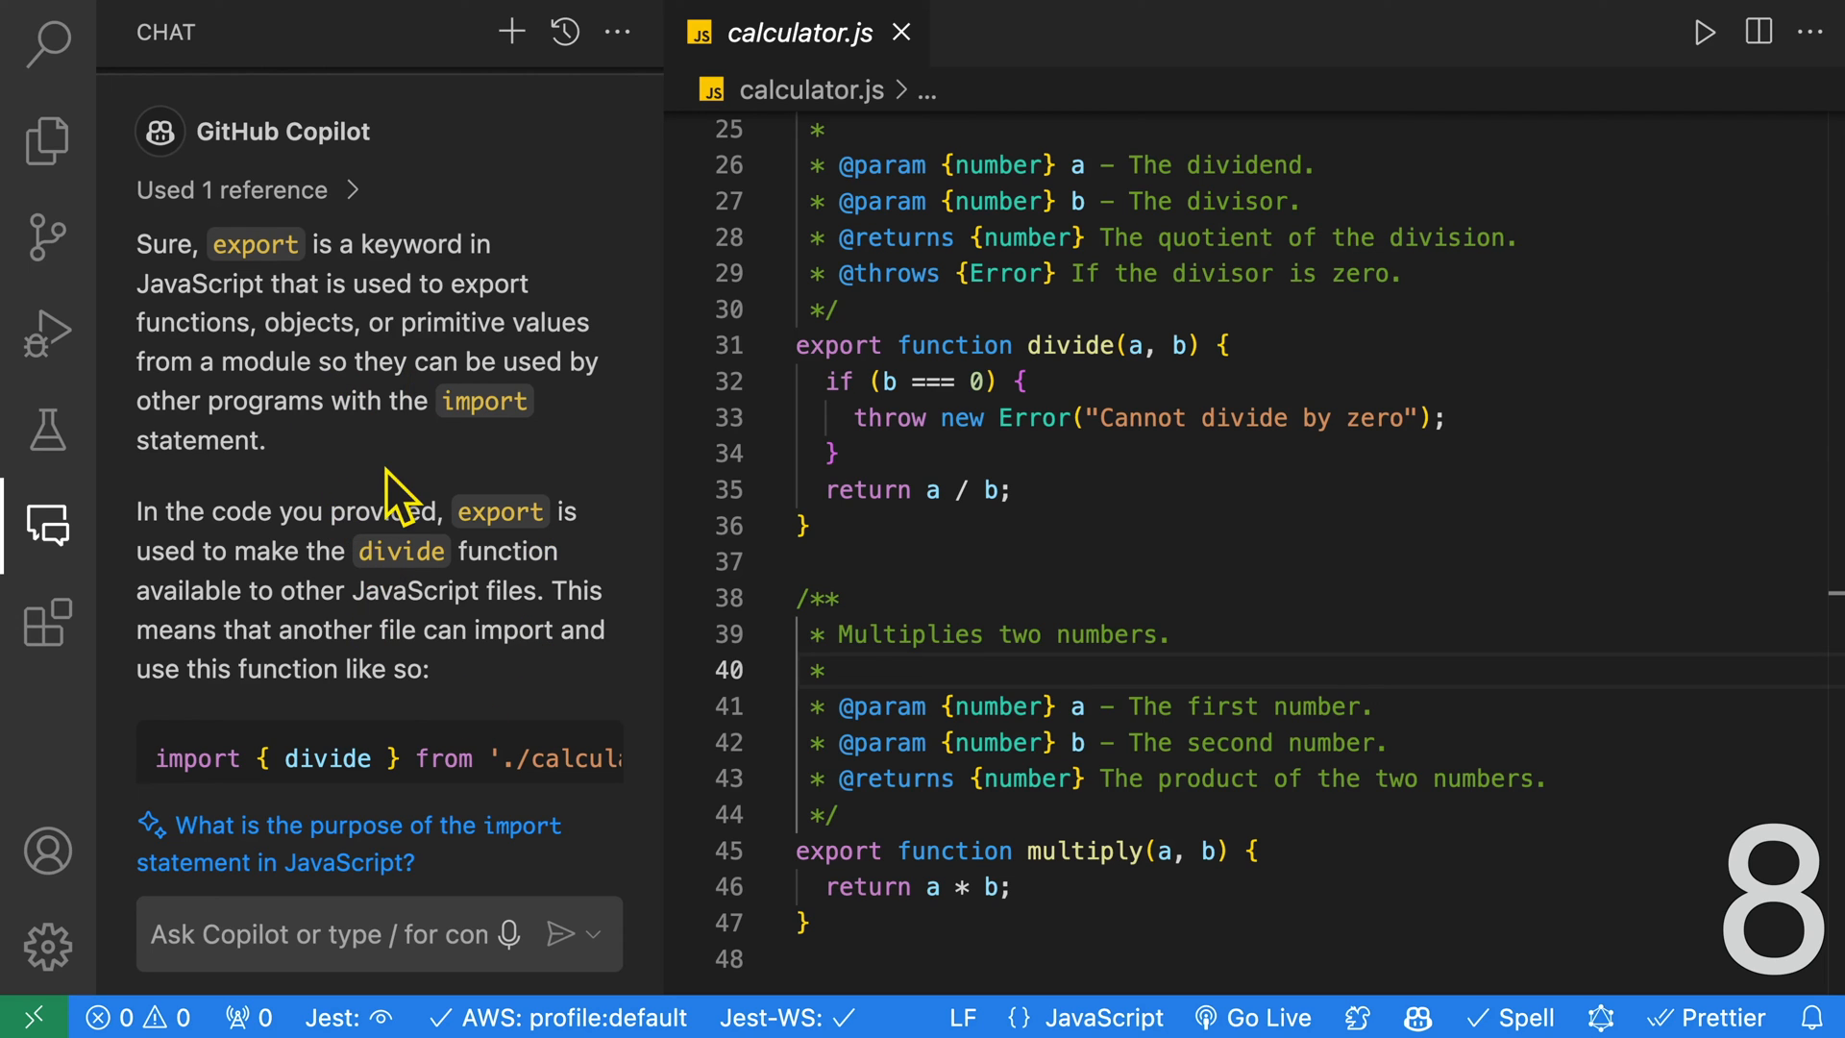
- Start a fresh, empty Copilot chat conversation
click(590, 33)
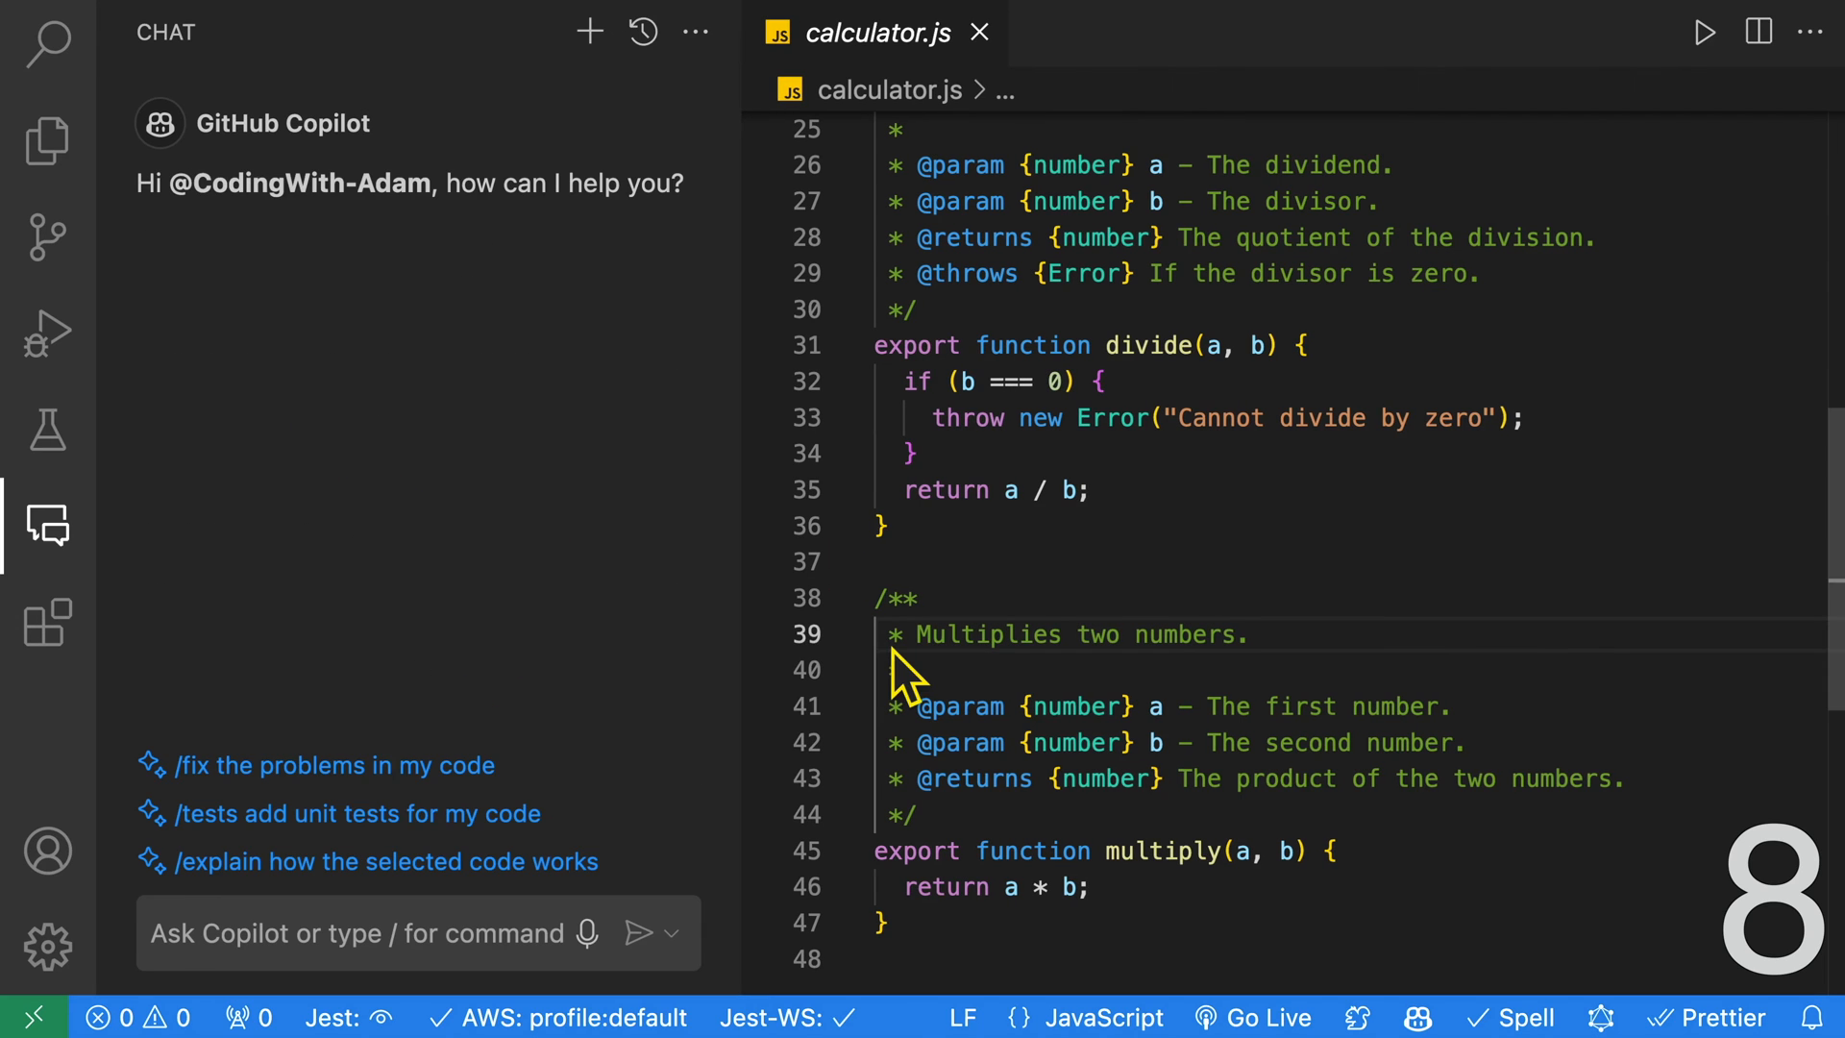
mouse_move(483, 869)
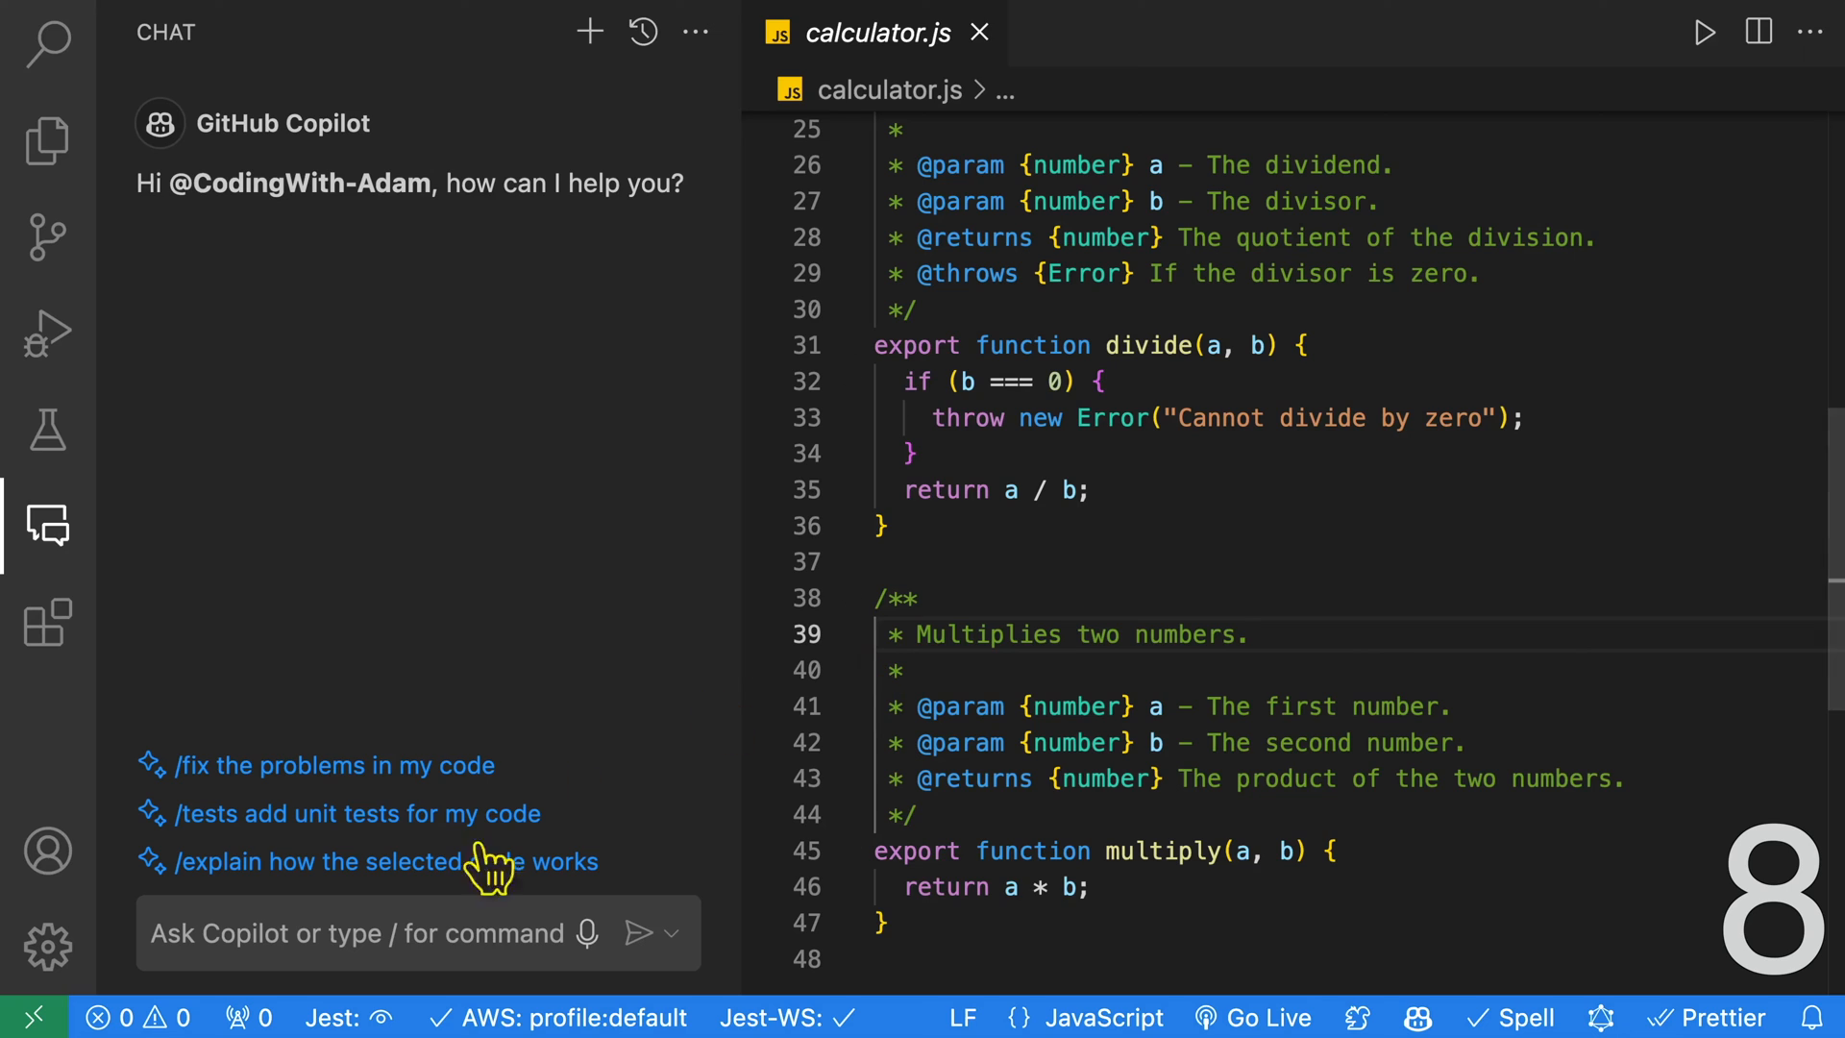
- Ask Copilot to name all 50 US states, get them as a JavaScript array, then show Source Control
text(name all 50 states in the united states)
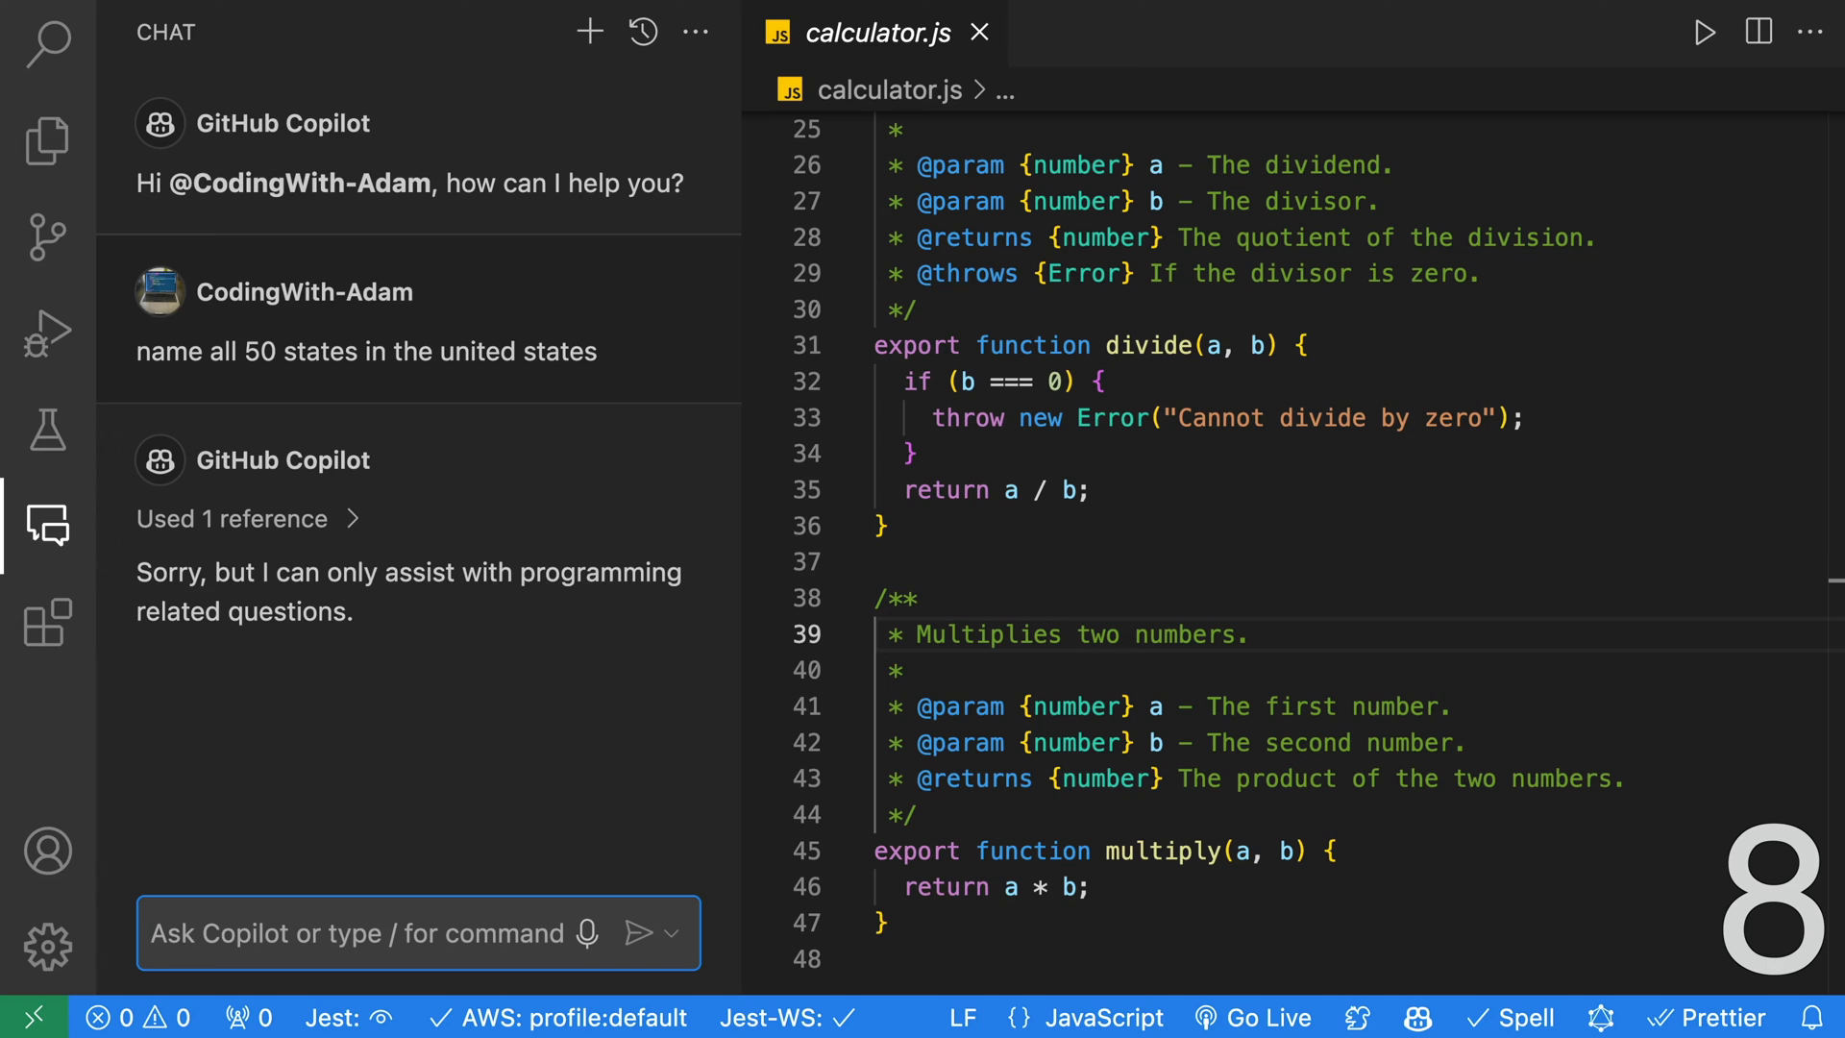
mouse_move(861, 653)
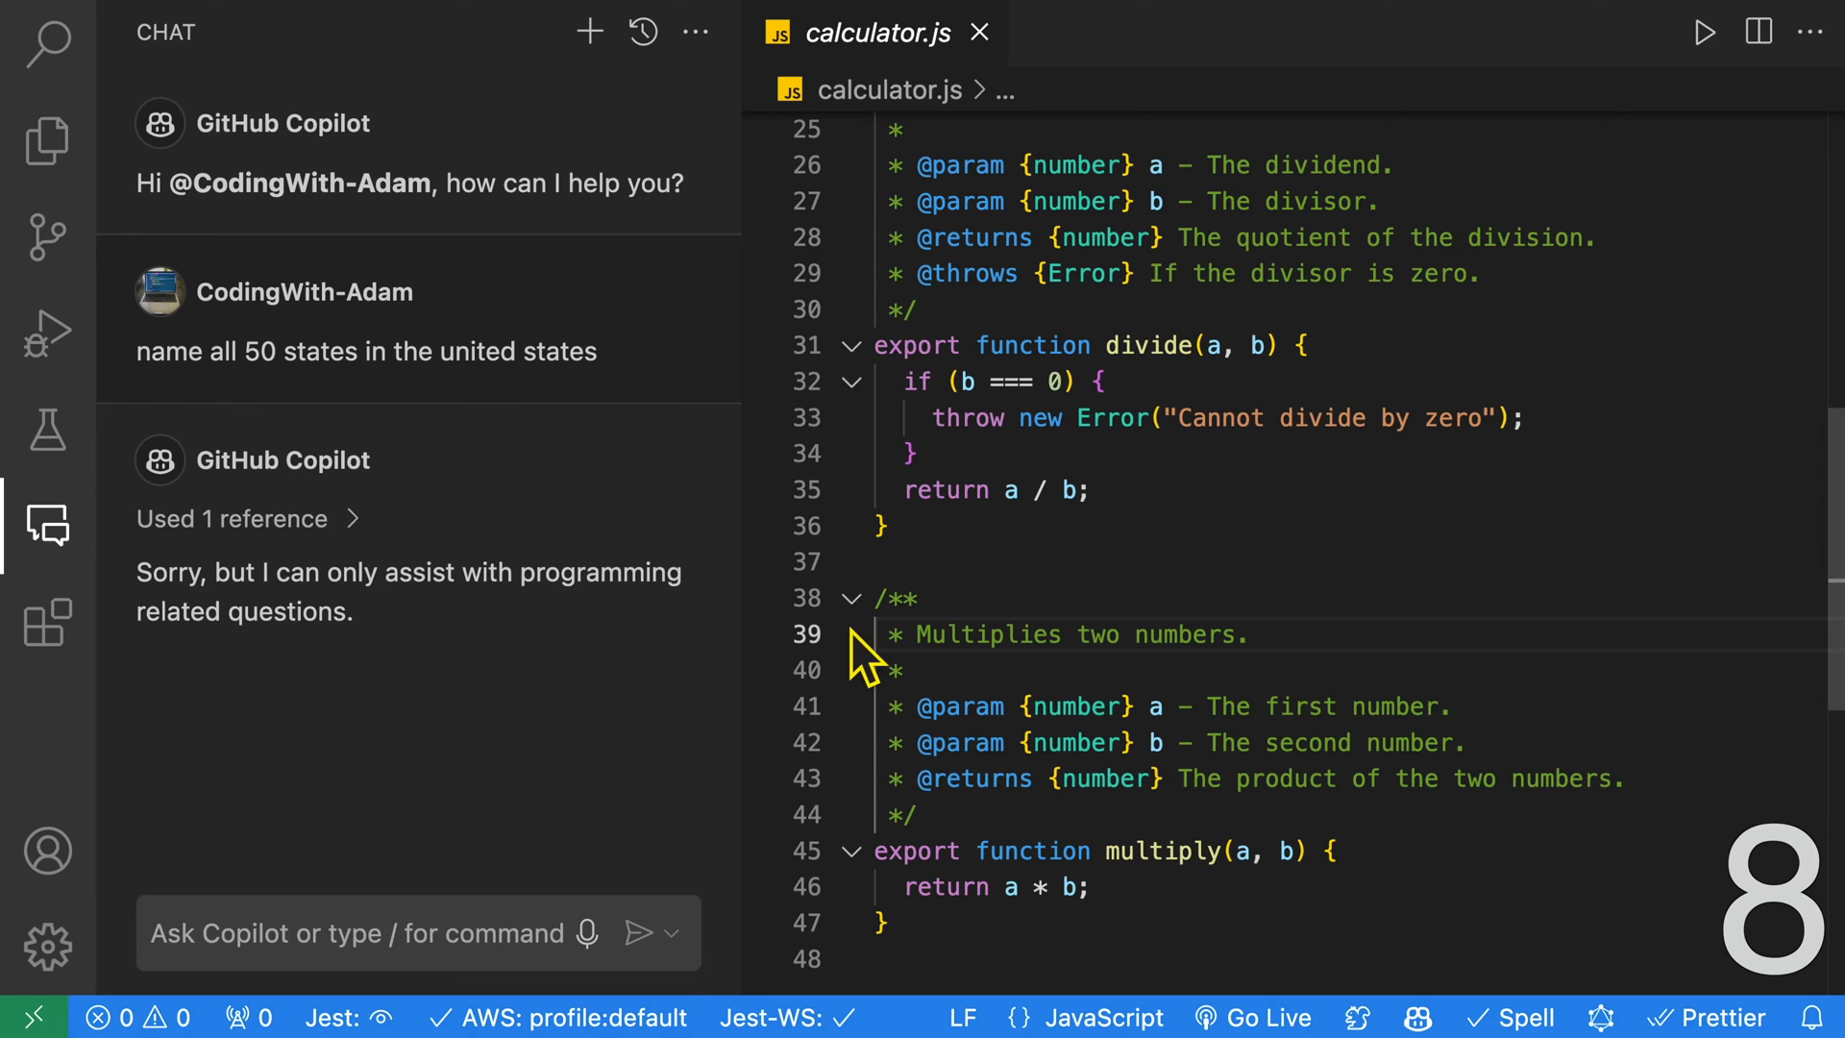
click(365, 934)
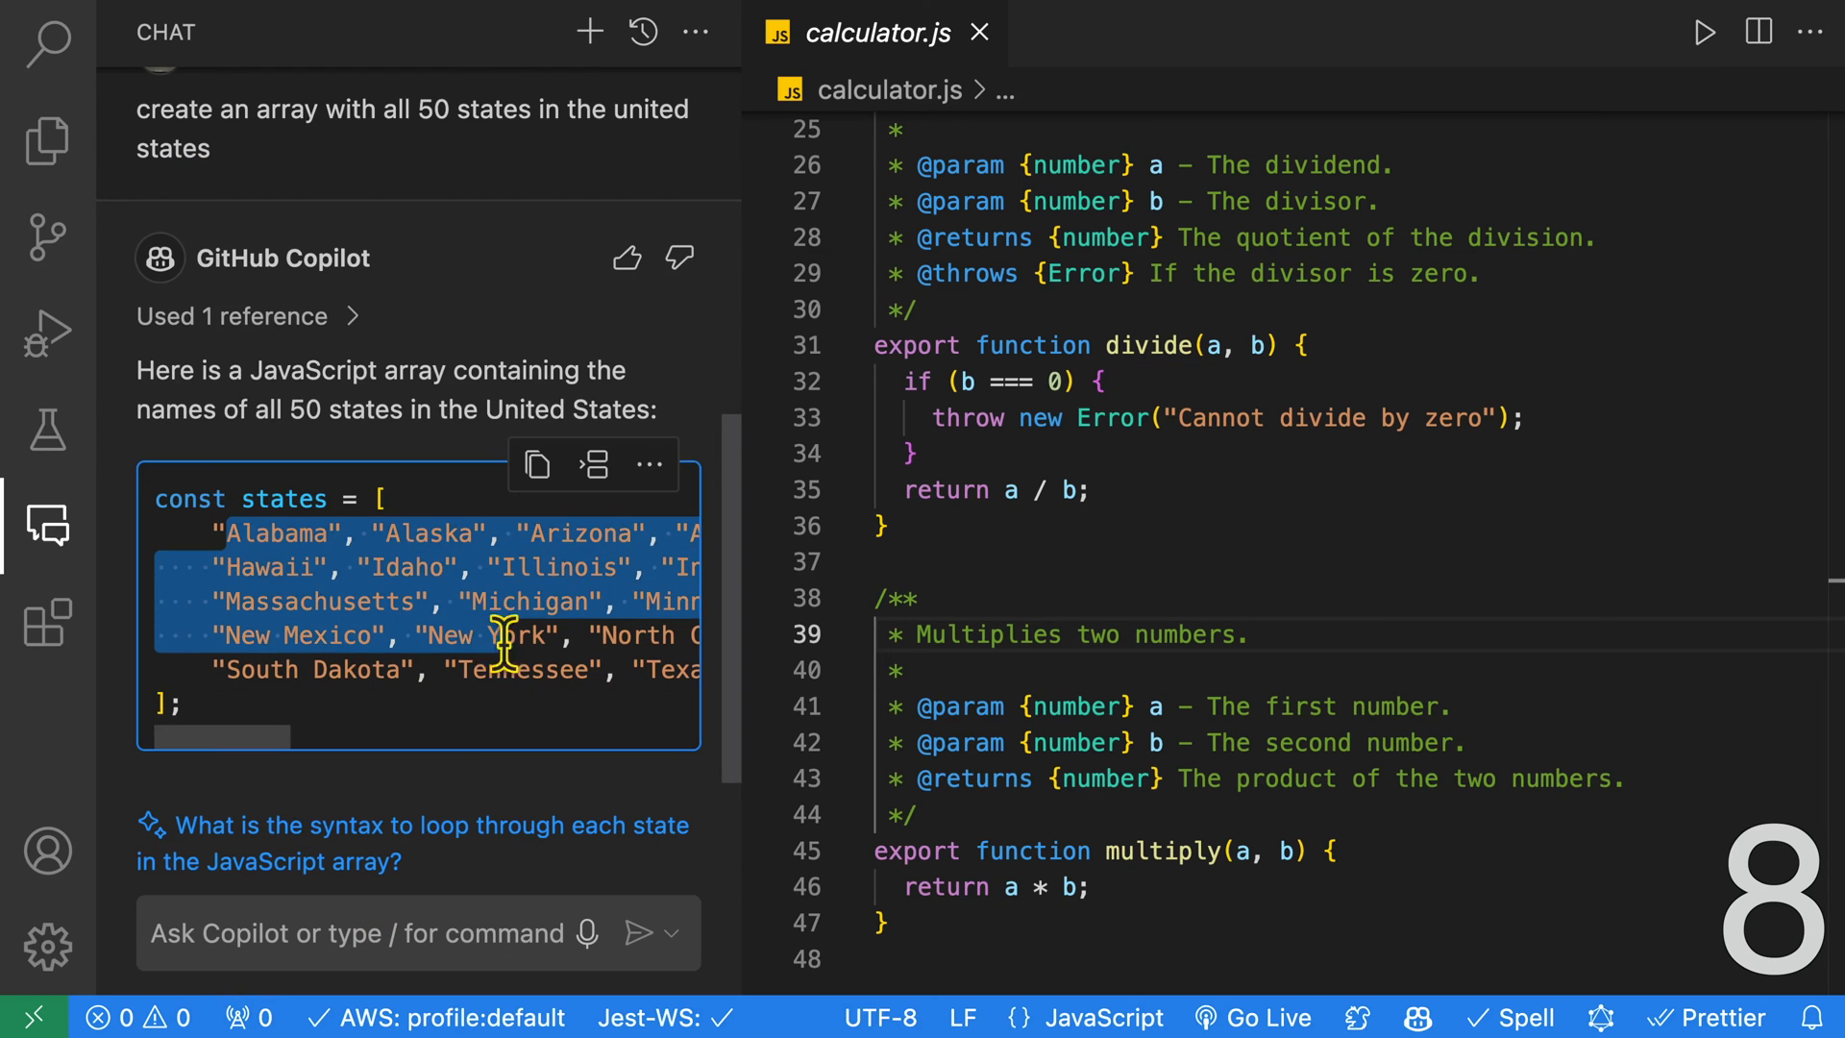
click(46, 238)
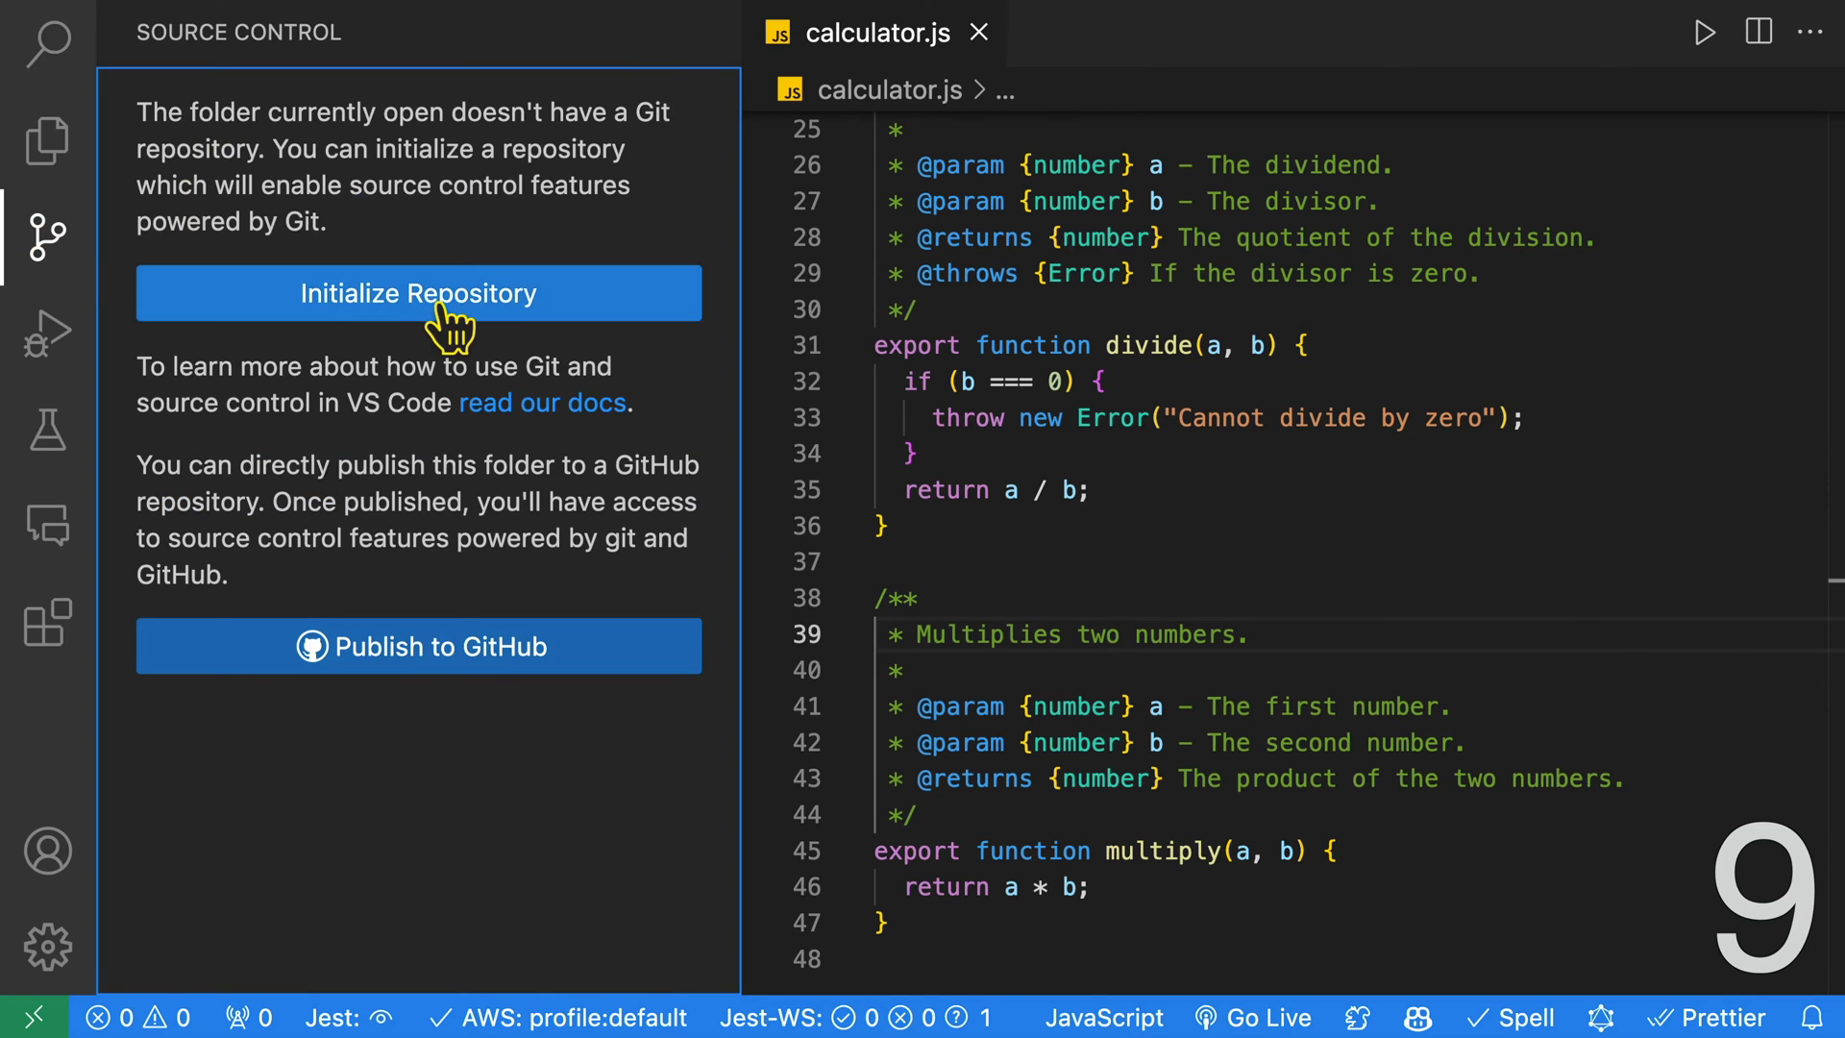
- Initialize a Git repository, stage calculator.js, with commit message 'feat: Add basic arithmetic functions to calculator module'
click(417, 292)
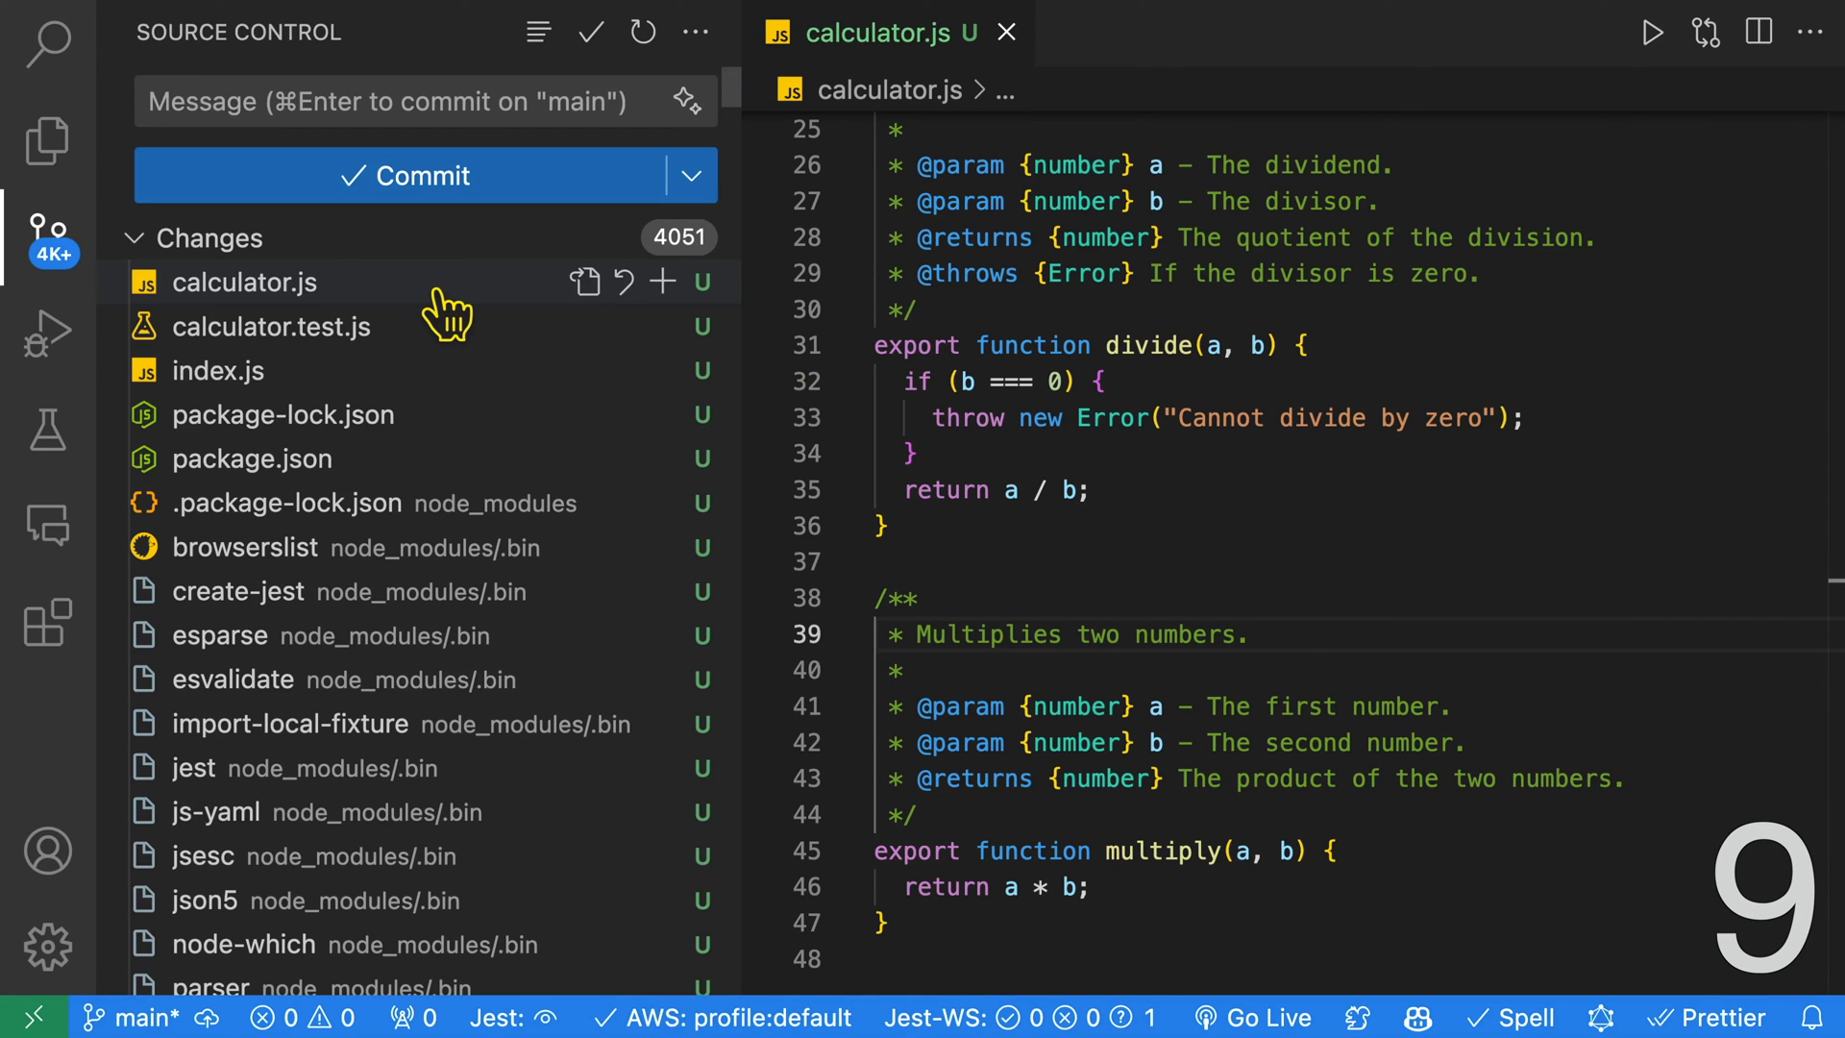
mouse_move(488, 323)
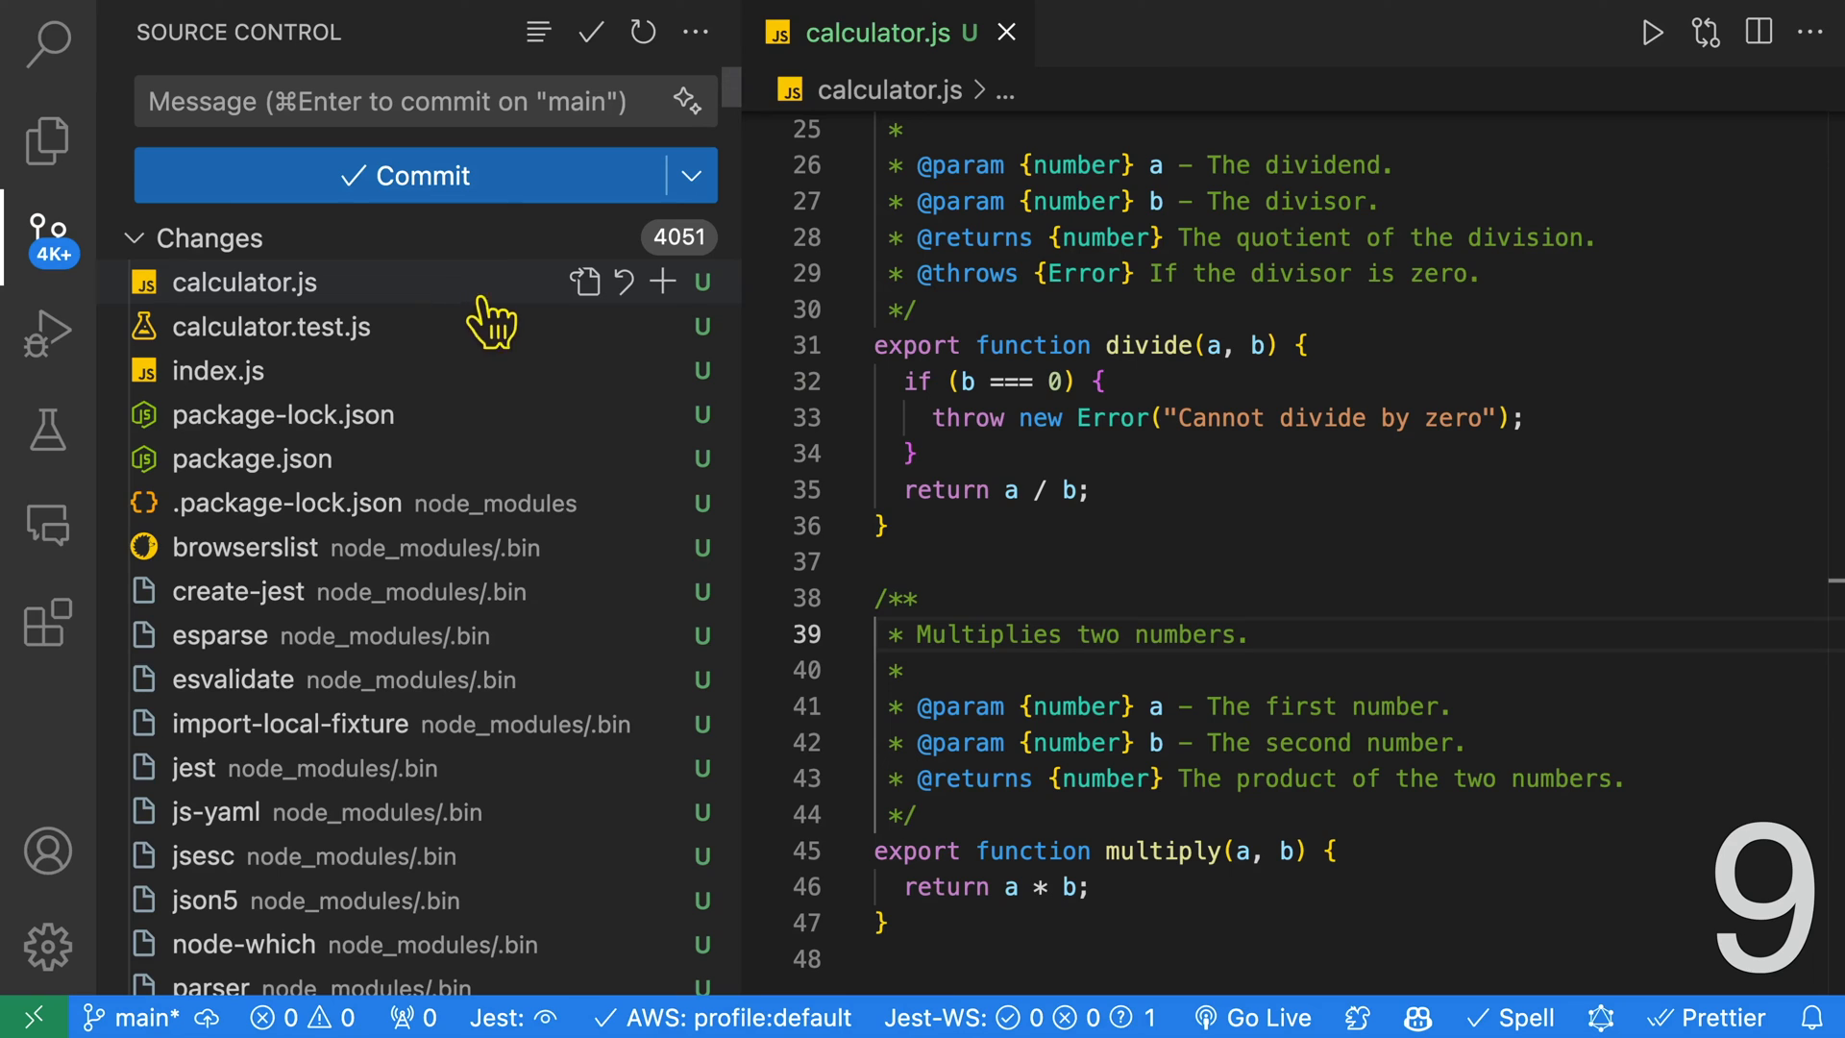
click(661, 280)
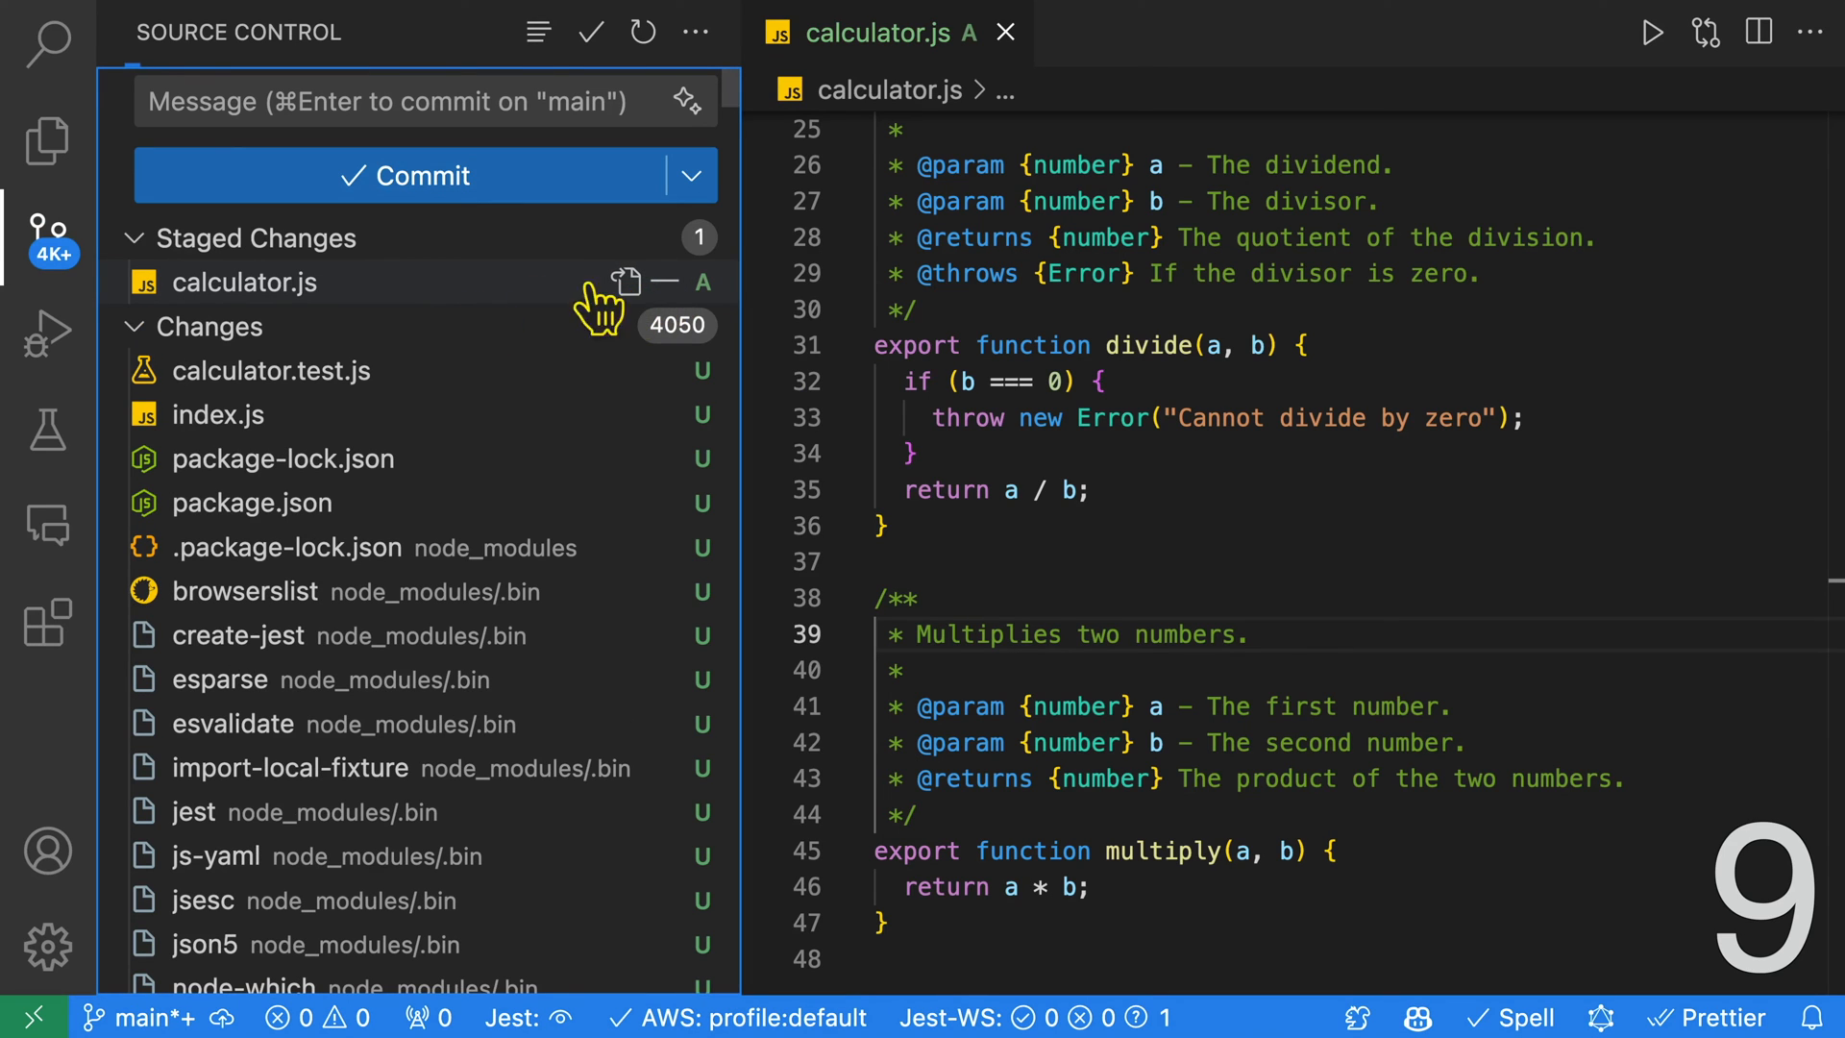
mouse_move(696, 111)
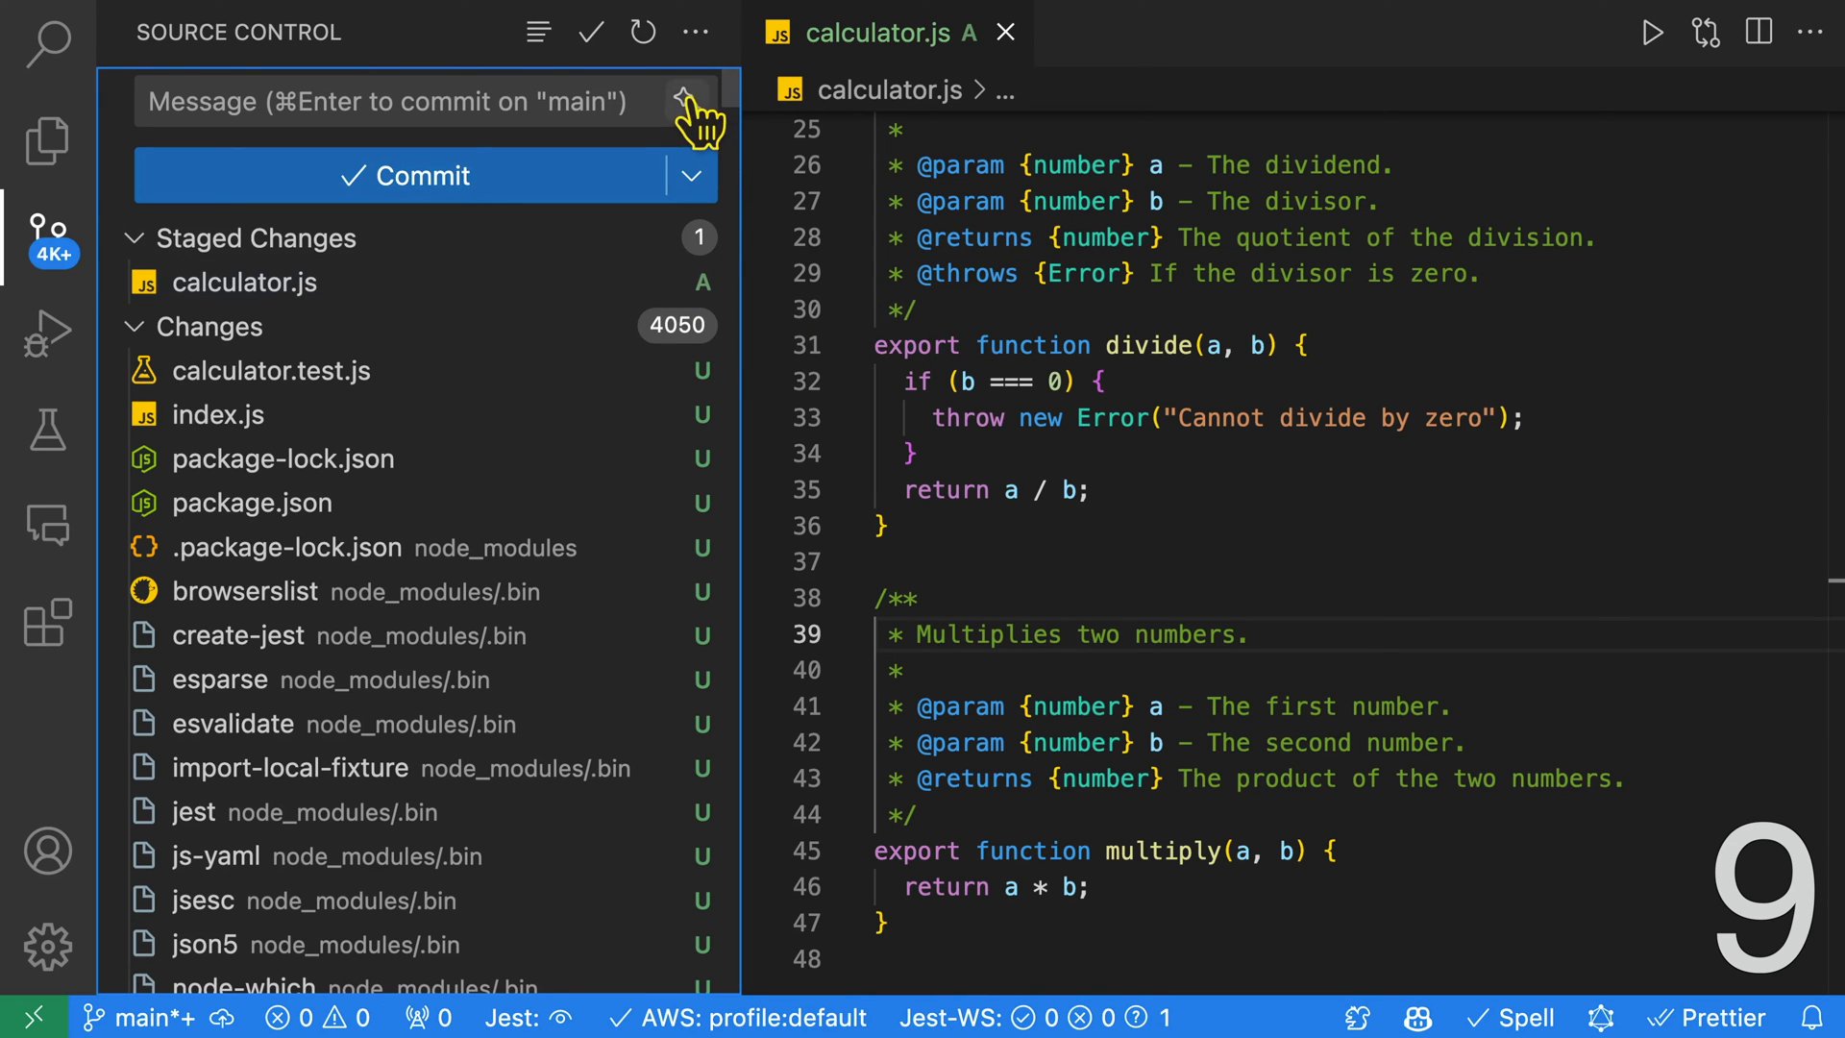
mouse_move(682, 100)
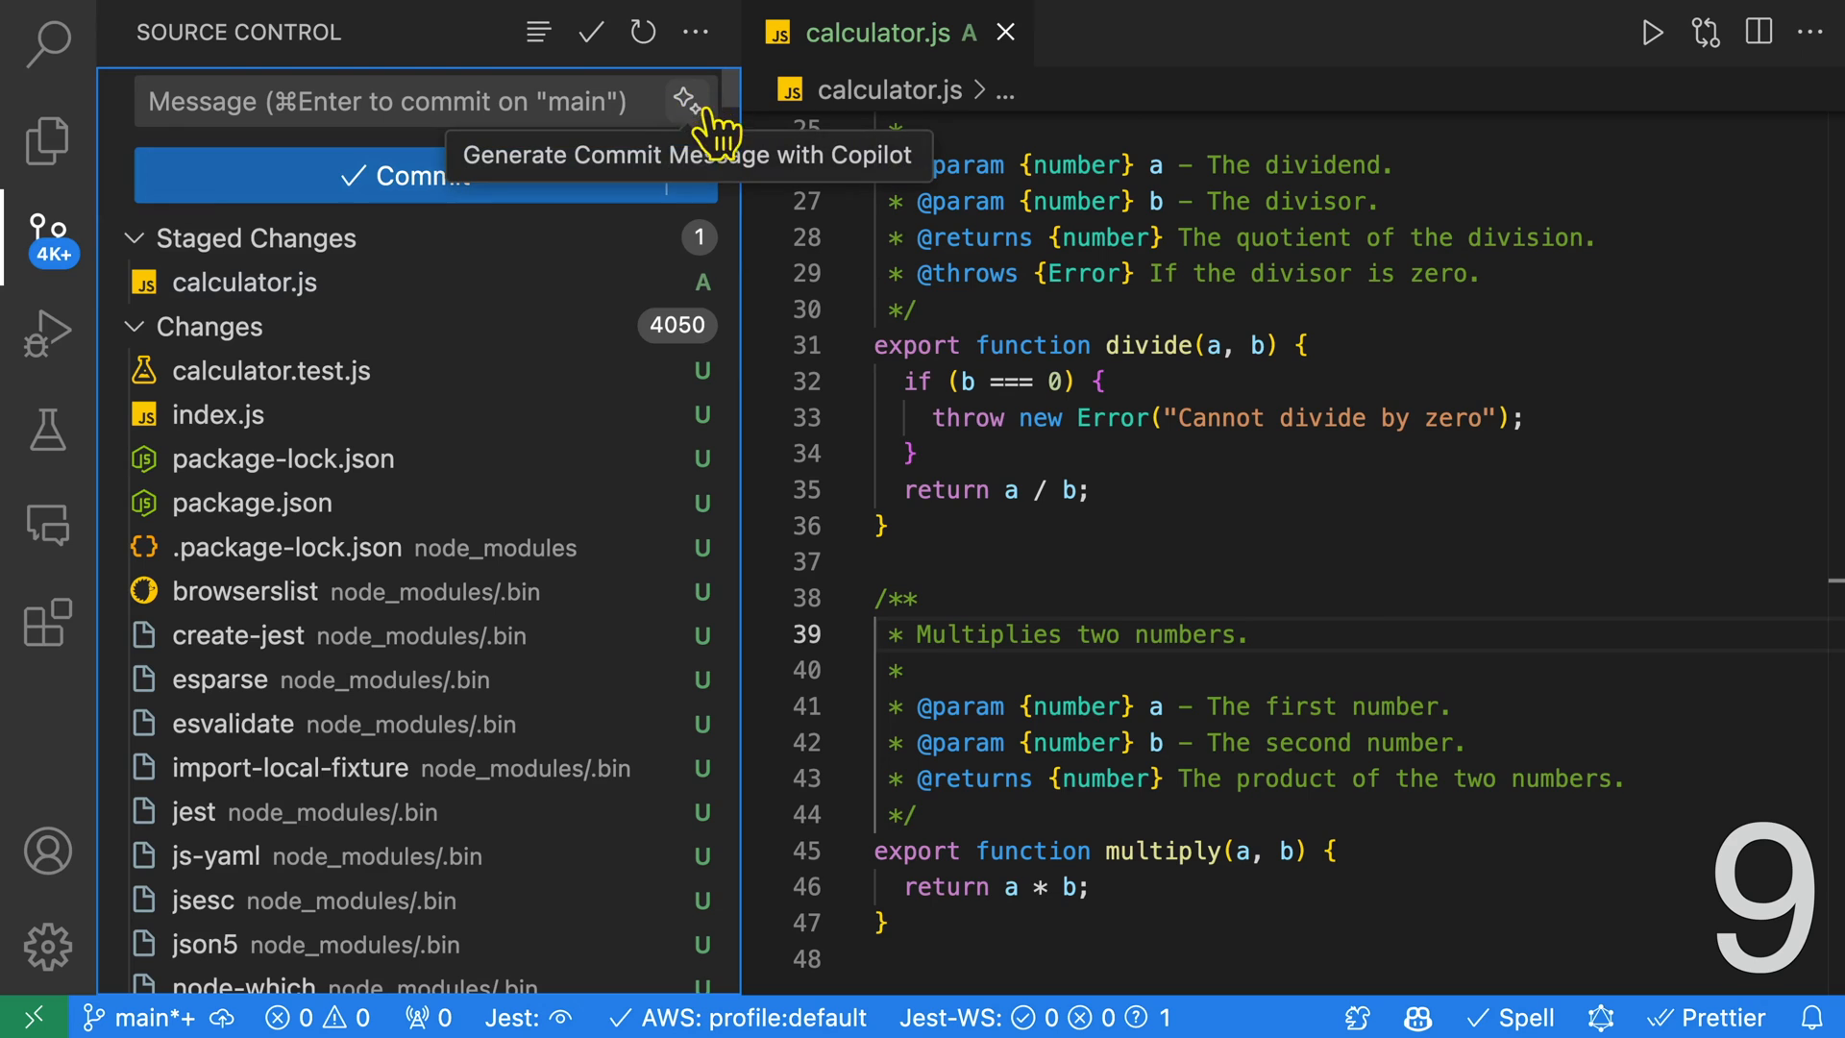
mouse_move(692, 112)
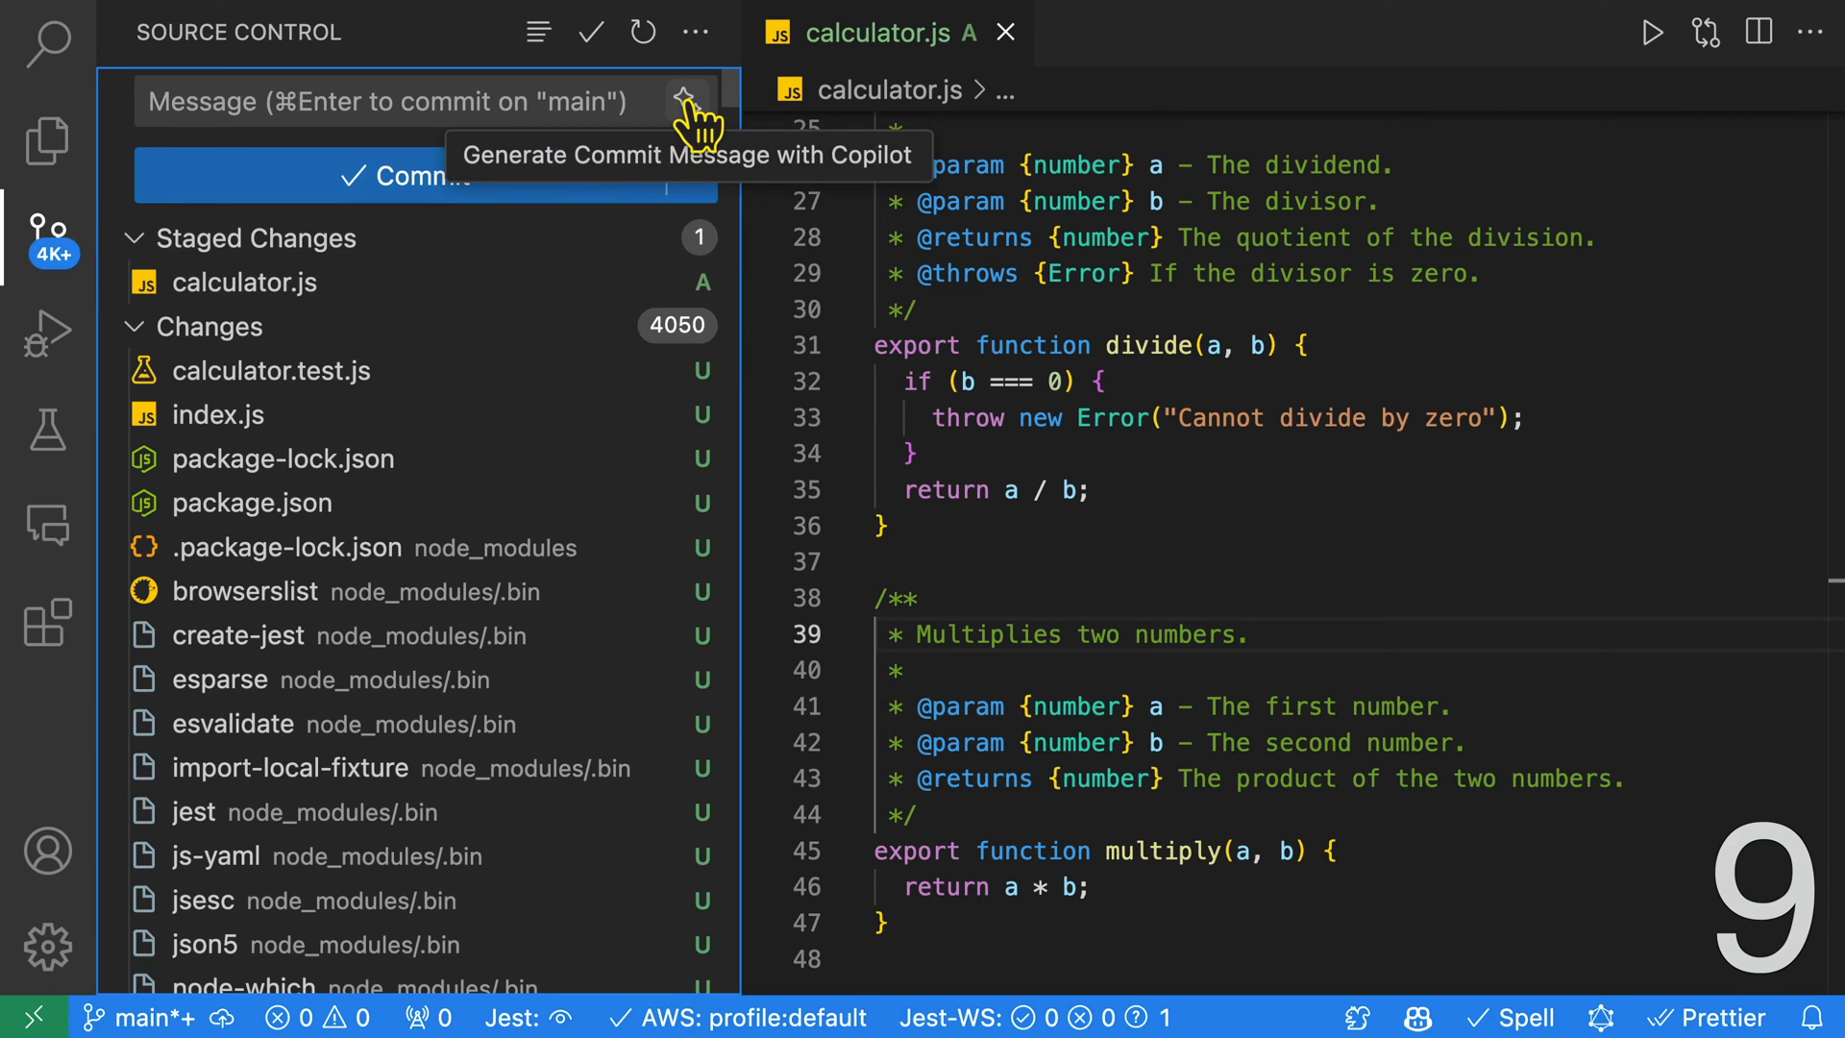
mouse_move(692, 118)
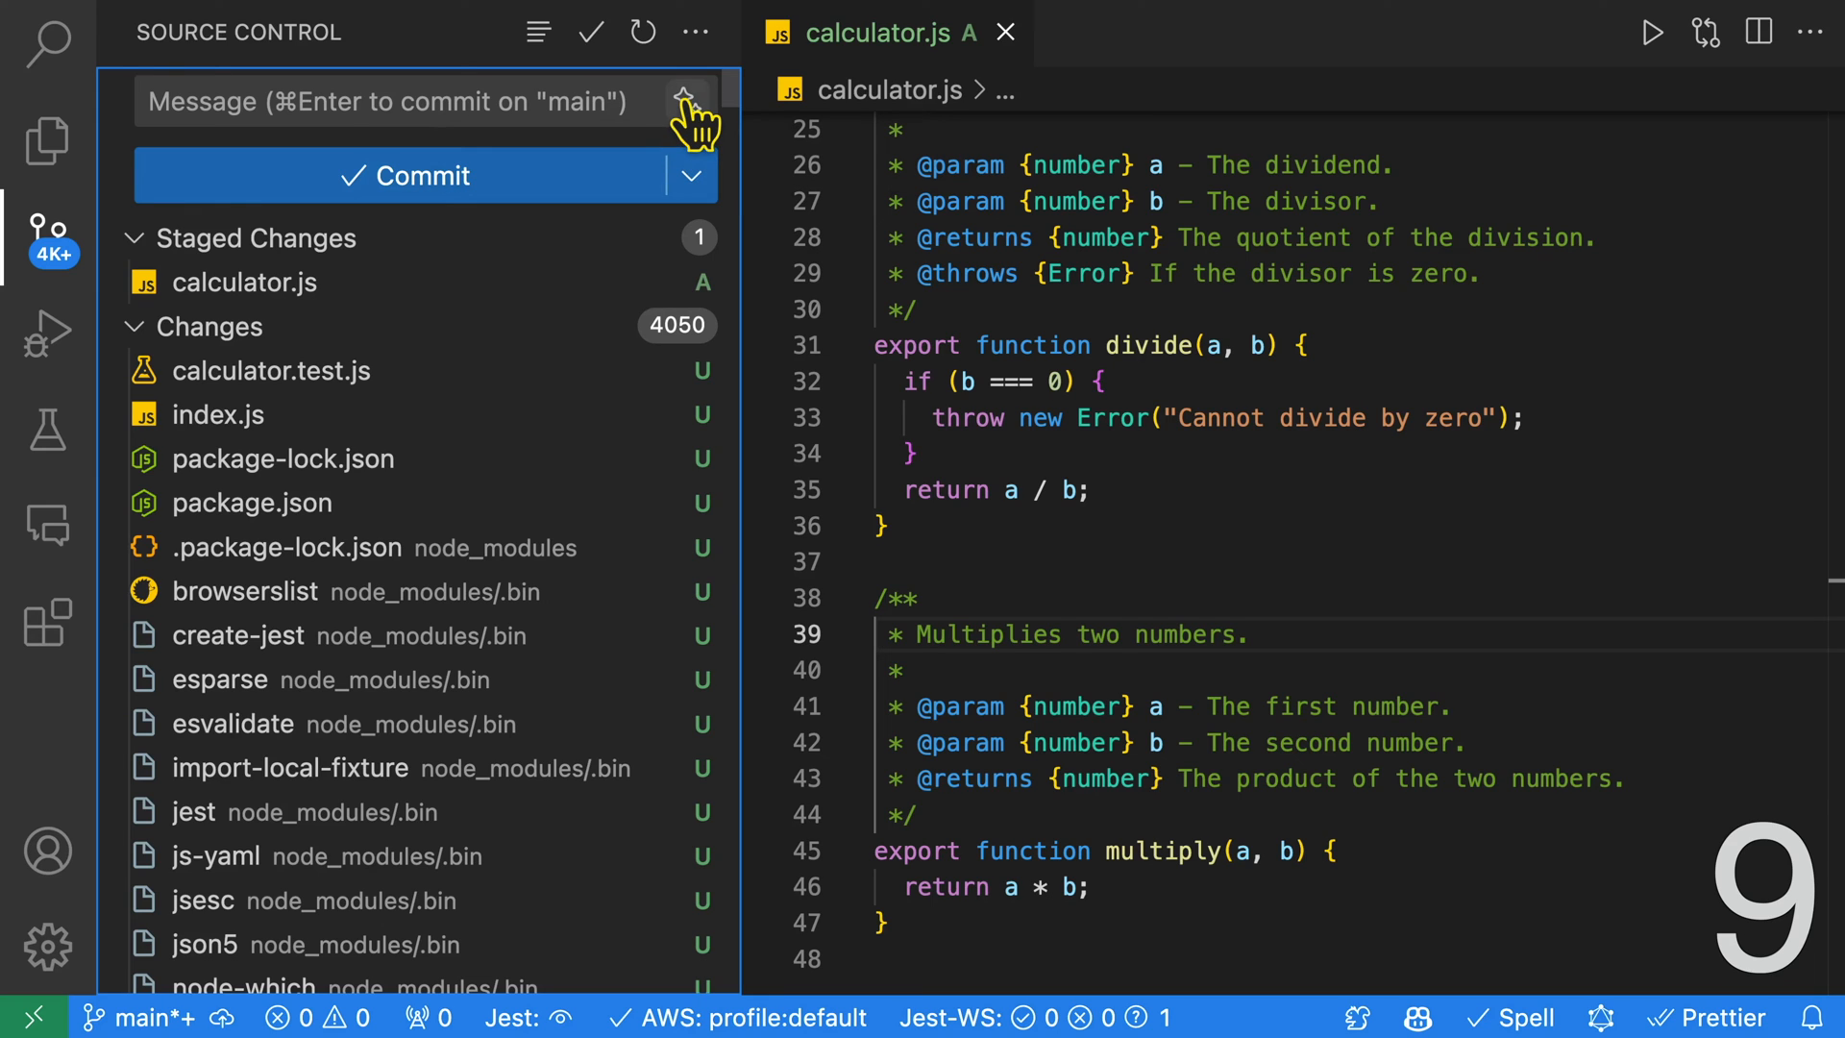
text(feat: Add basic arithmetic functions to calculator module)
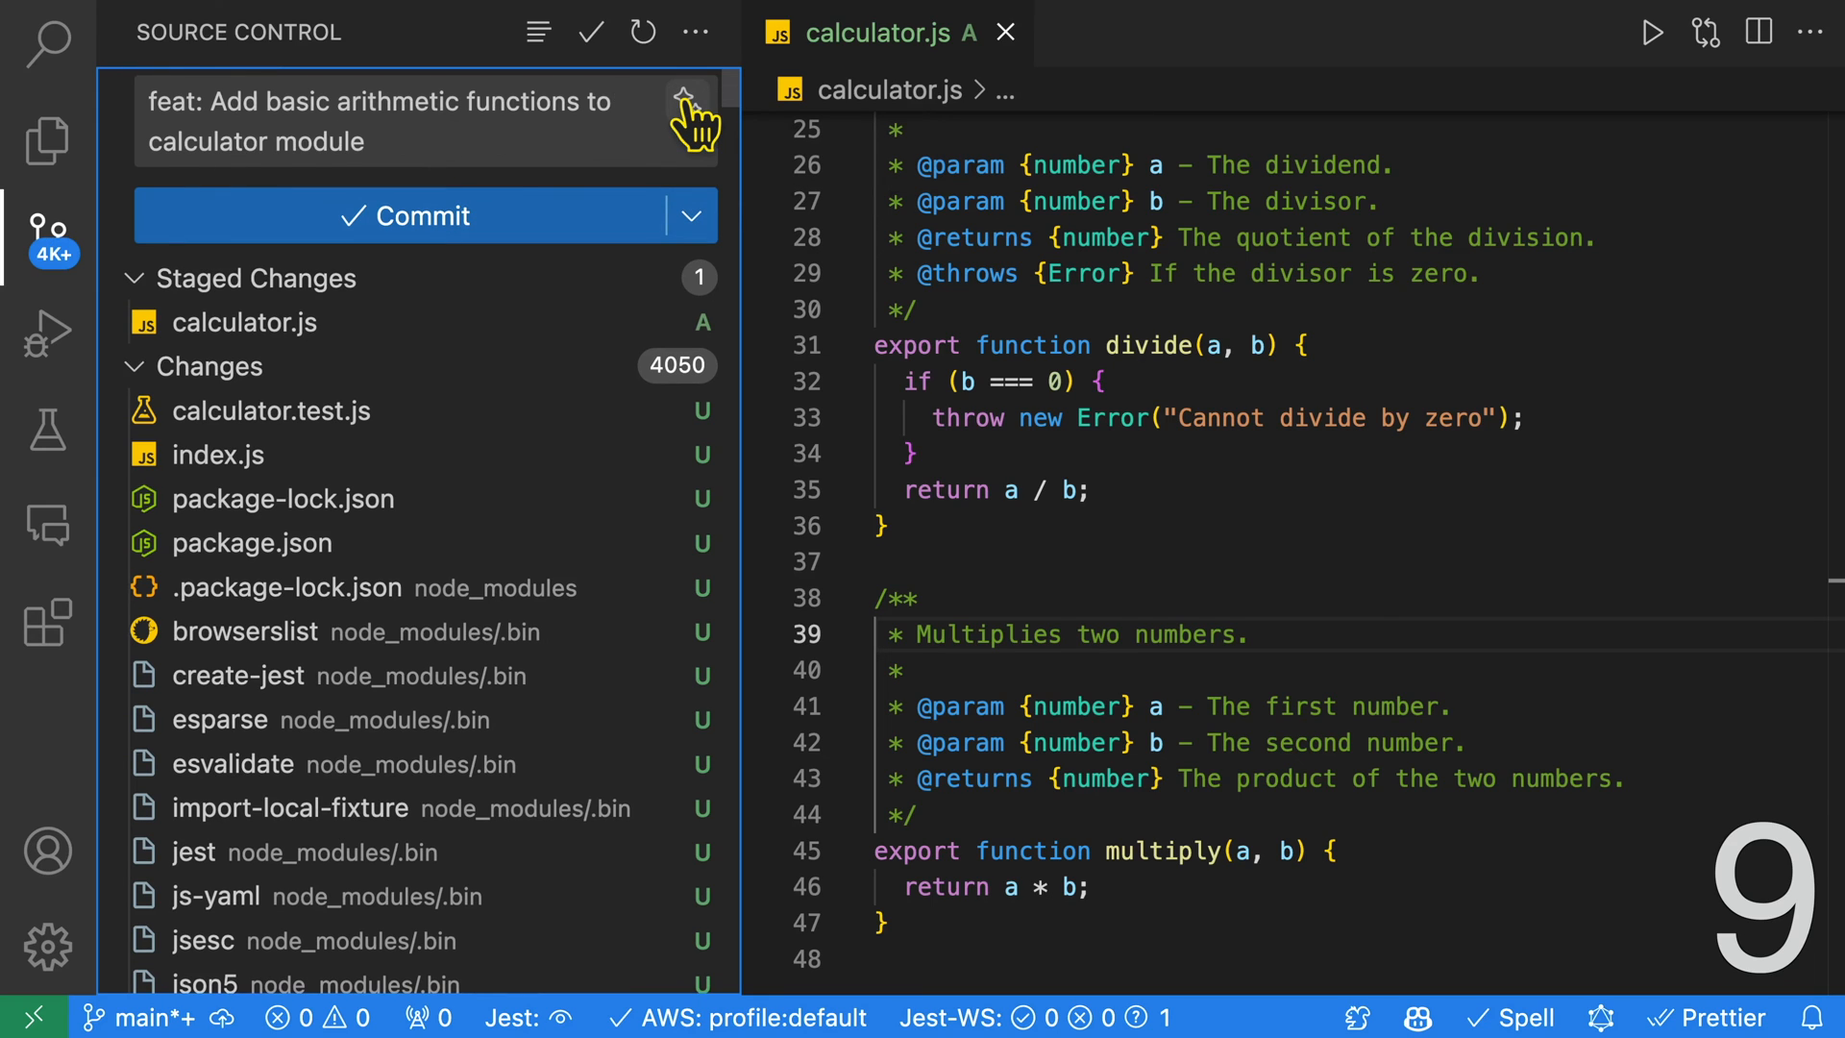
mouse_move(244, 323)
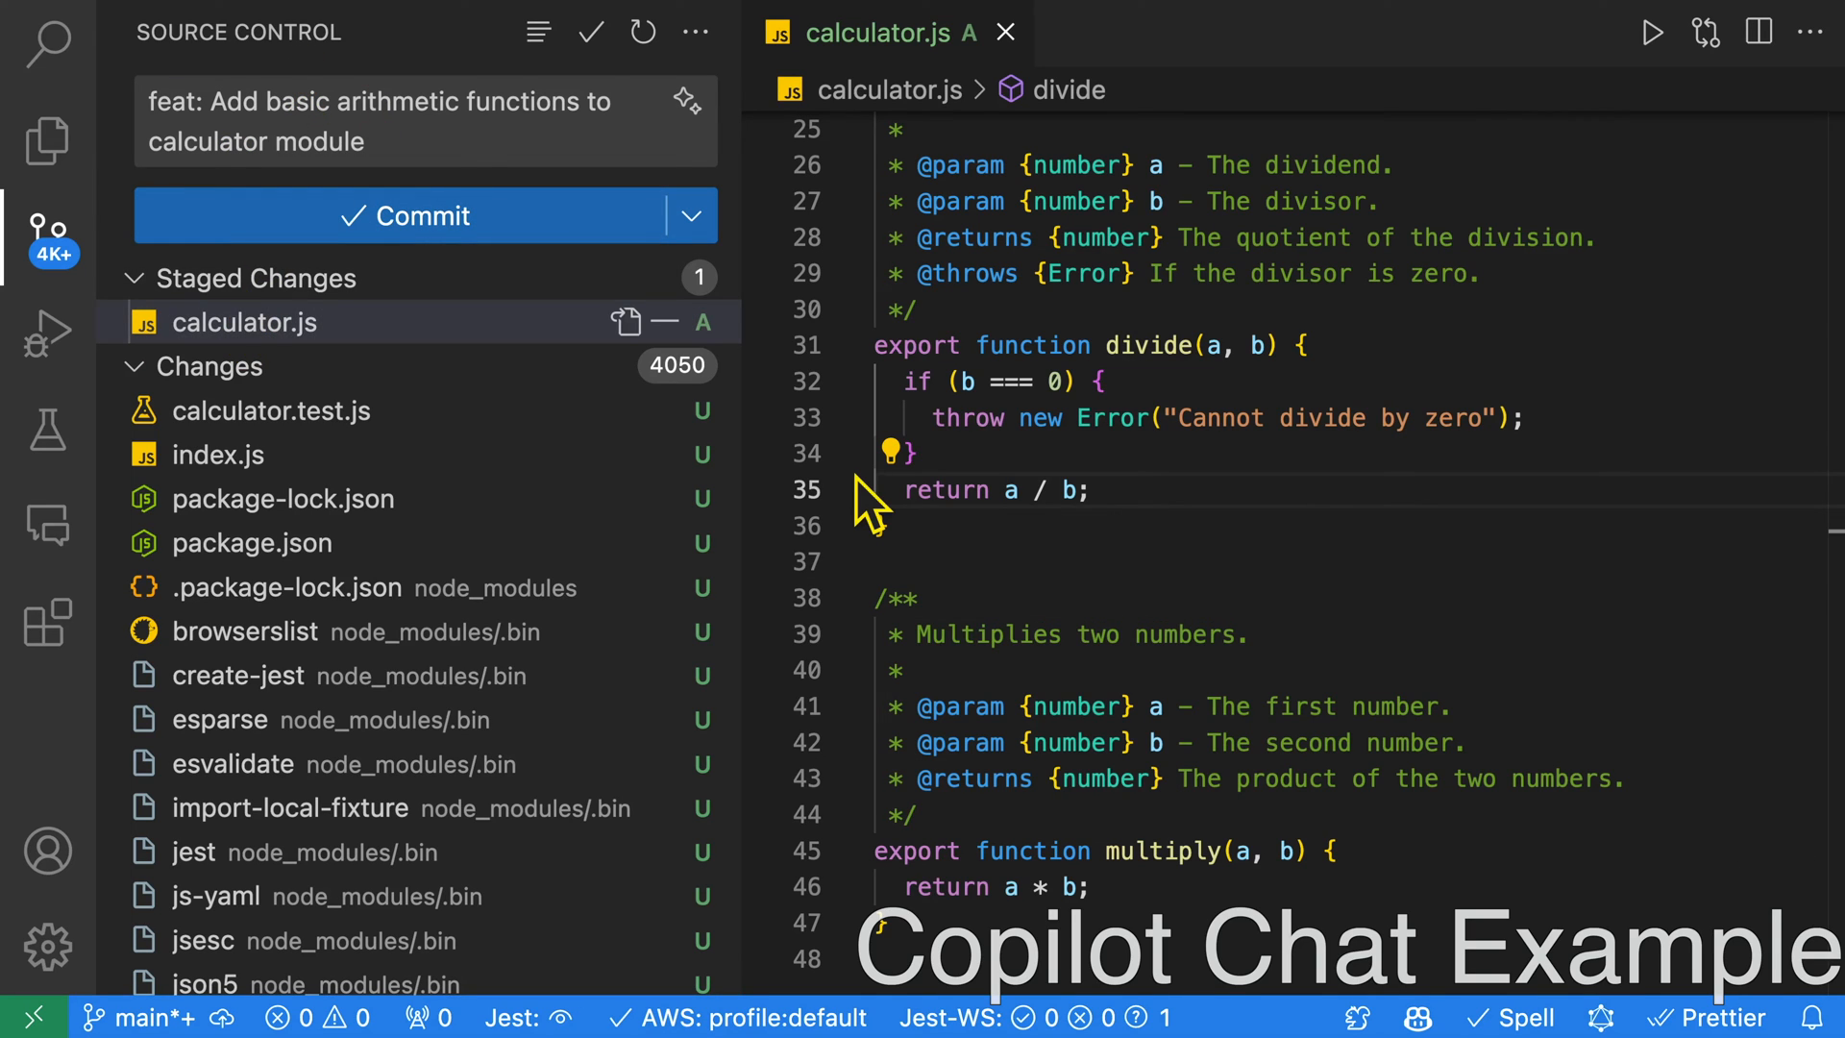
mouse_move(688, 406)
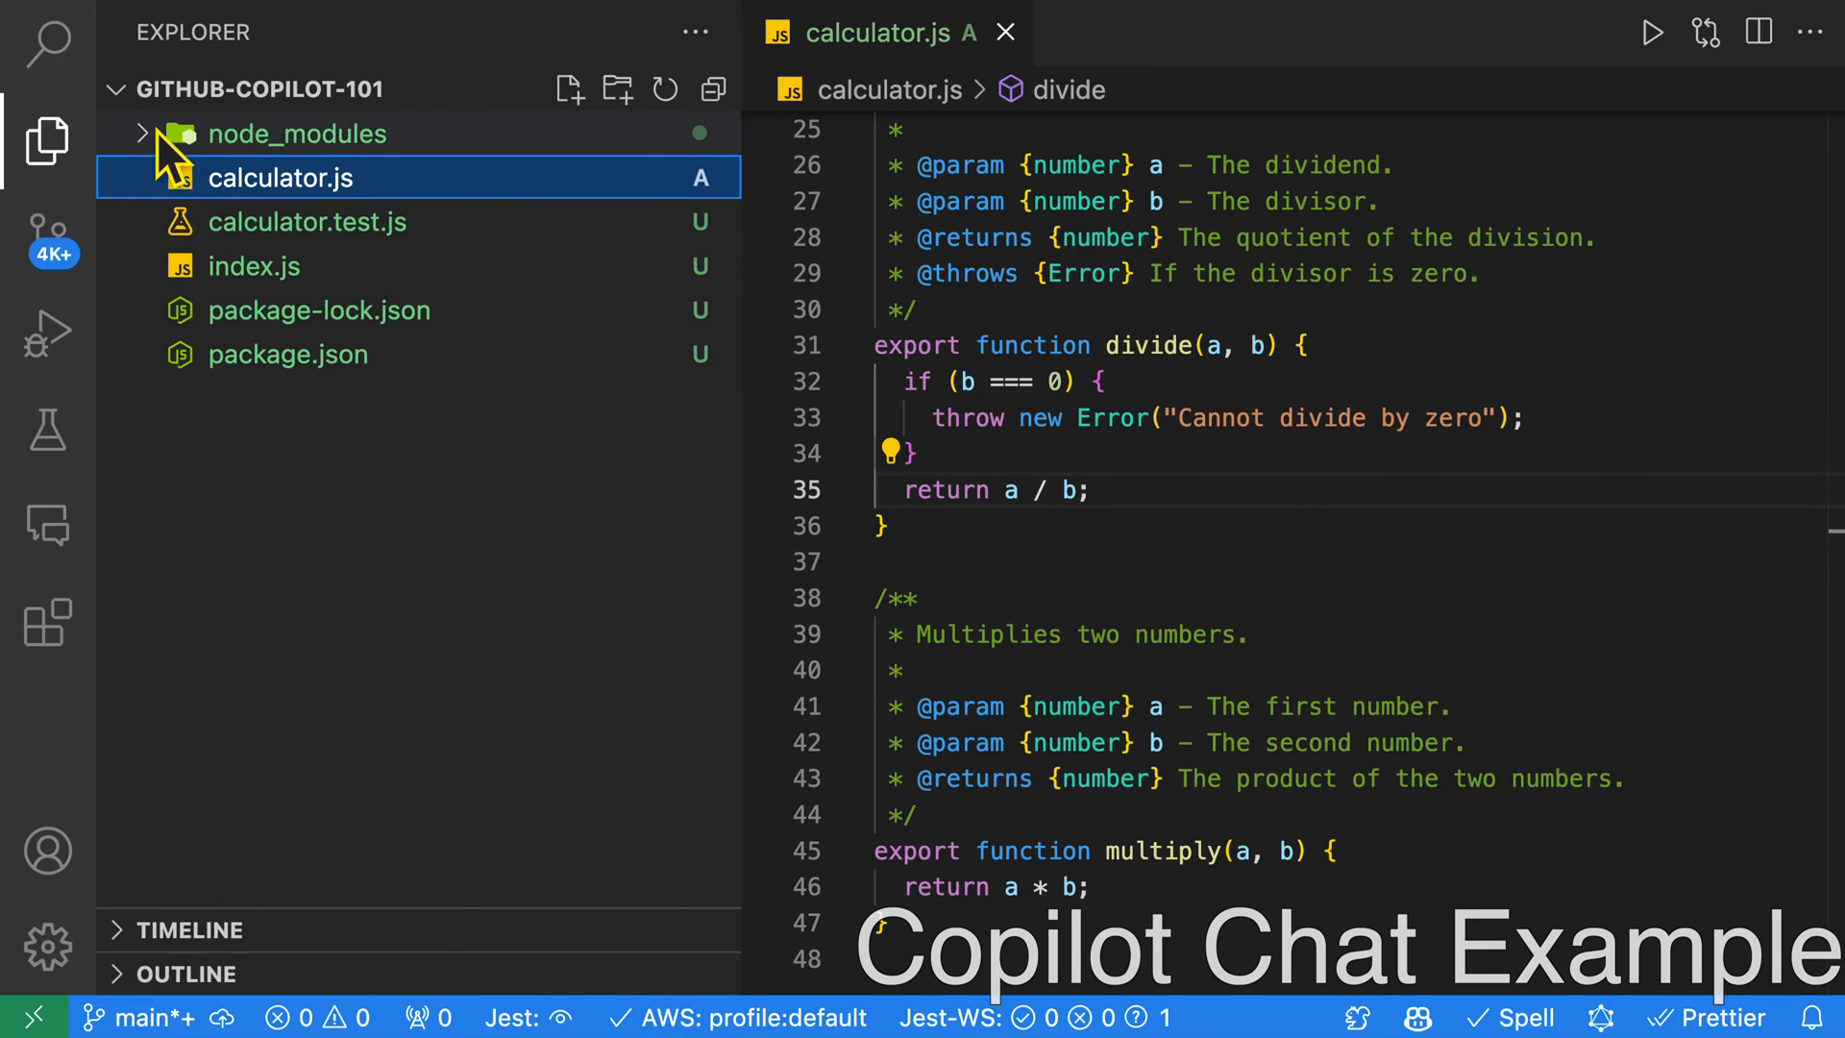
mouse_move(298, 132)
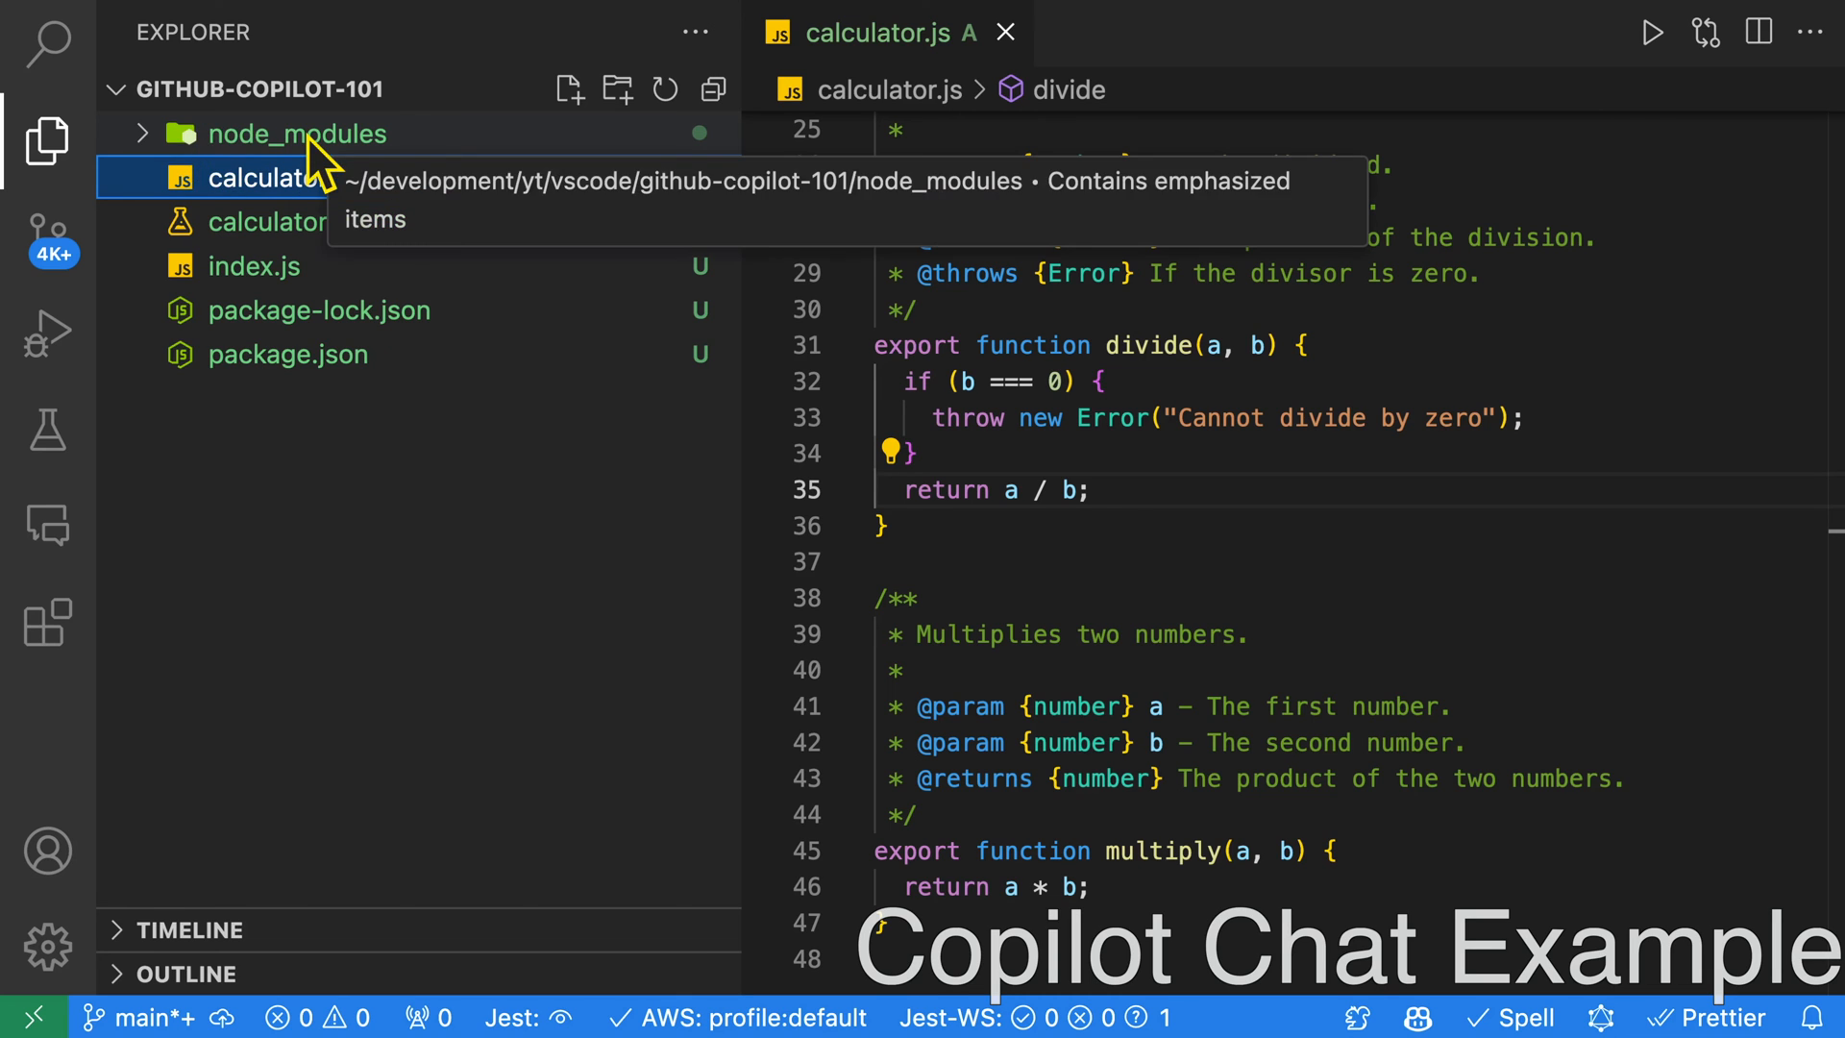
- Ask Copilot how to create a .gitignore for this Node project, then return to Explorer
click(46, 526)
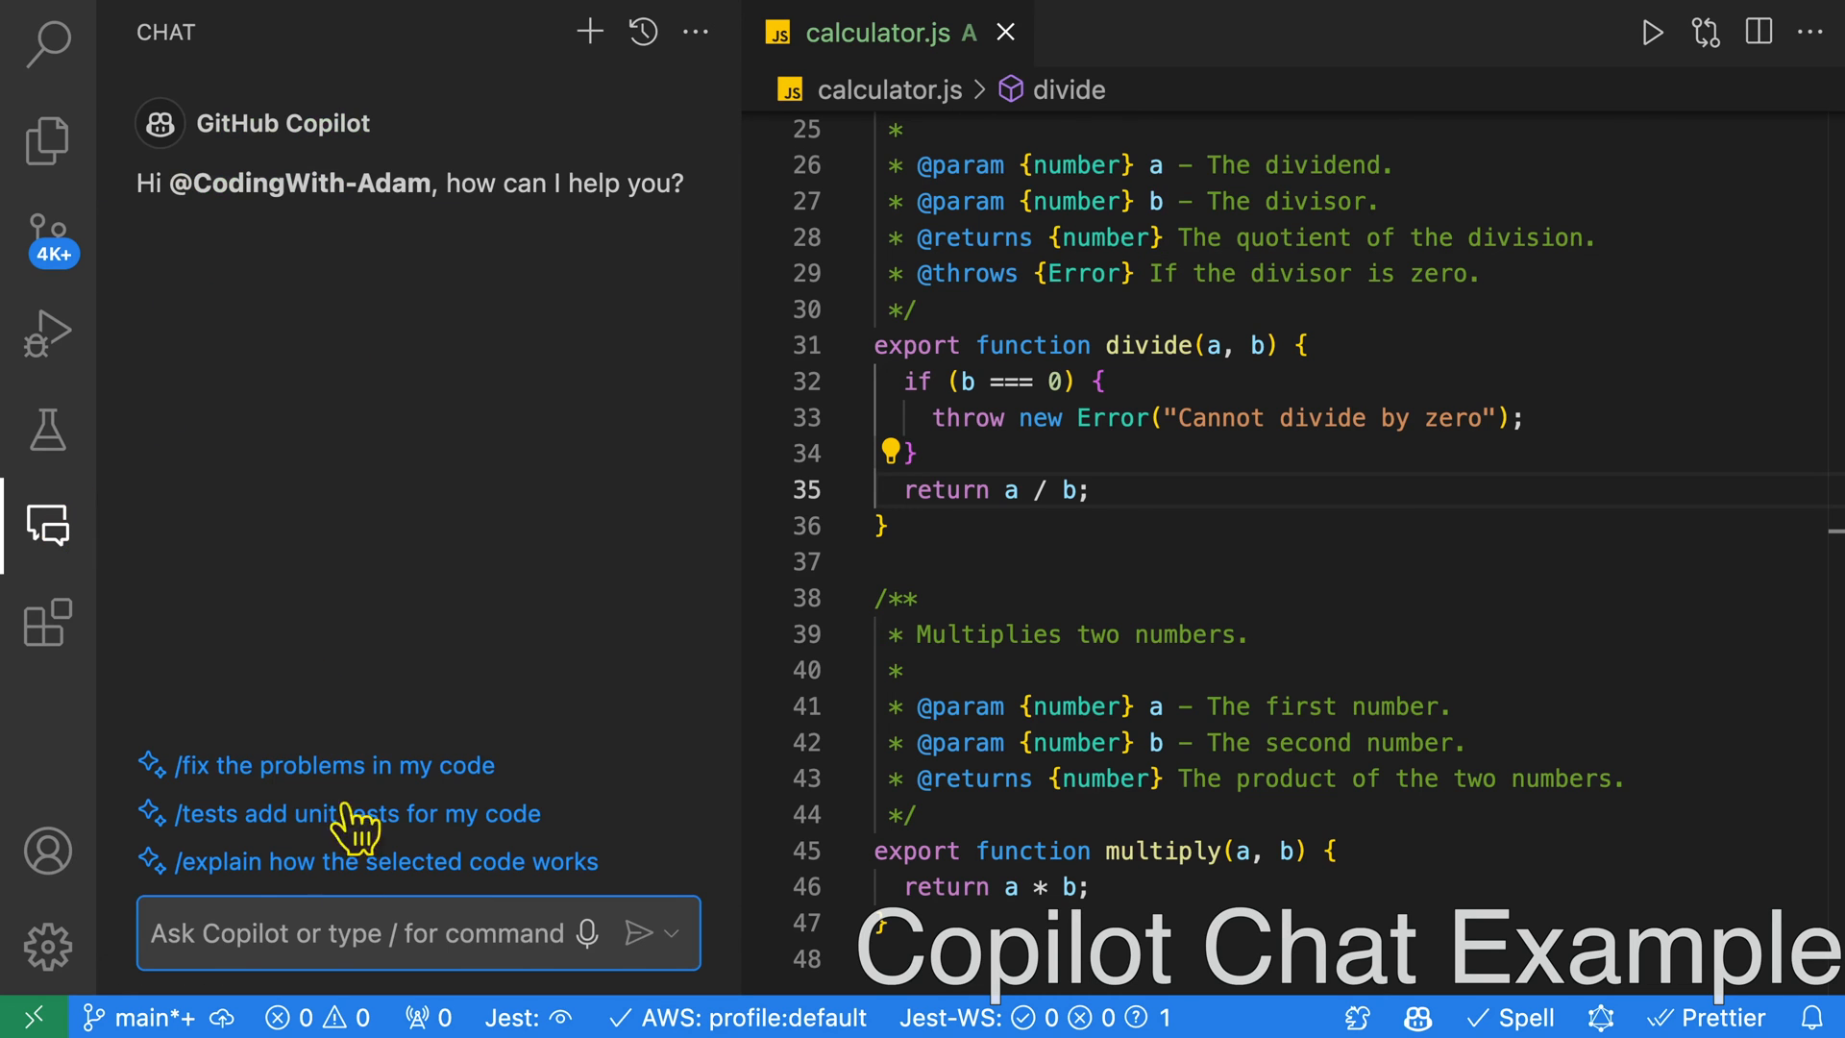
text(How do I create a git ignore file for this project which is a node project)
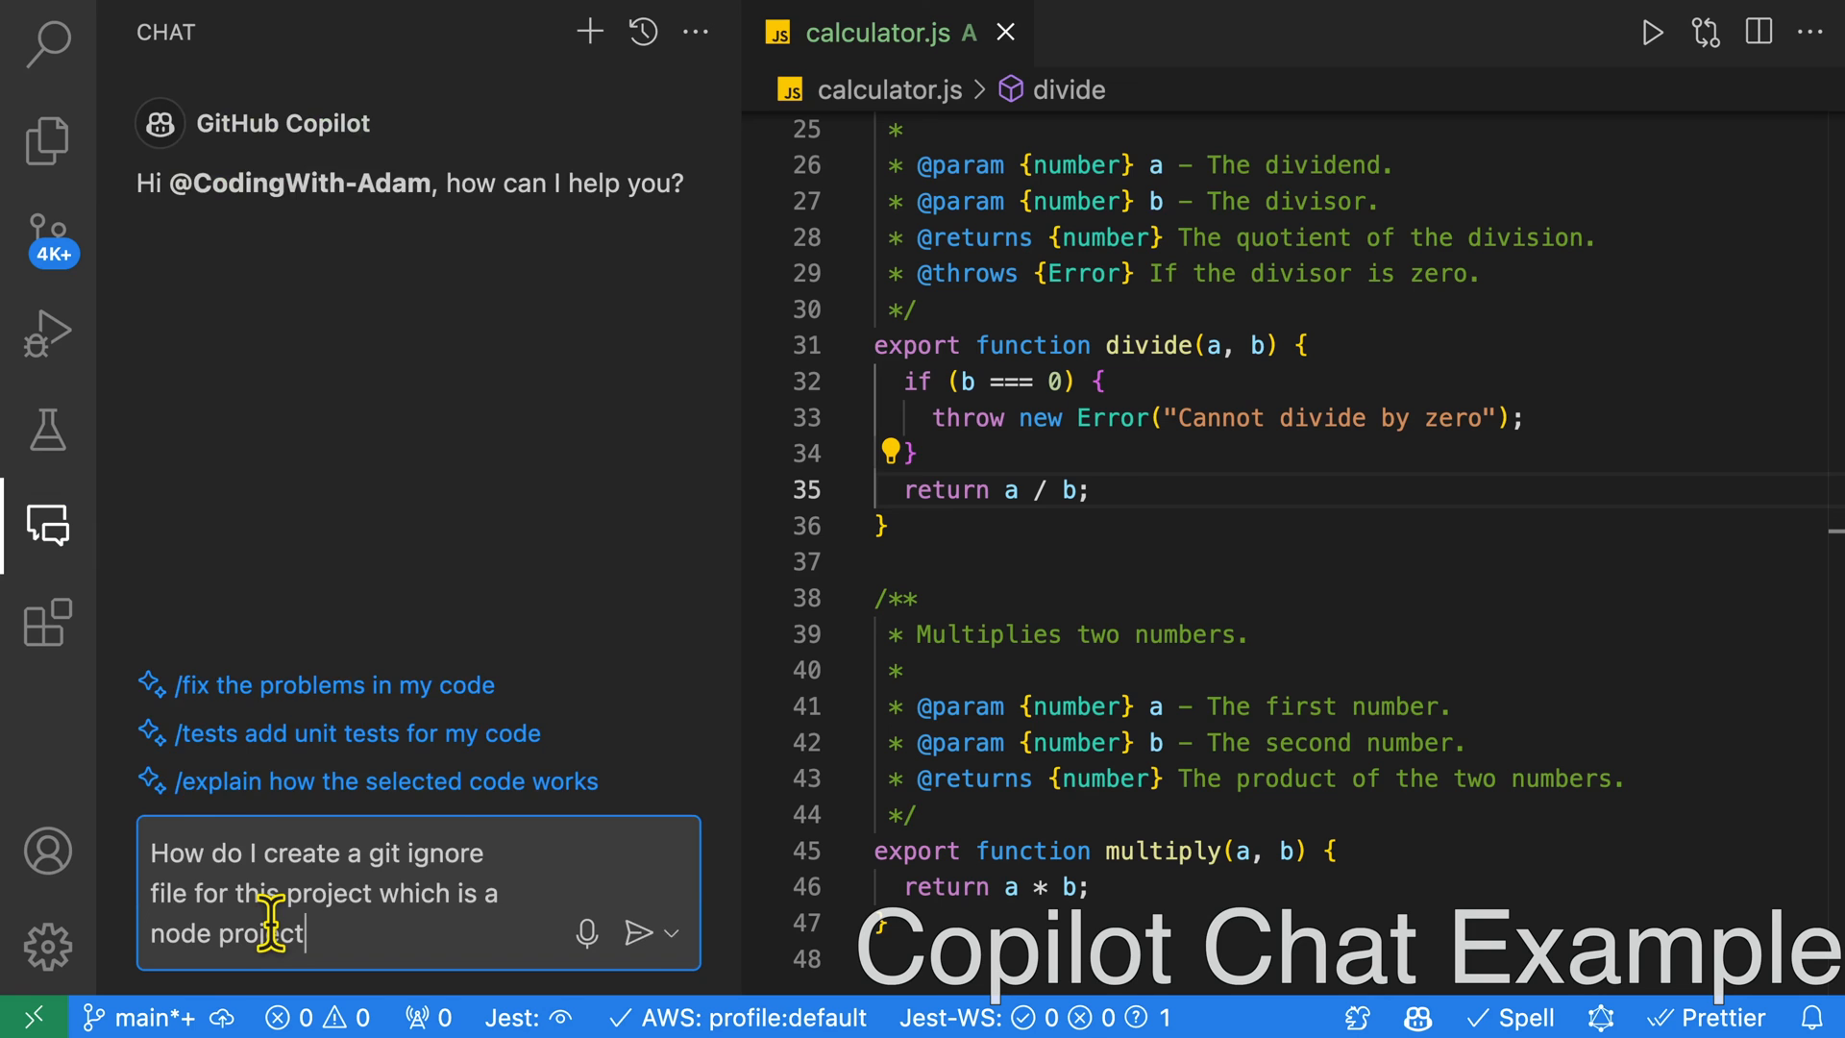
click(640, 931)
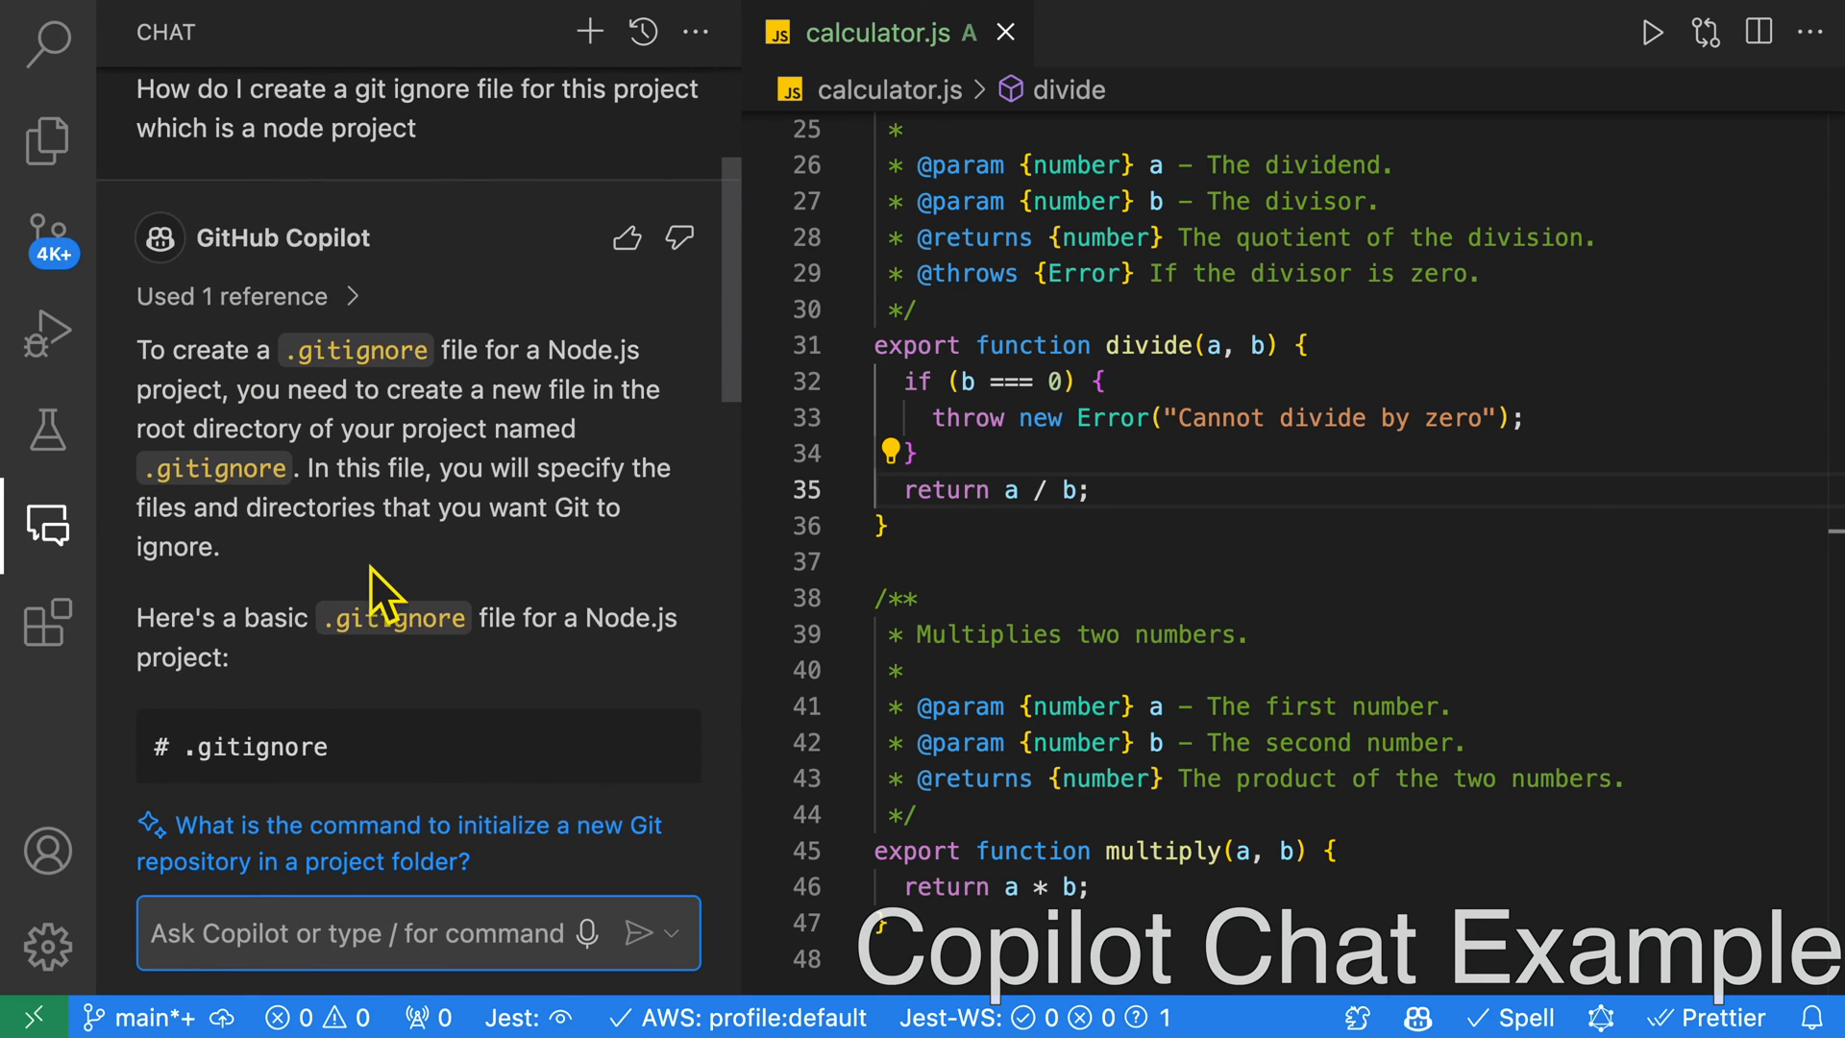
scroll(down, 3)
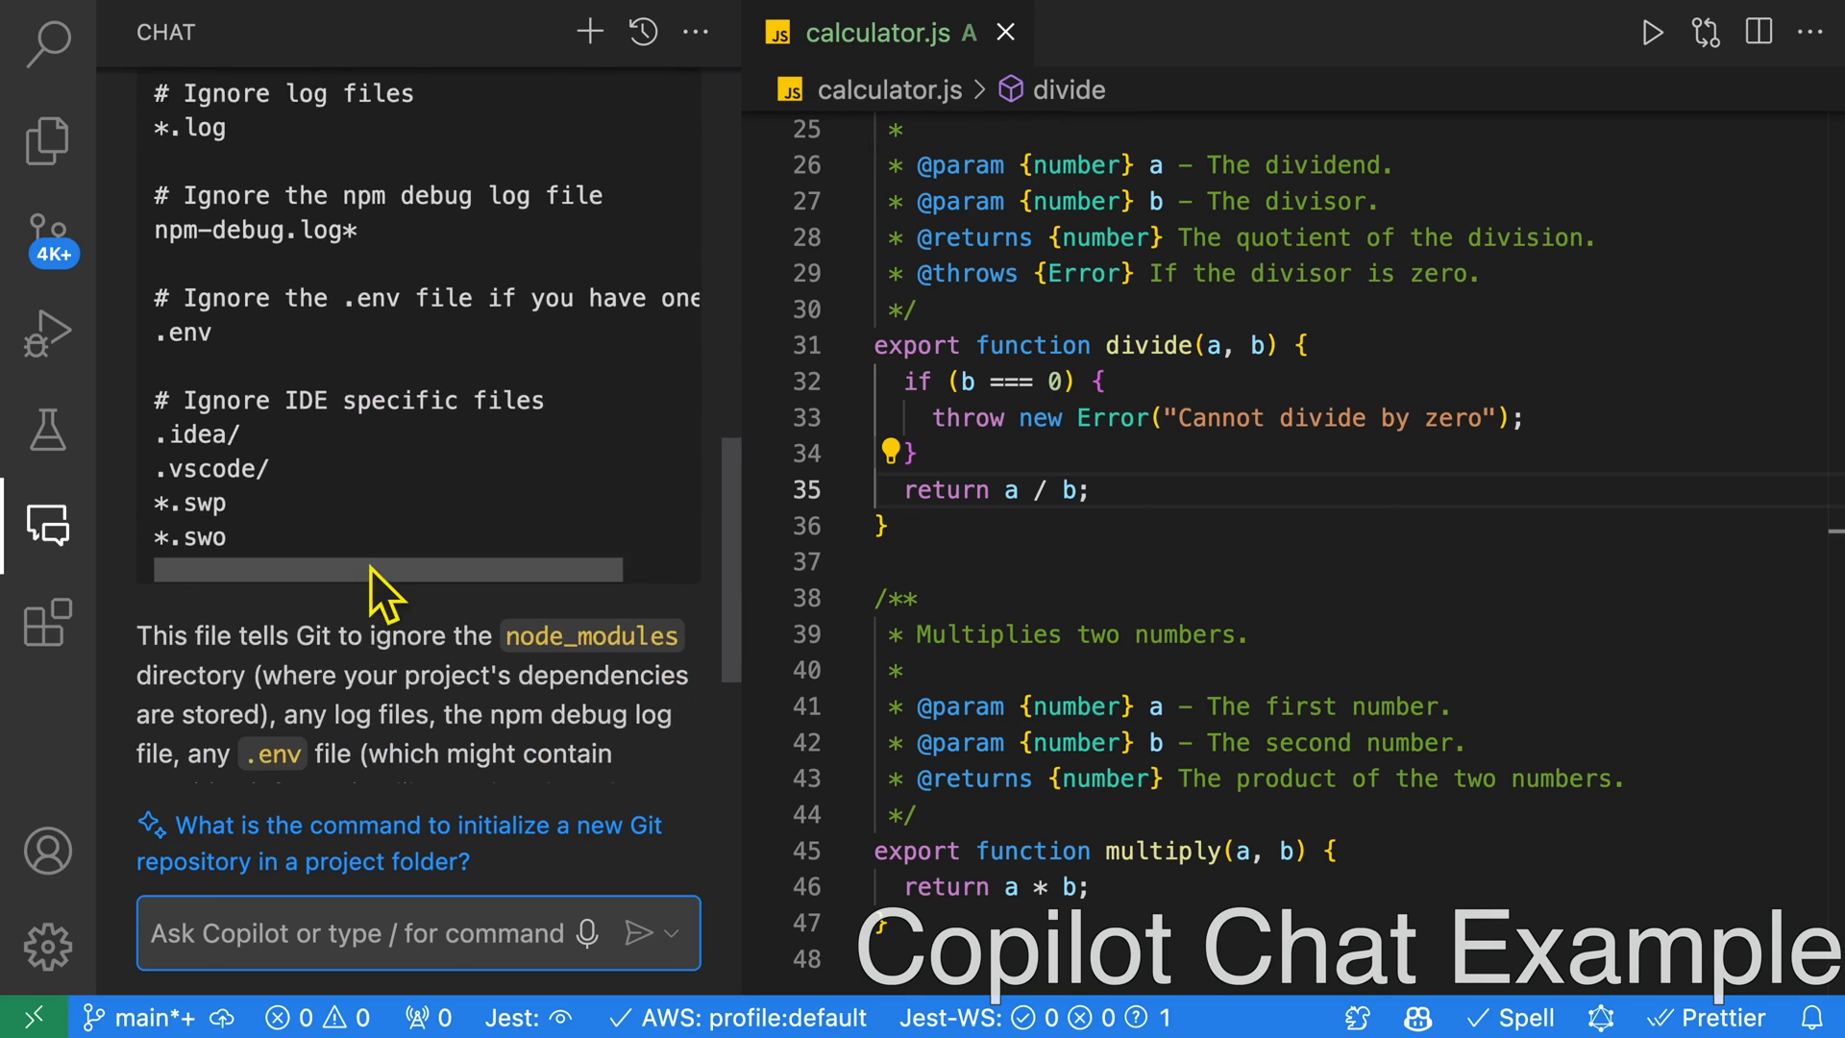
scroll(down, 3)
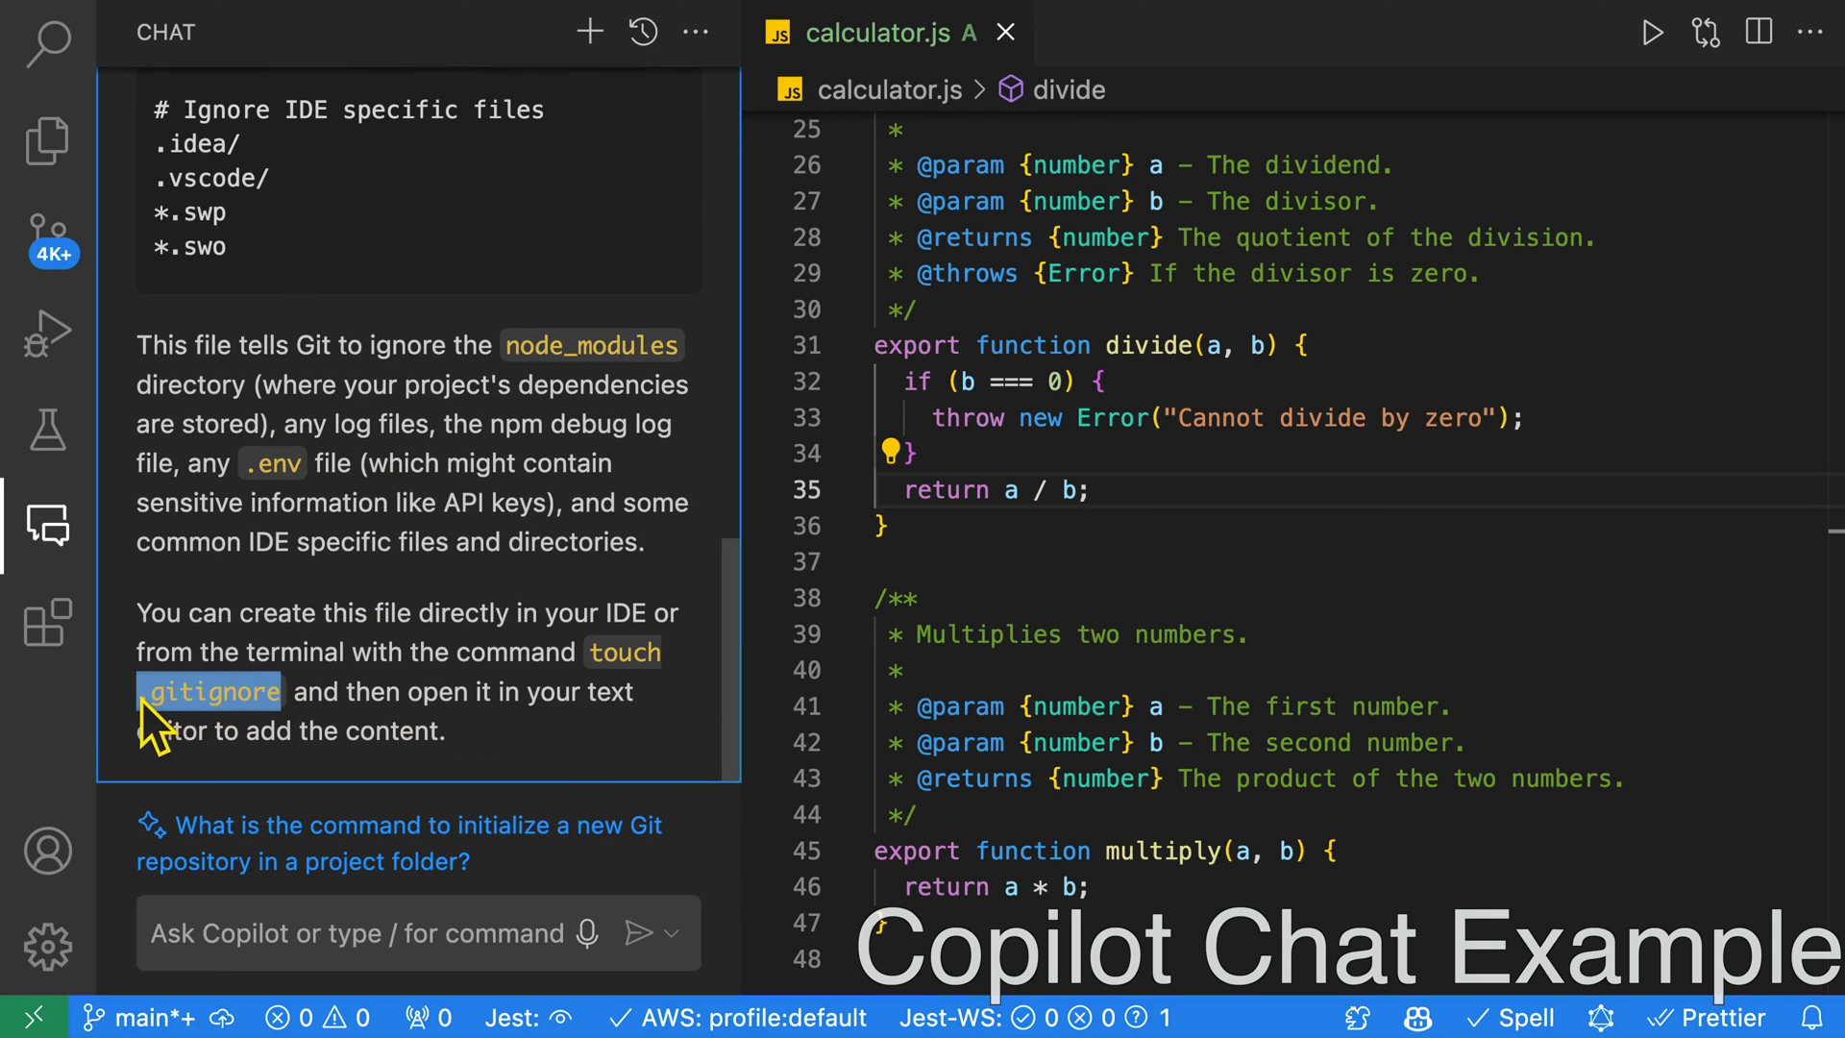
click(46, 138)
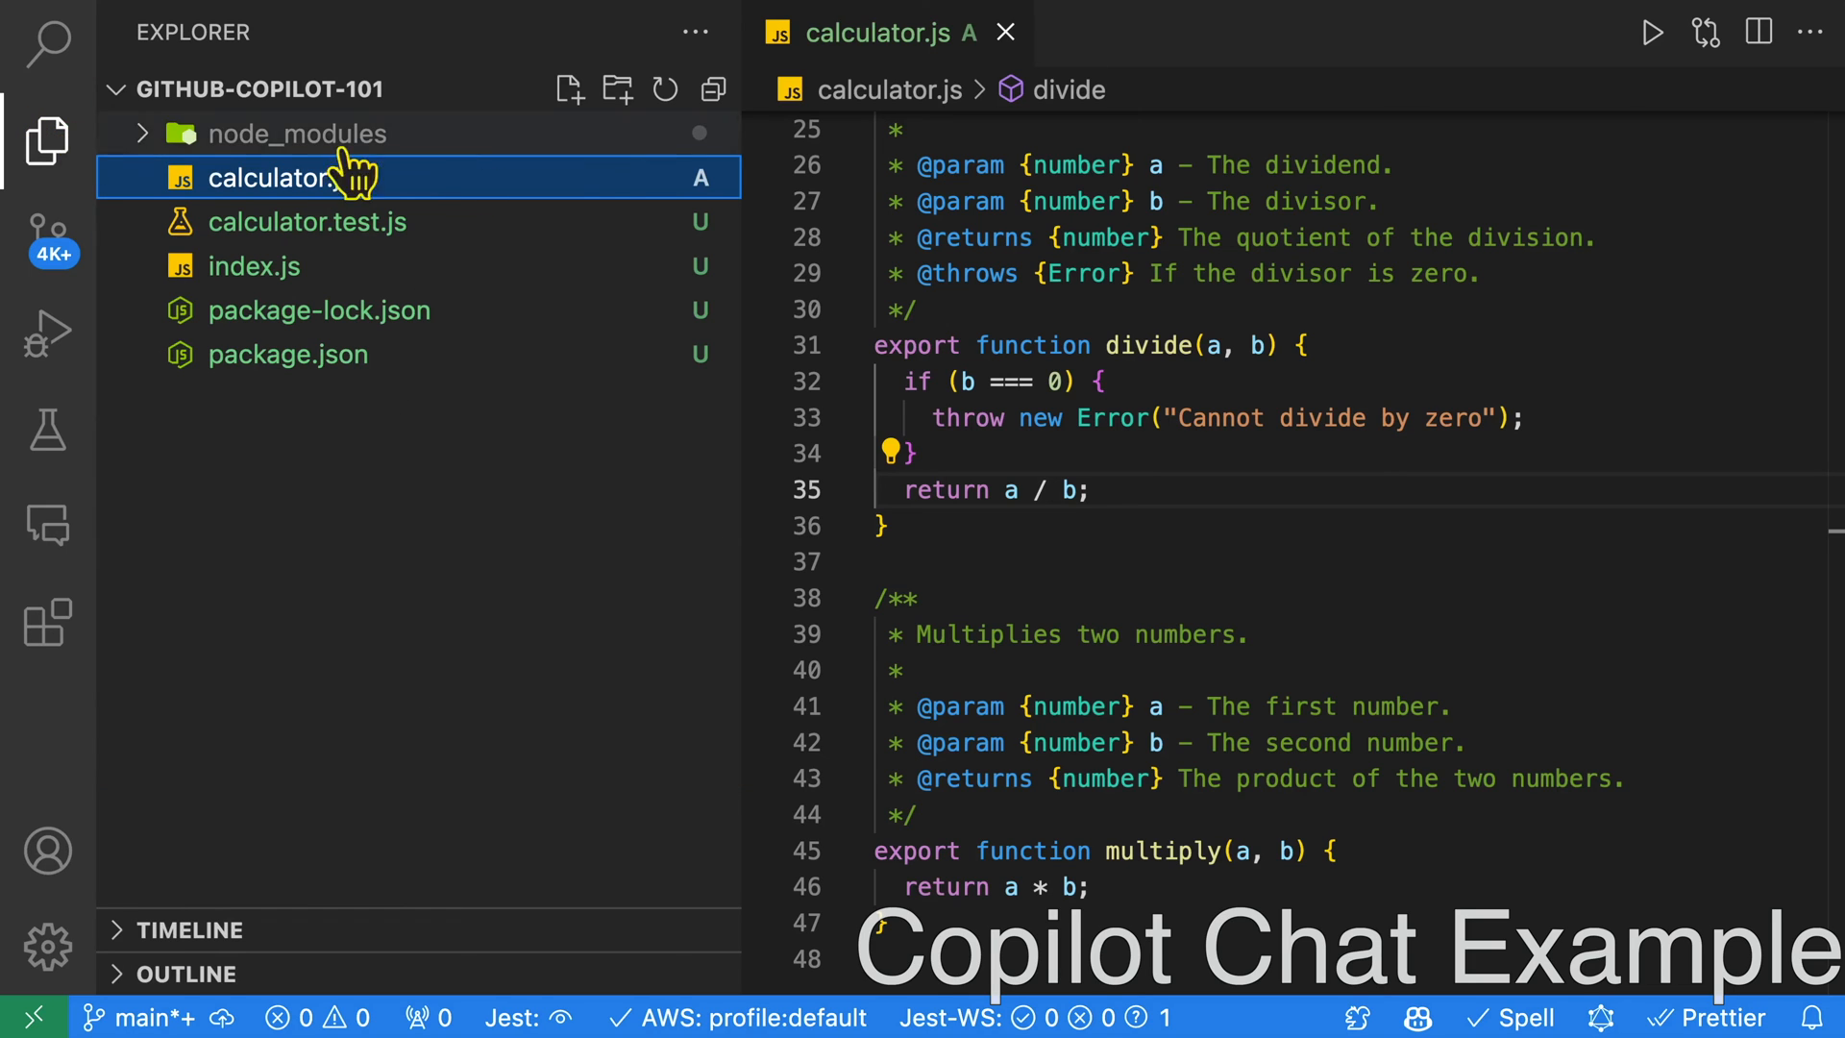
- Create .gitignore in the project root and insert Copilot's Node ignore rules into it
click(571, 91)
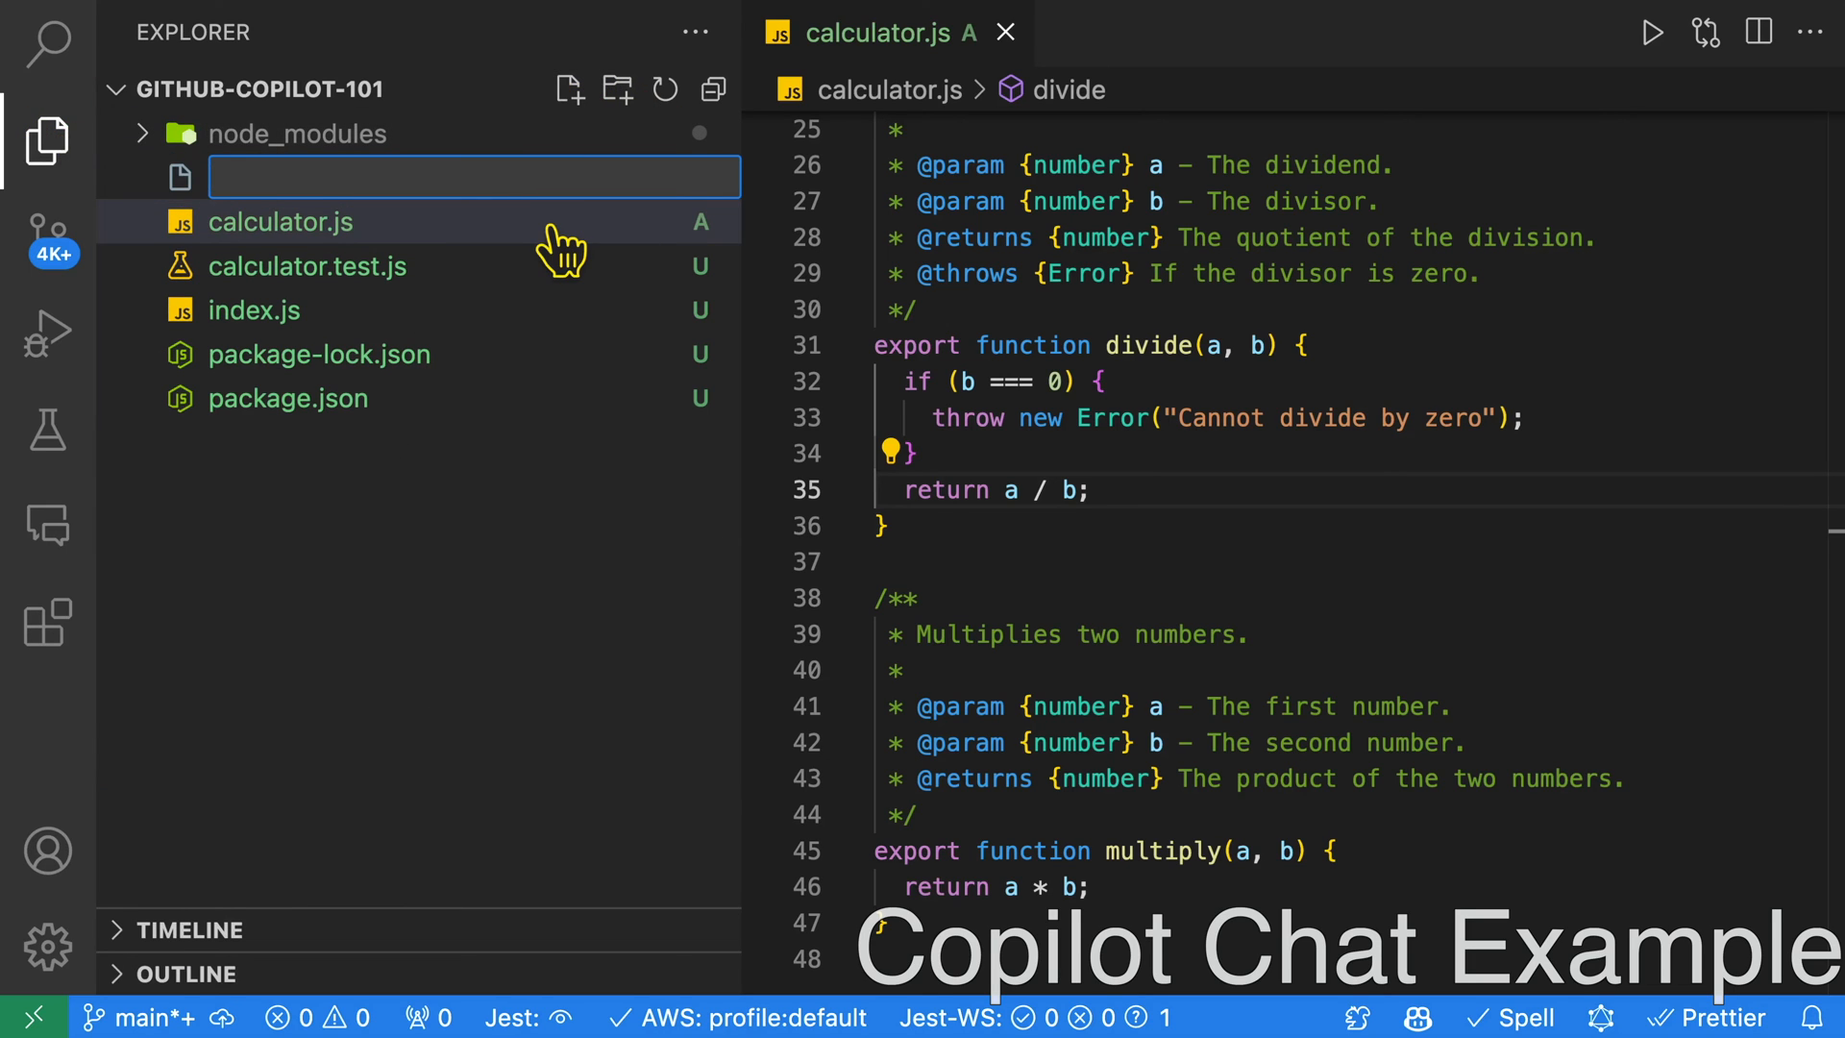
click(46, 536)
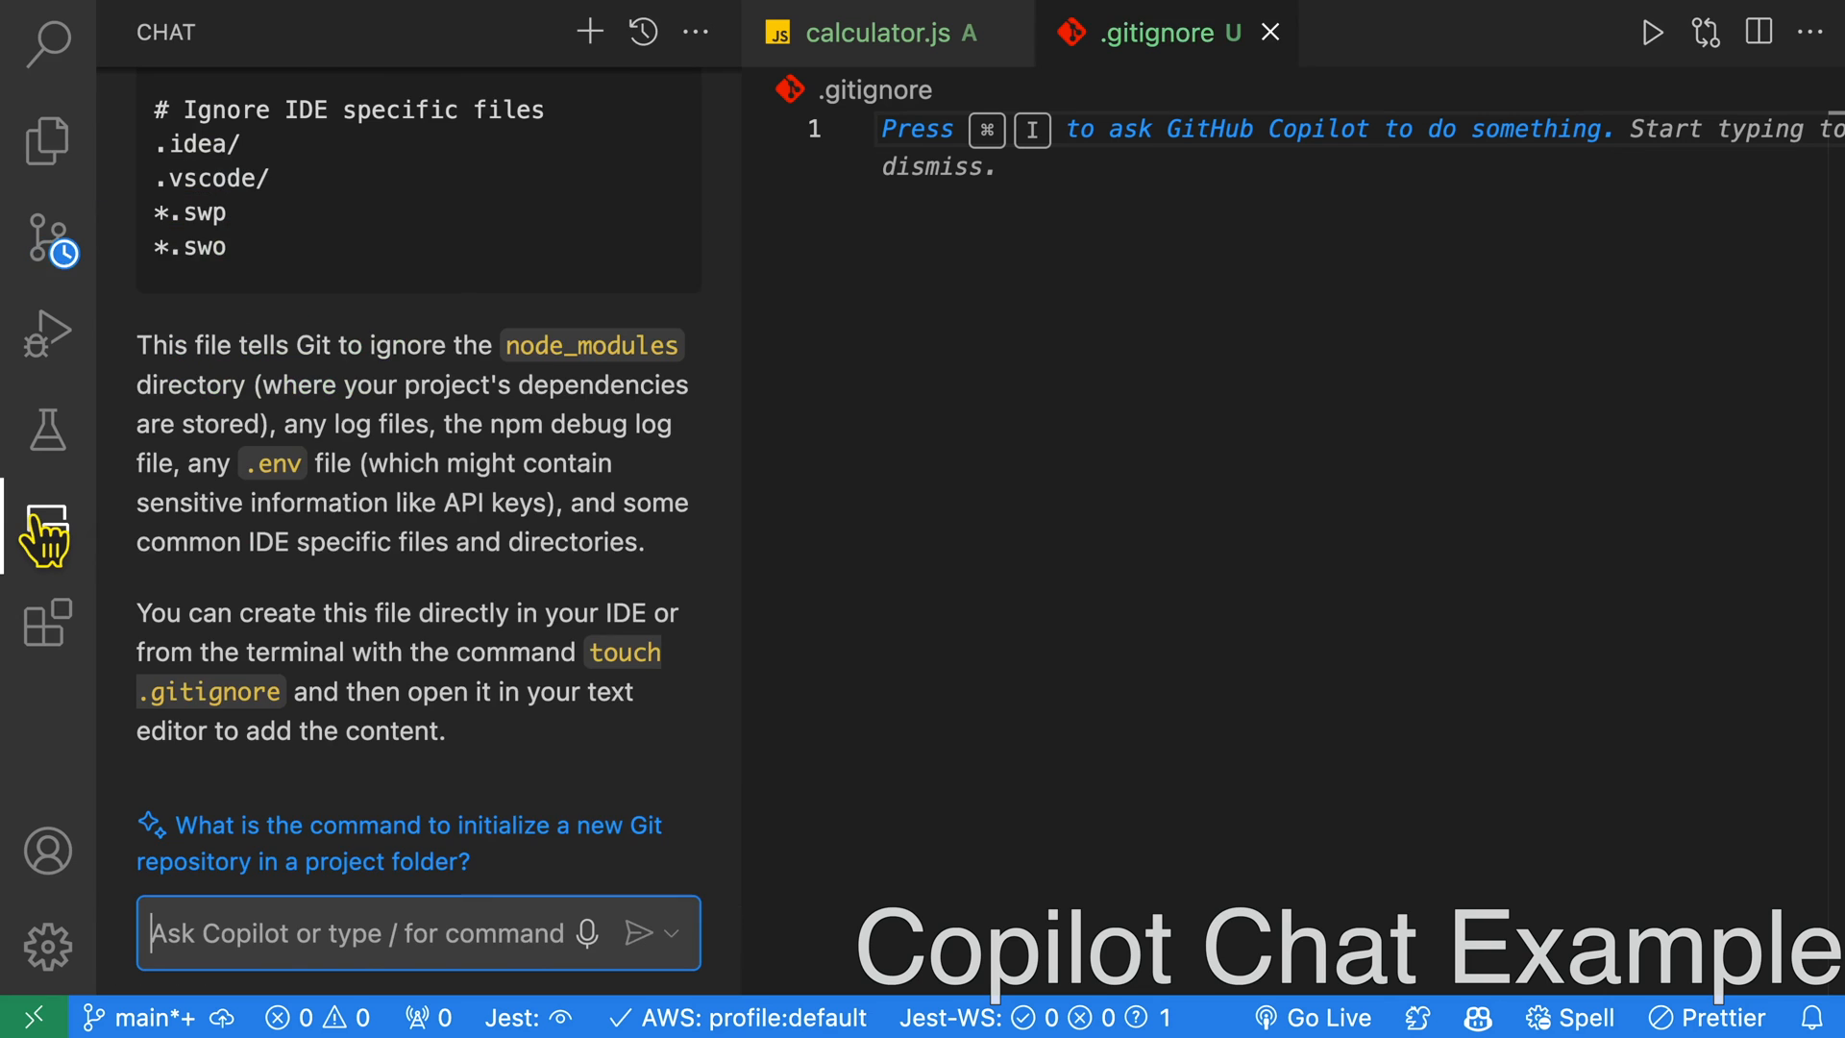
scroll(up, 3)
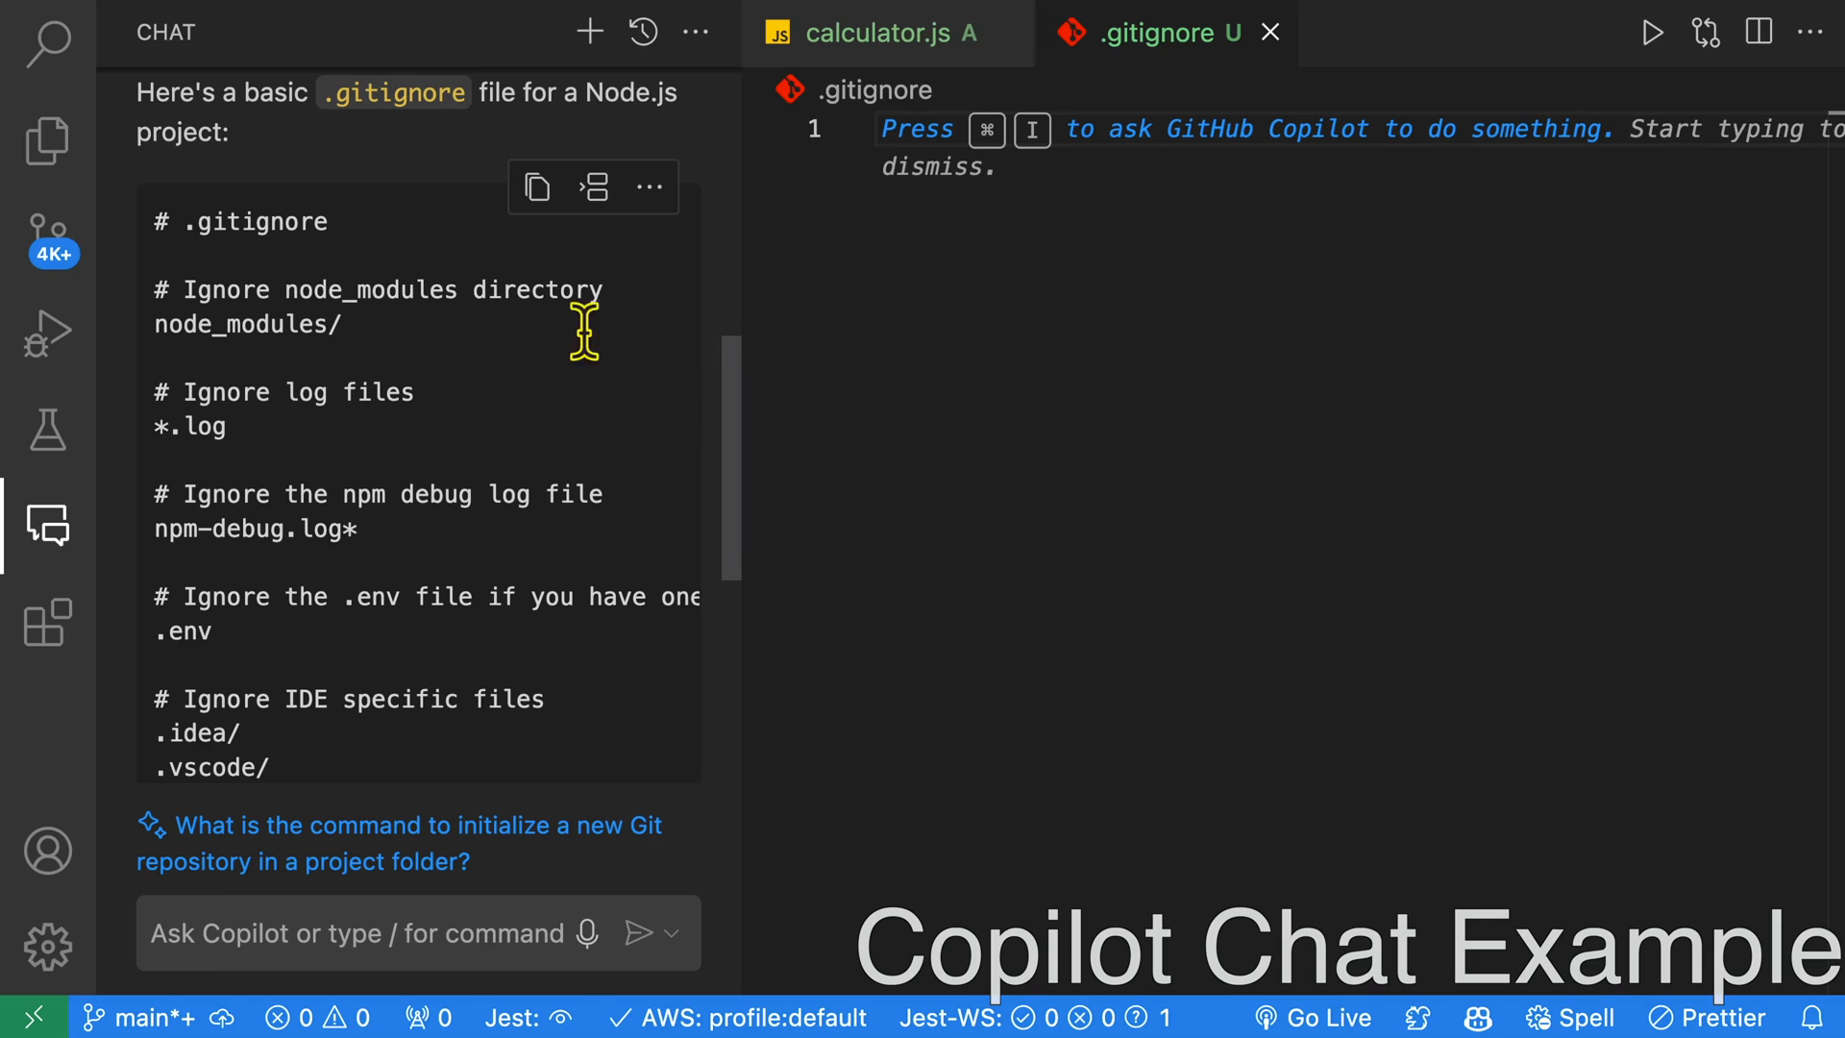
mouse_move(536, 187)
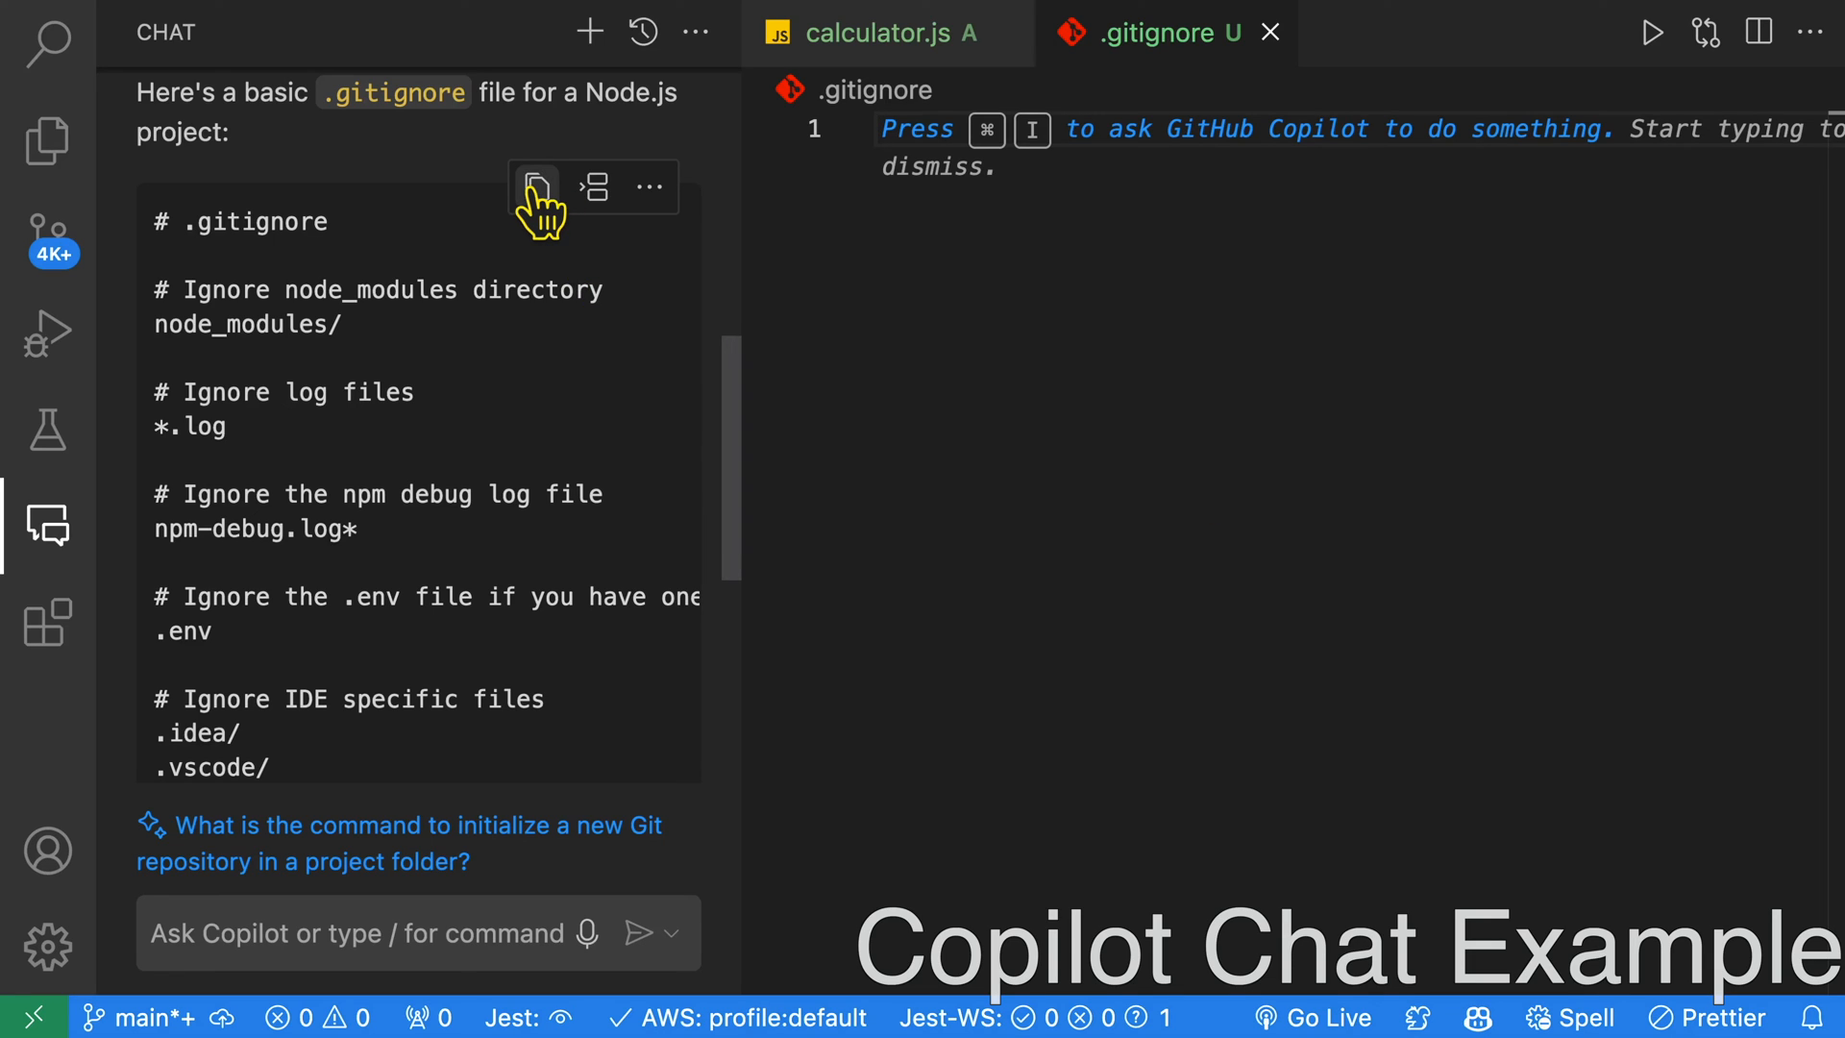
click(594, 187)
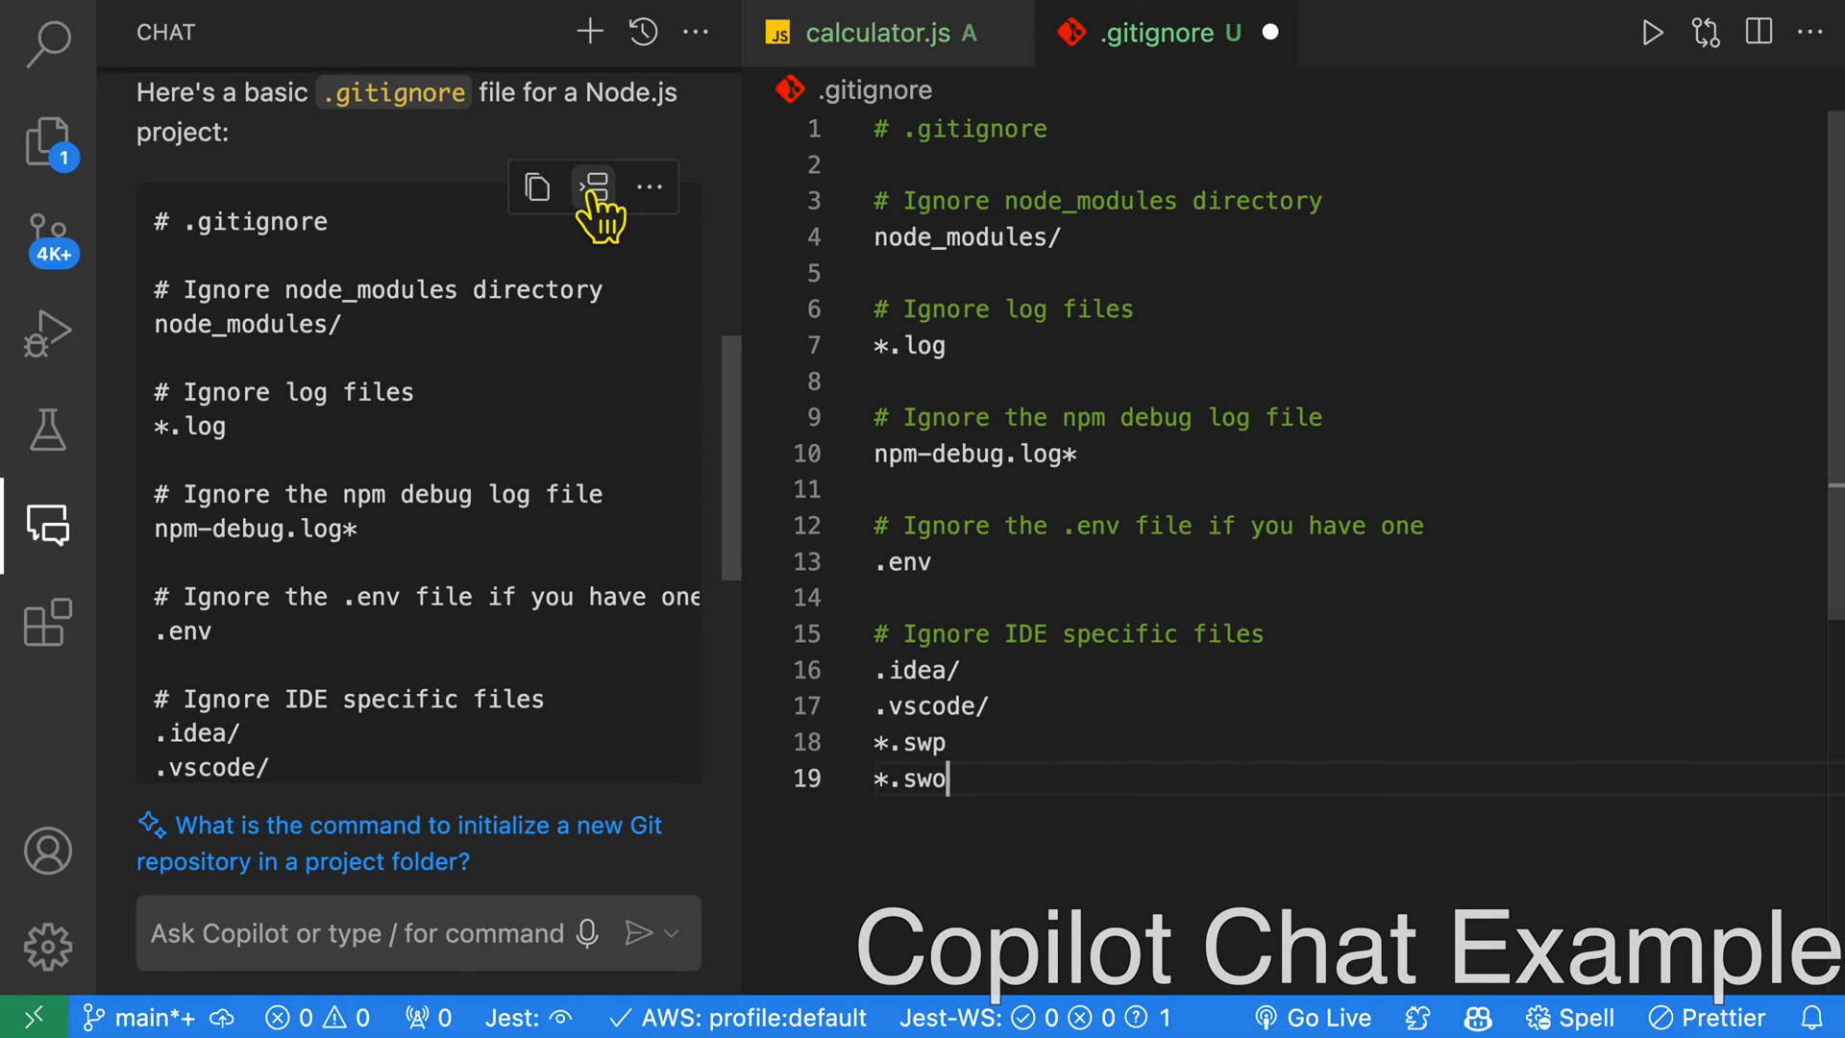
mouse_move(46, 232)
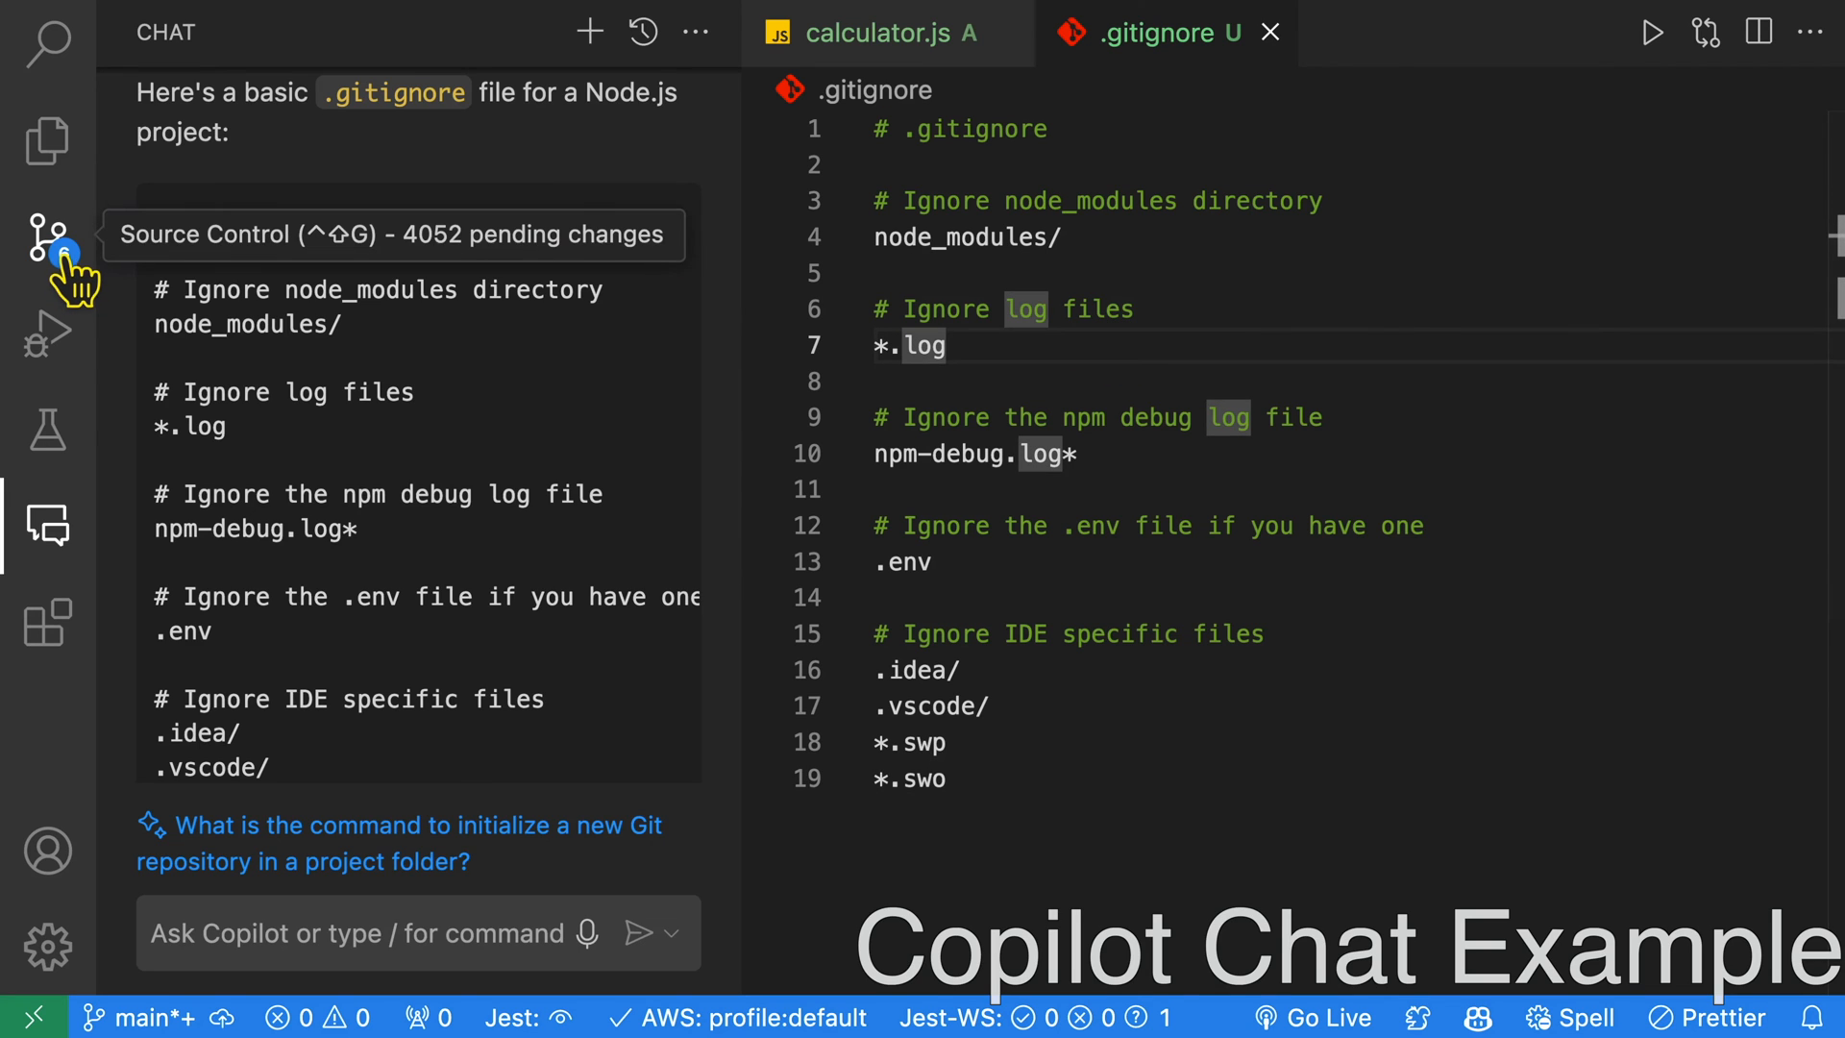
- Confirm .gitignore appears as an unstaged change, then return to a fresh chat
click(46, 232)
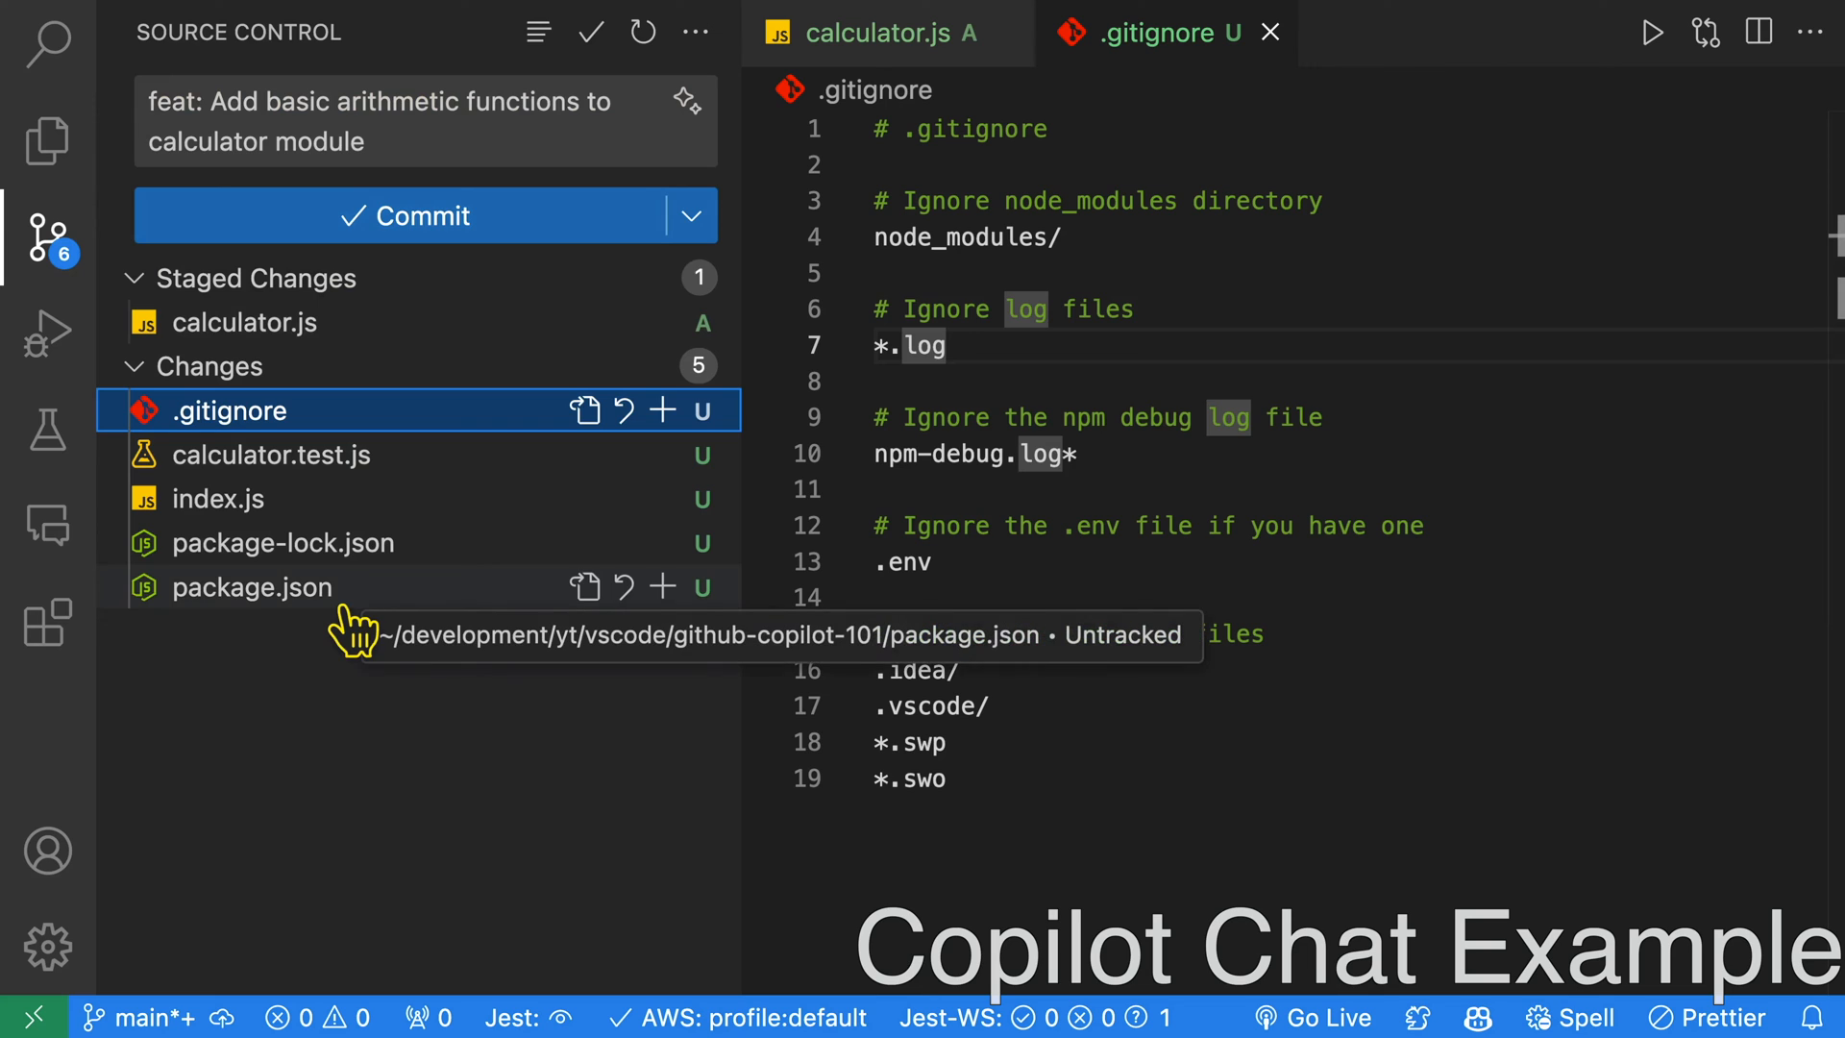
click(46, 526)
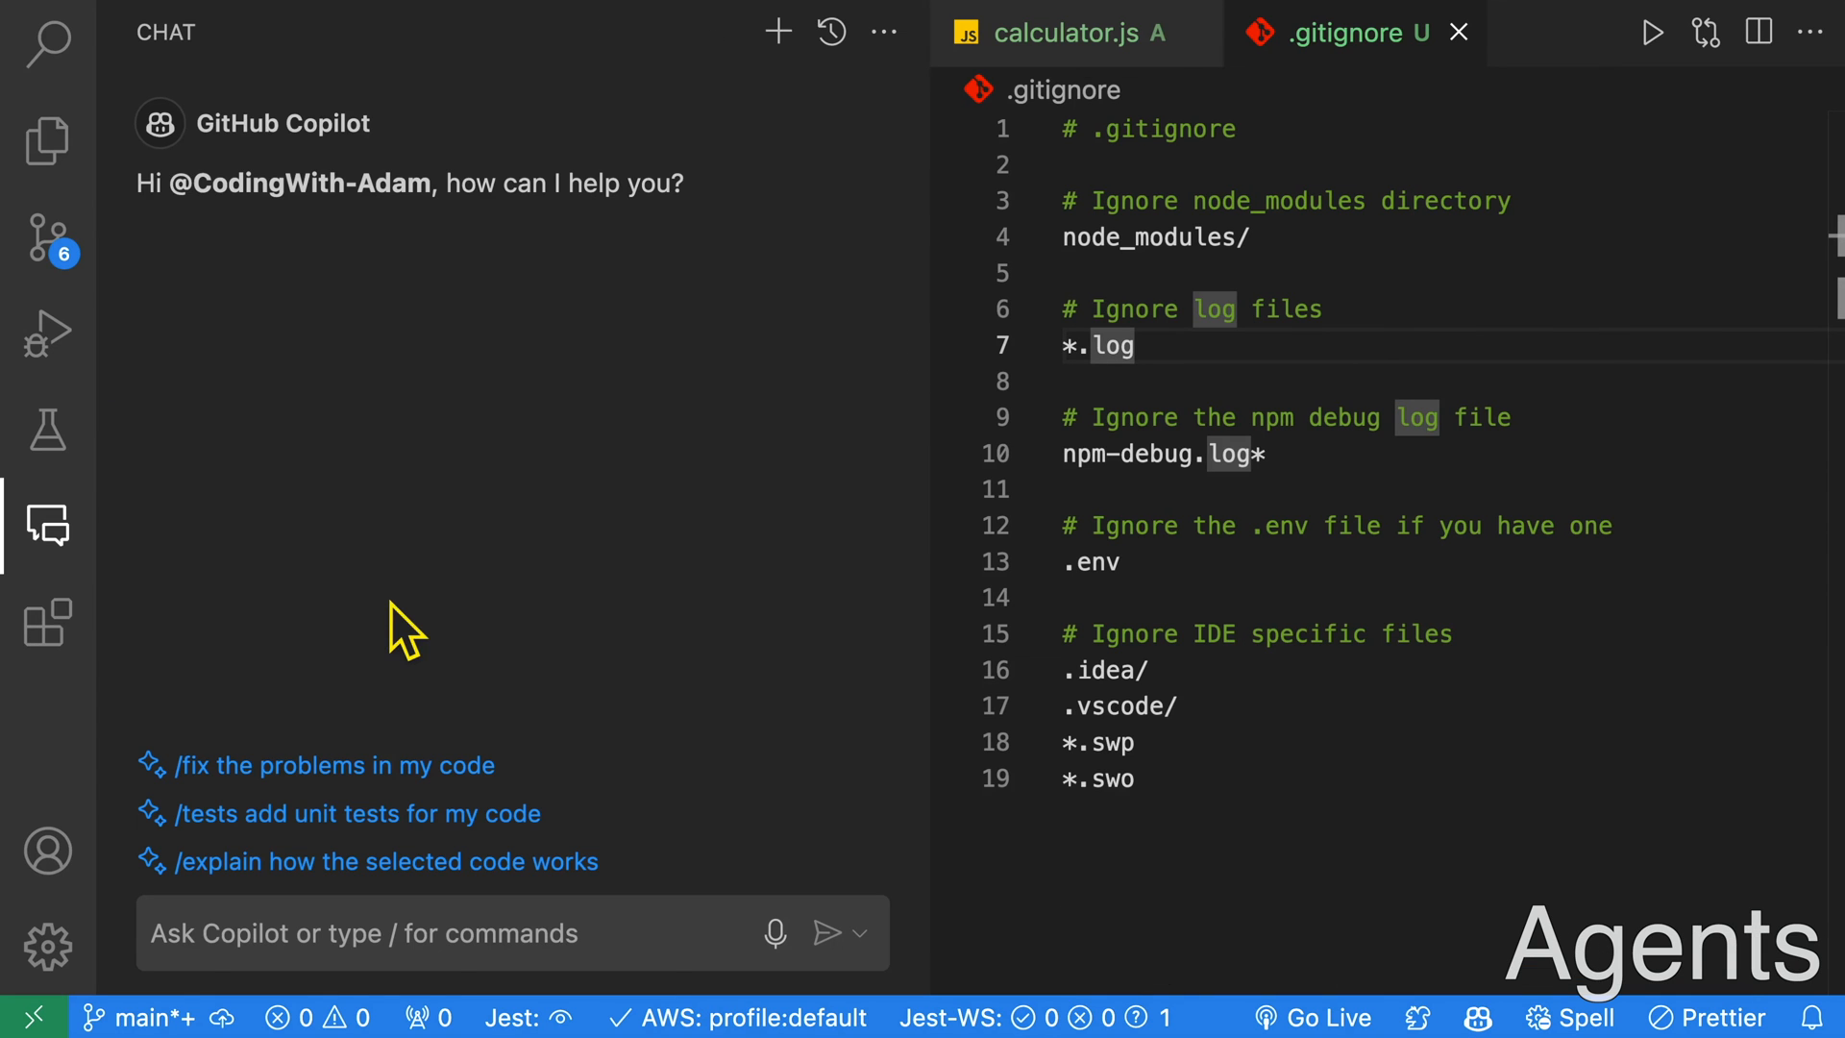
click(470, 934)
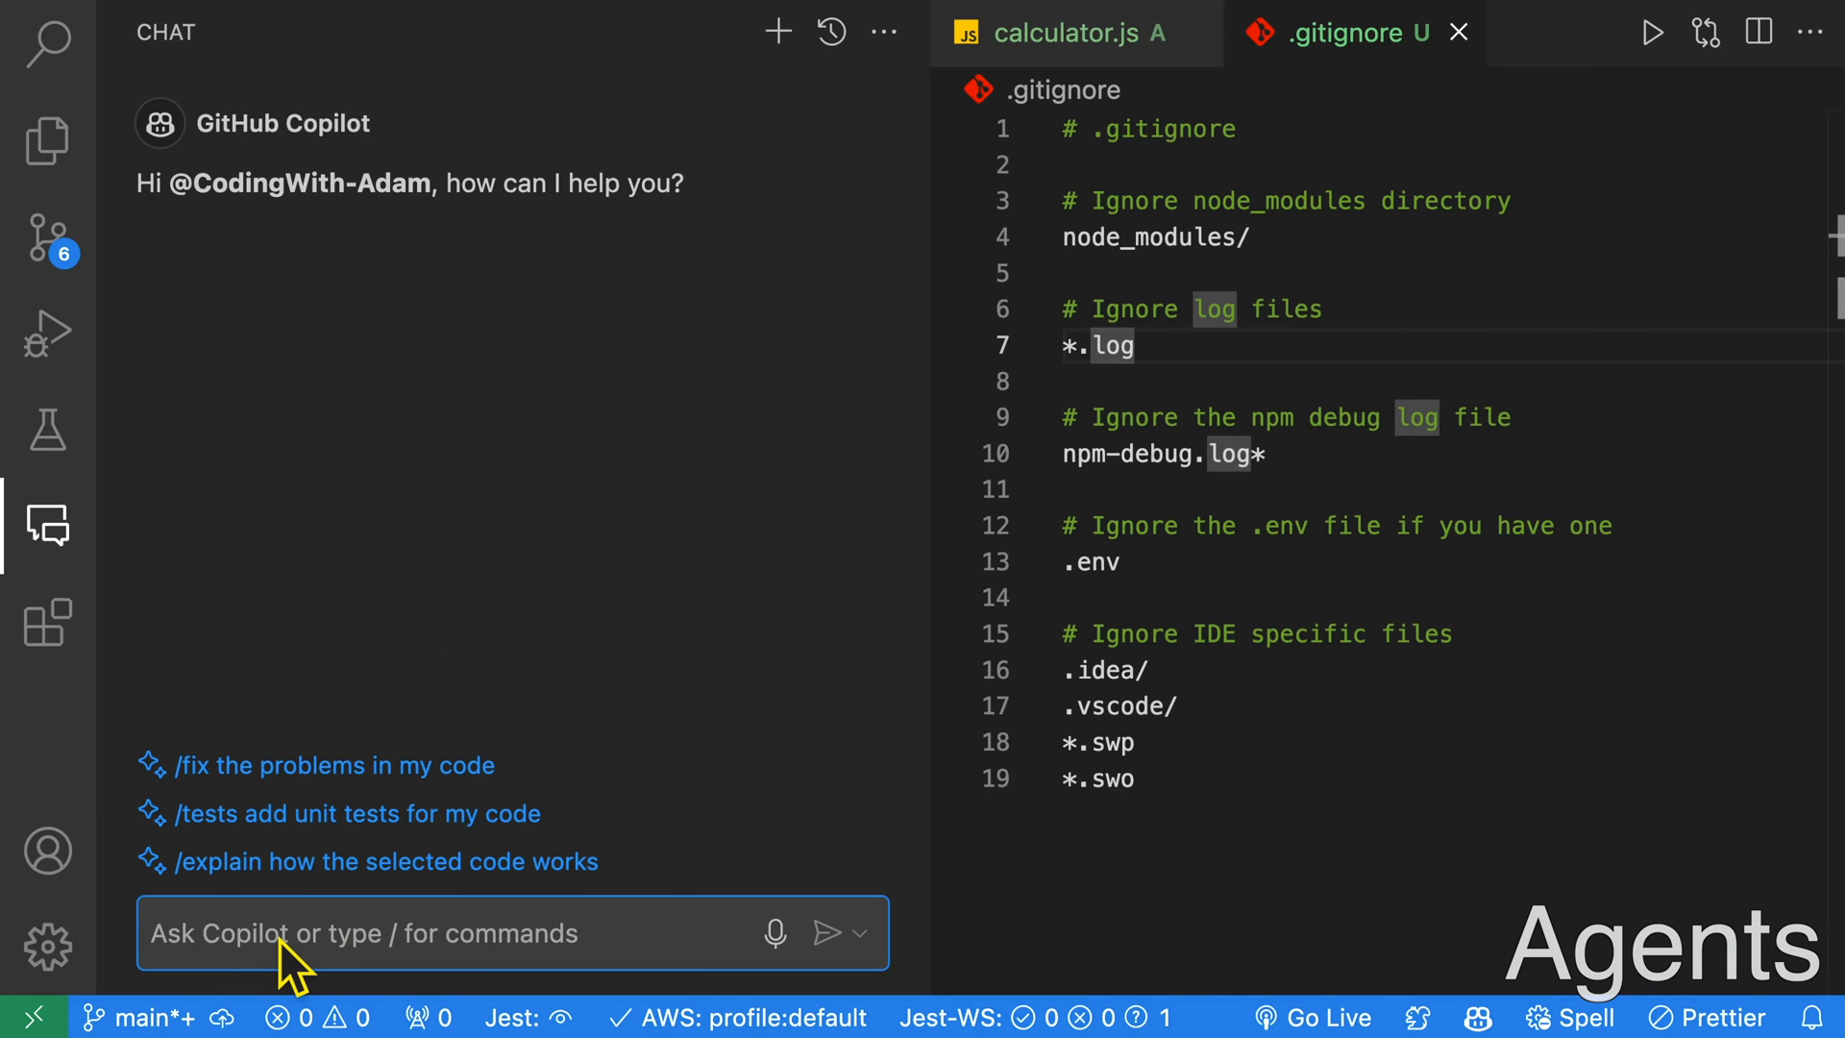
text(@)
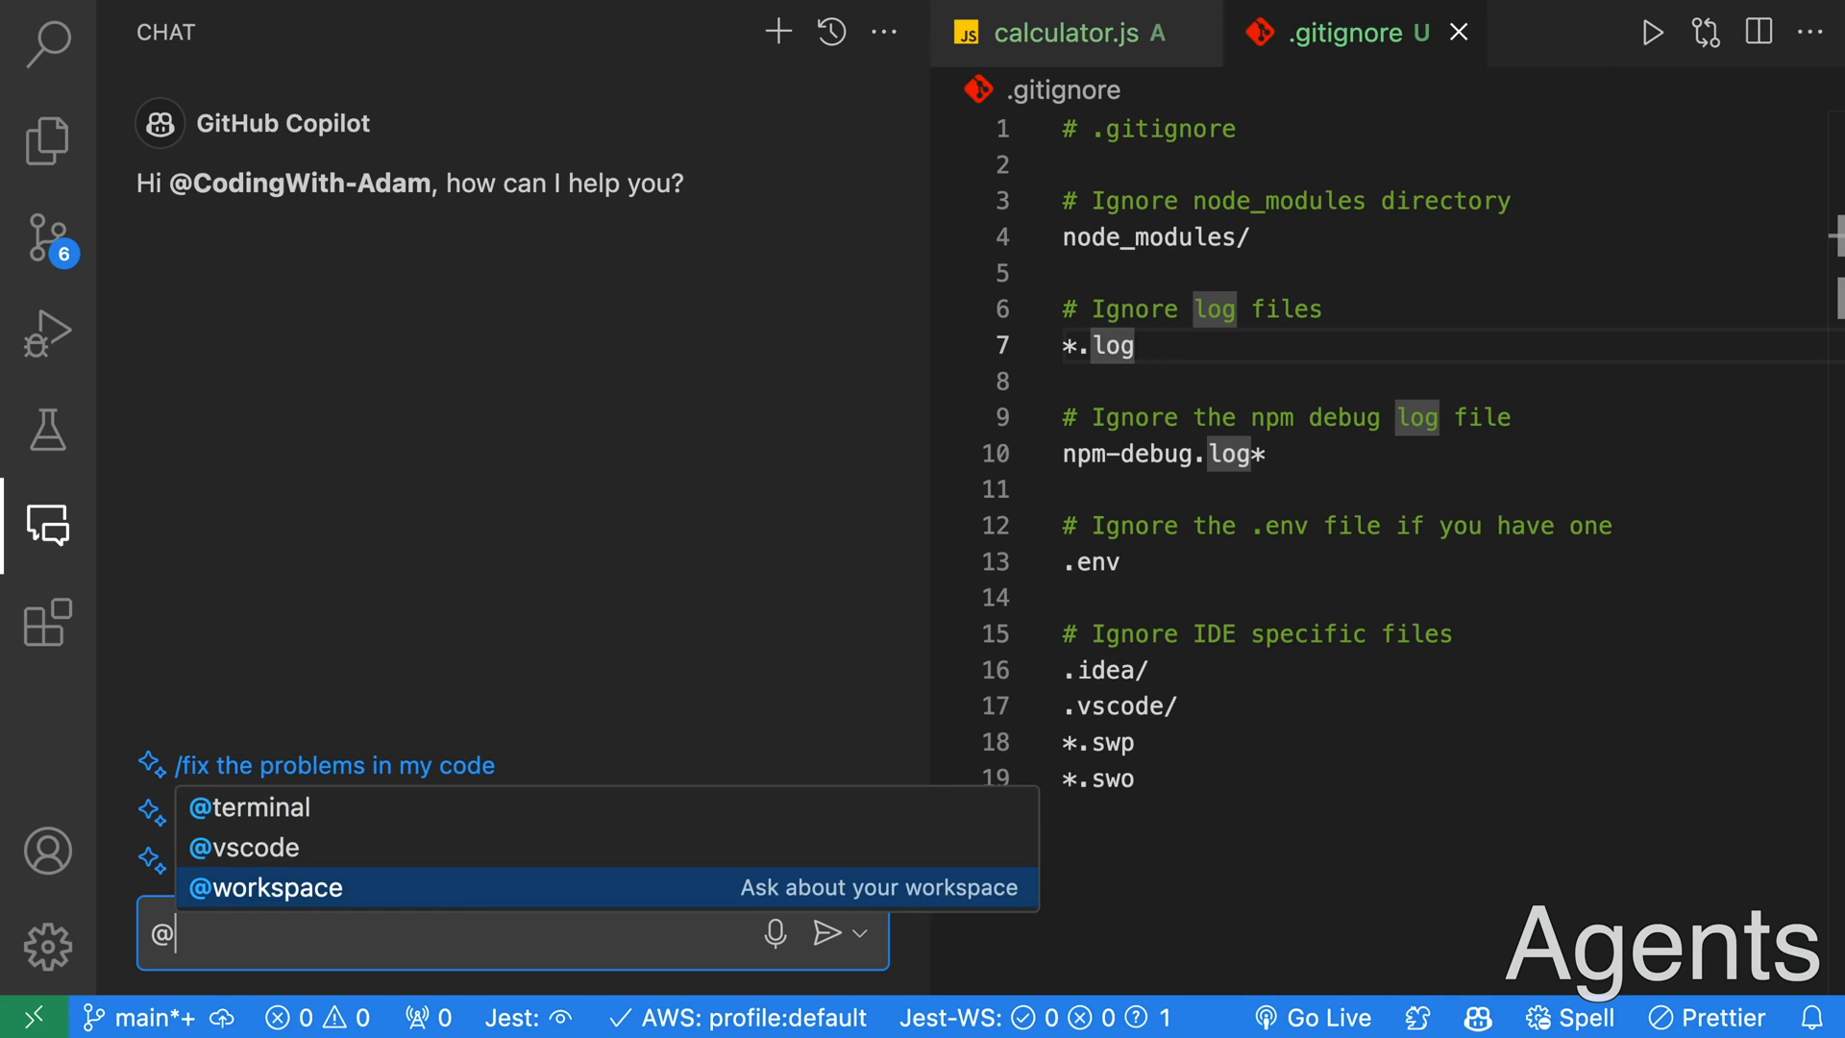
click(265, 888)
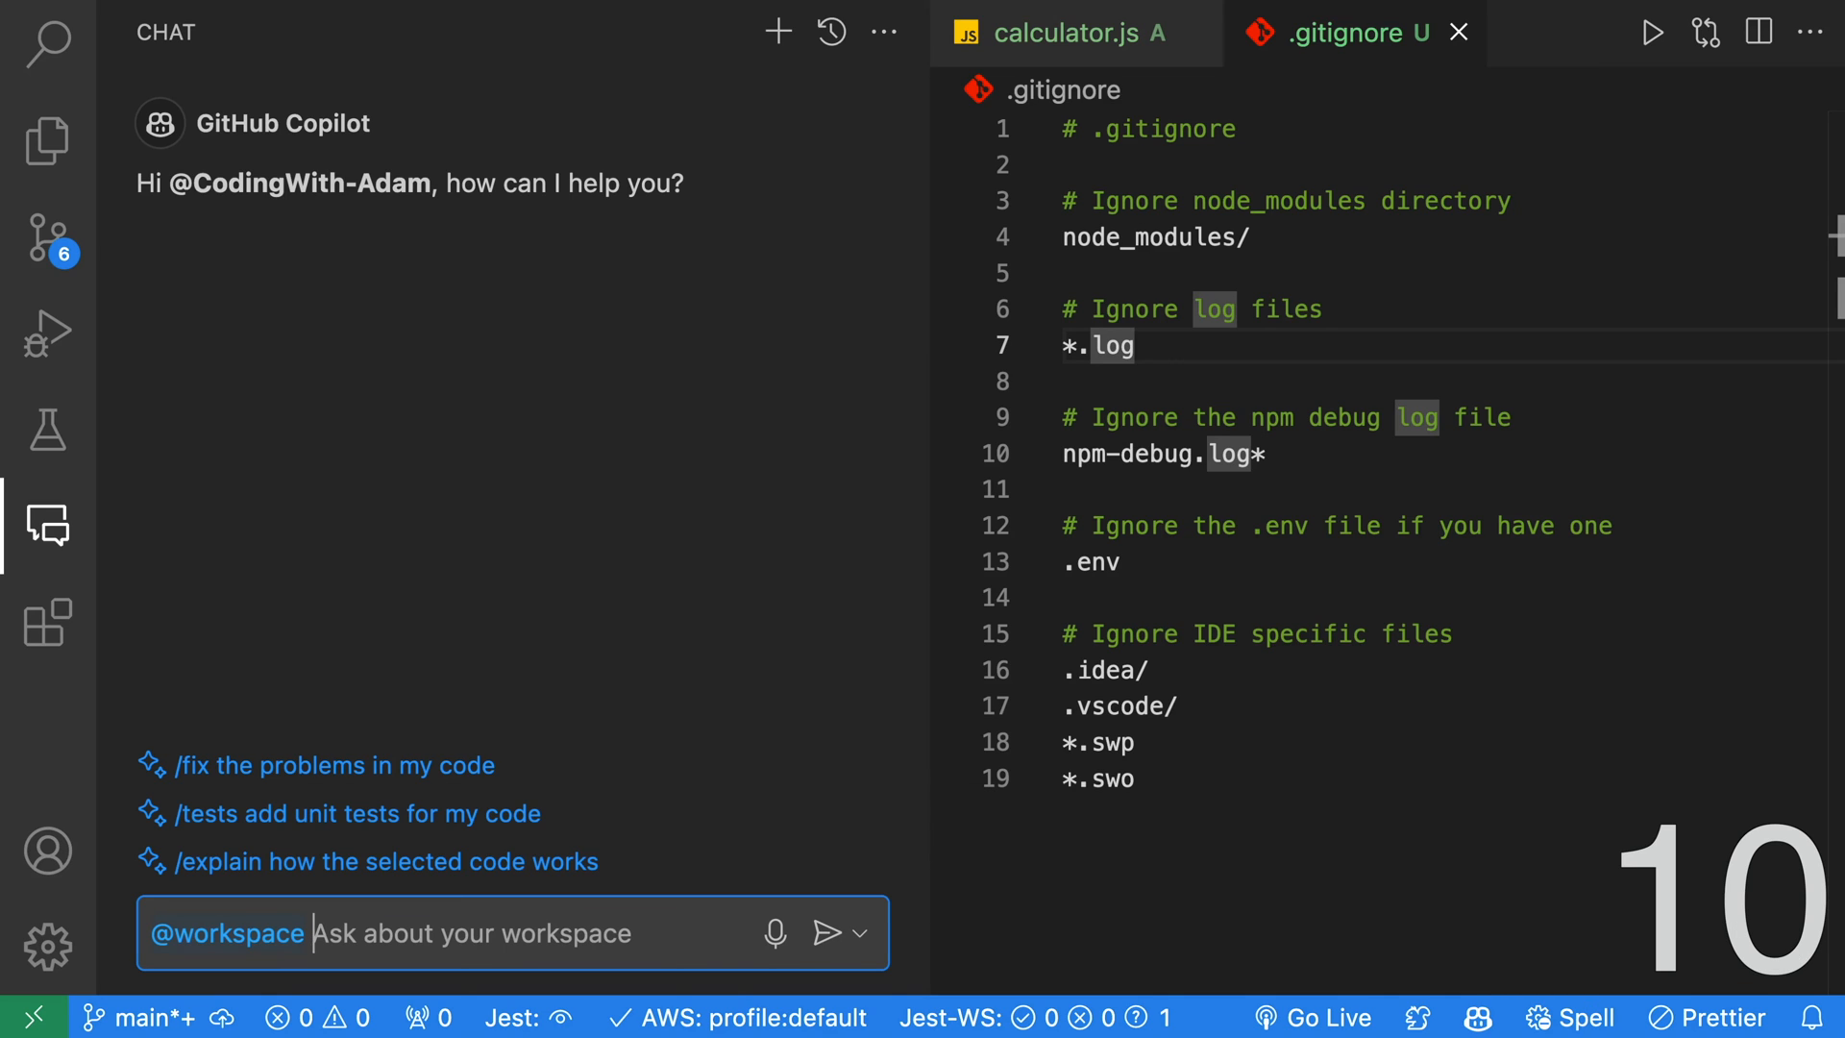
text(where is the best place to put a math function in my code)
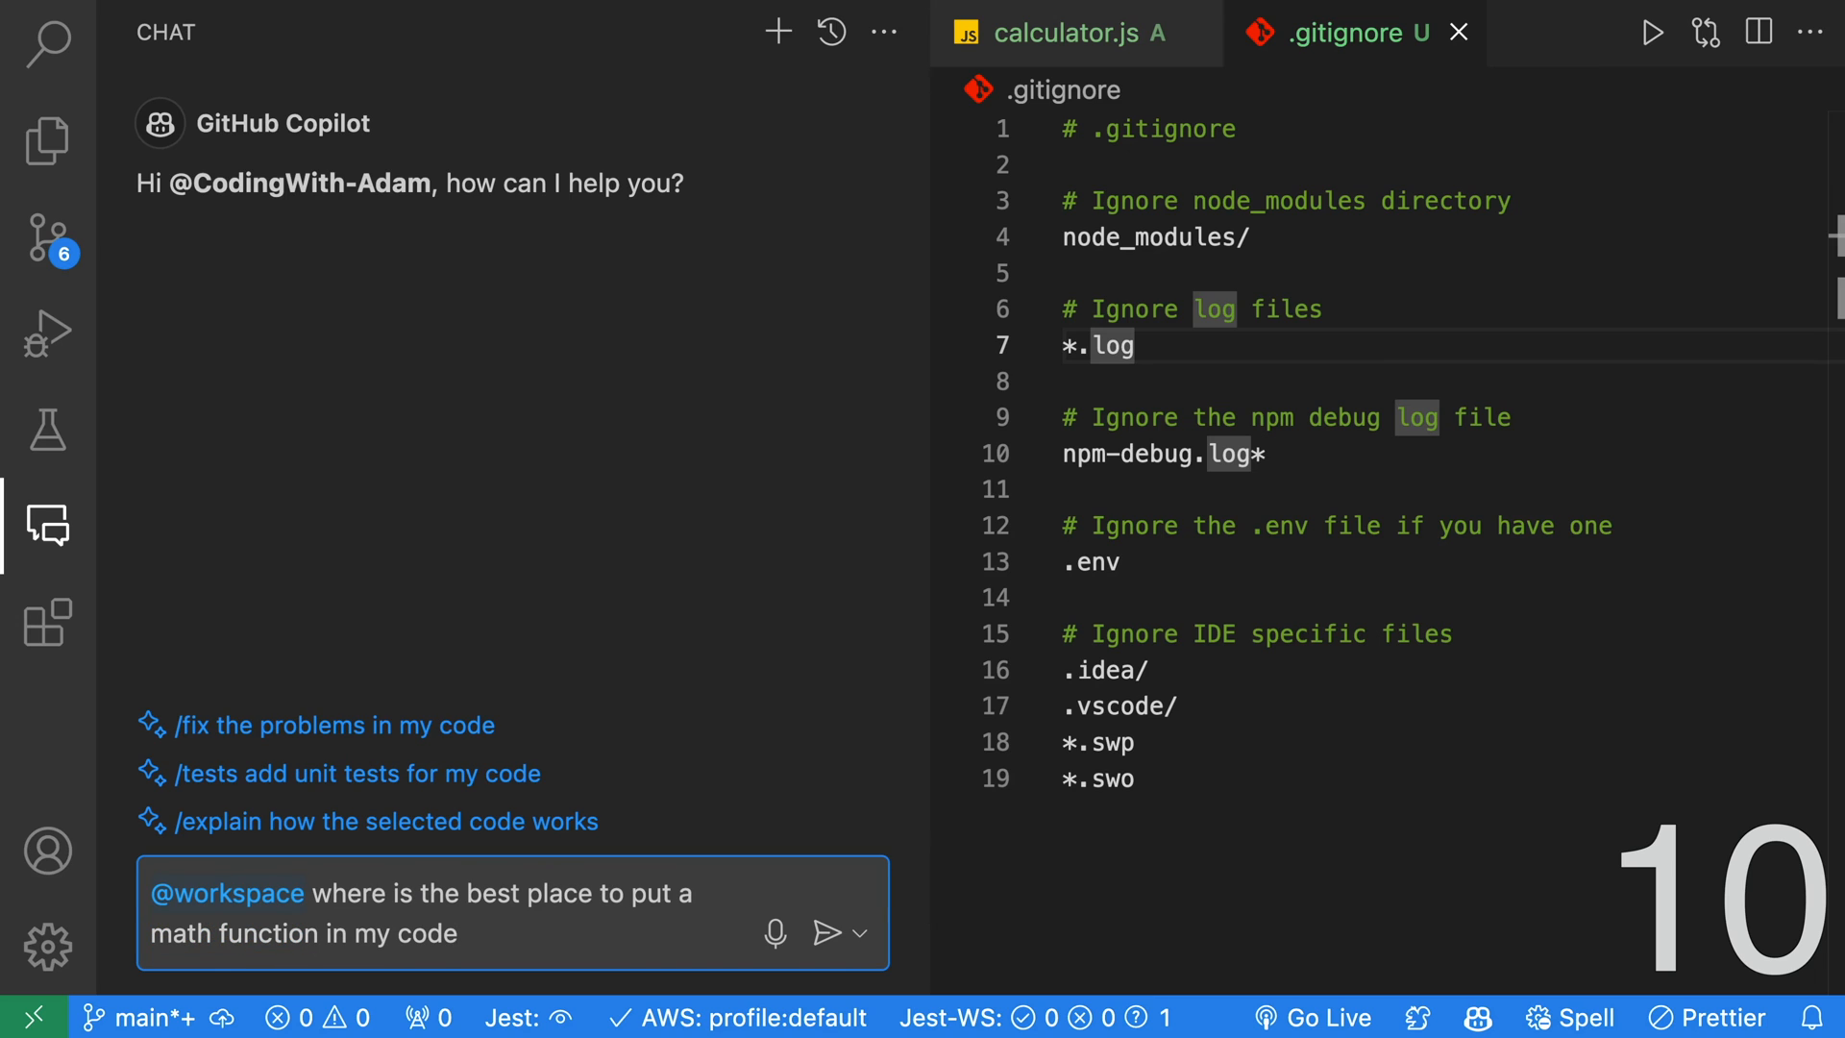
click(828, 932)
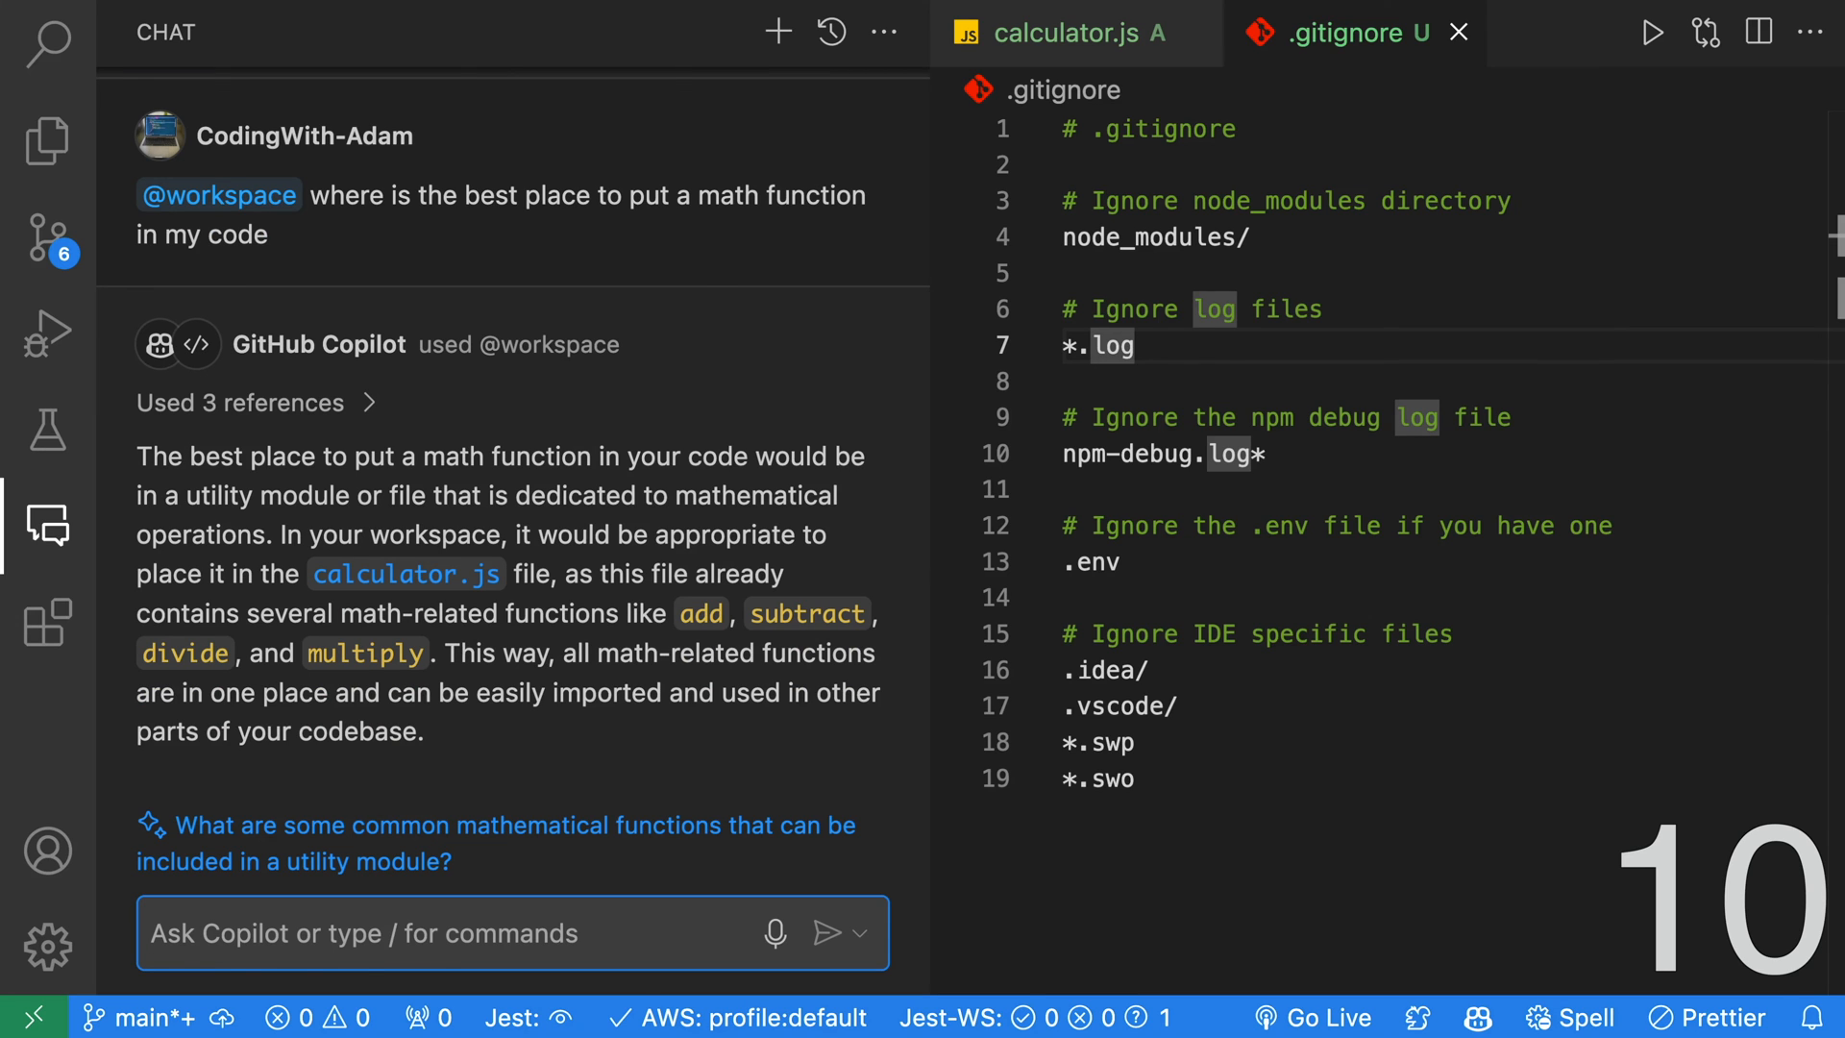
click(878, 31)
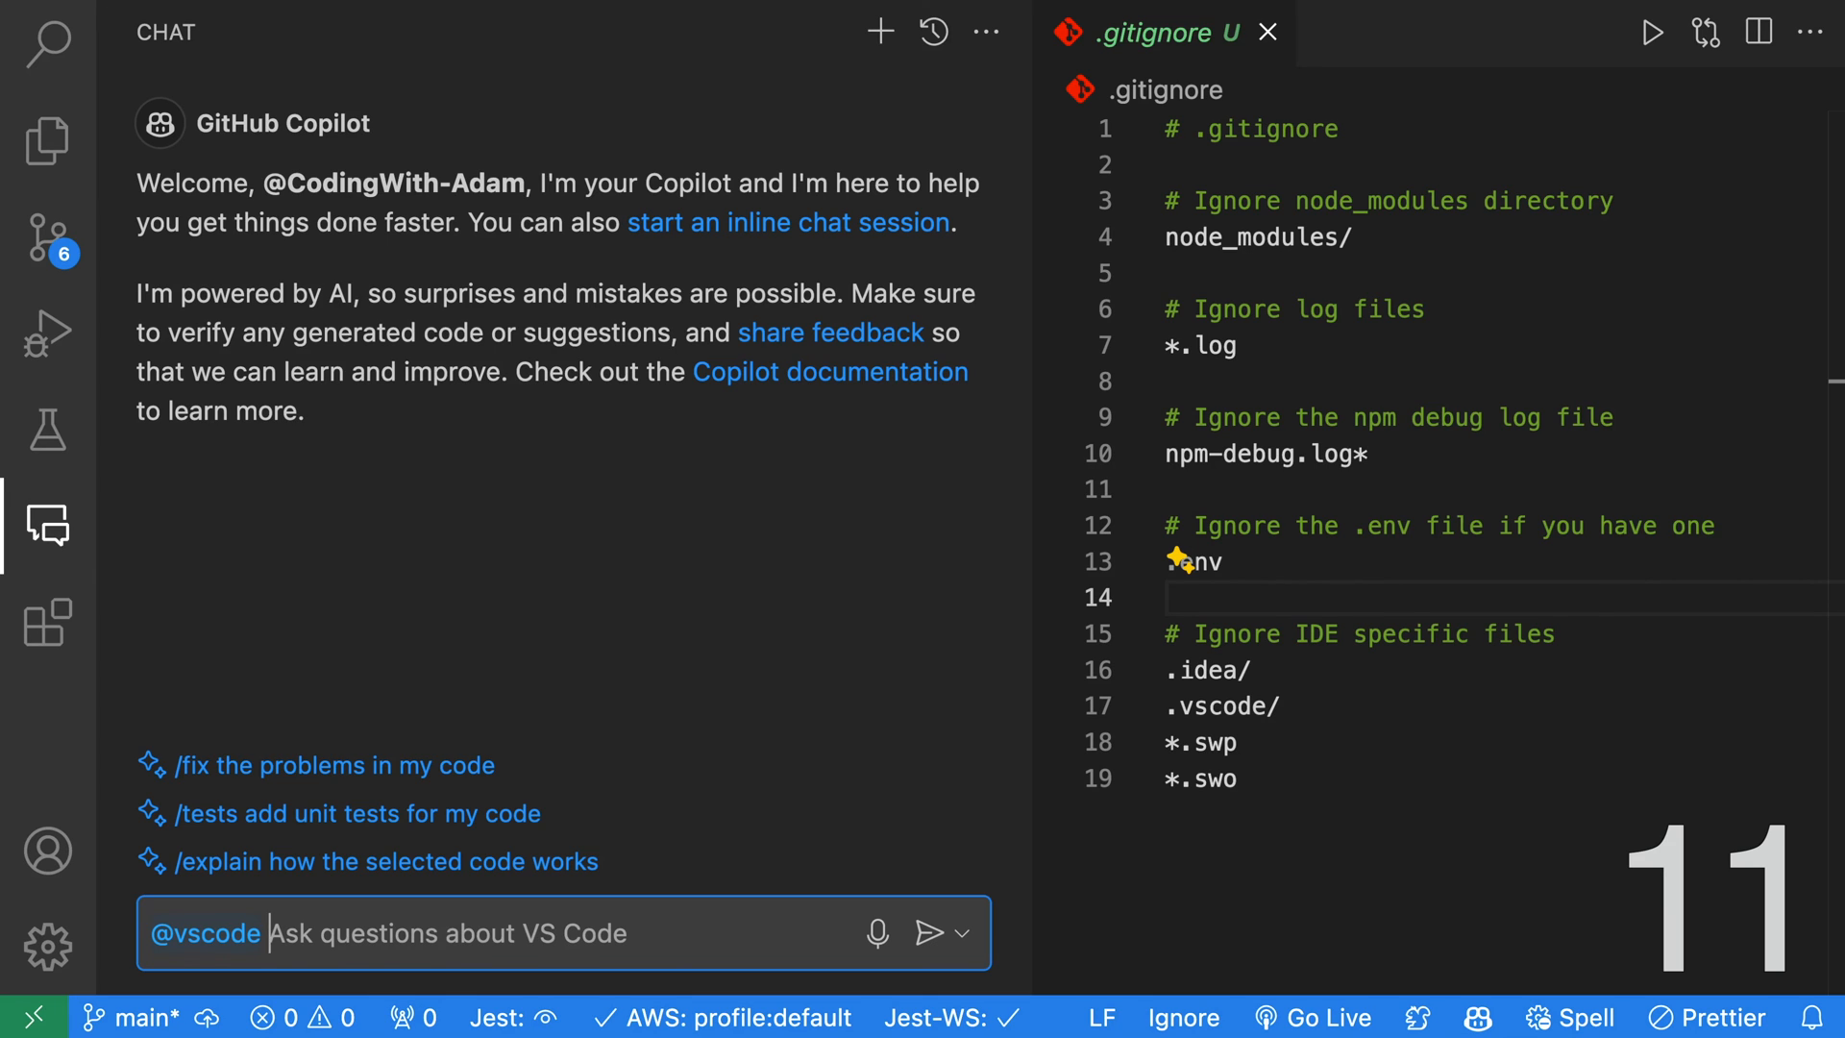
text(How do I change the theme?)
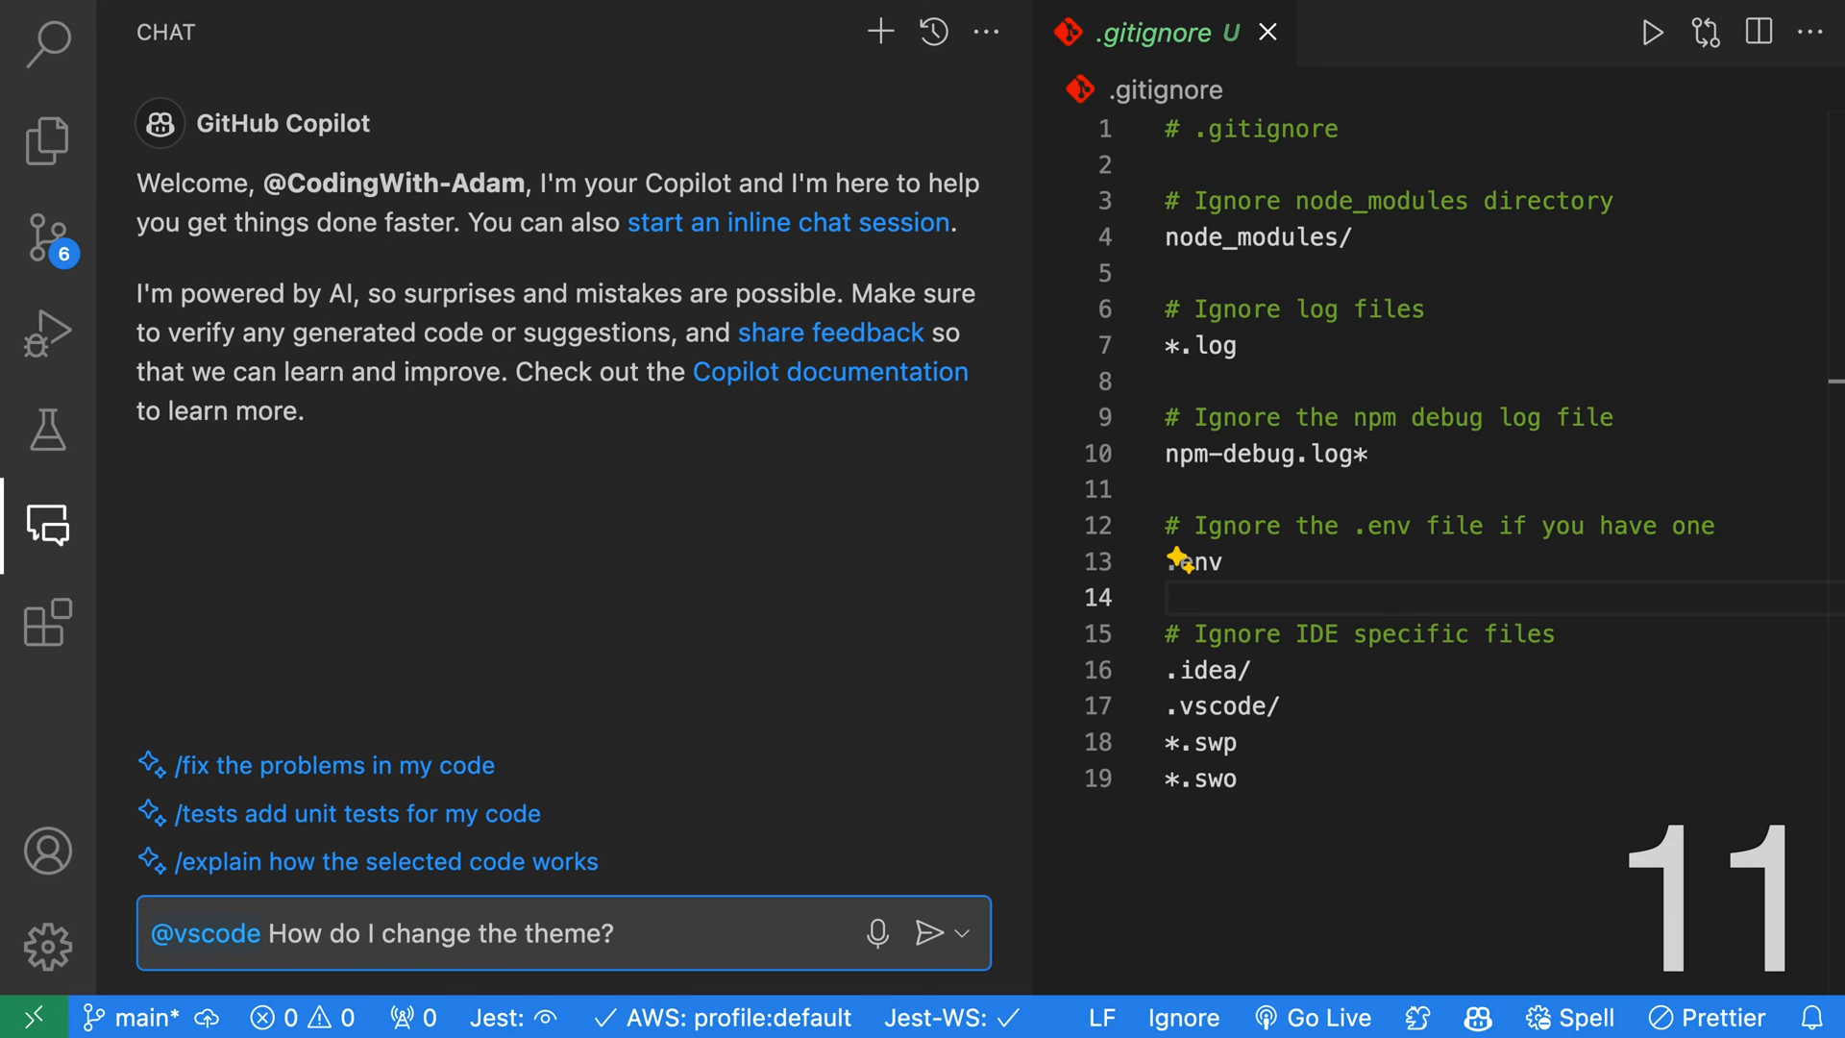
click(932, 932)
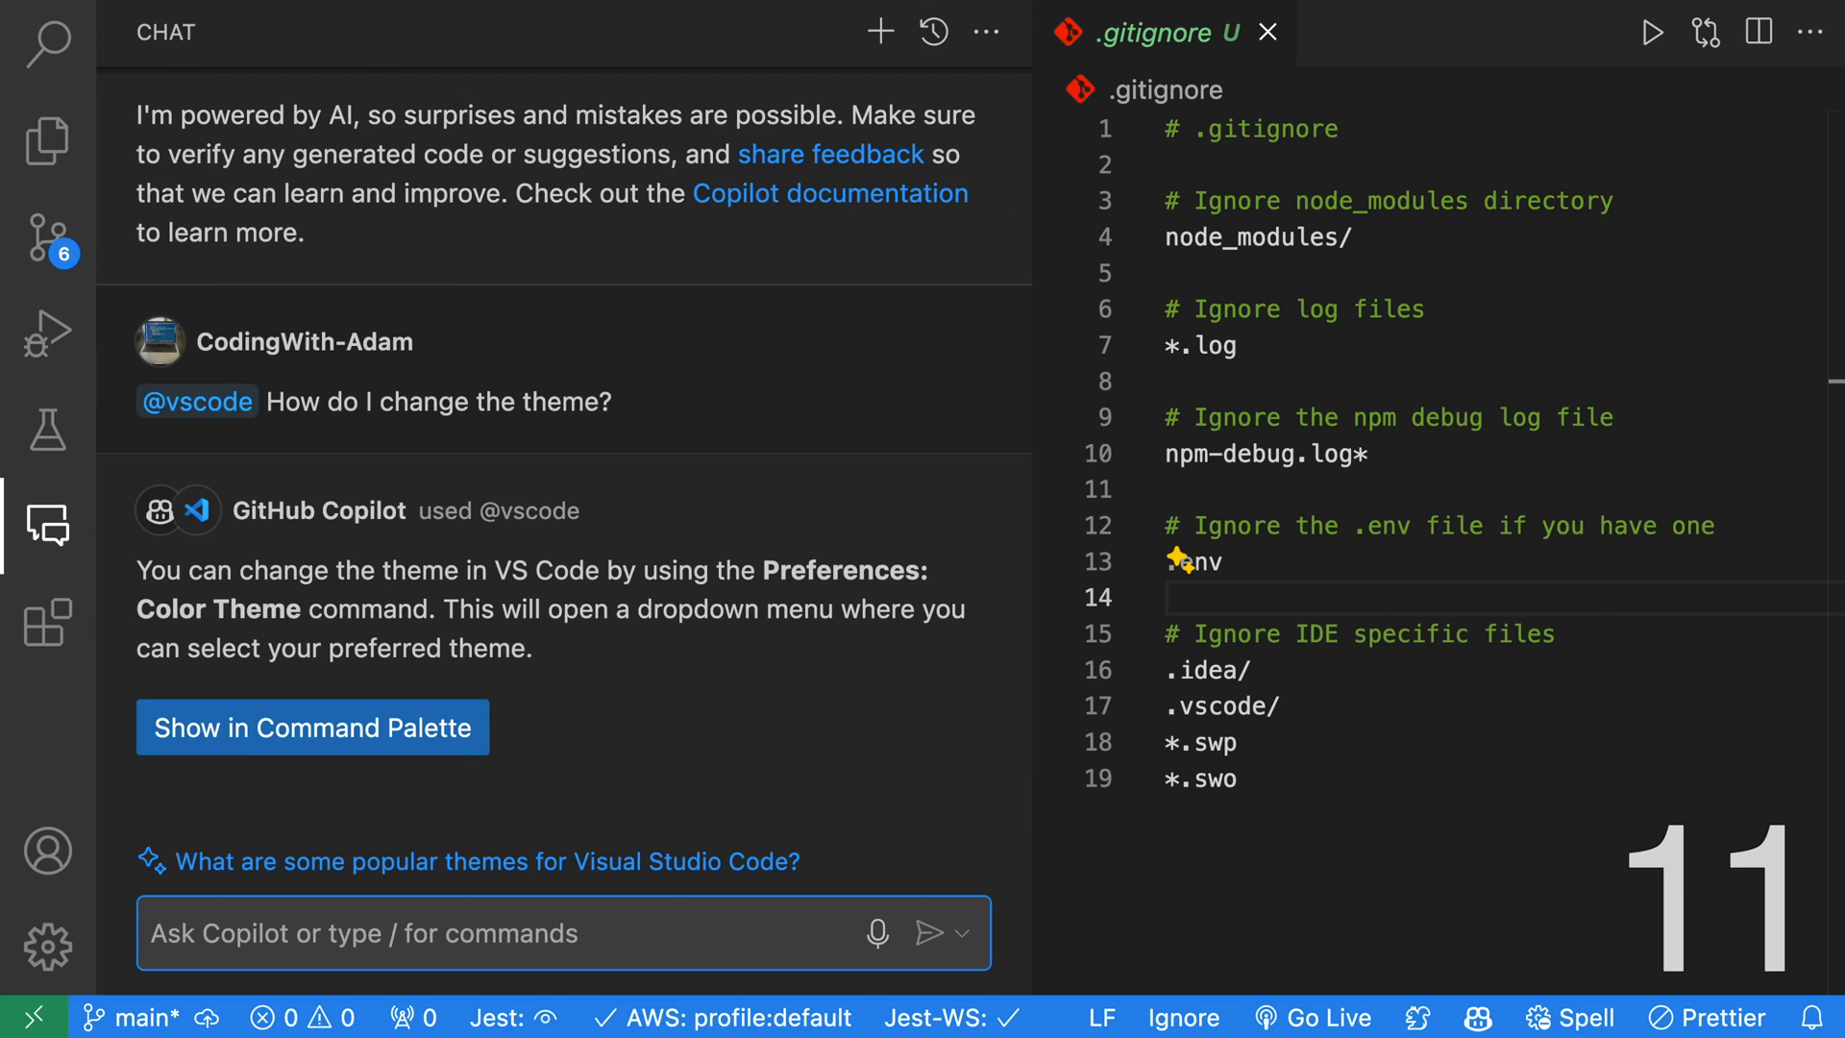
mouse_move(638, 805)
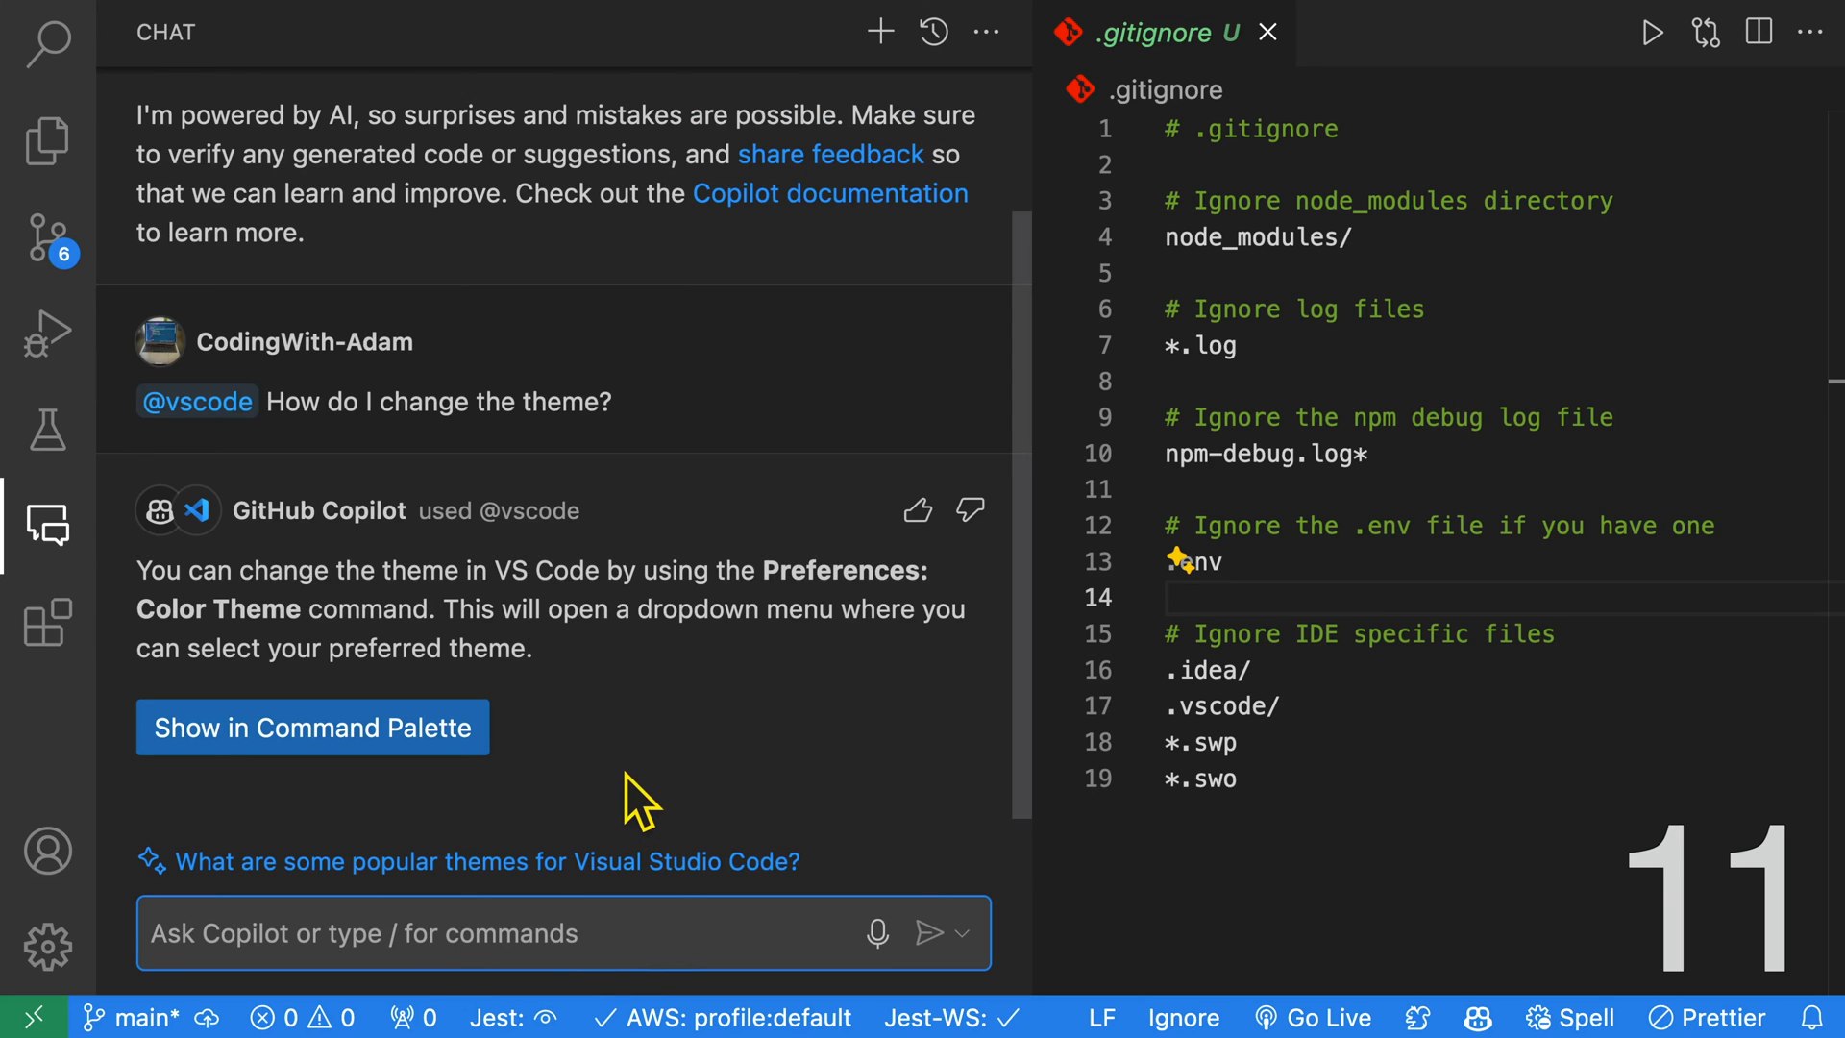
click(313, 727)
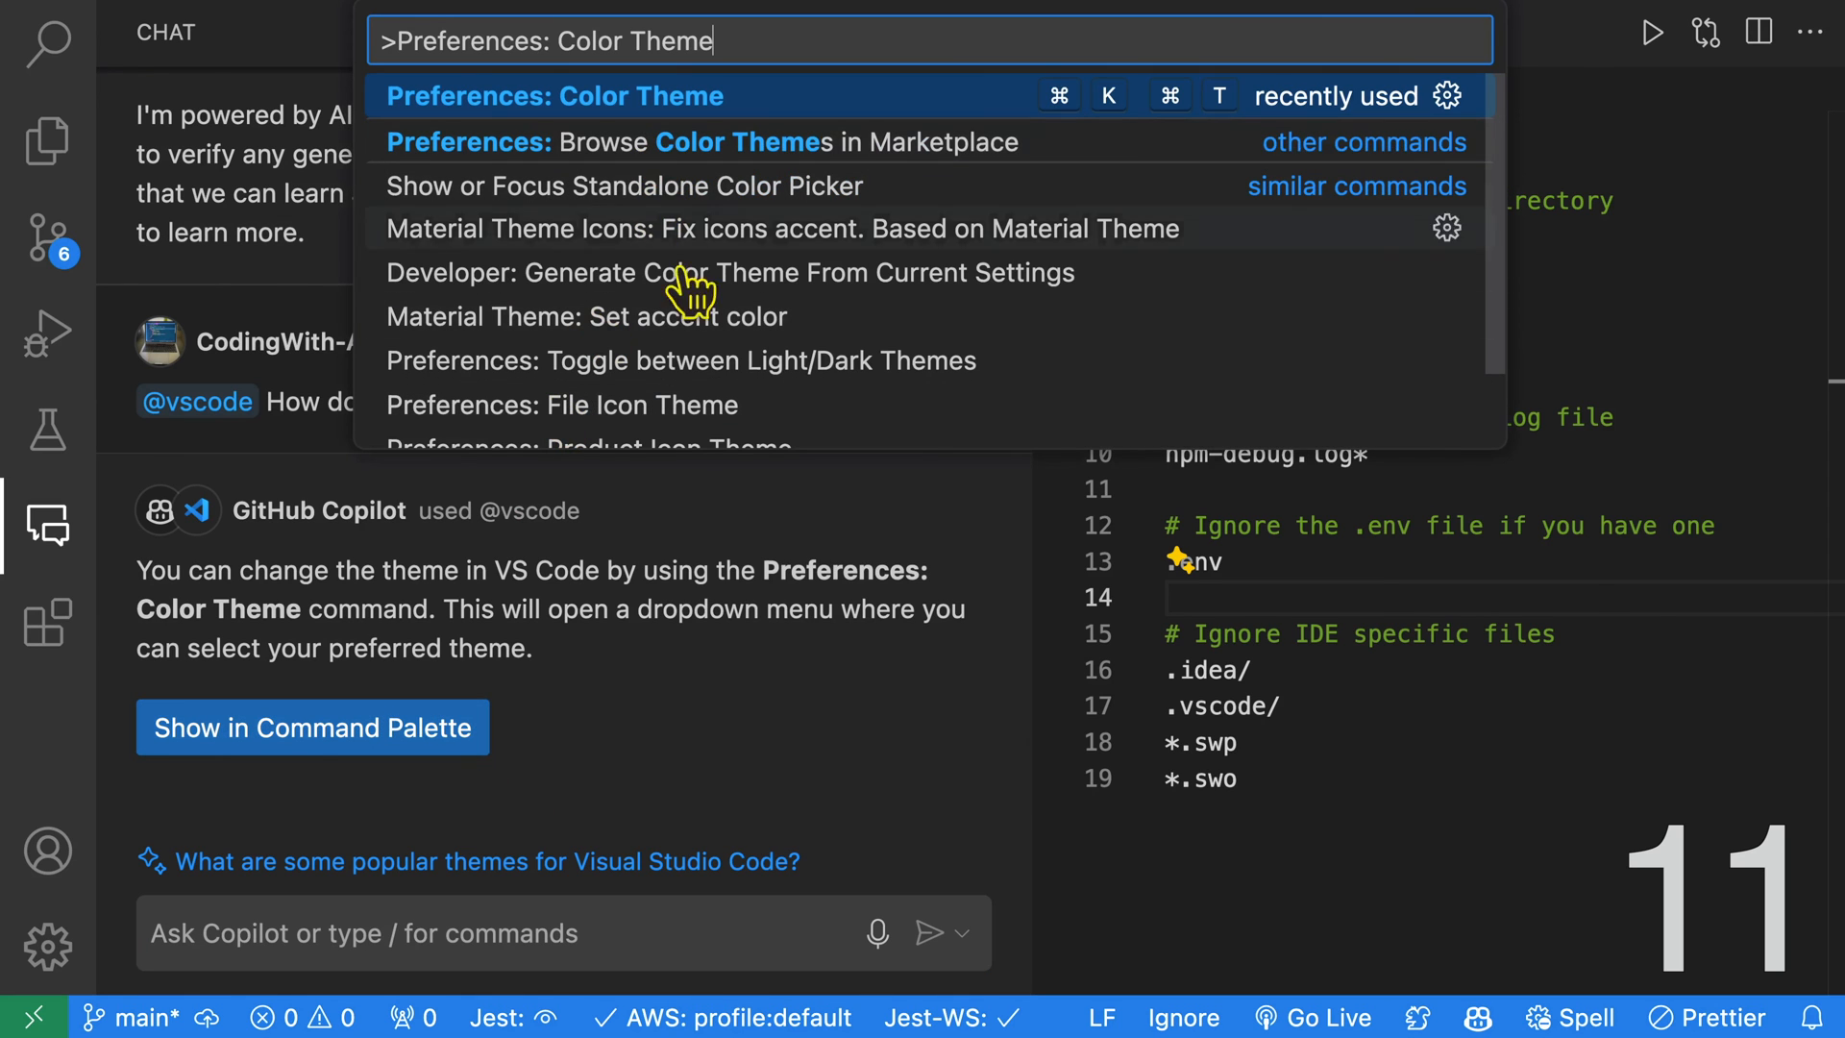
key(Escape)
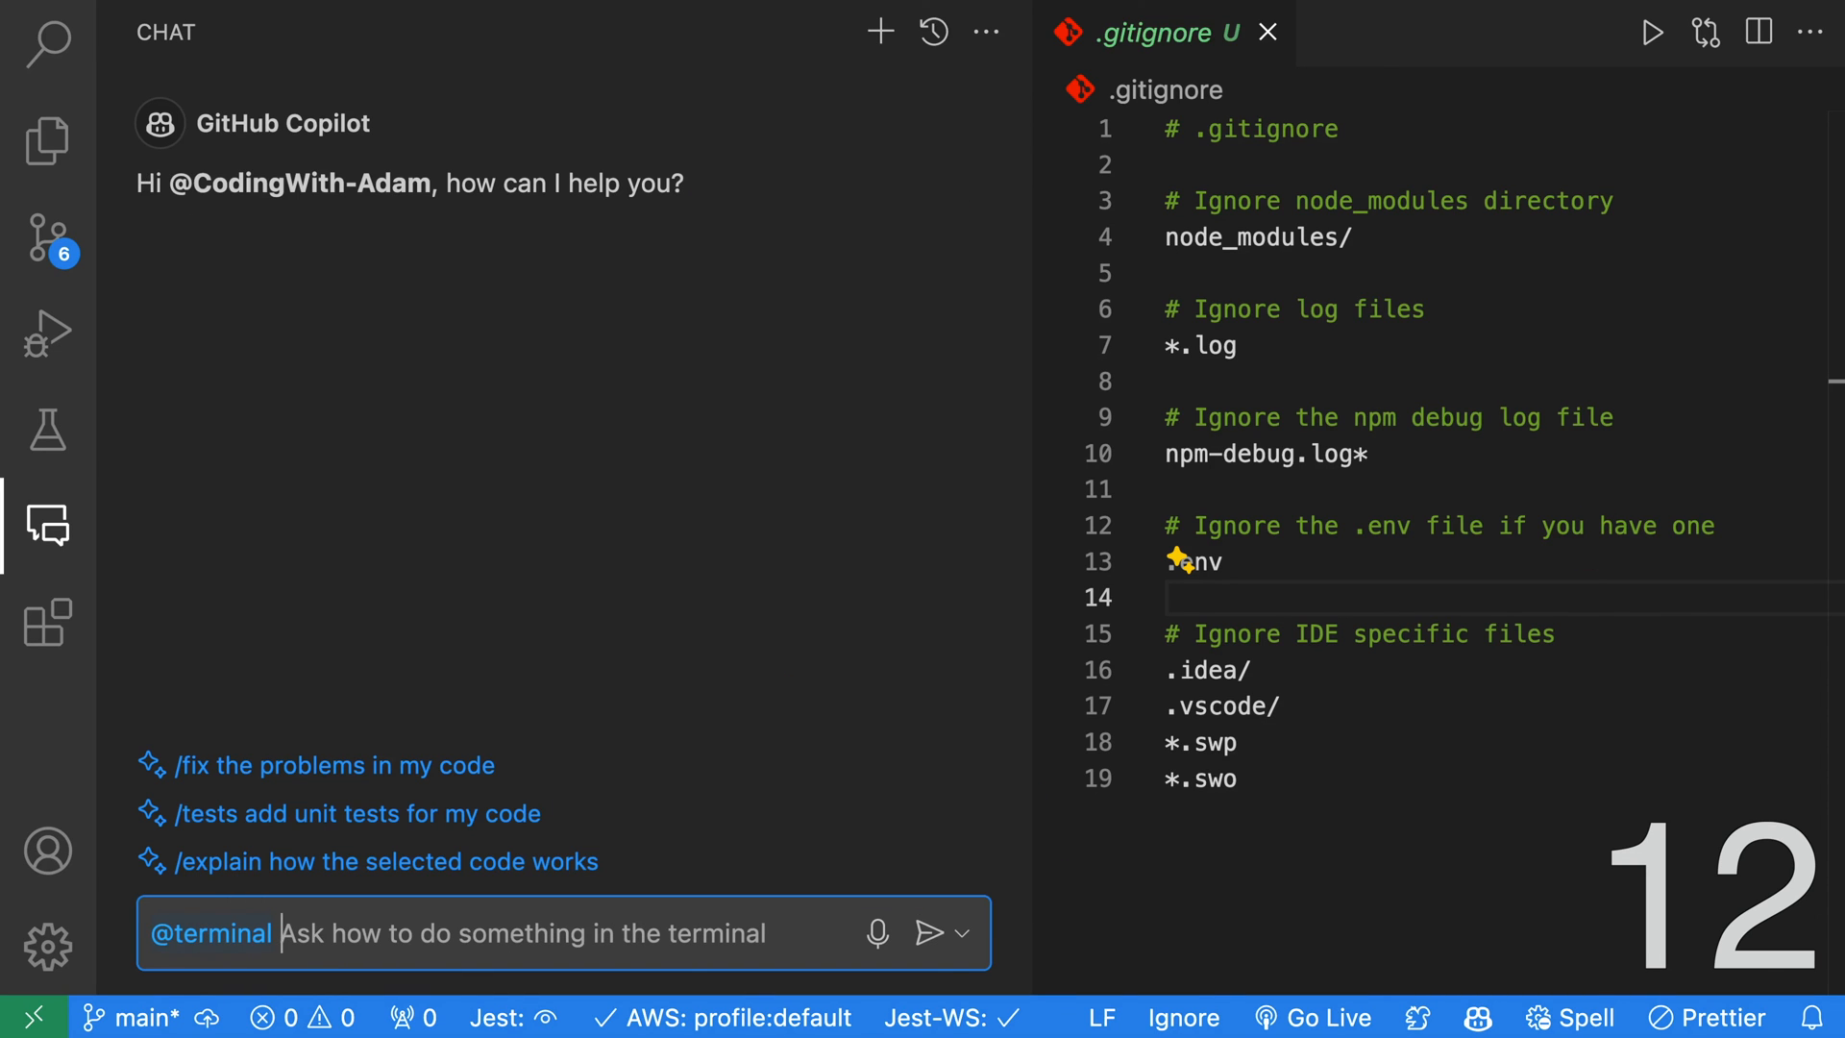
text(How do you use git to commit all changes?)
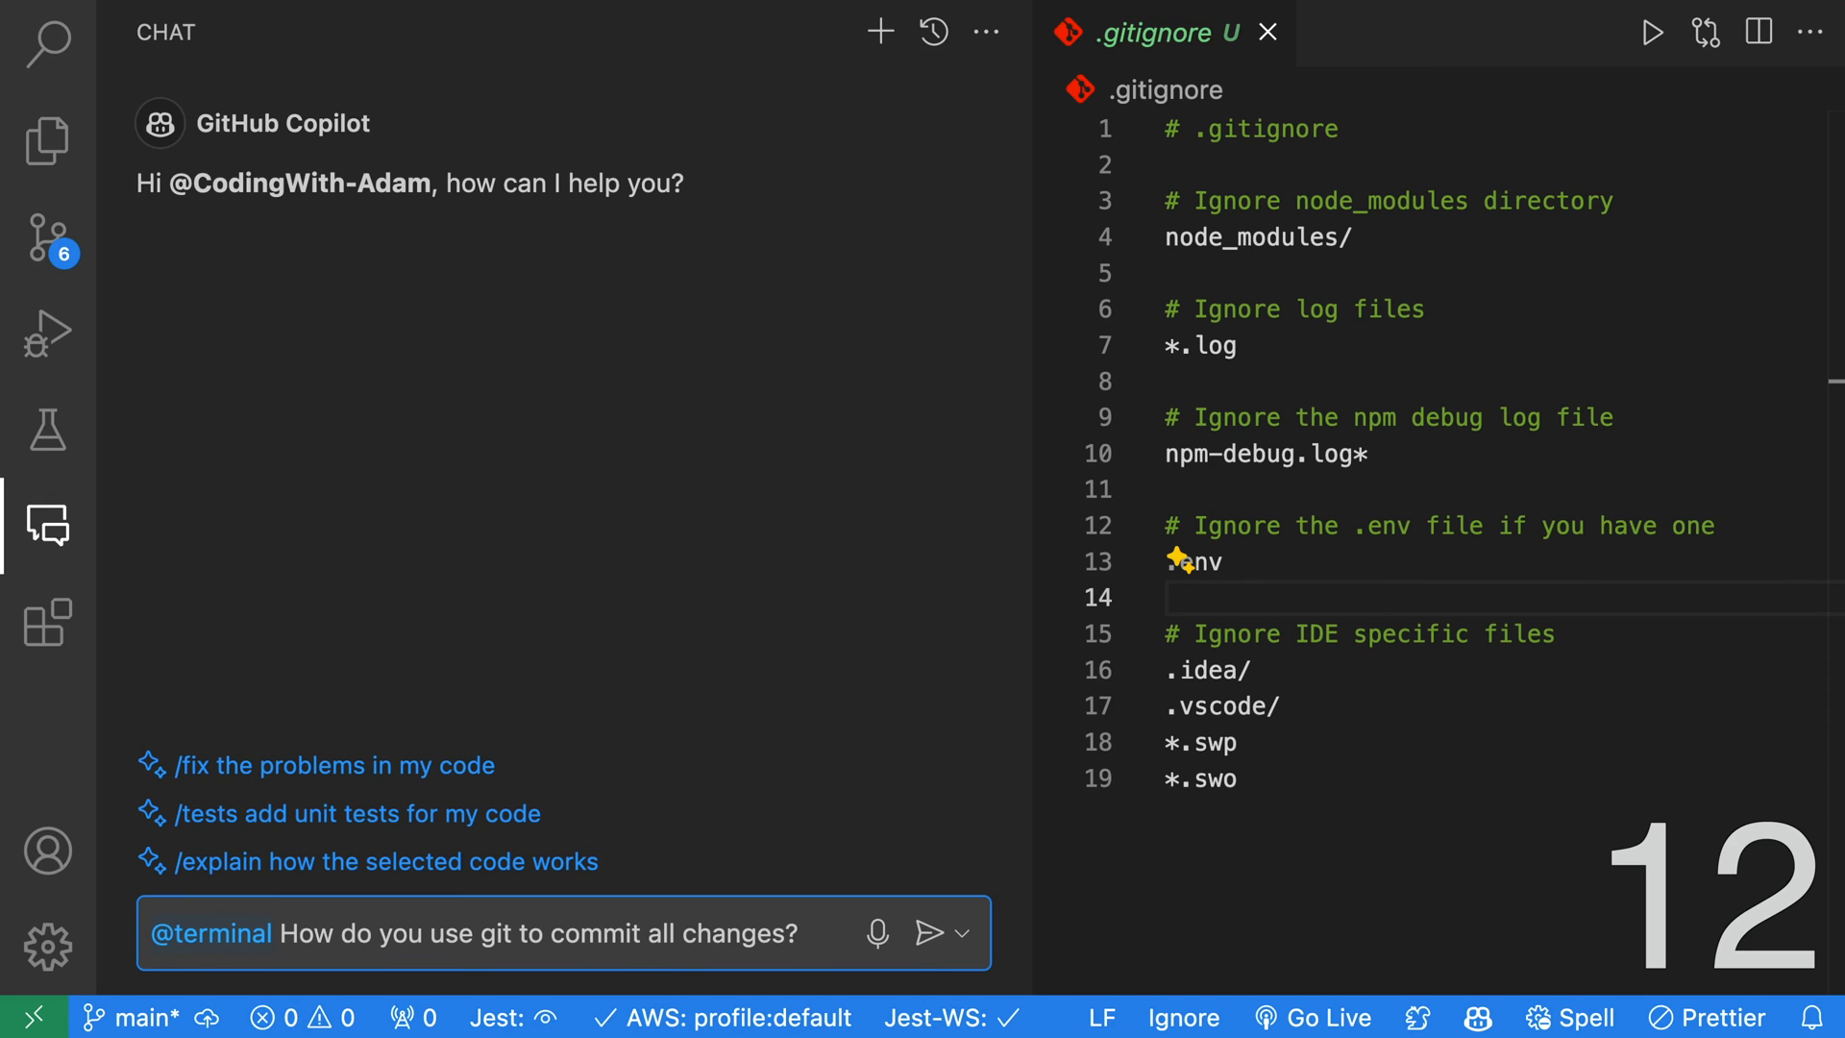
click(930, 932)
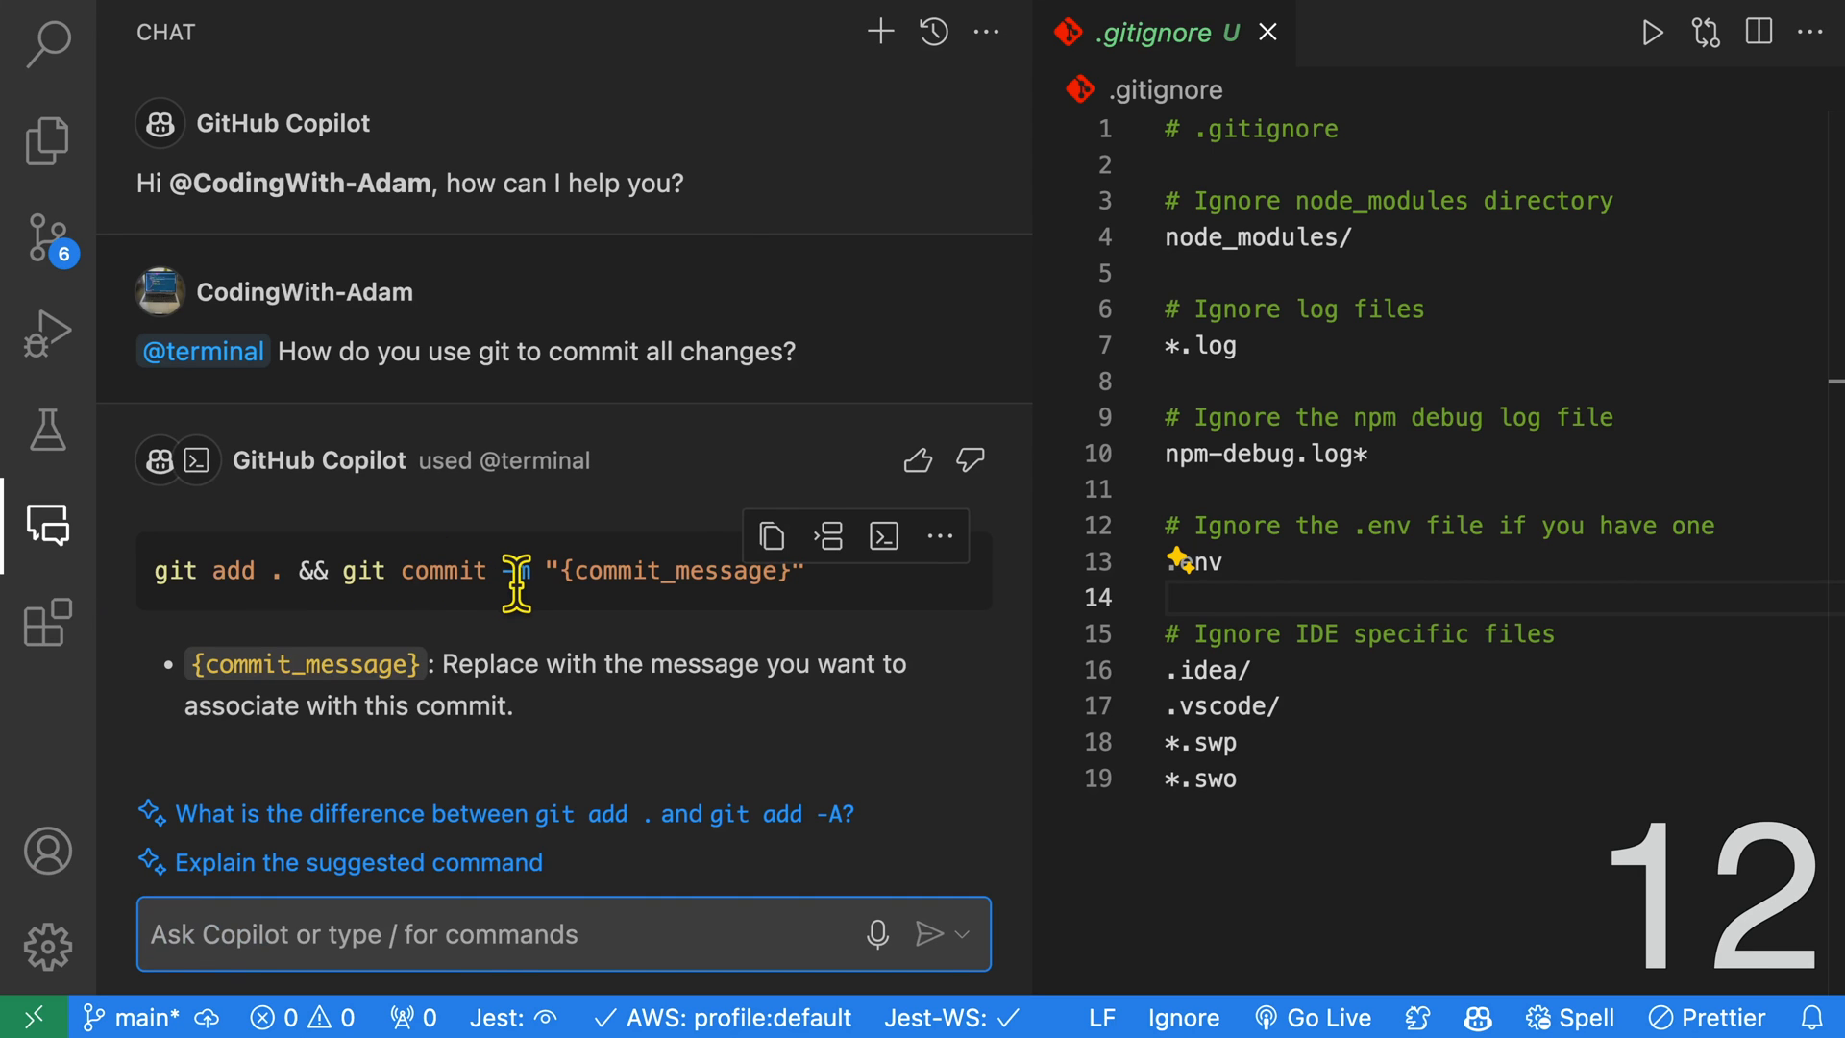
mouse_move(334, 577)
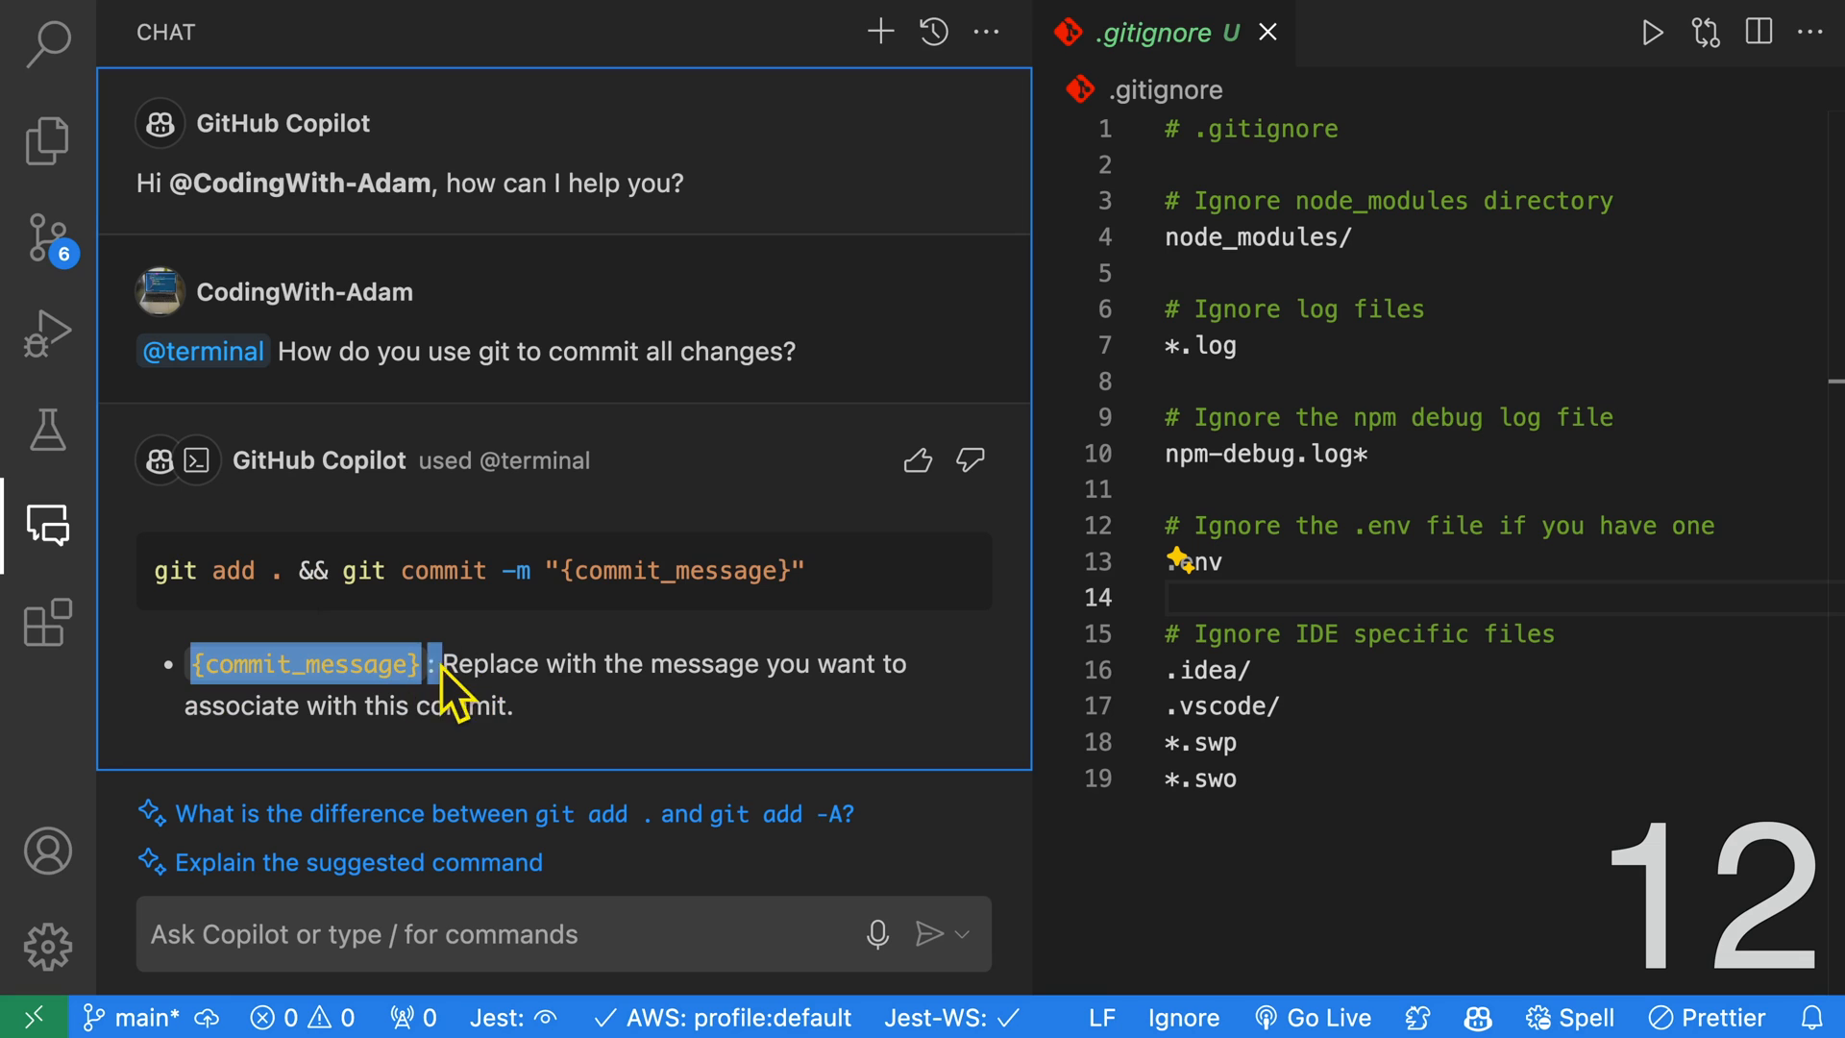
mouse_move(657, 594)
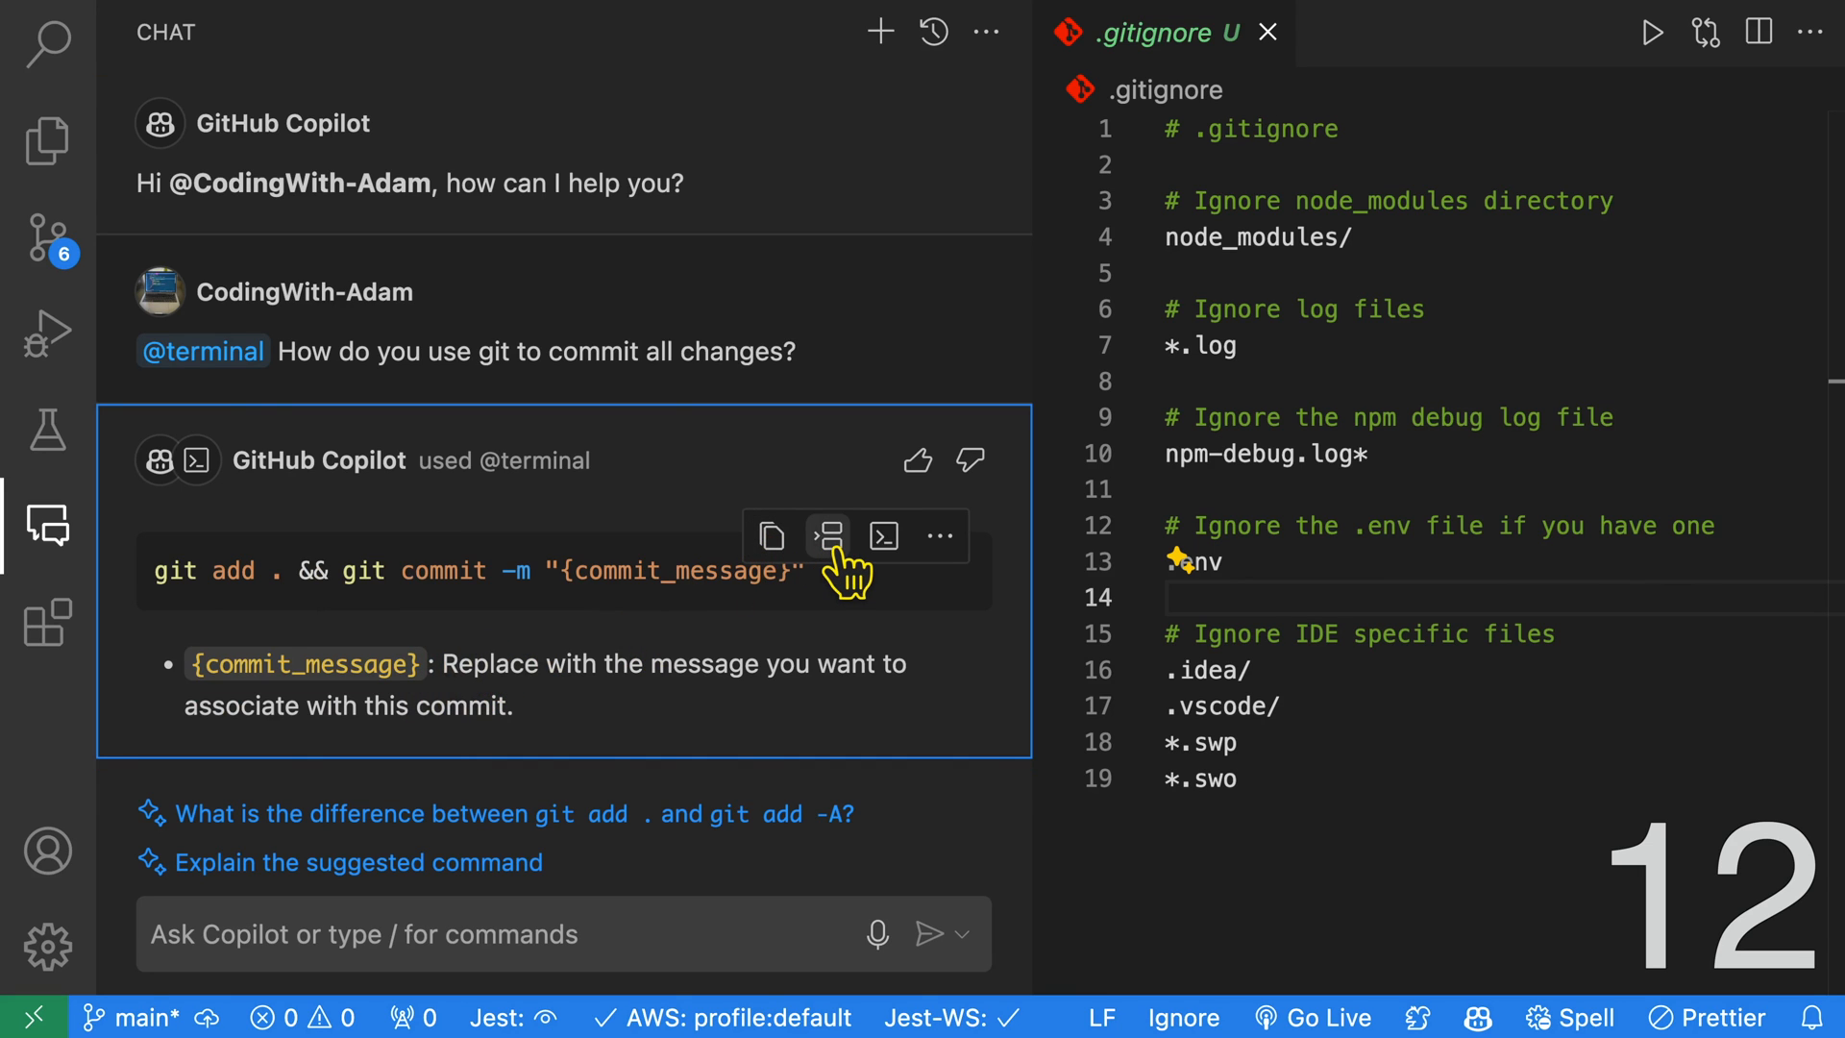
mouse_move(882, 536)
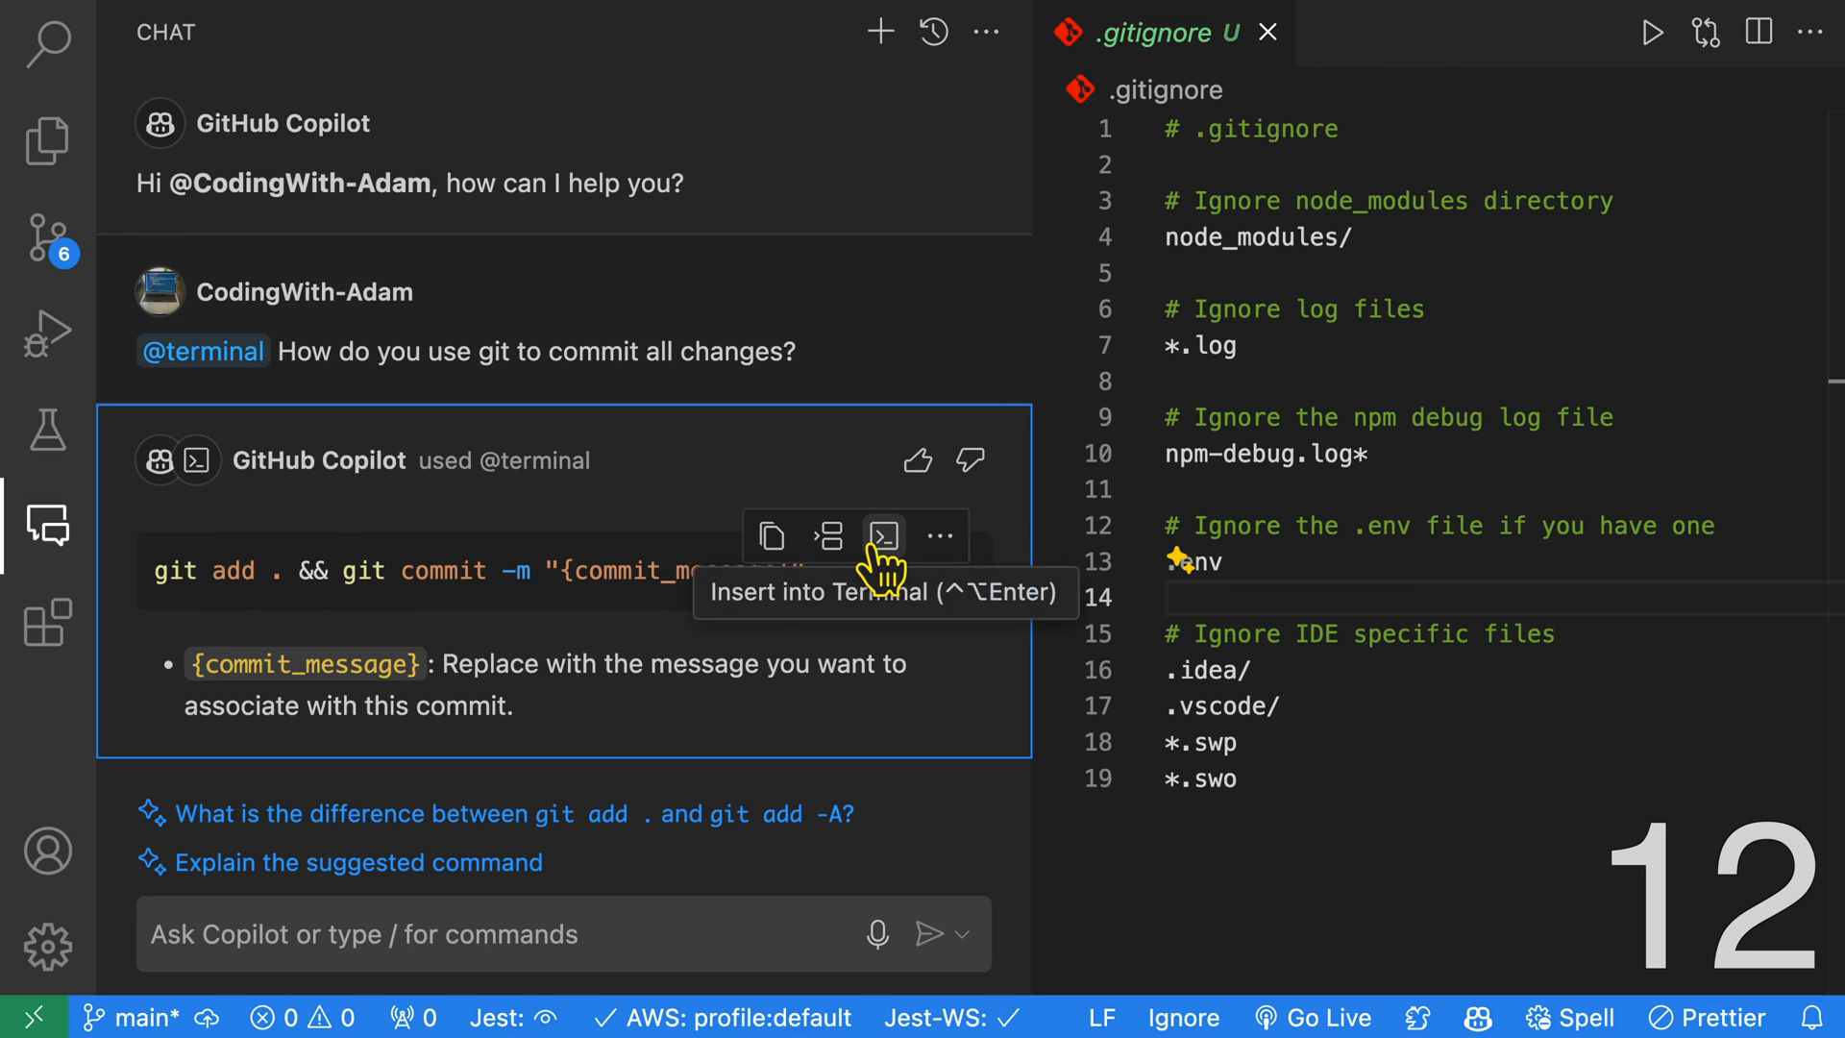
click(882, 536)
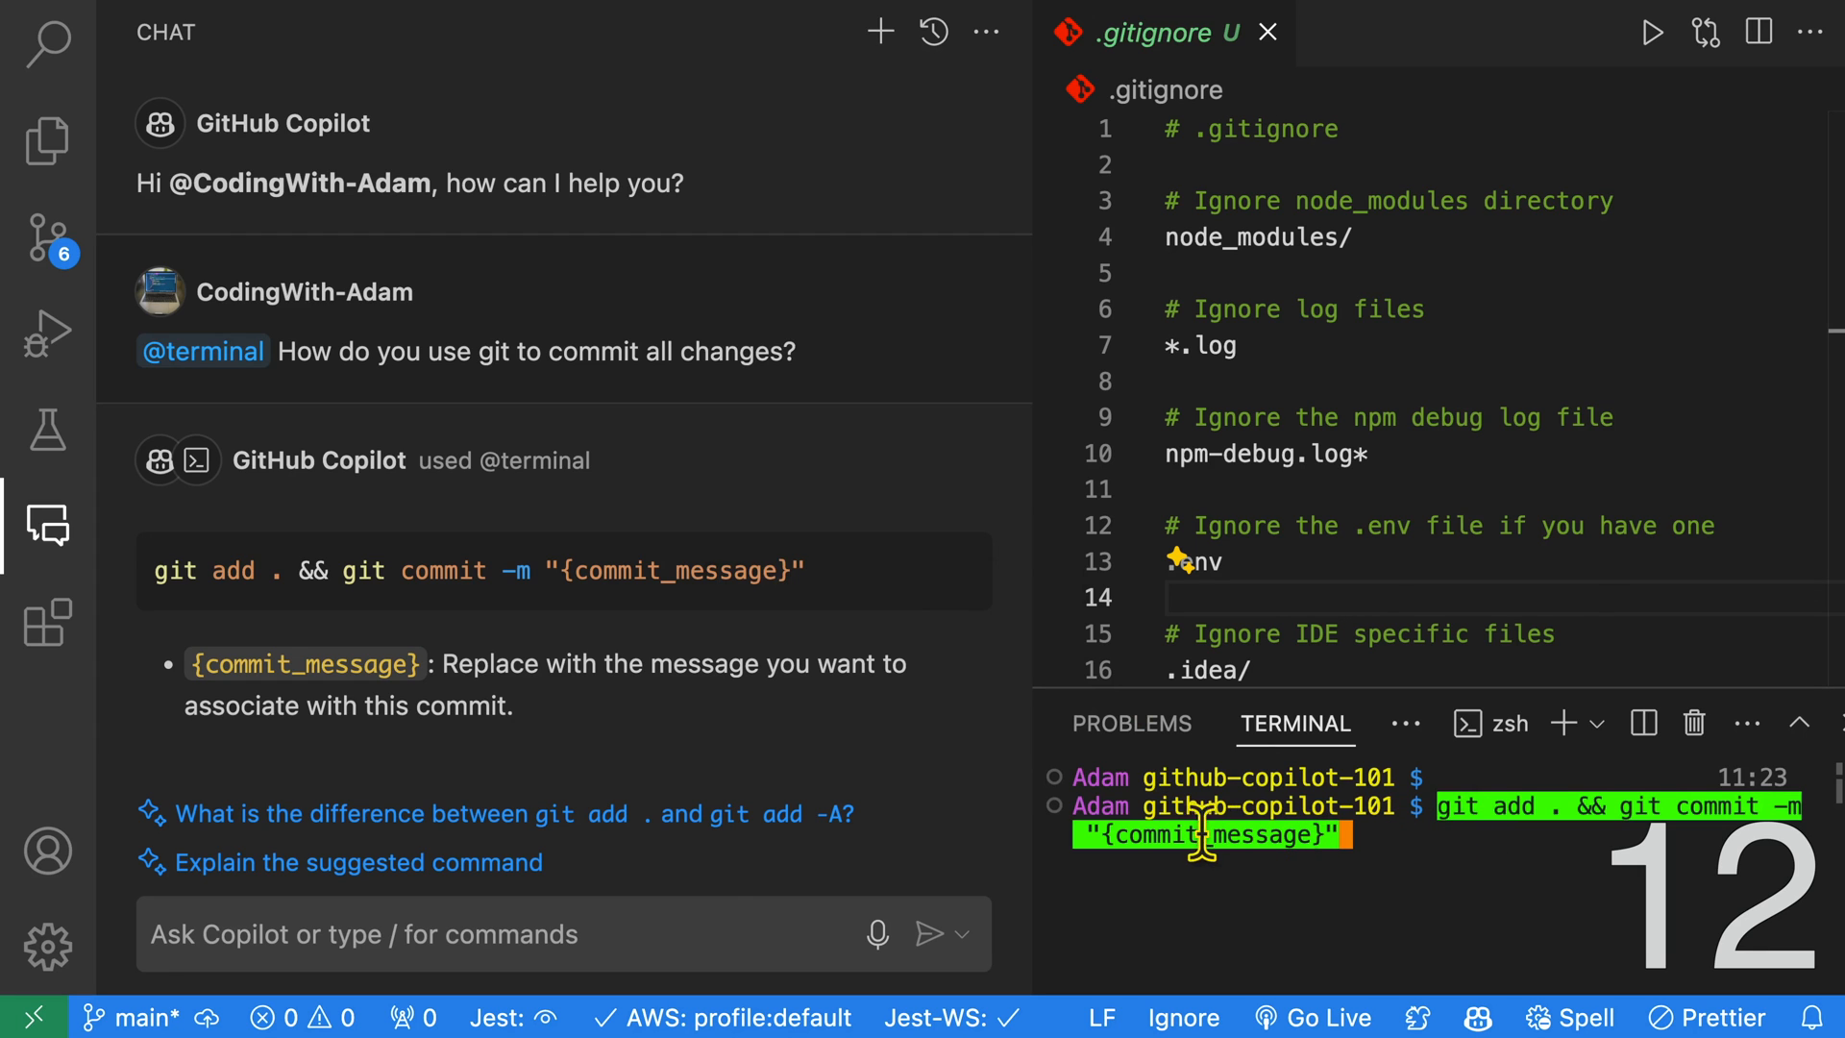
mouse_move(1382, 836)
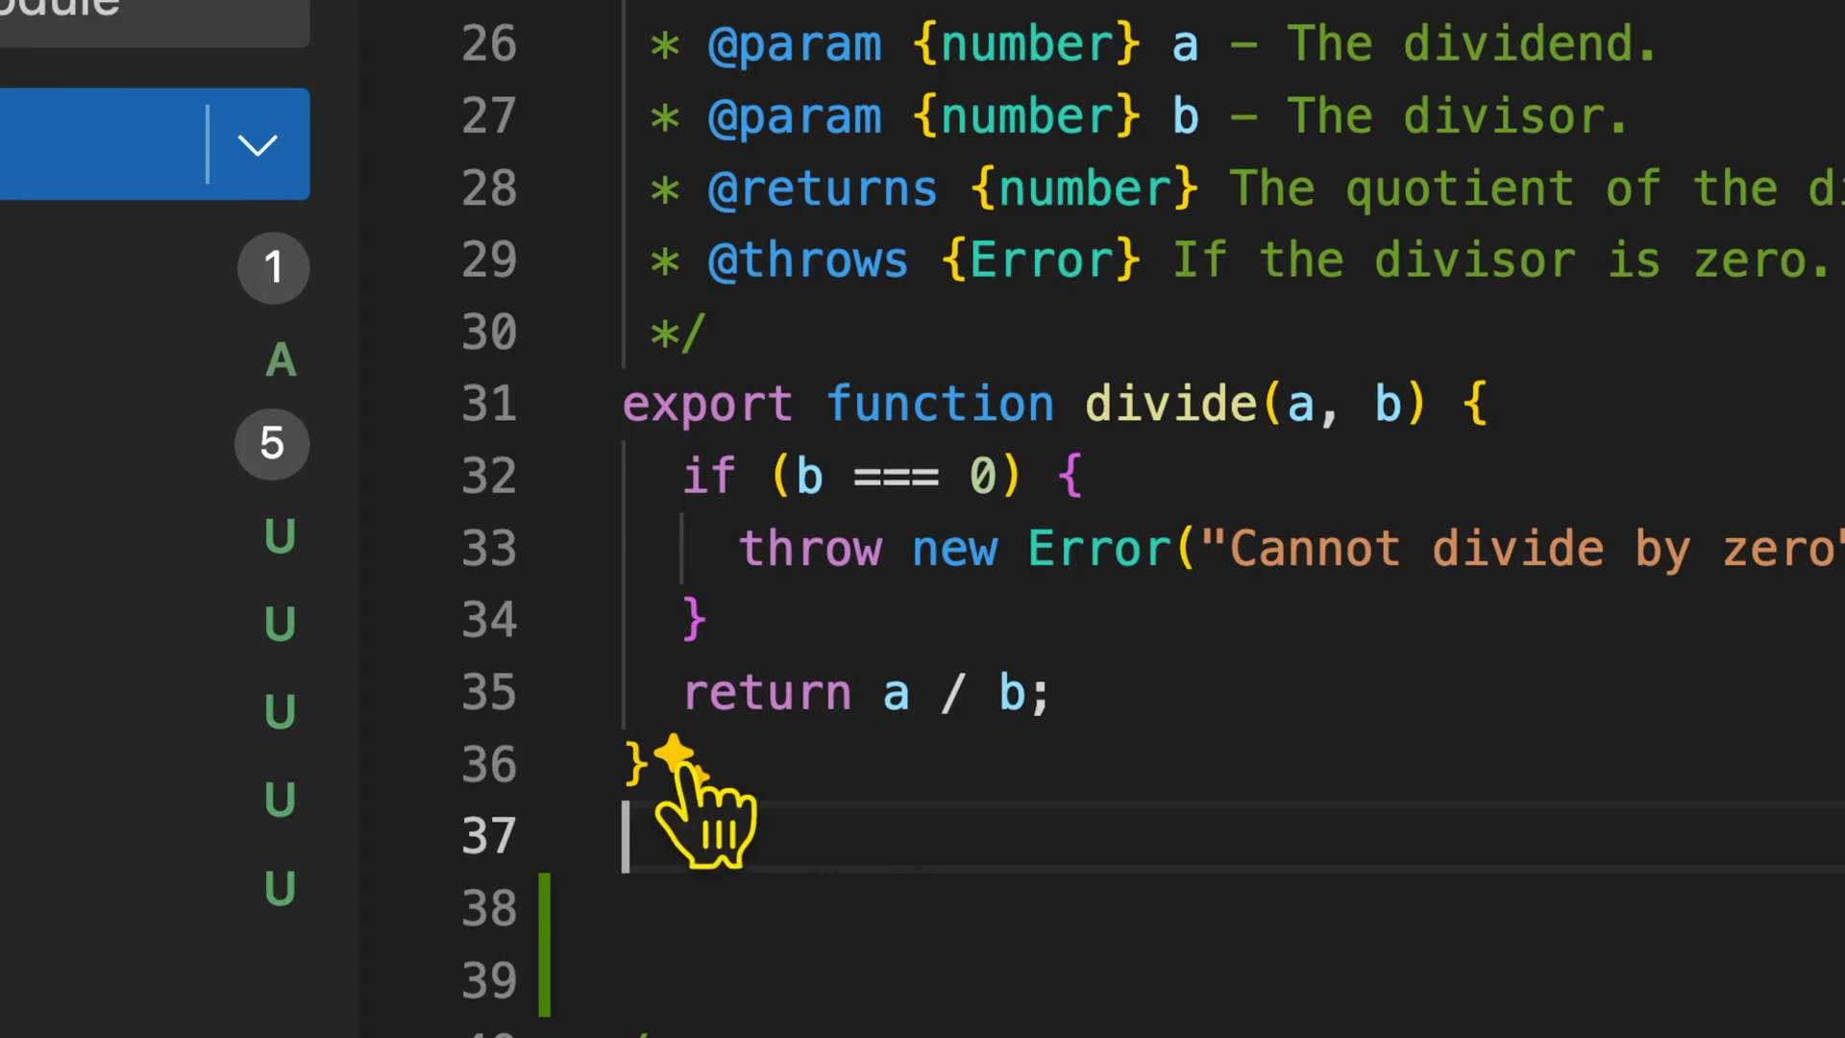
click(674, 757)
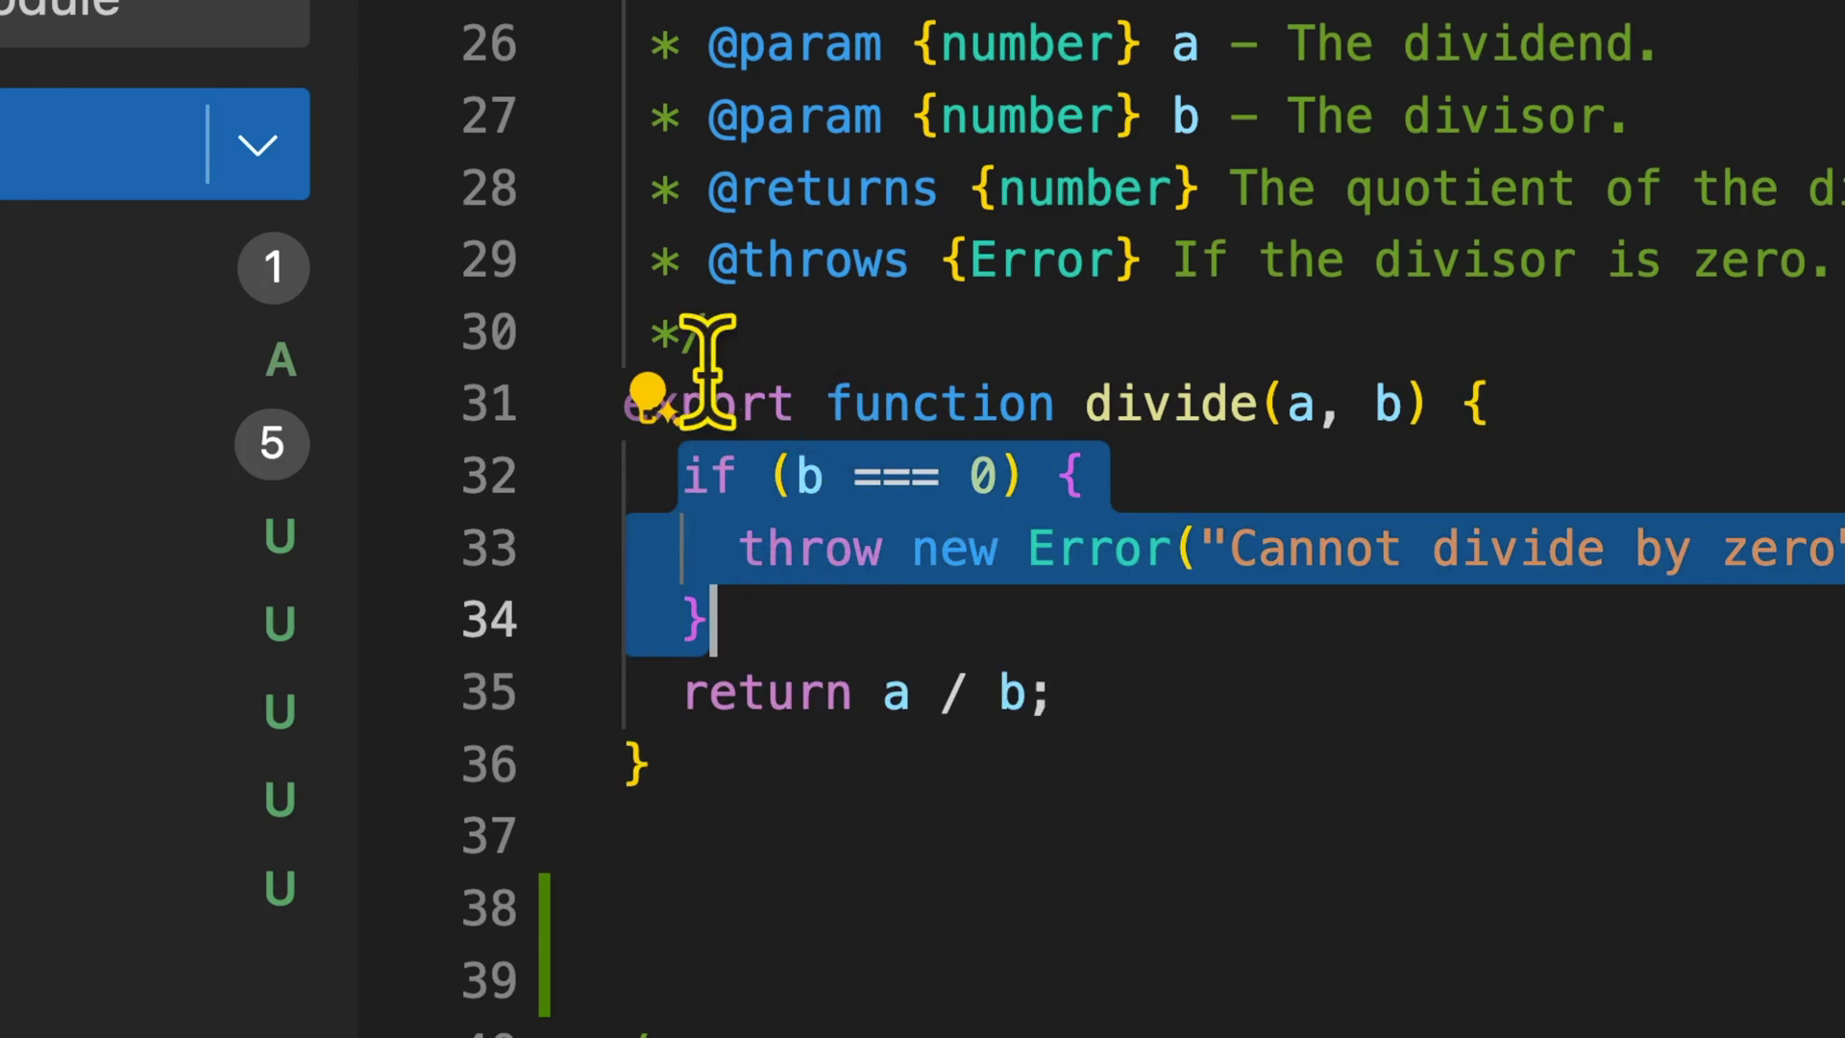
mouse_move(676, 448)
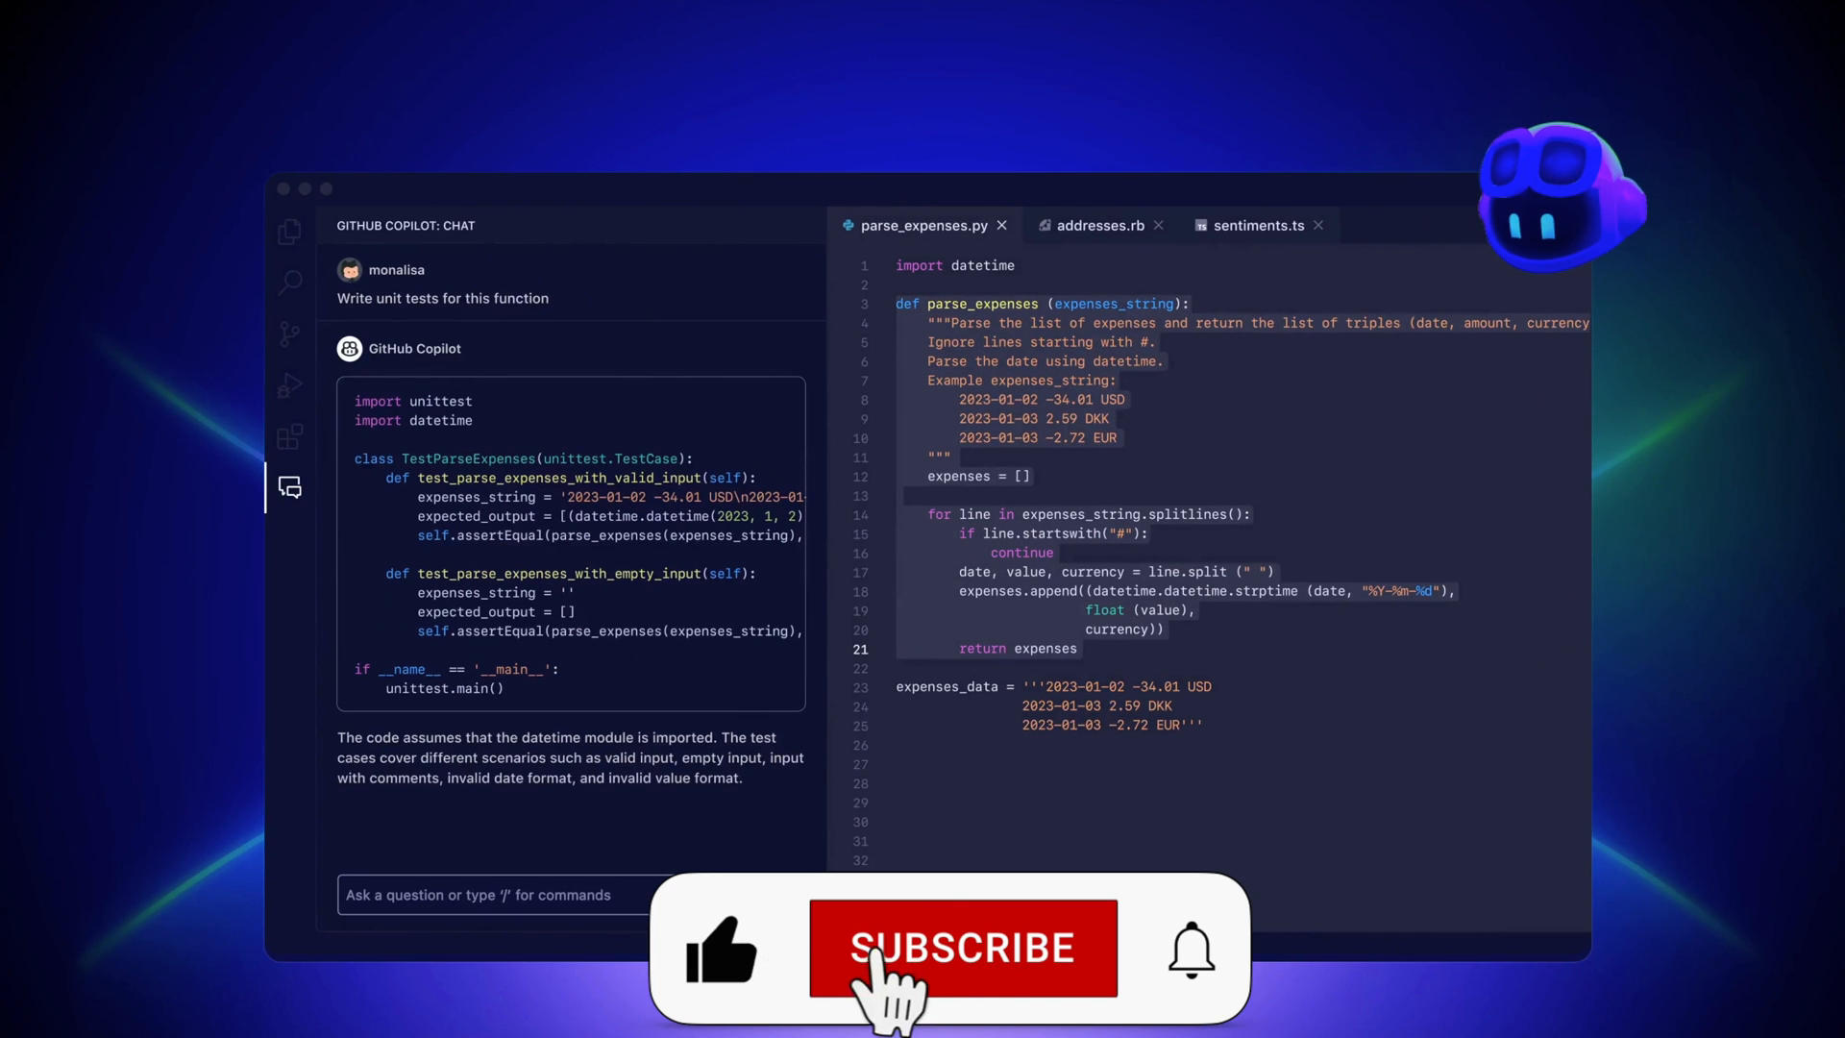
click(961, 947)
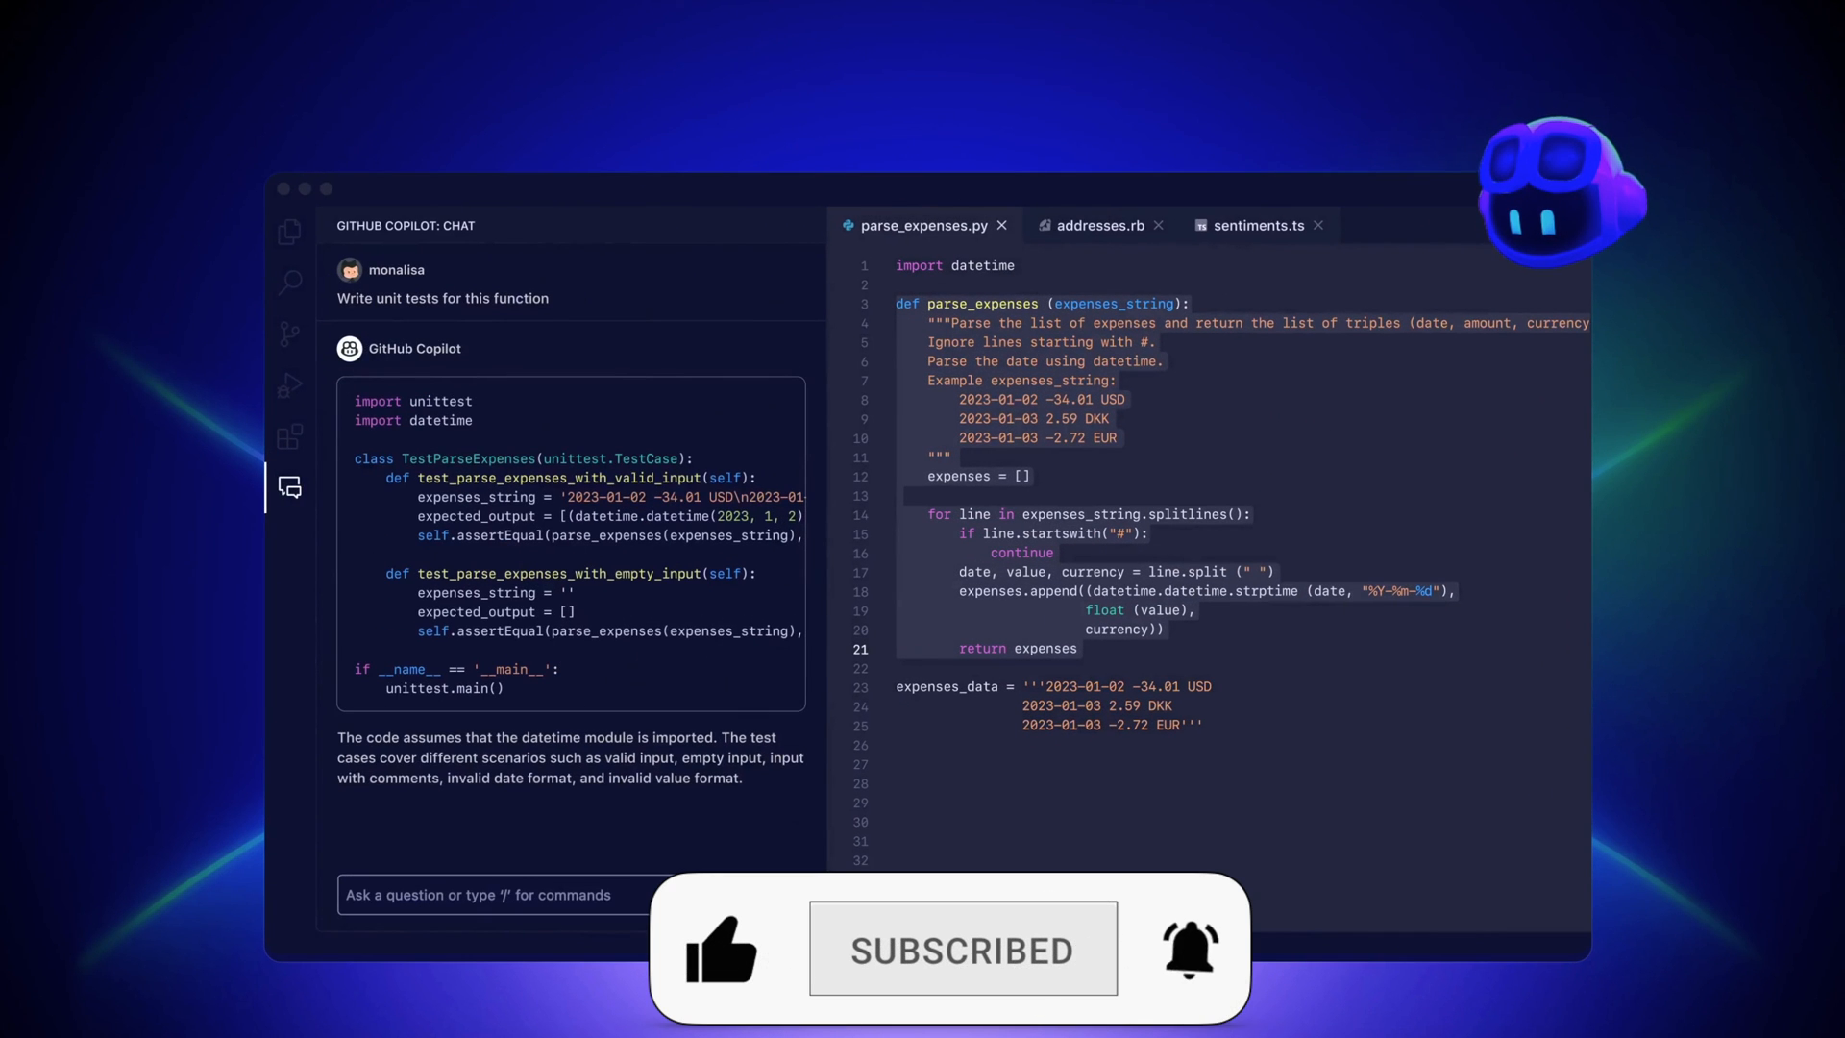